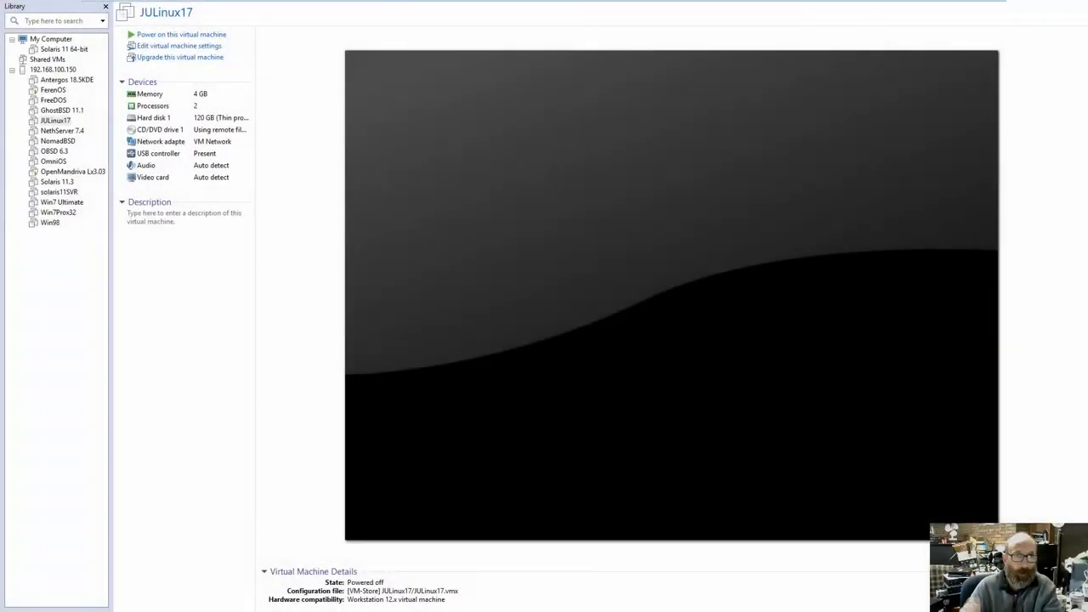
mouse_move(313, 83)
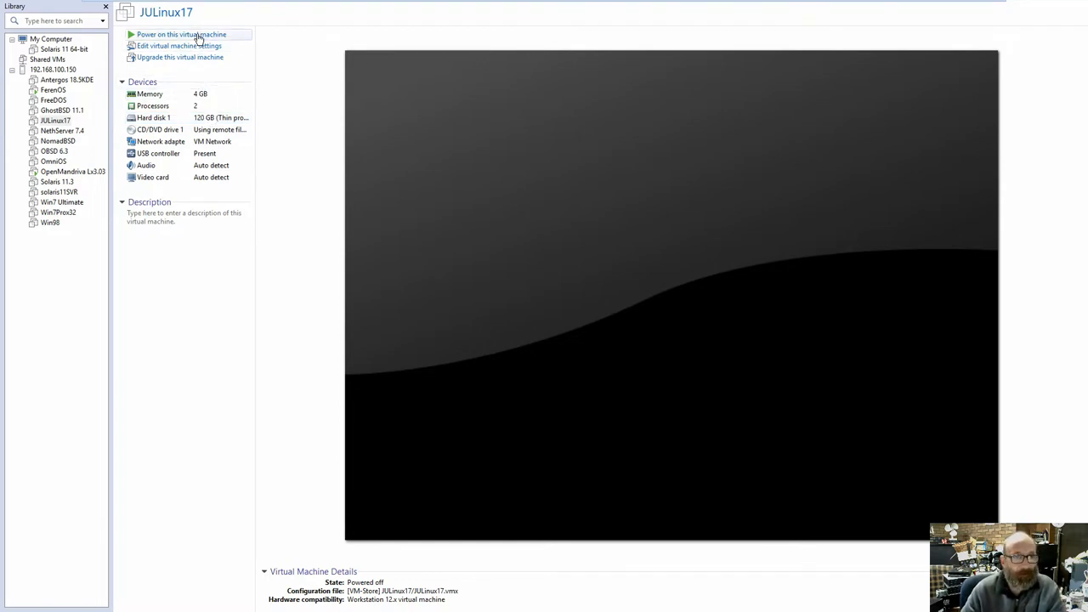
- Power on the JULinux17 virtual machine from the toolbar
left_click(180, 34)
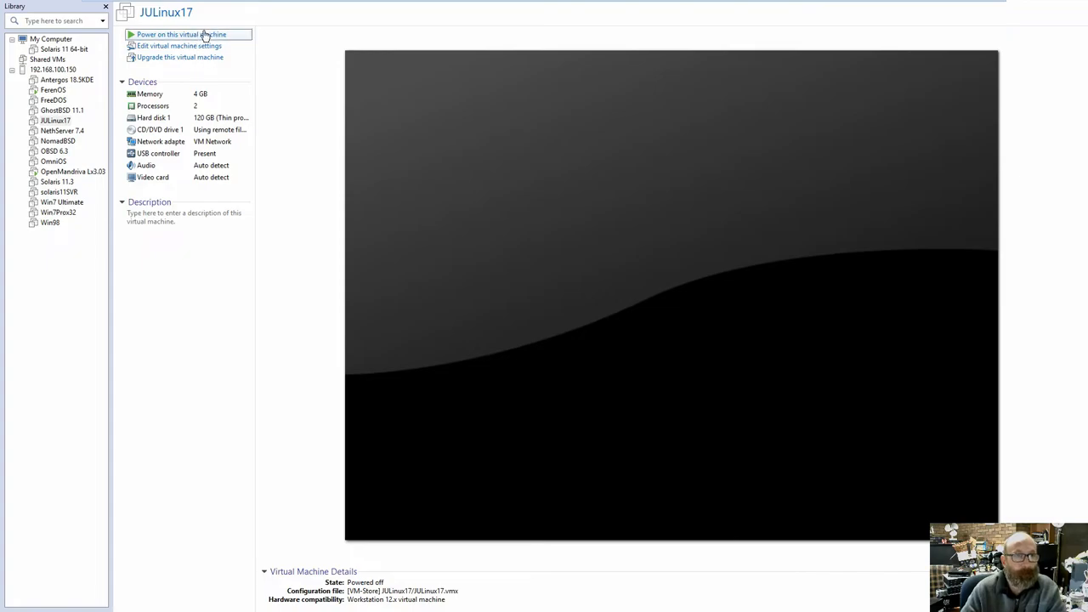
- Let the VM reach the ISOLINUX boot menu with 'Start JULinux17_64' selected
left_click(180, 34)
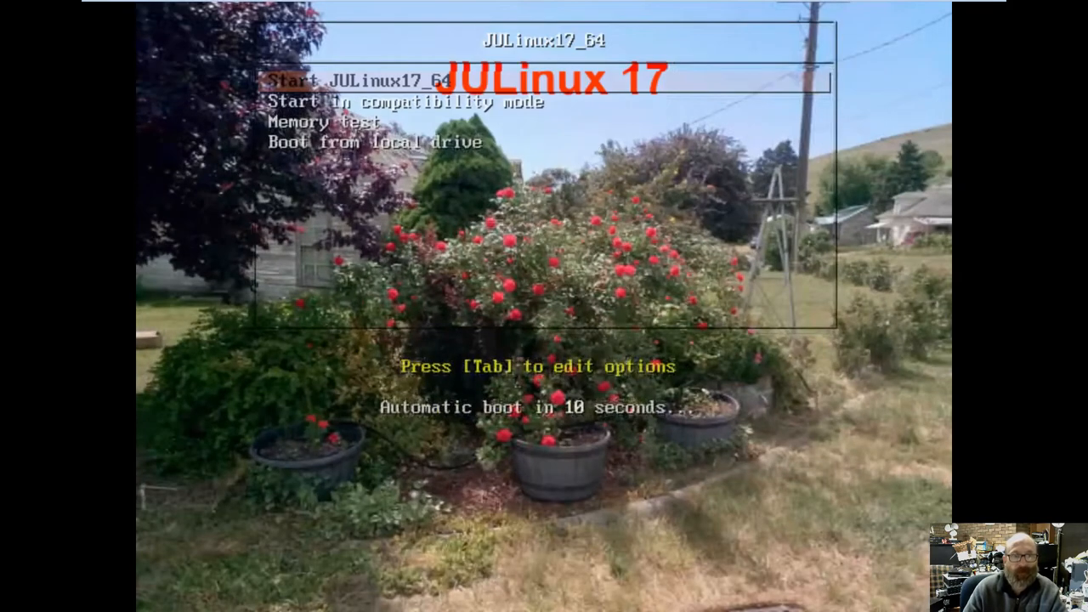
- Boot the live system after the kernel panic and select the Install JULinux17_64 desktop icon
key("Down")
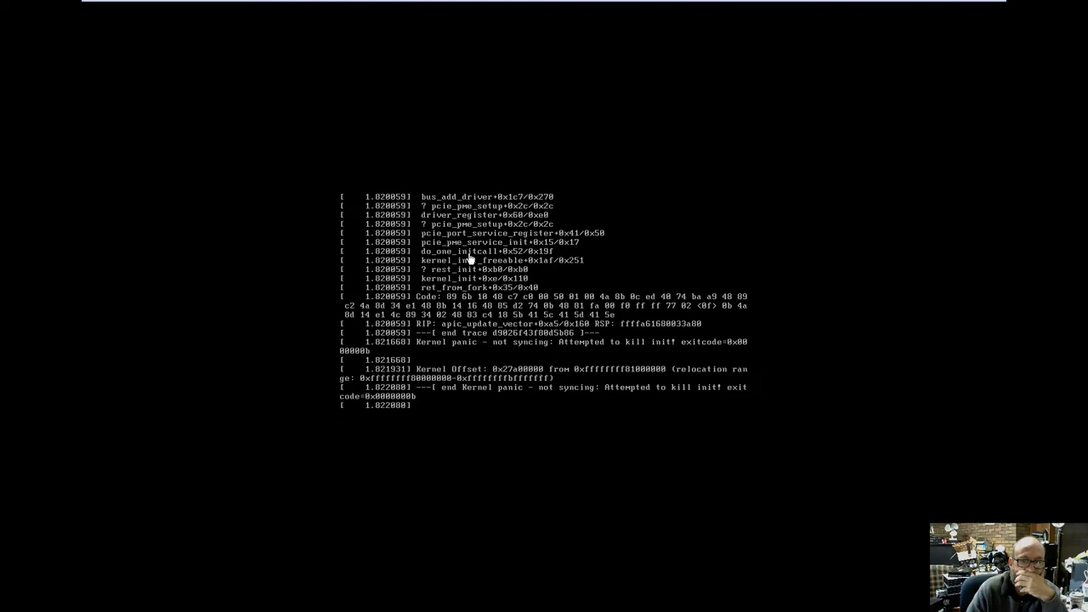
mouse_move(559, 442)
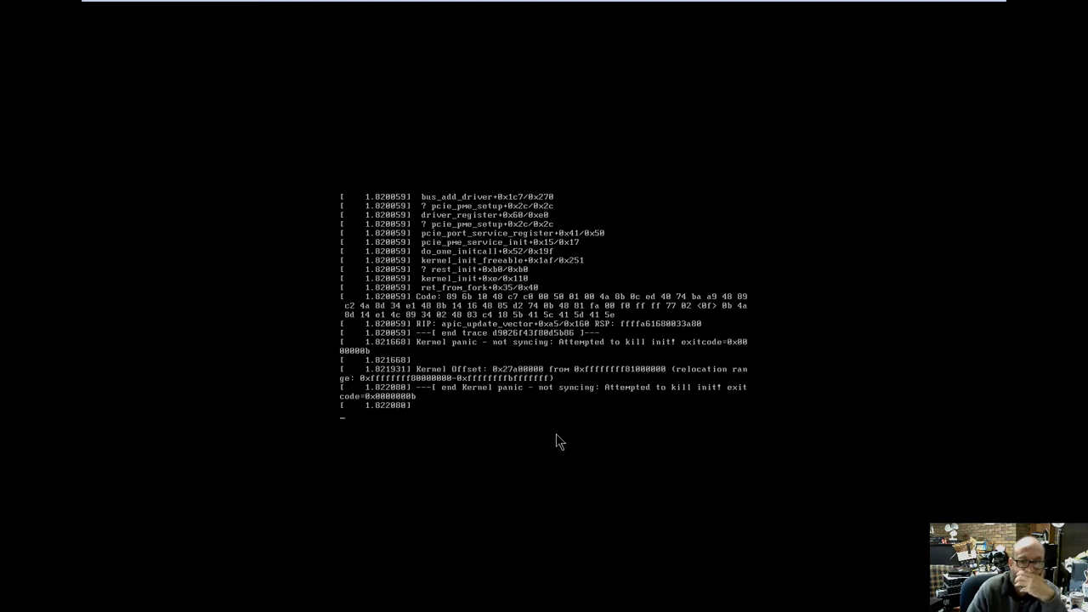
mouse_move(759, 430)
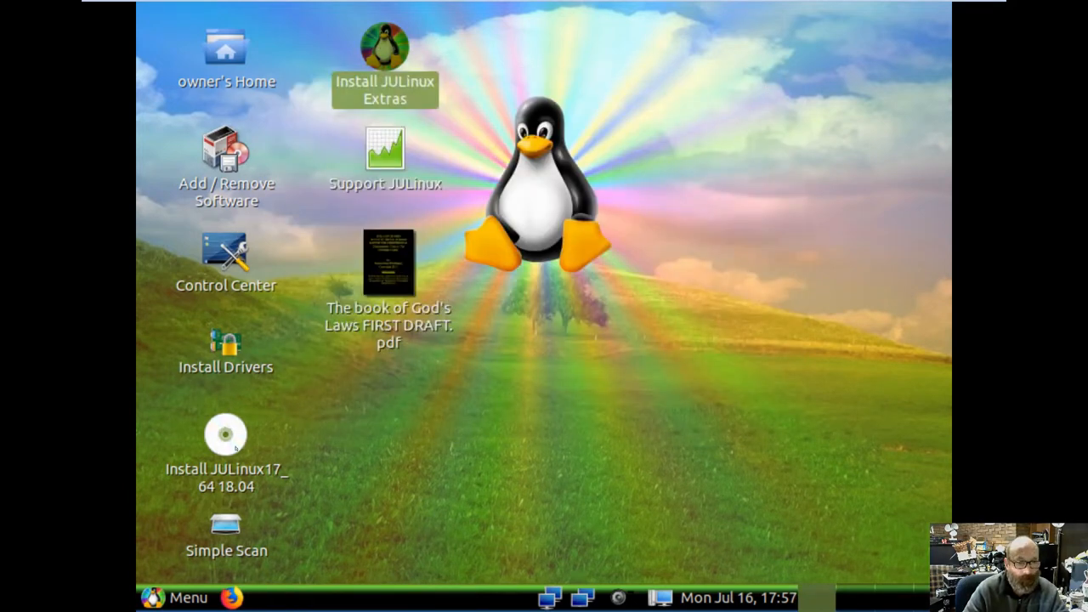
left_click(224, 435)
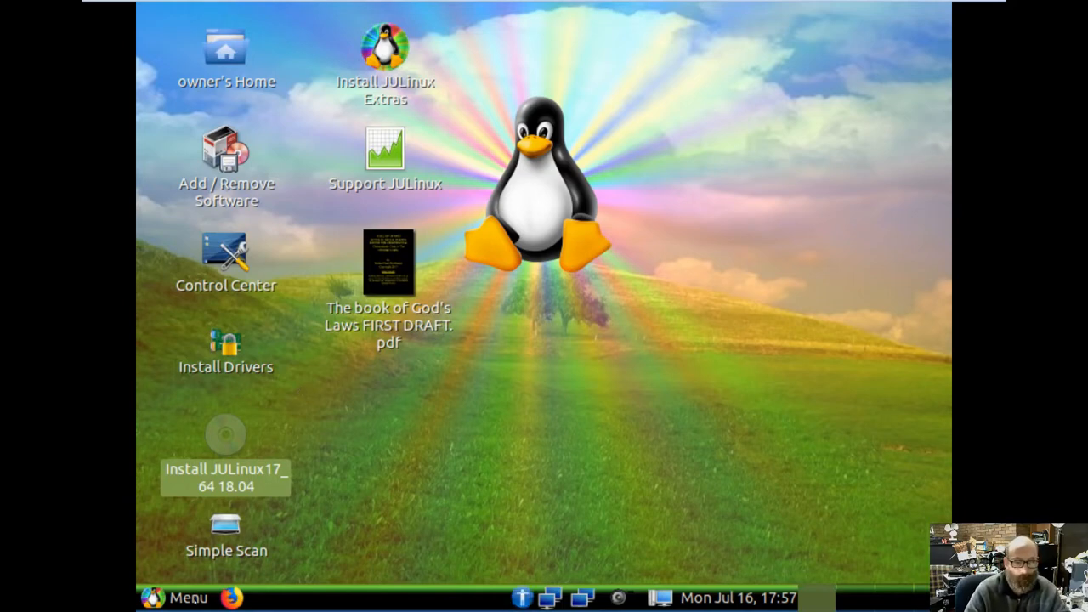
- Launch the JULinux17_64 installer and keep English with the English (US) keyboard layout
double_click(226, 435)
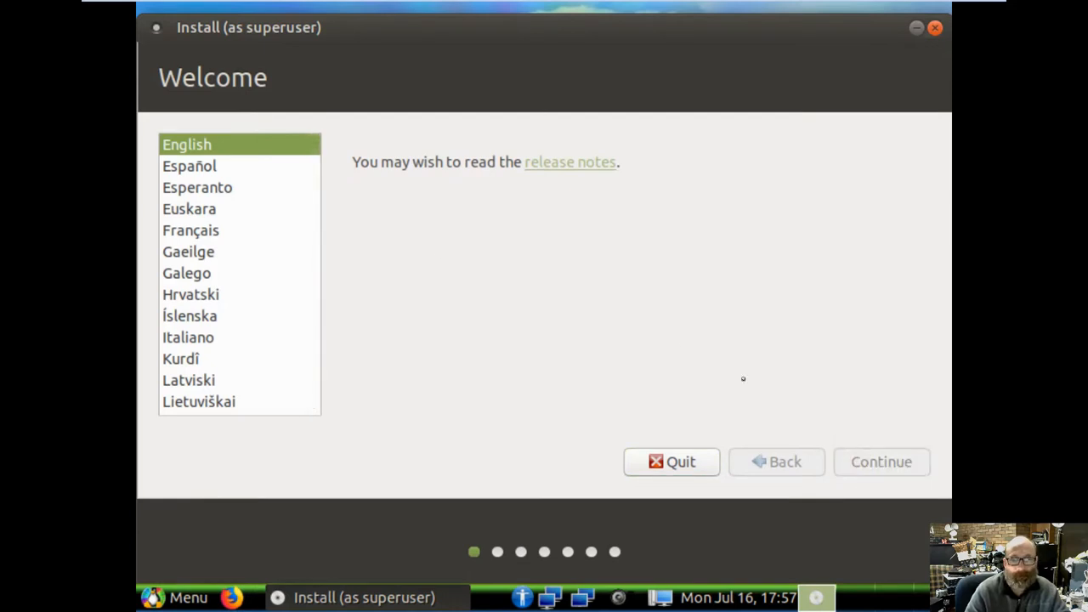
left_click(881, 462)
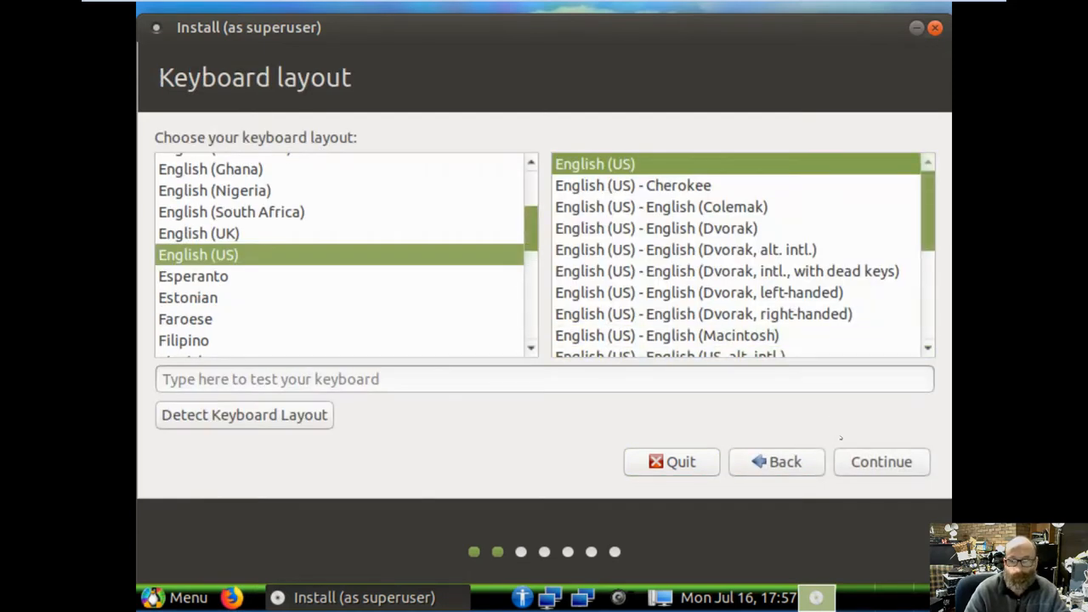
left_click(881, 462)
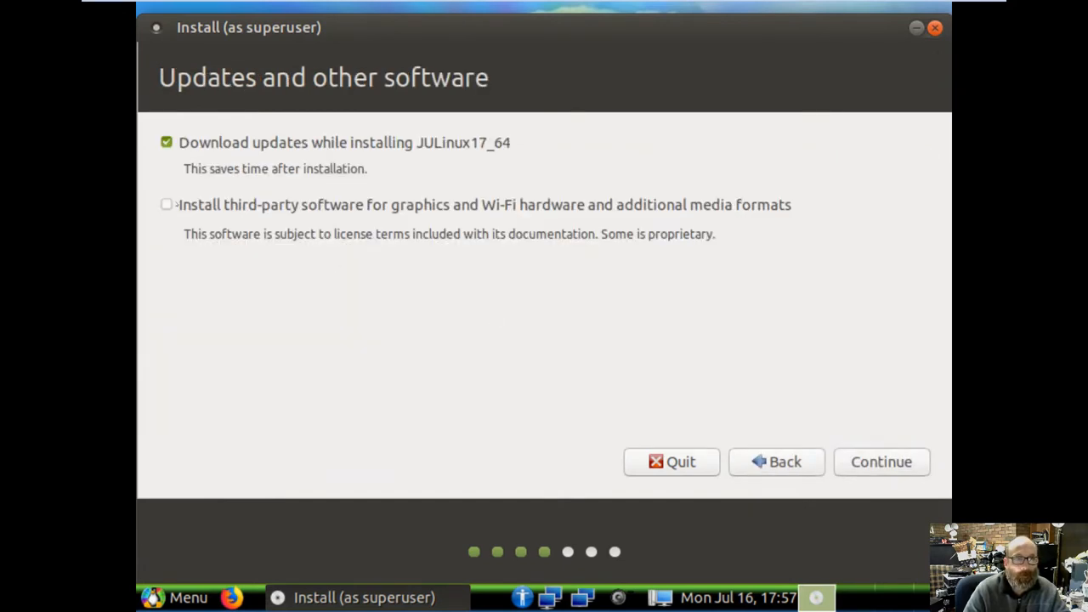
- Enable third-party graphics, Wi-Fi and media software with updates and continue to installation type
left_click(166, 204)
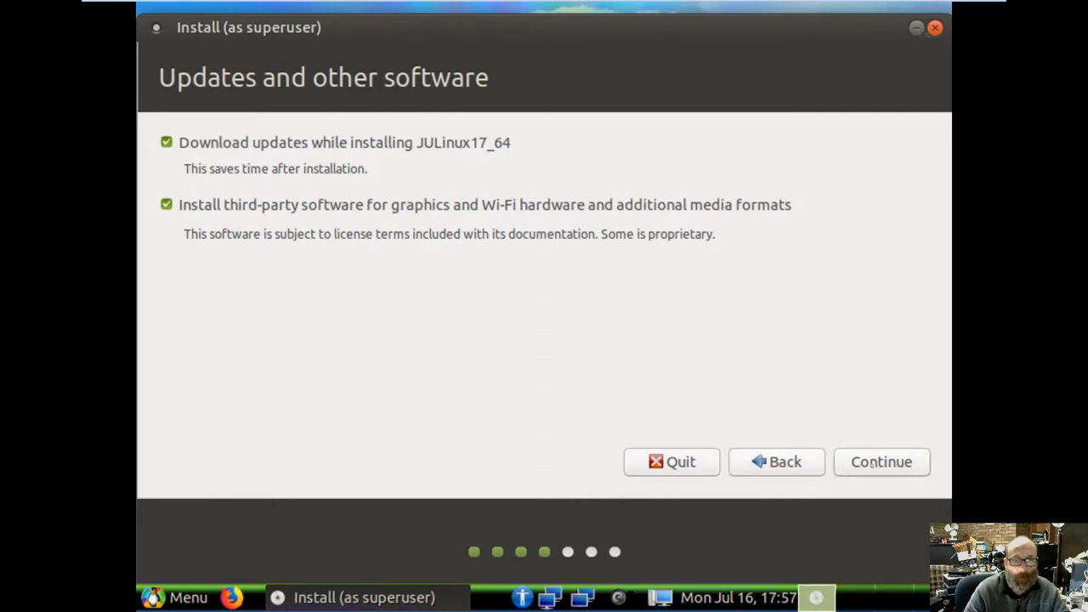
left_click(881, 463)
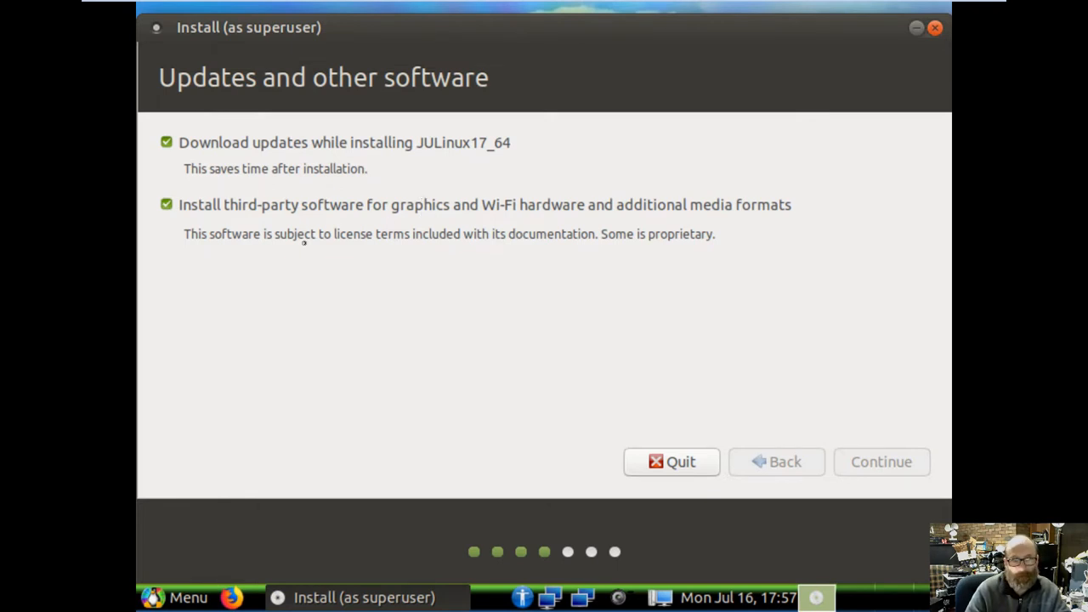
mouse_move(709, 221)
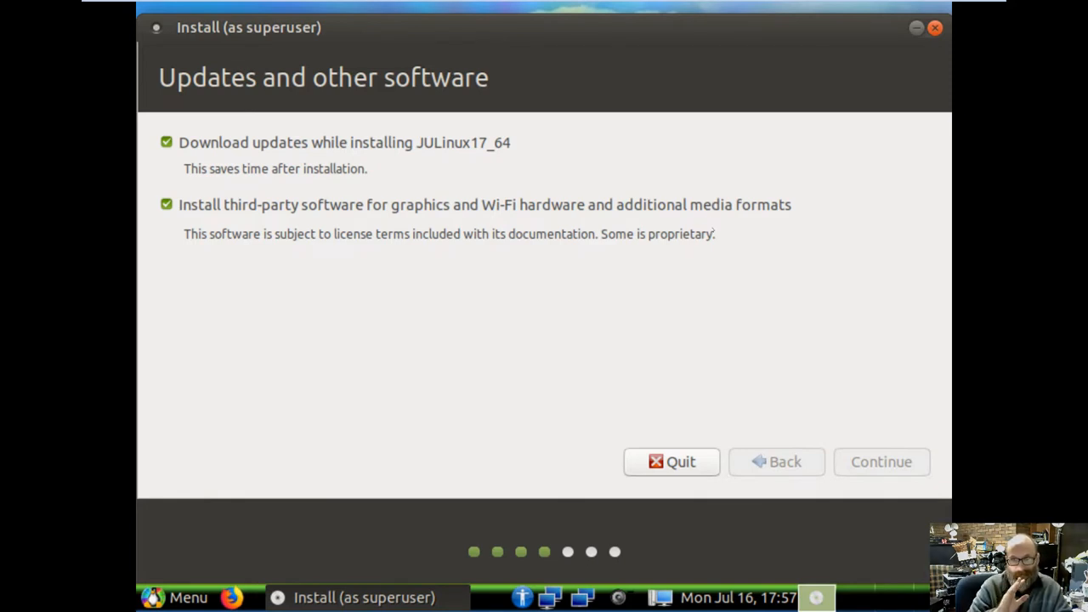
left_click(881, 462)
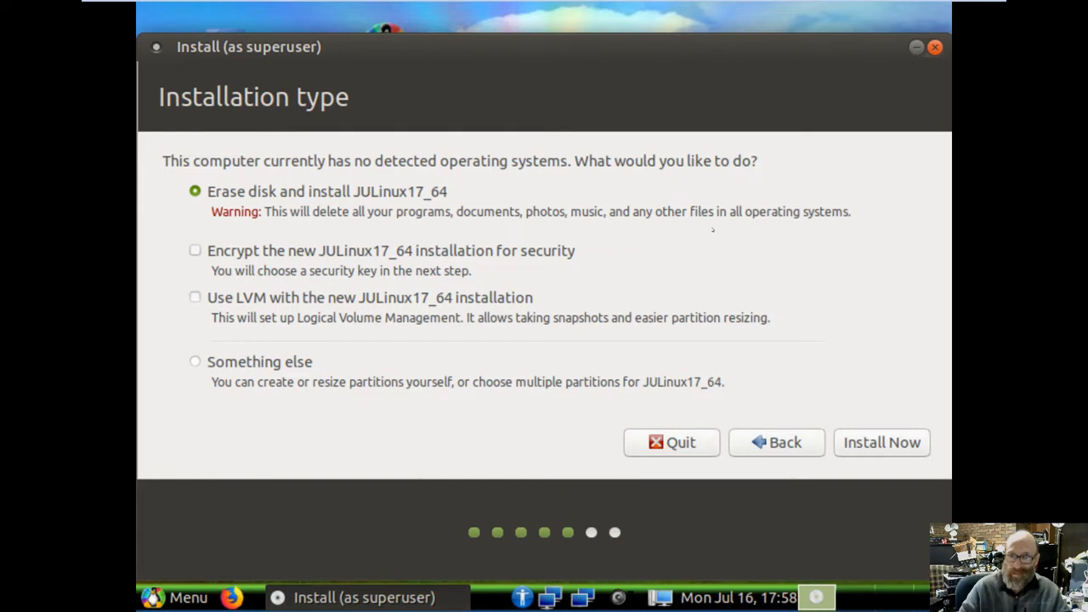
- Keep 'Erase disk and install JULinux17_64', start Install Now and confirm writing the disk changes
left_click(880, 442)
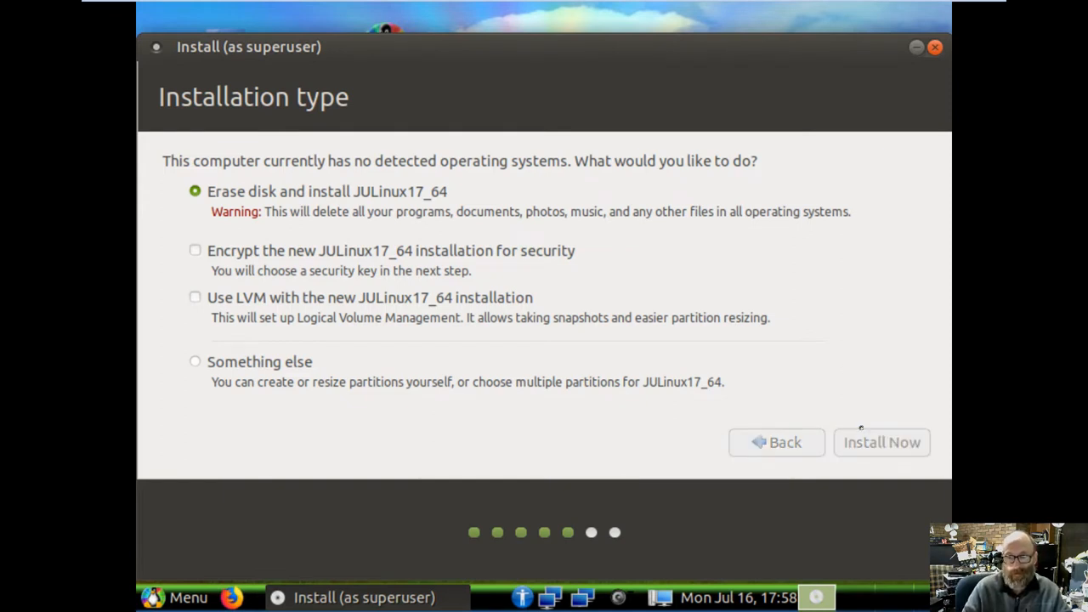
left_click(880, 442)
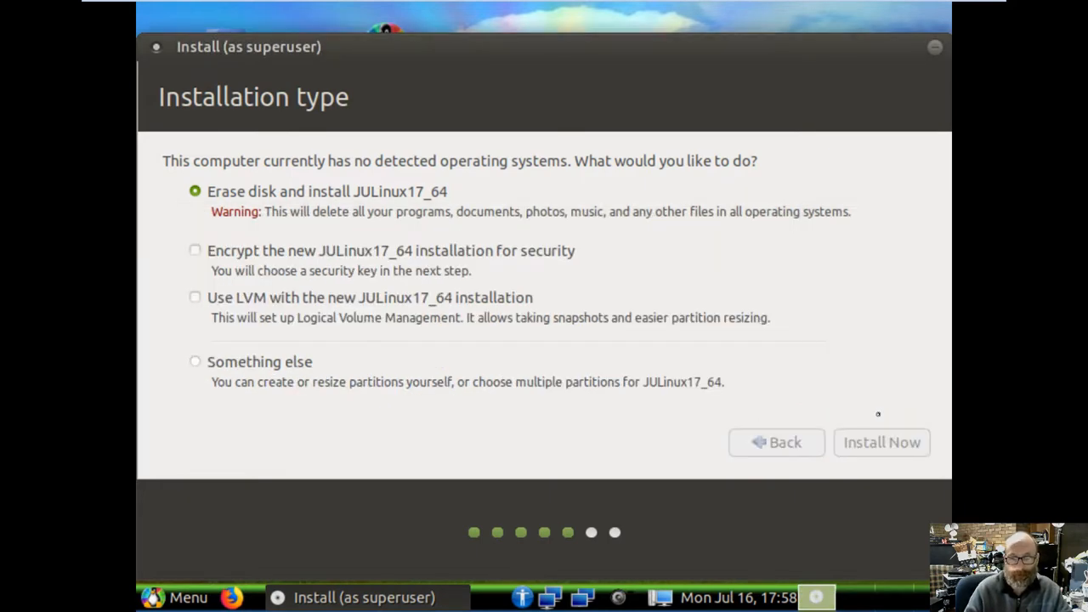
mouse_move(745, 354)
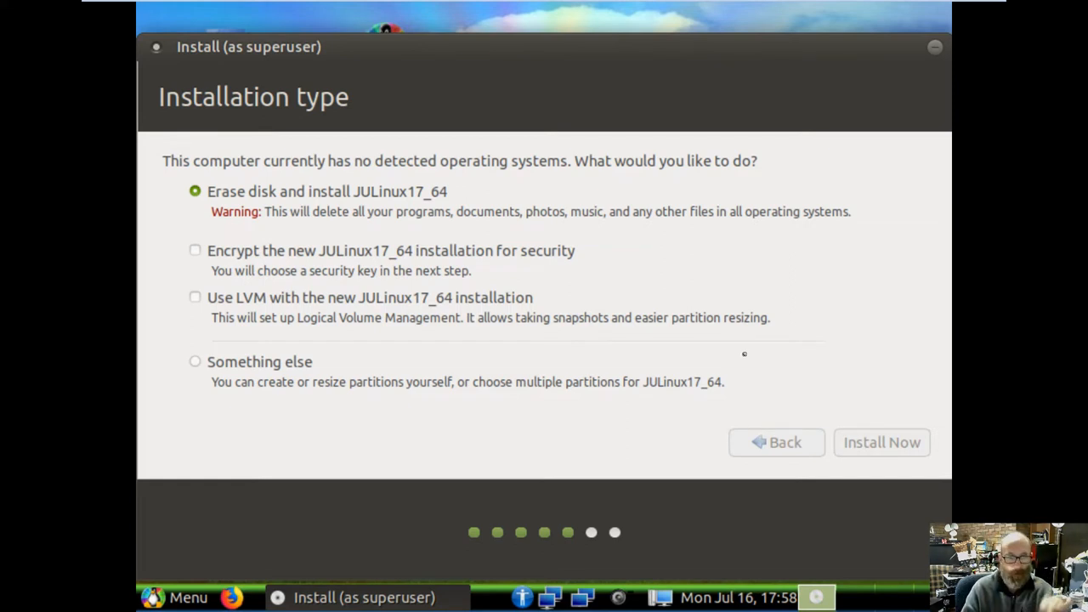
left_click(881, 442)
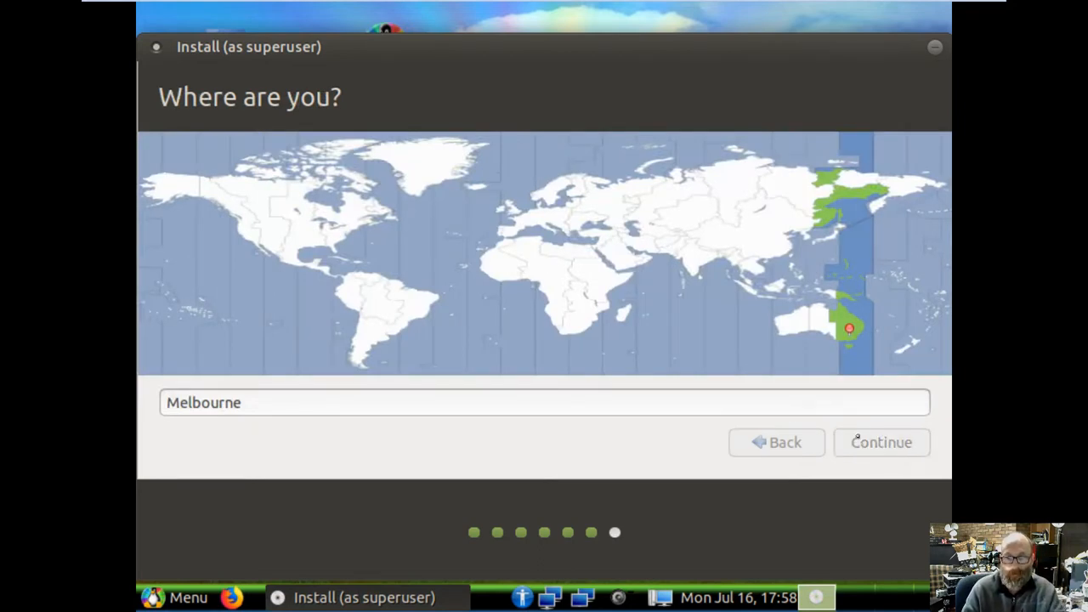
- Accept Melbourne, then enter name Backyard, computer name backyard-JULVM and a matching password
left_click(881, 442)
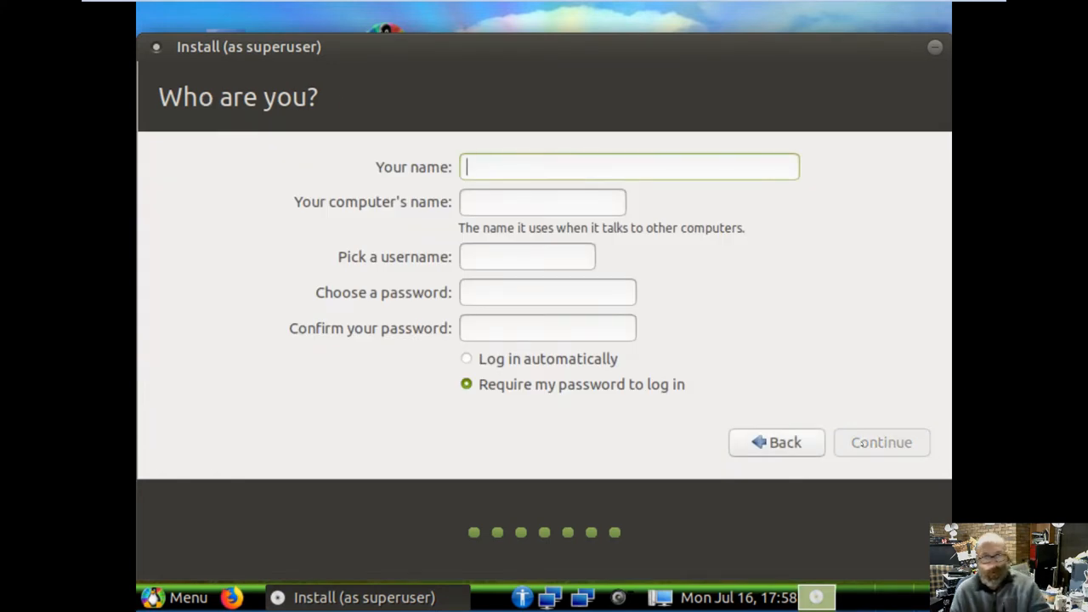
type("Backyard")
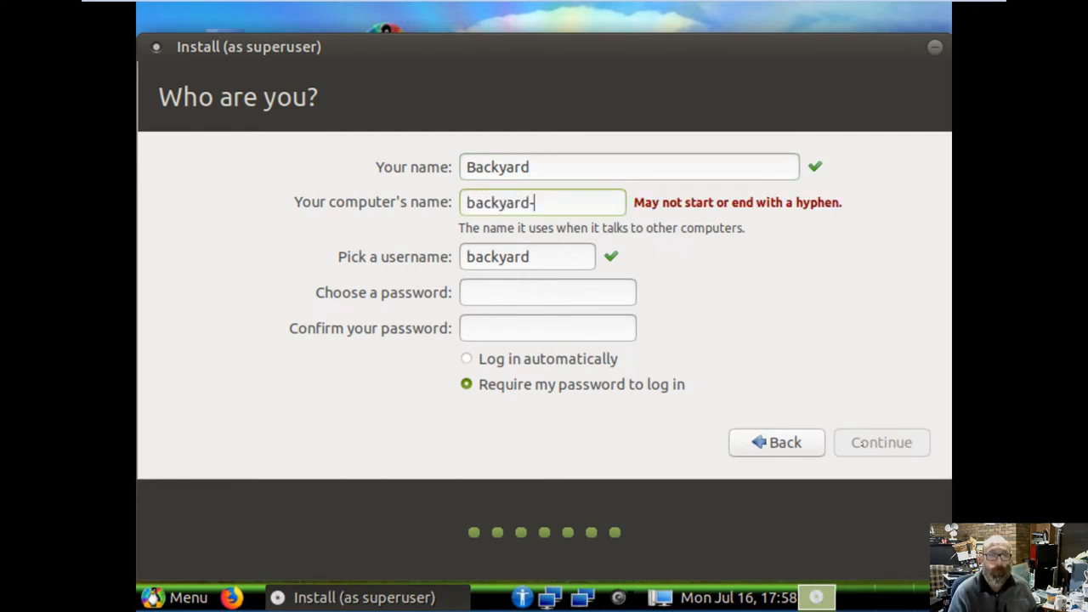
type("JUL")
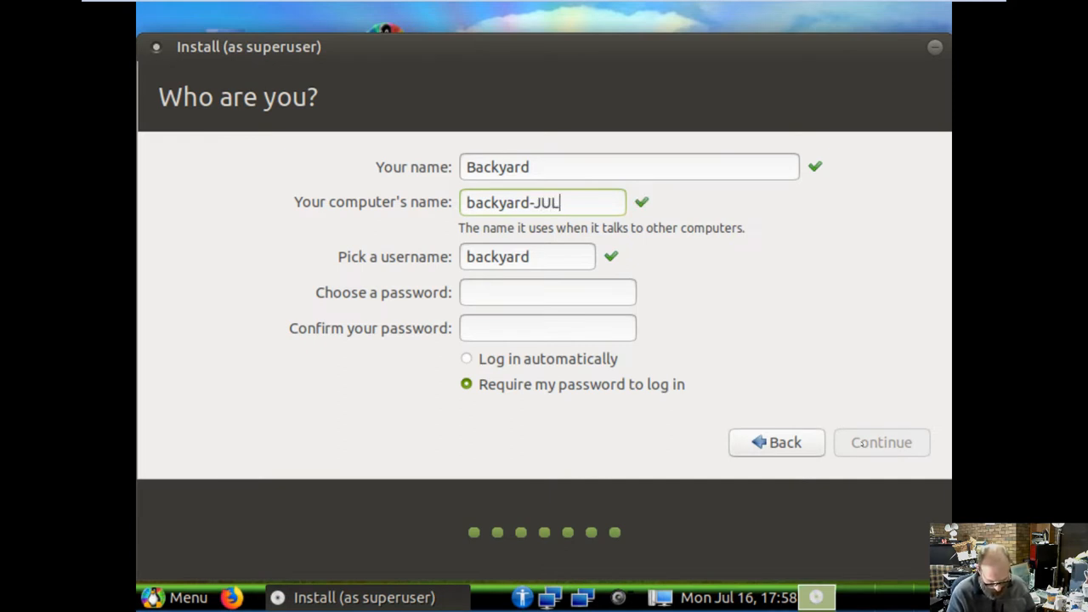
type("VM")
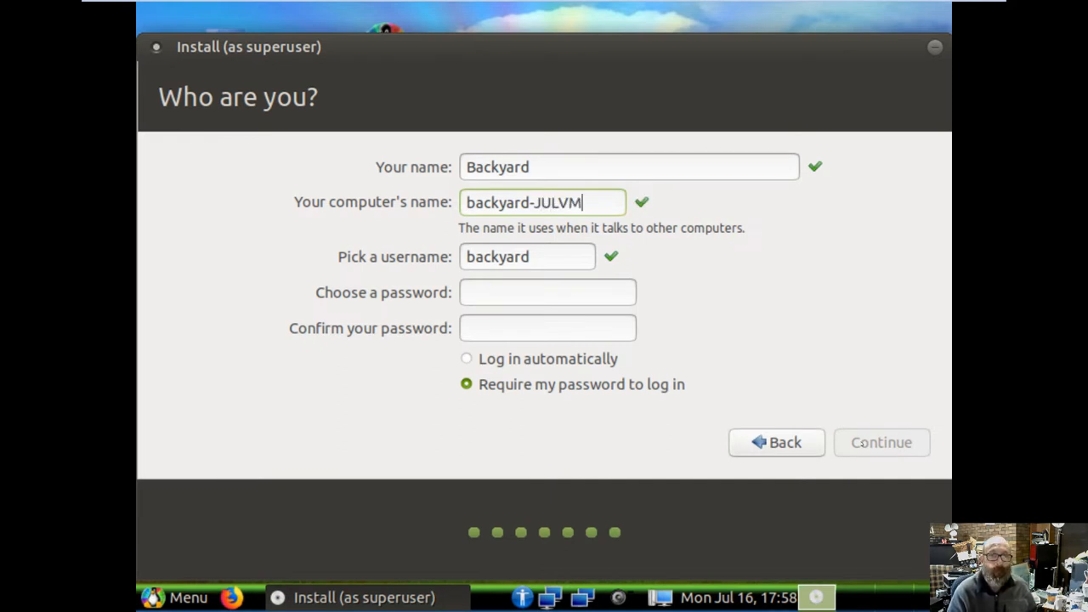
left_click(527, 255)
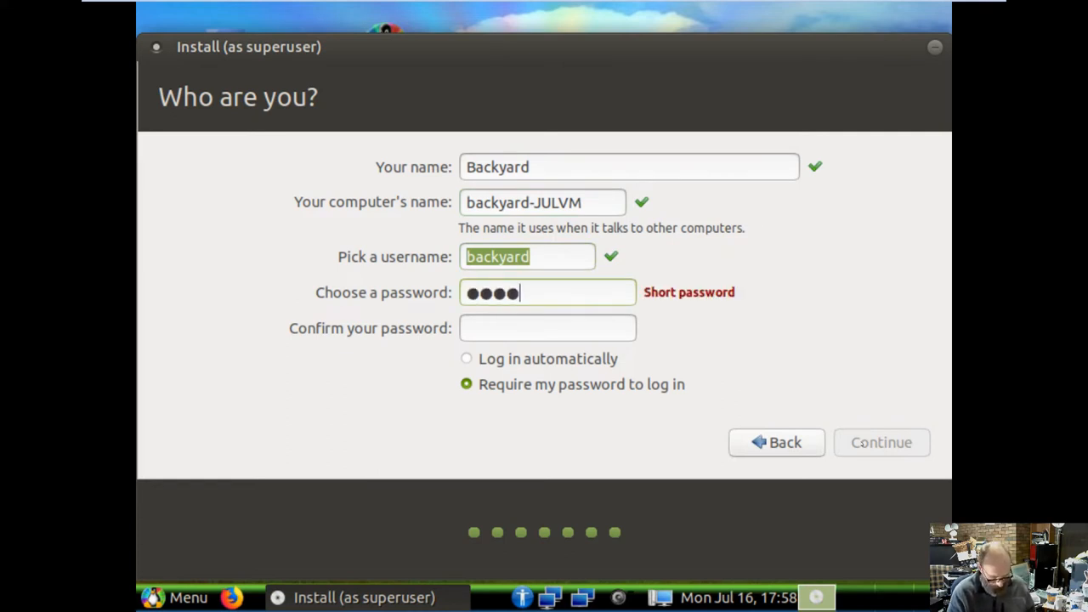
type("••••")
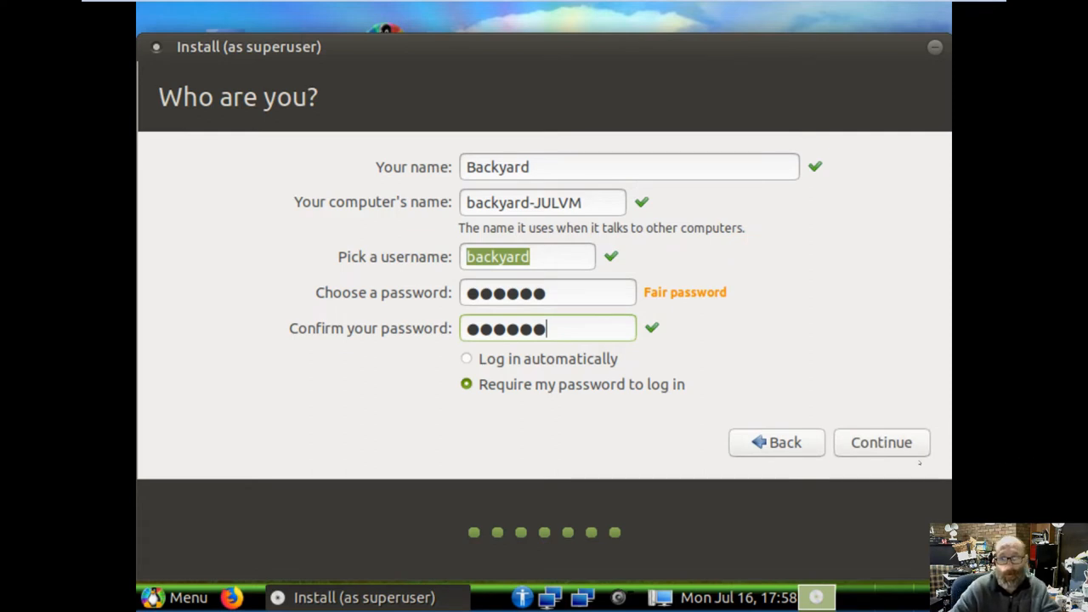
- Confirm the account details so the installation begins copying files
left_click(880, 442)
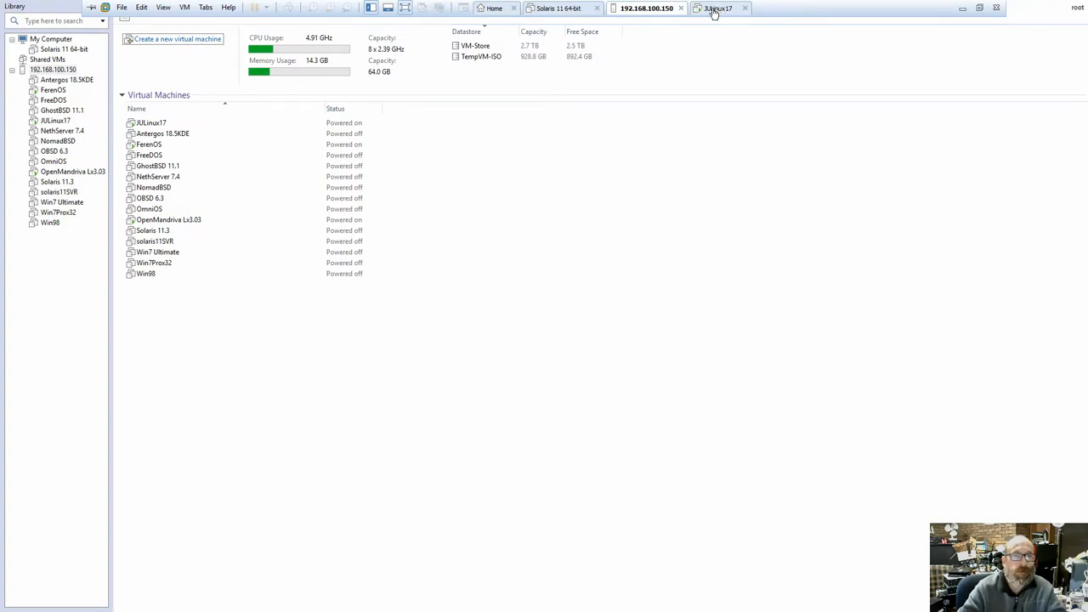
- Select the ESXi host 192.168.100.150 to view its summary and virtual machine list
left_click(718, 6)
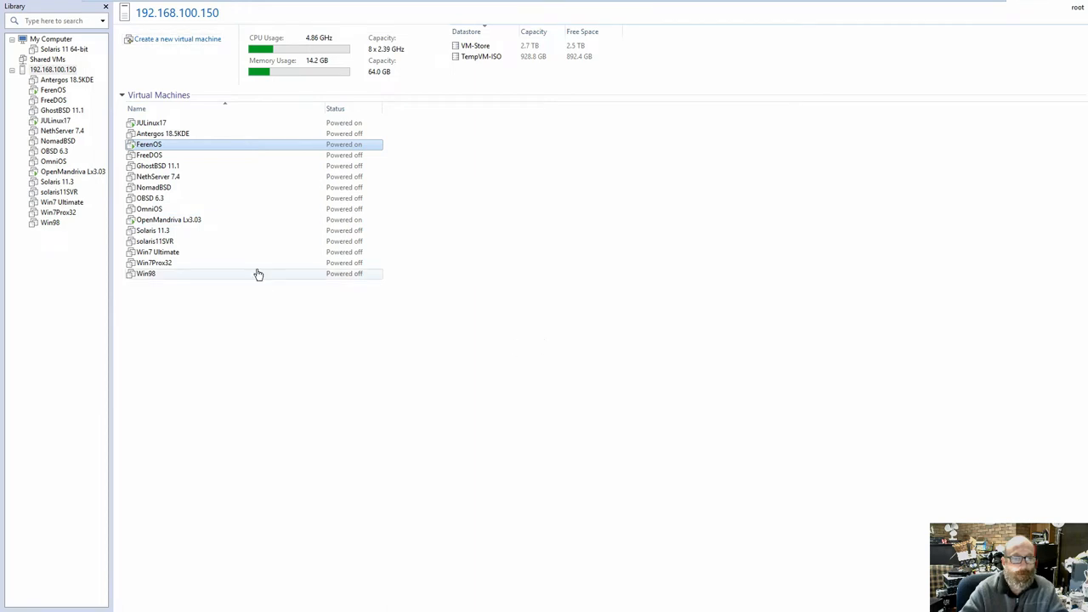
left_click(168, 220)
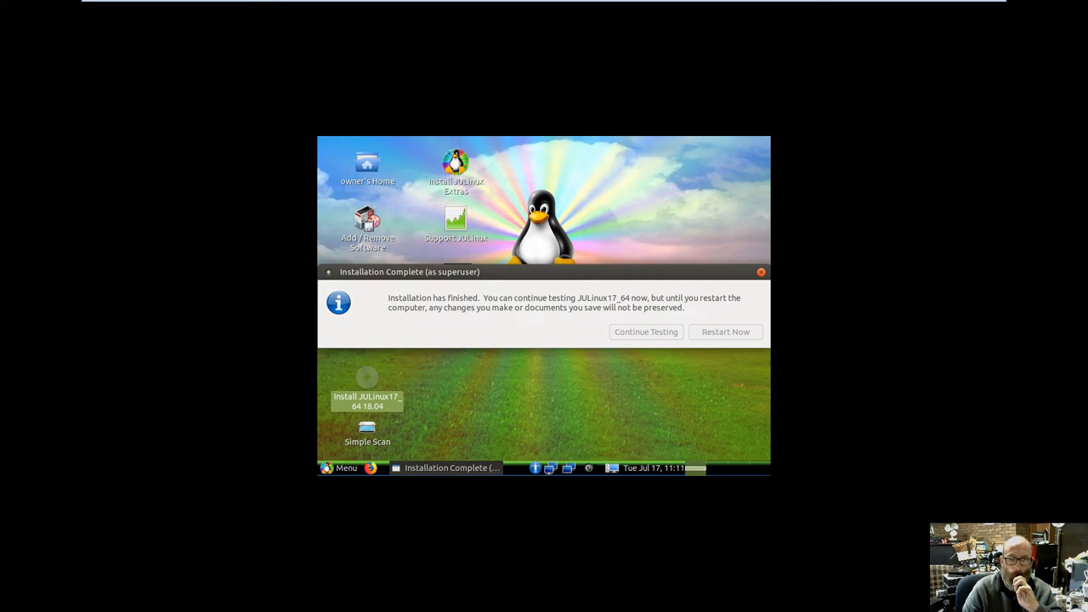
- Focus the backyard-JULVM login greeter's password field with Backyard's password entered
left_click(724, 331)
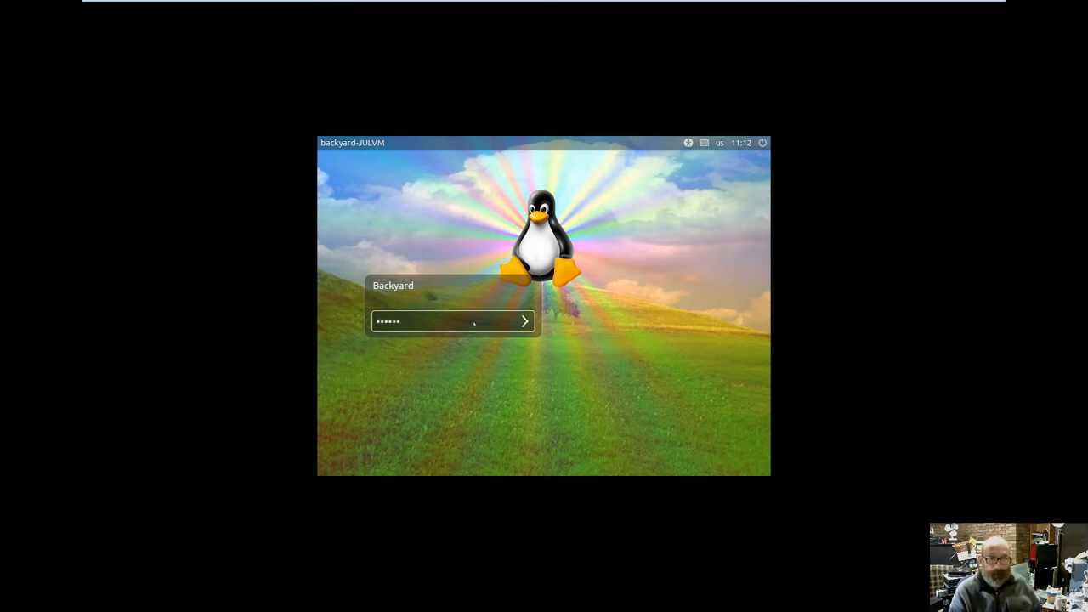
- Log in as Backyard and reach the installed JULinux desktop
left_click(524, 322)
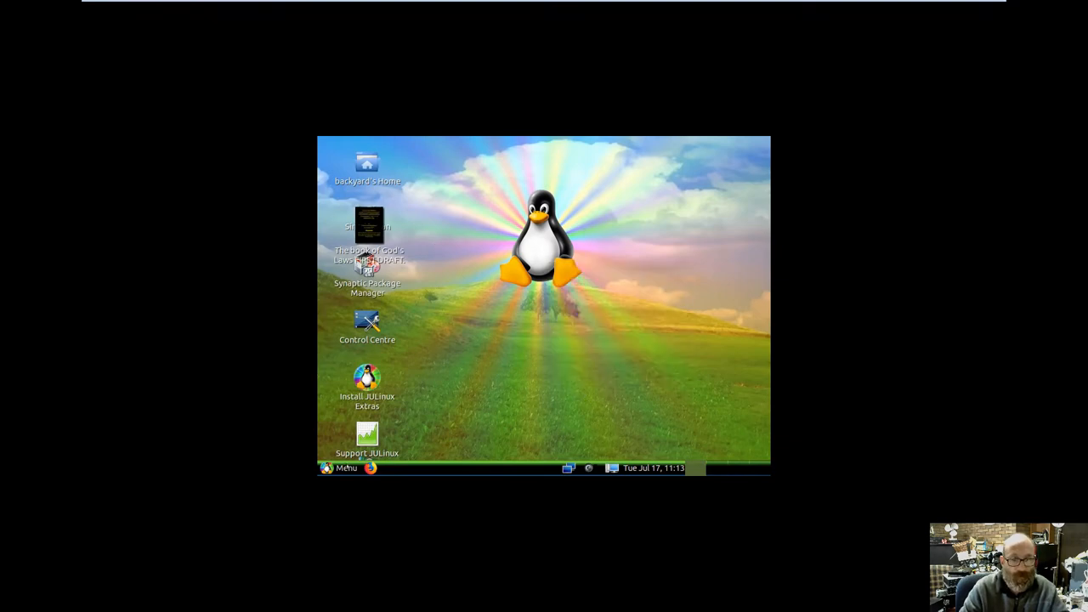
- Reach Monitor Preferences via Menu > Preferences > Displays and expand the resolution list
left_click(342, 467)
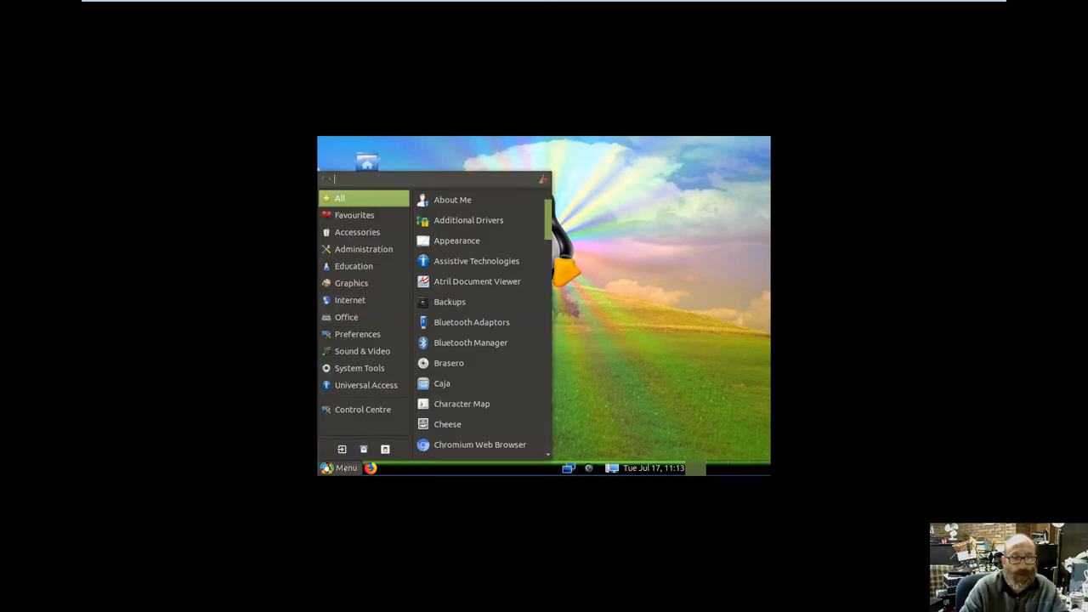
left_click(358, 367)
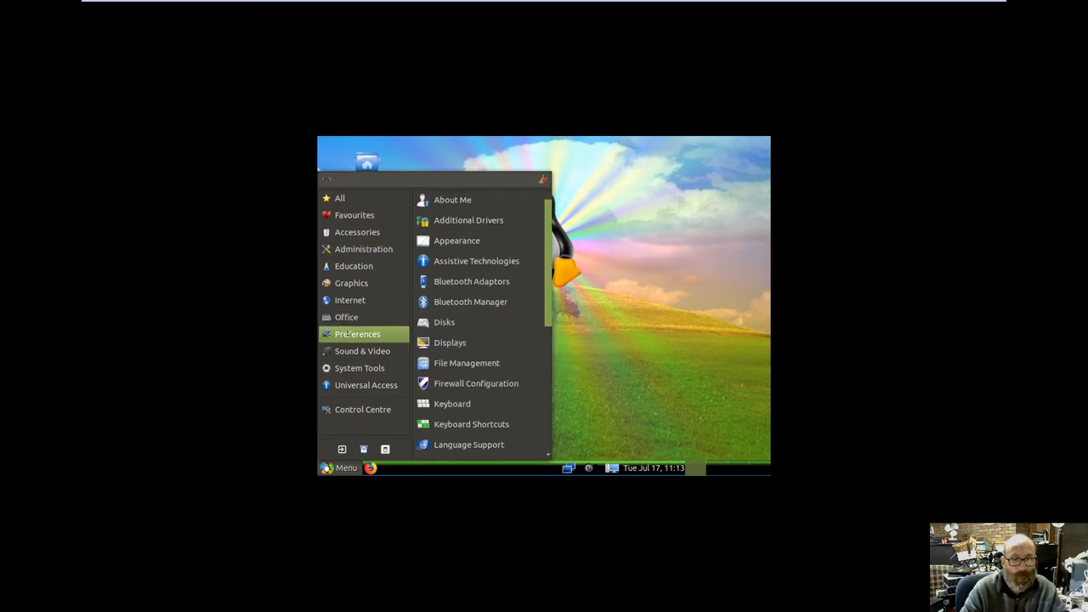
left_click(449, 342)
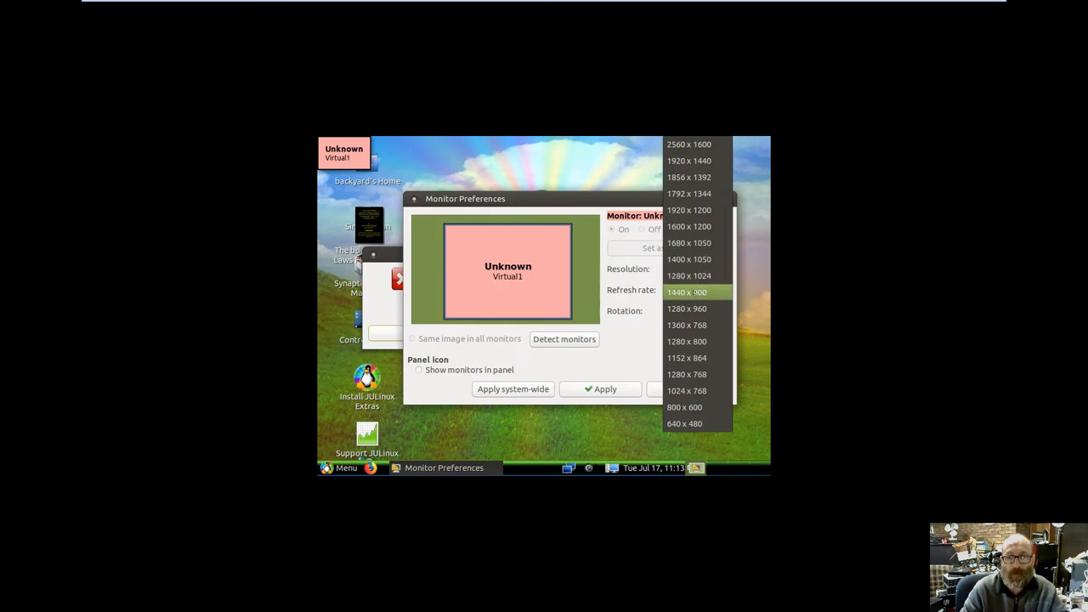
- Apply 1440 x 900, keep the configuration, close settings and dismiss the Blueman Downloads error
left_click(687, 292)
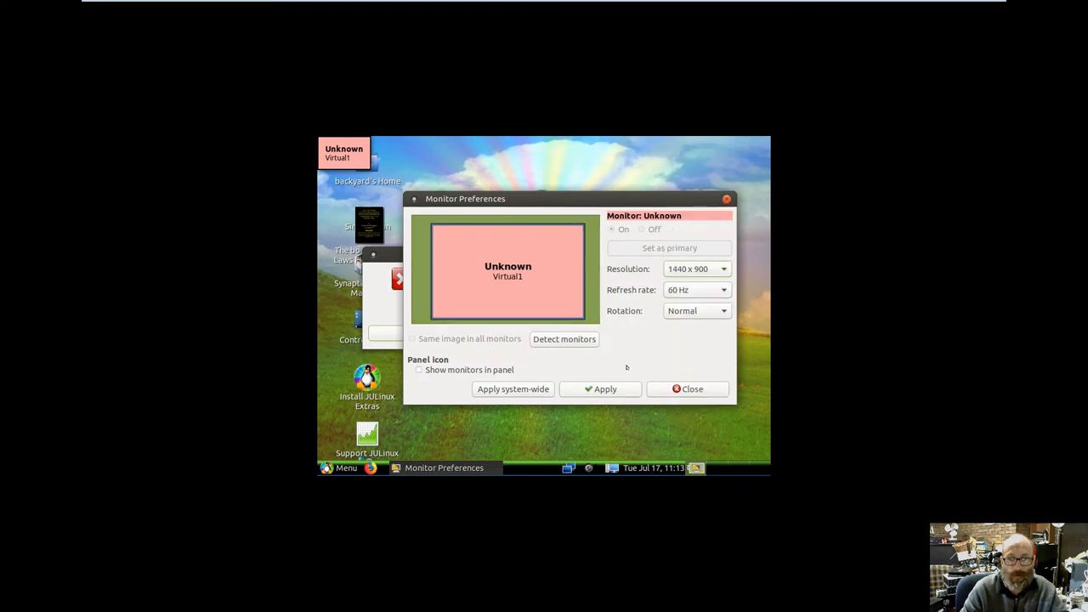
left_click(600, 388)
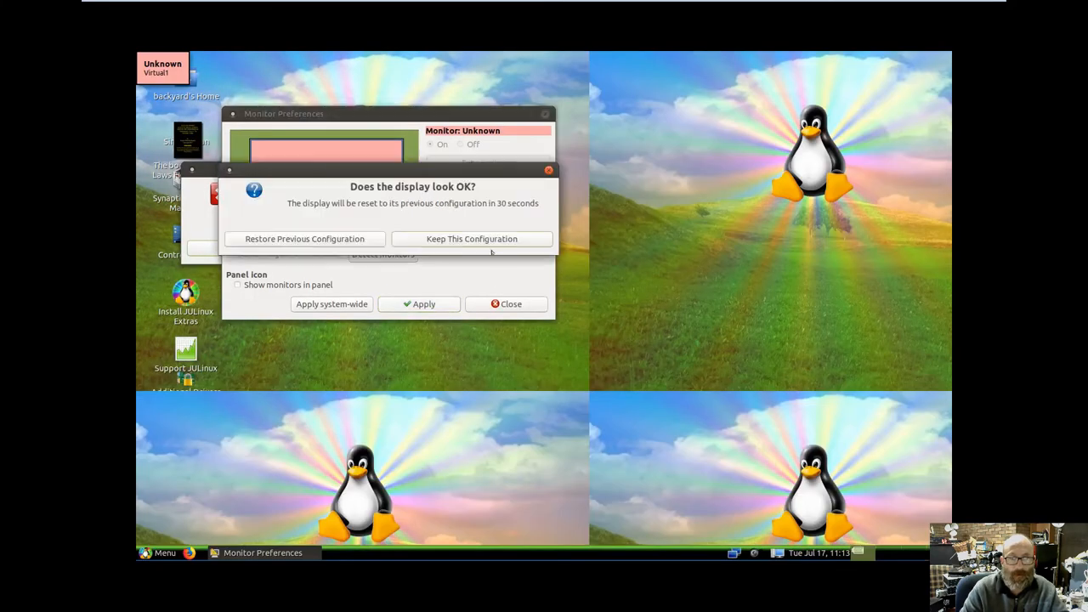
left_click(471, 238)
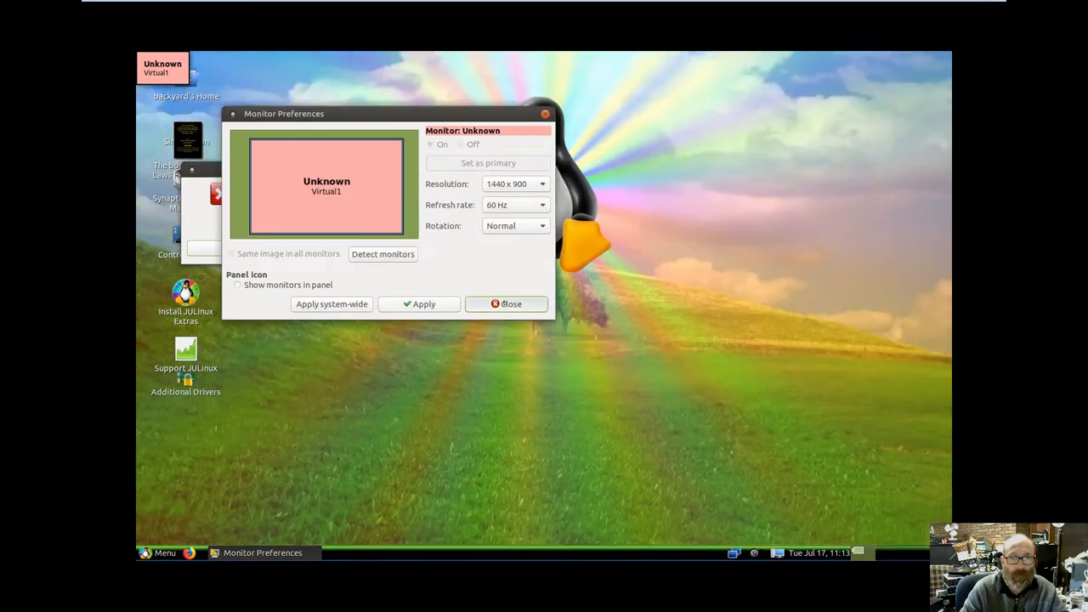
left_click(507, 303)
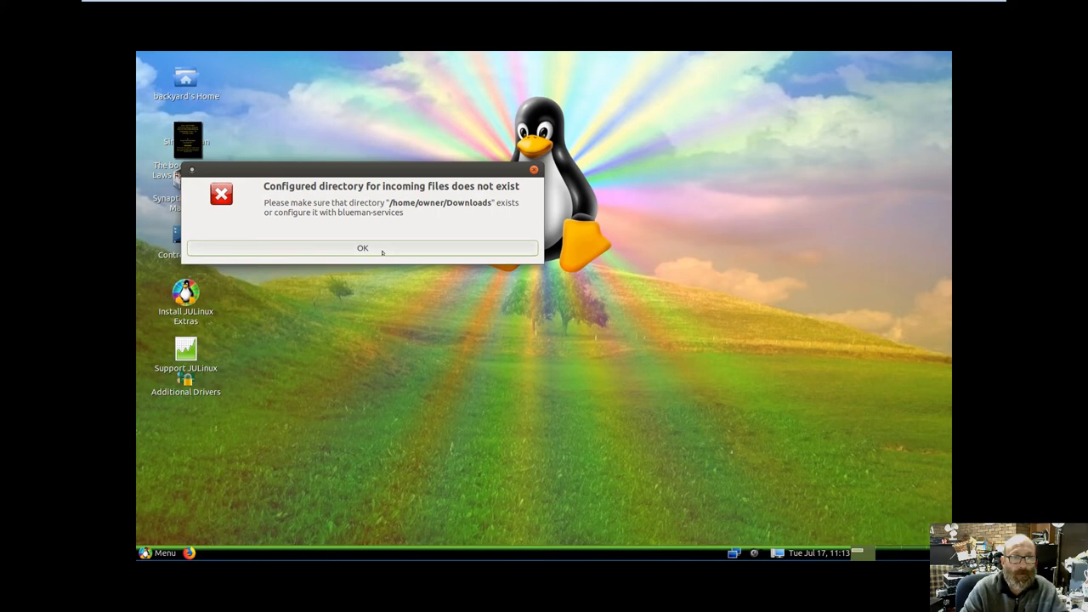
left_click(364, 248)
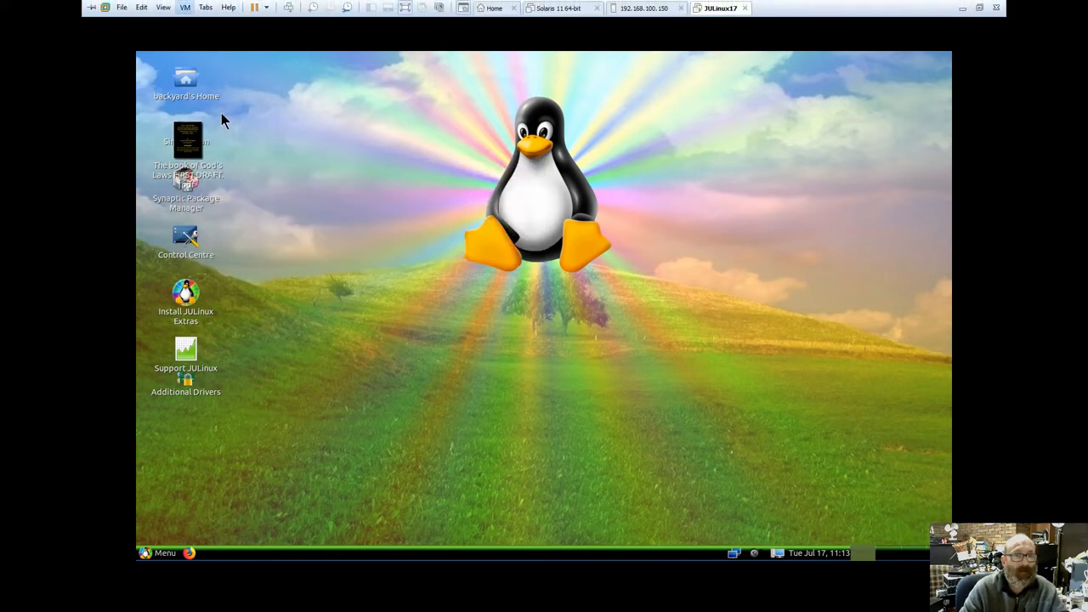
mouse_move(561, 346)
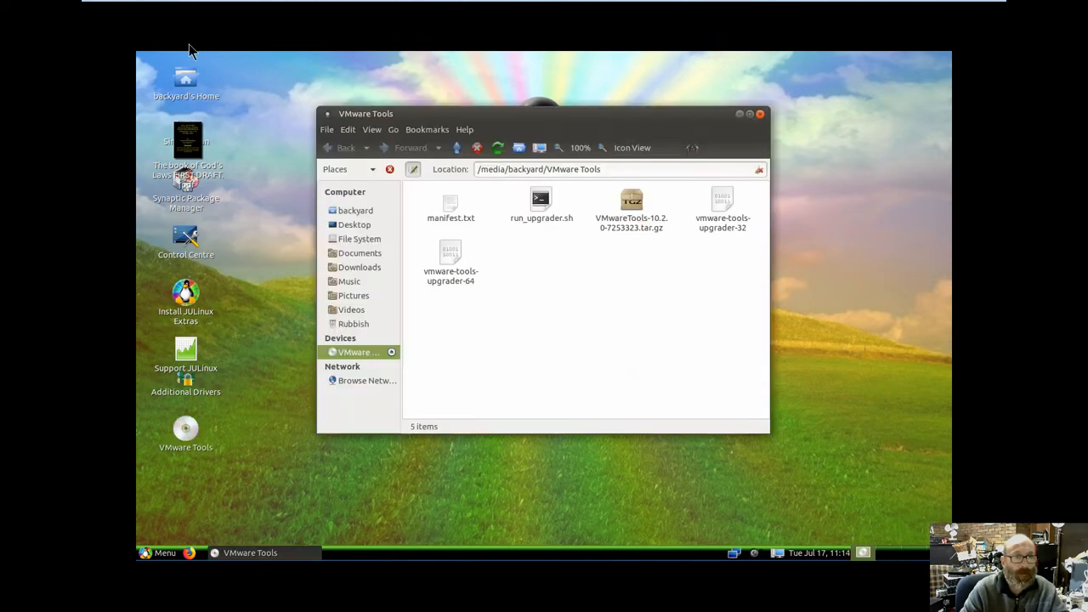
- Copy the VMwareTools tar.gz and paste it into /tmp
right_click(632, 208)
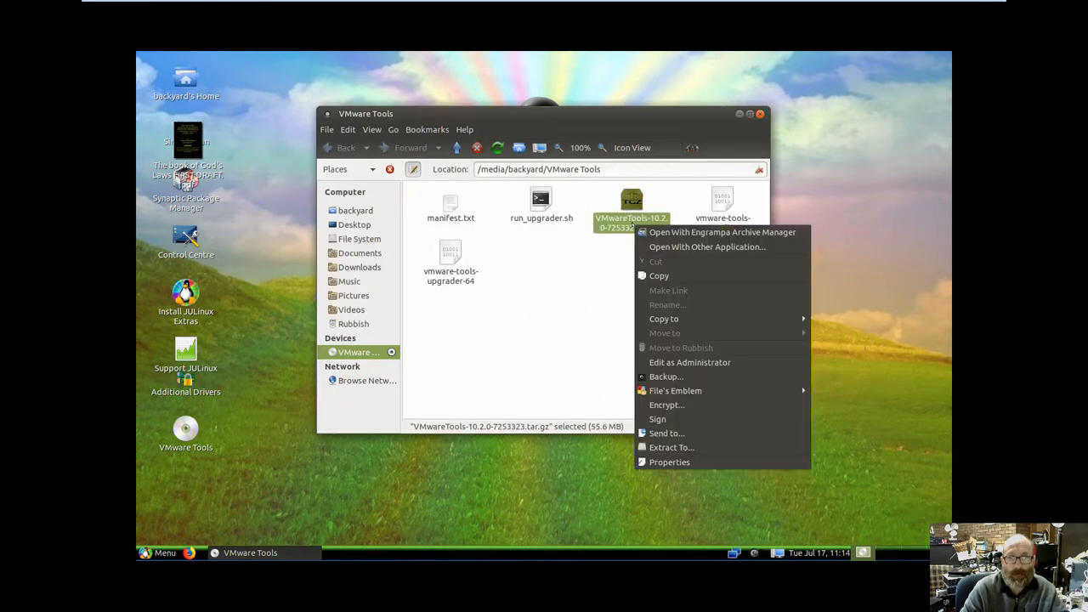
left_click(659, 276)
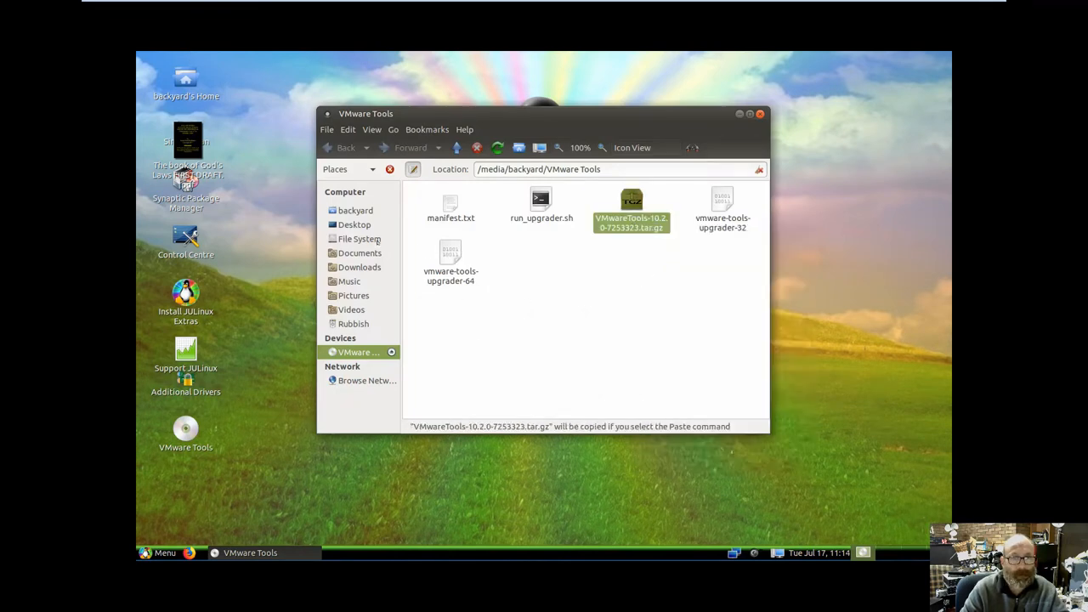
left_click(358, 238)
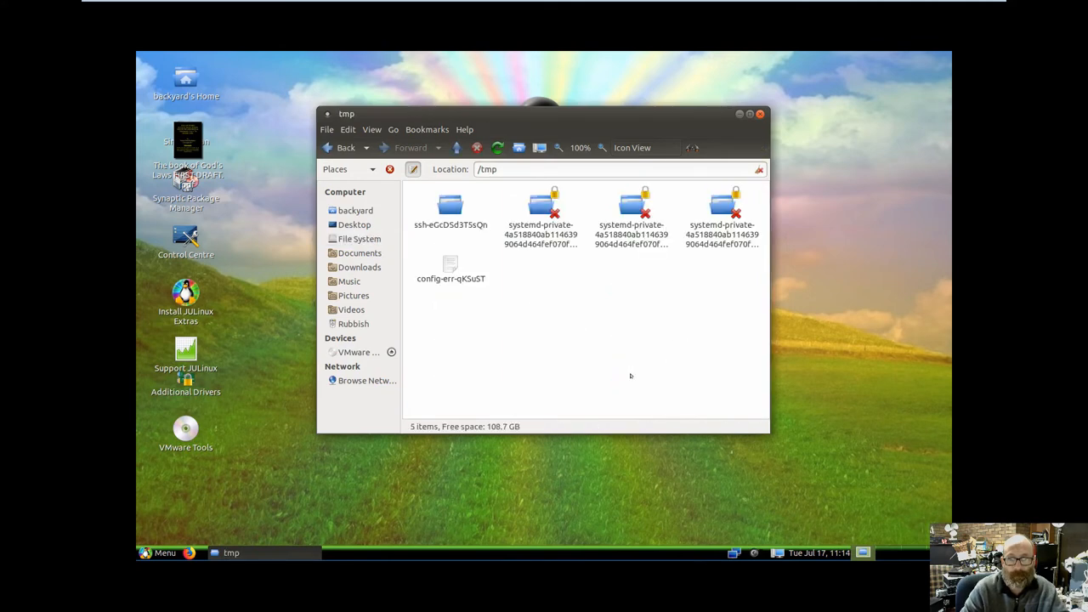
right_click(619, 374)
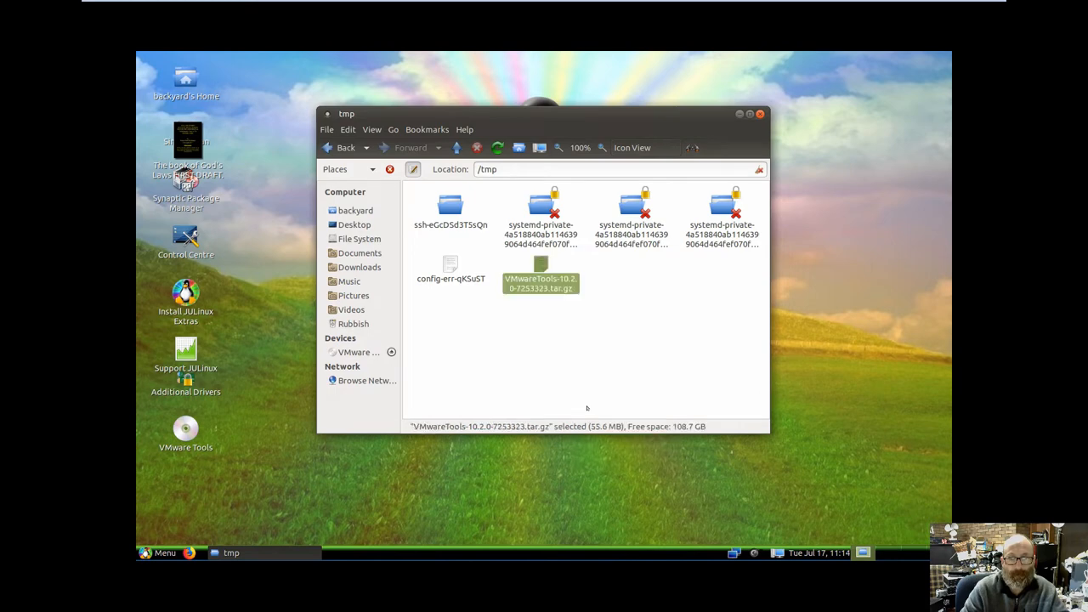
- Open the /tmp copy with Engrampa Archive Manager and start Extract
right_click(541, 282)
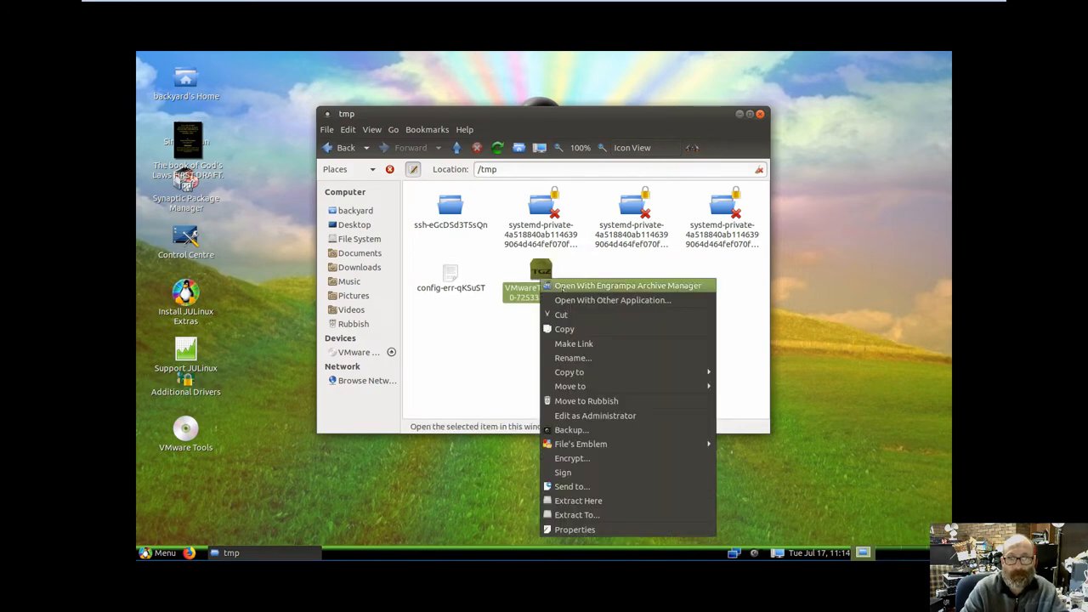
left_click(627, 286)
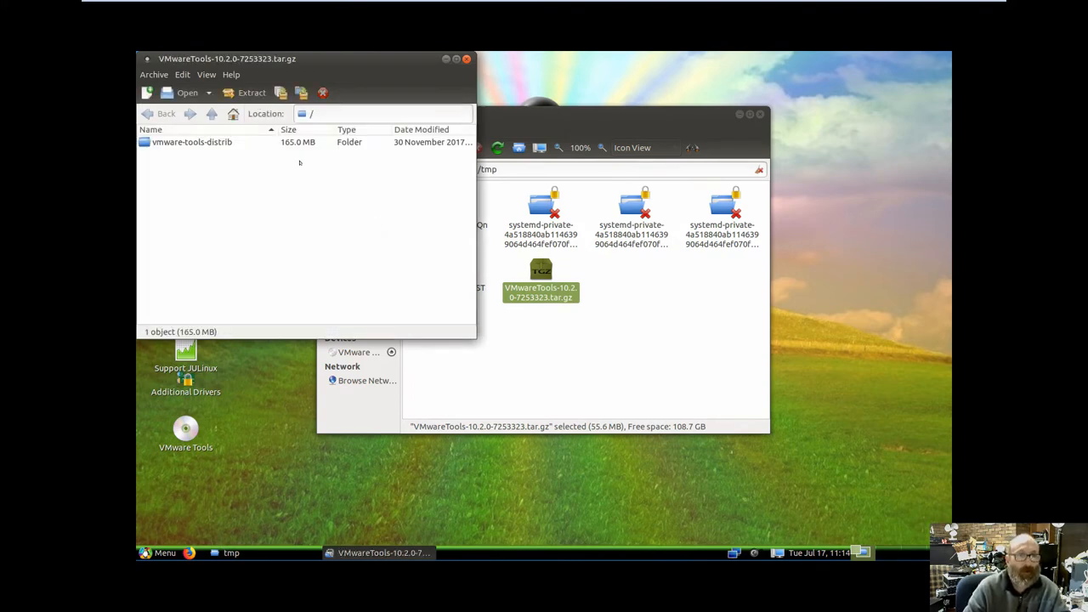
left_click(252, 92)
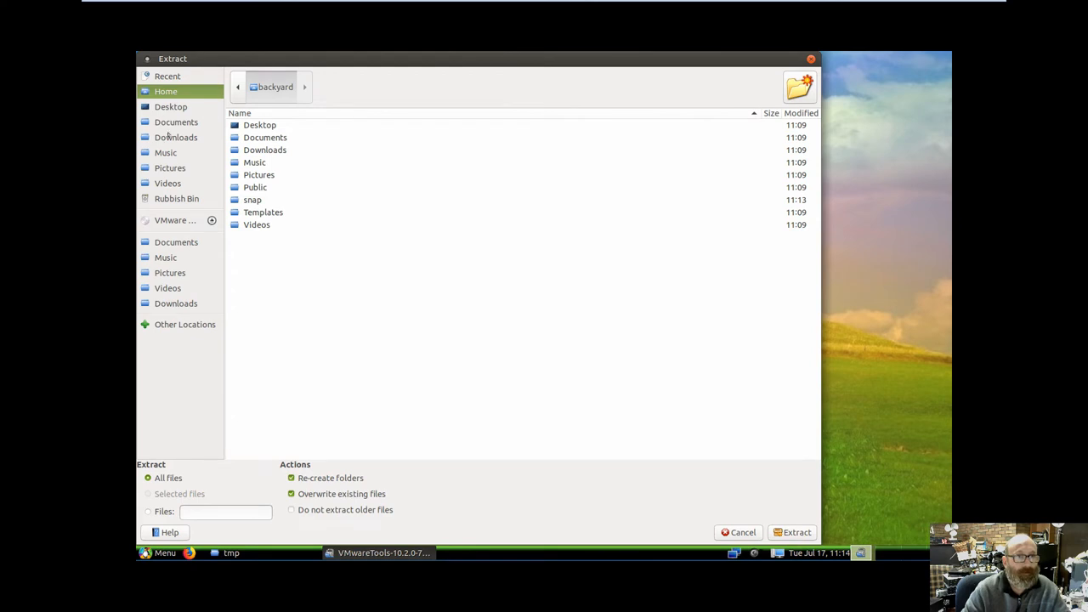
- Extract the archive into /tmp, producing vmware-tools-distrib, then quit Engrampa
left_click(184, 323)
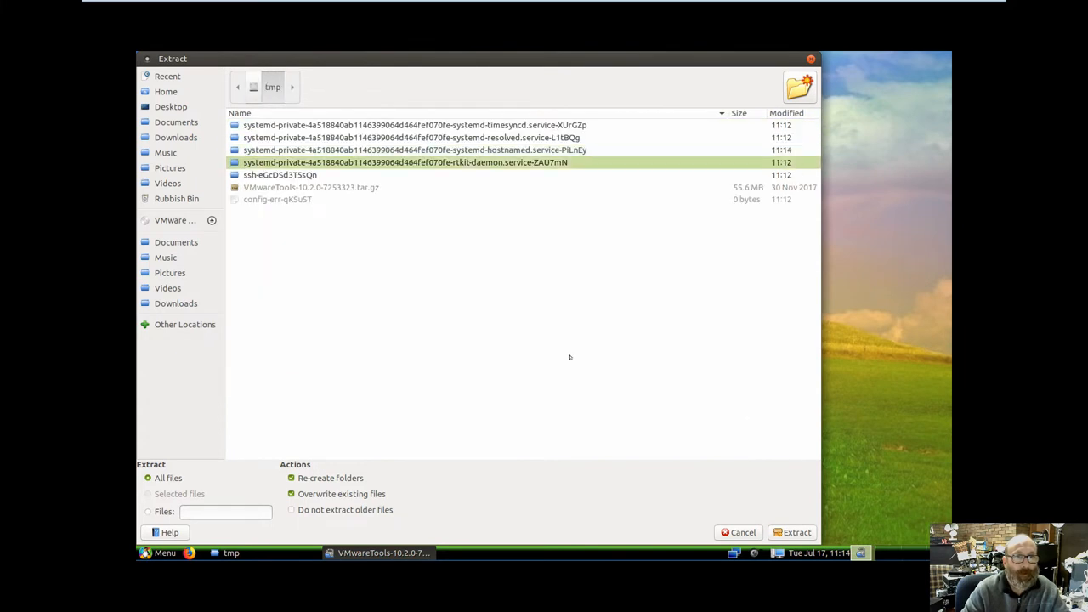
left_click(796, 532)
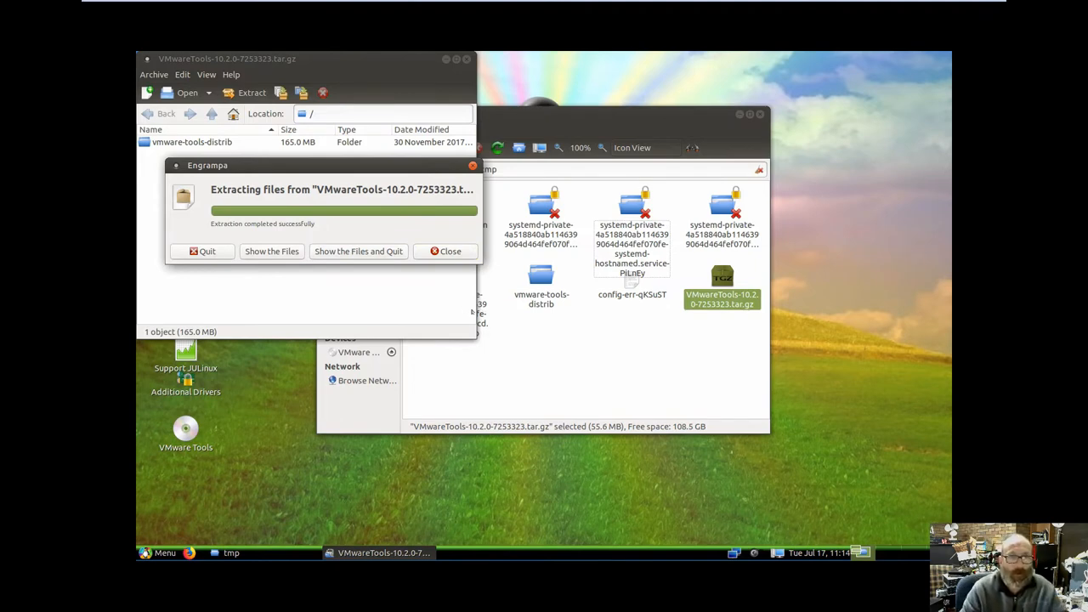
left_click(446, 251)
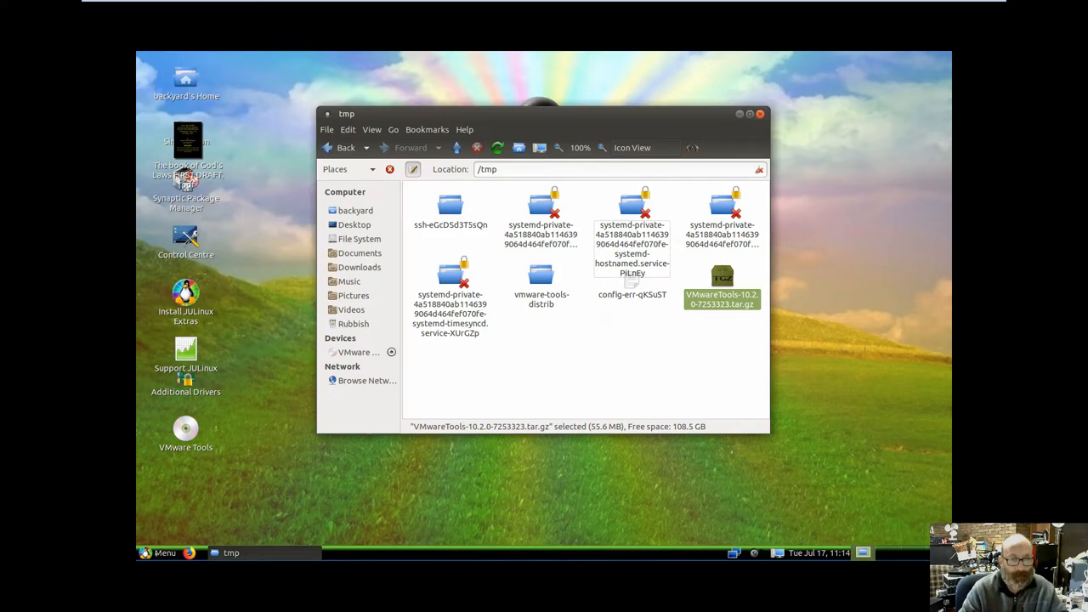
- Launch MATE Terminal and change into /tmp/vmware-tools-distrib
left_click(157, 553)
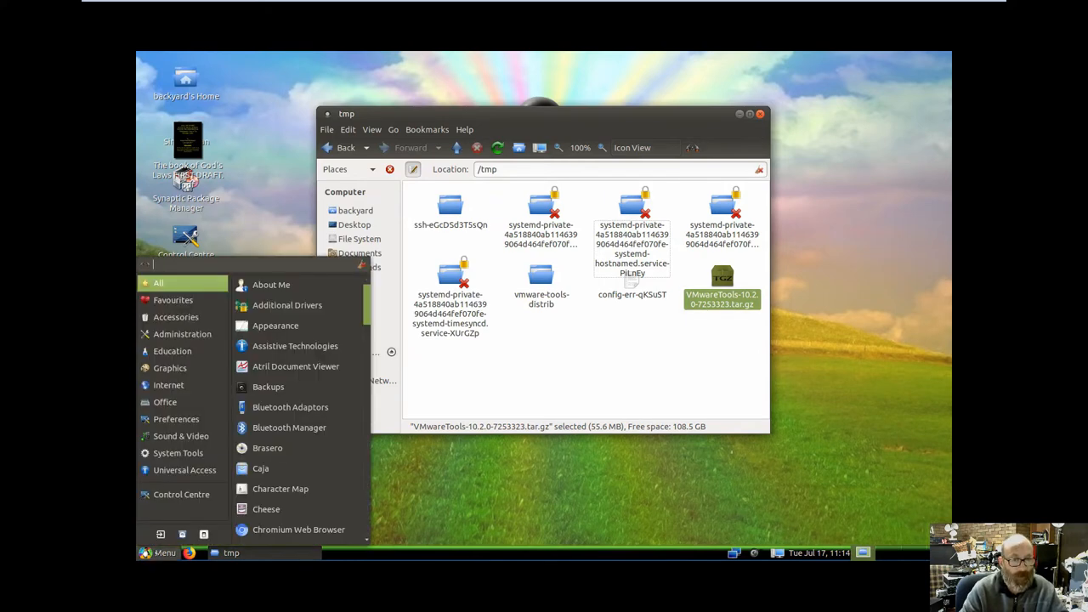
mouse_move(180, 493)
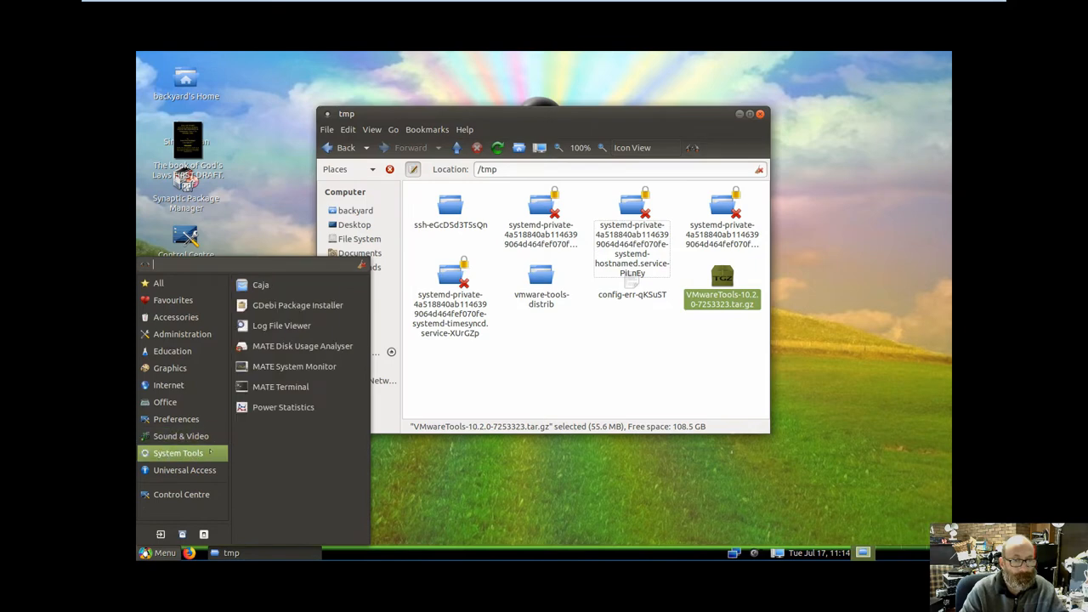
left_click(281, 387)
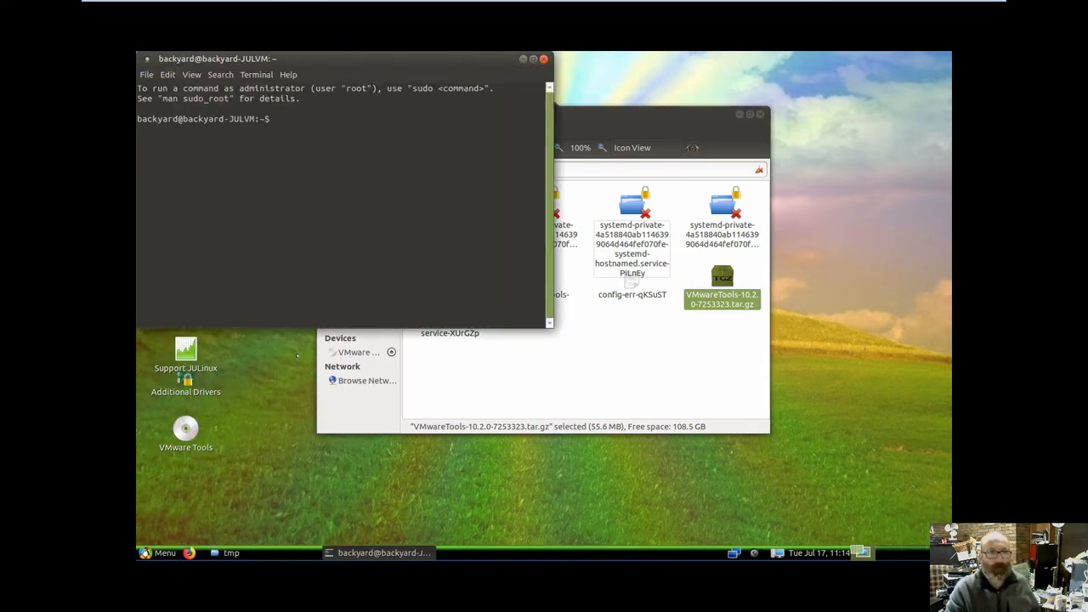
type("cd /")
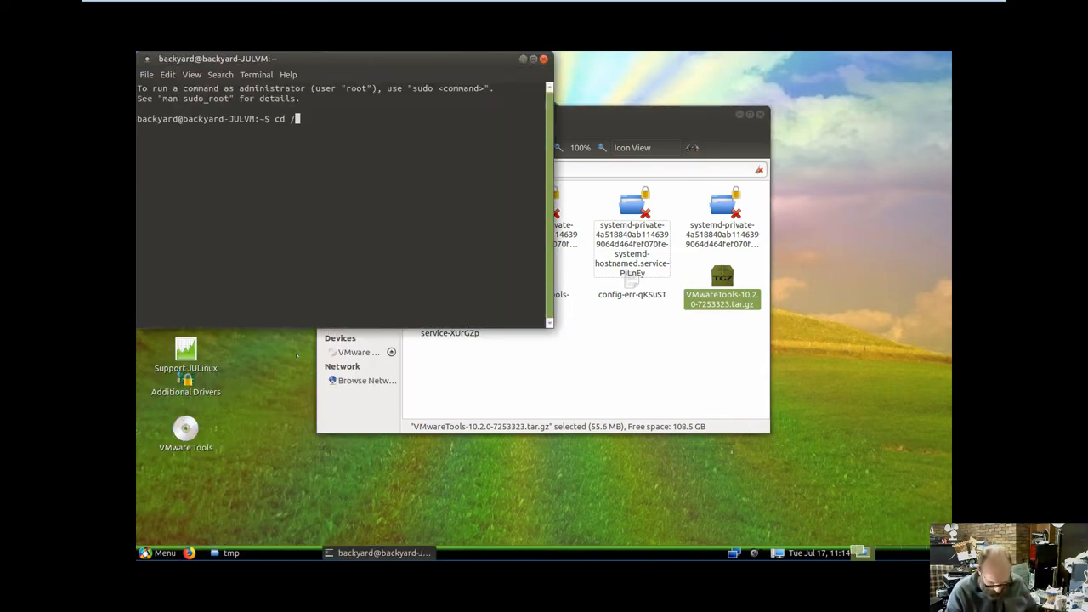
key("Return")
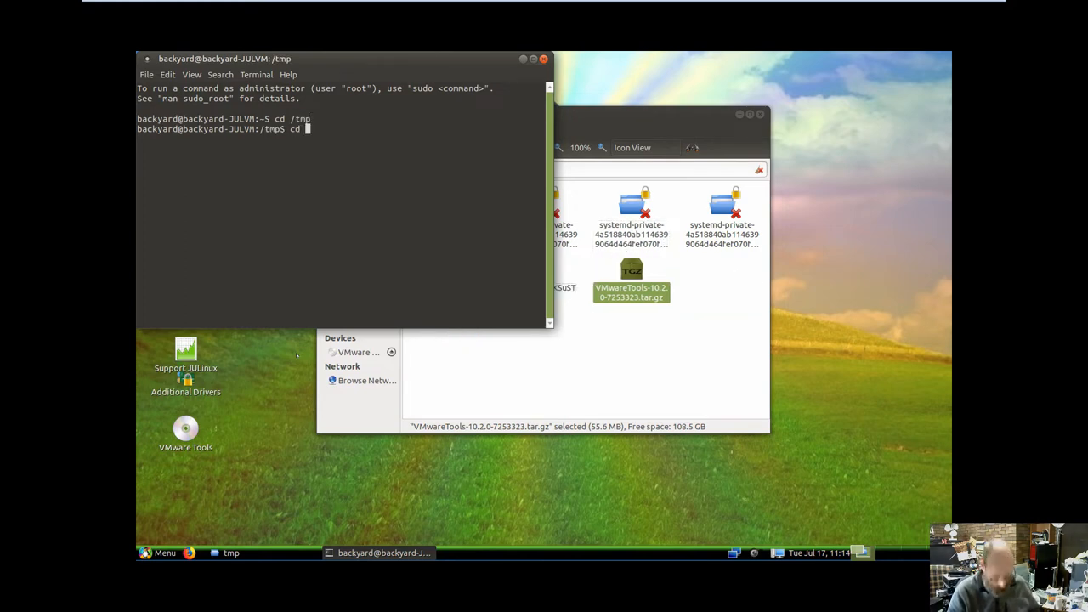
type("vmwa")
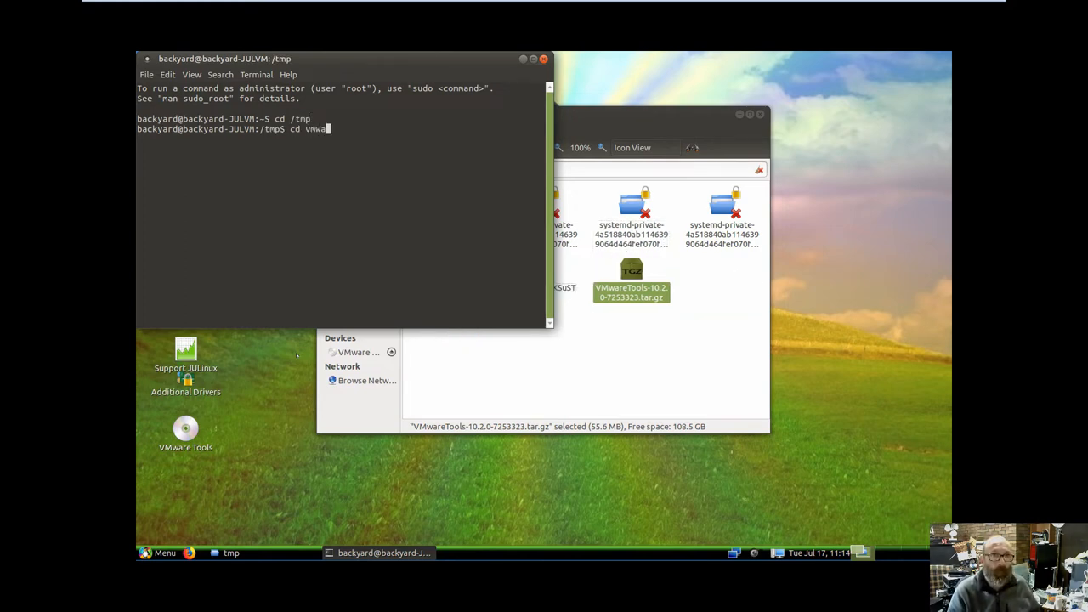
type("re-tools-")
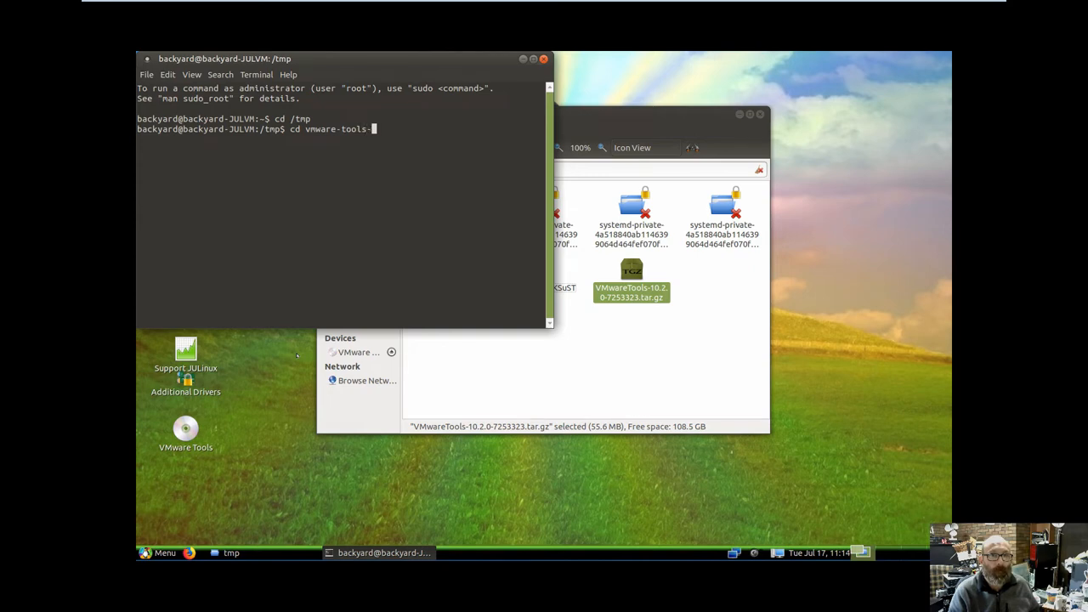
type("distriv")
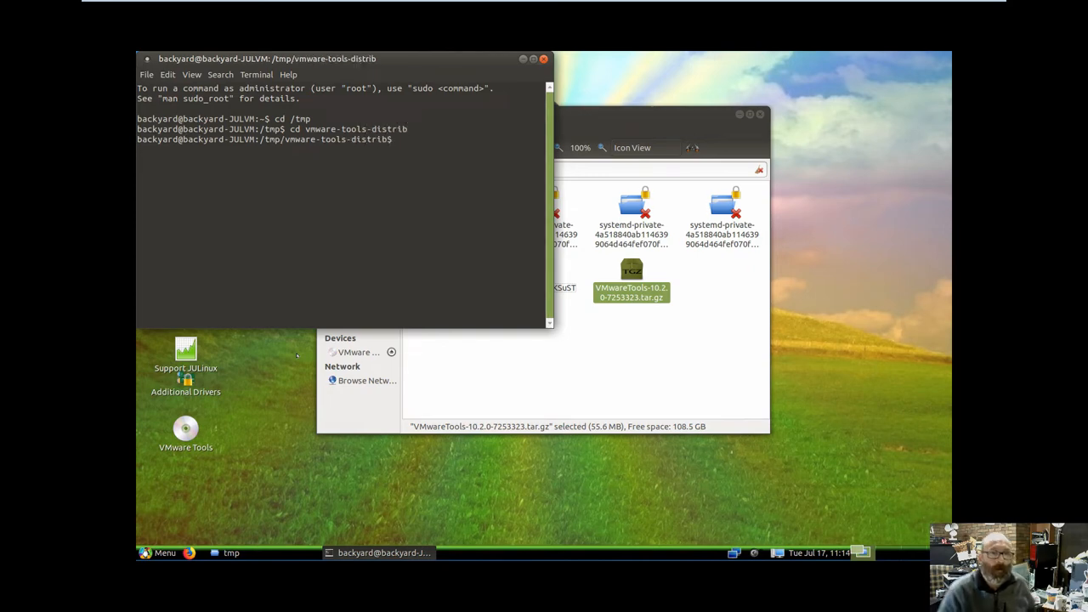
- Run sudo ./vmware-install.pl to start the VMware Tools installer
type("sudo")
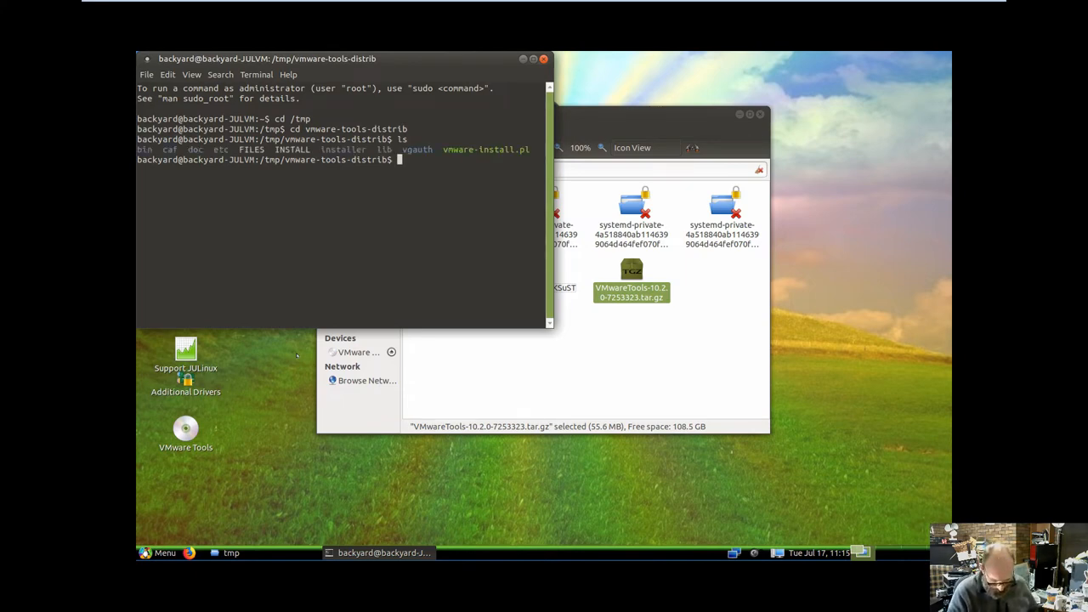
type("sudo ./")
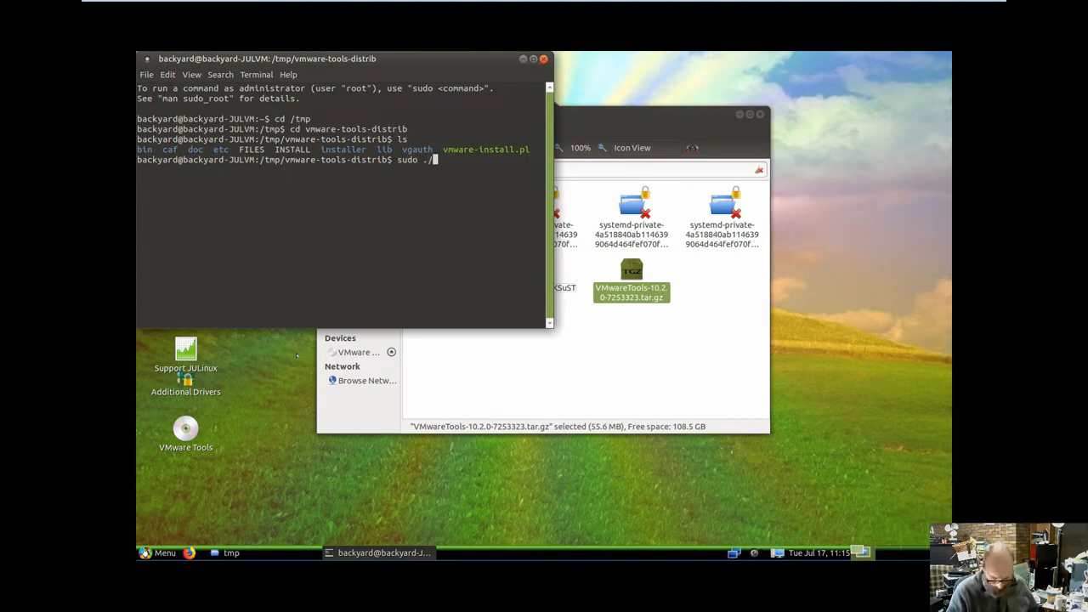
type("vmware-install.pl")
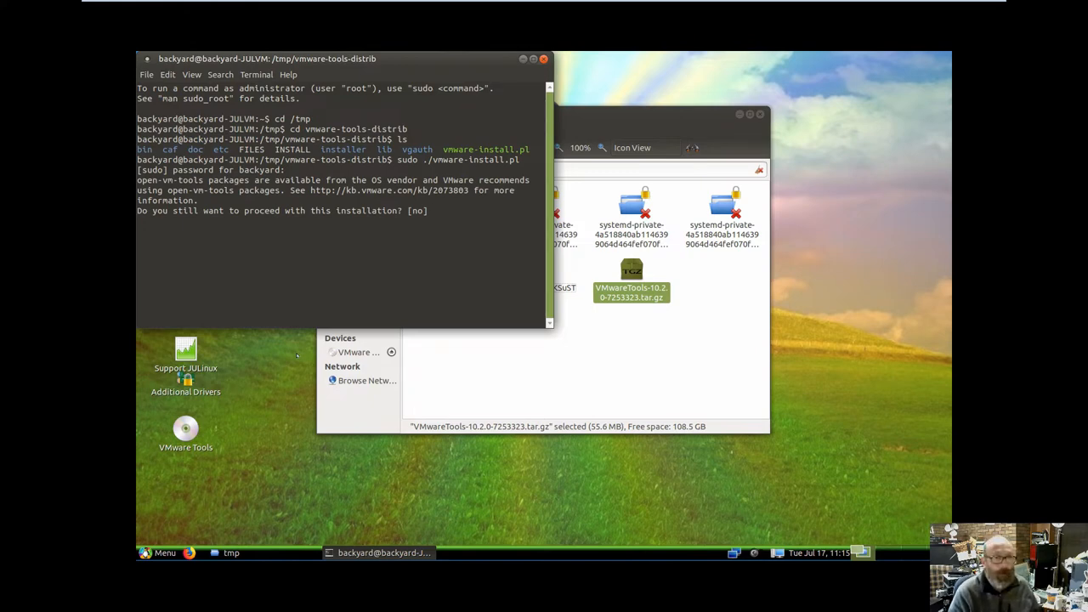
- Answer yes to proceed and accept every default prompt until VMware Tools 10.2.0 finishes installing
type("yes")
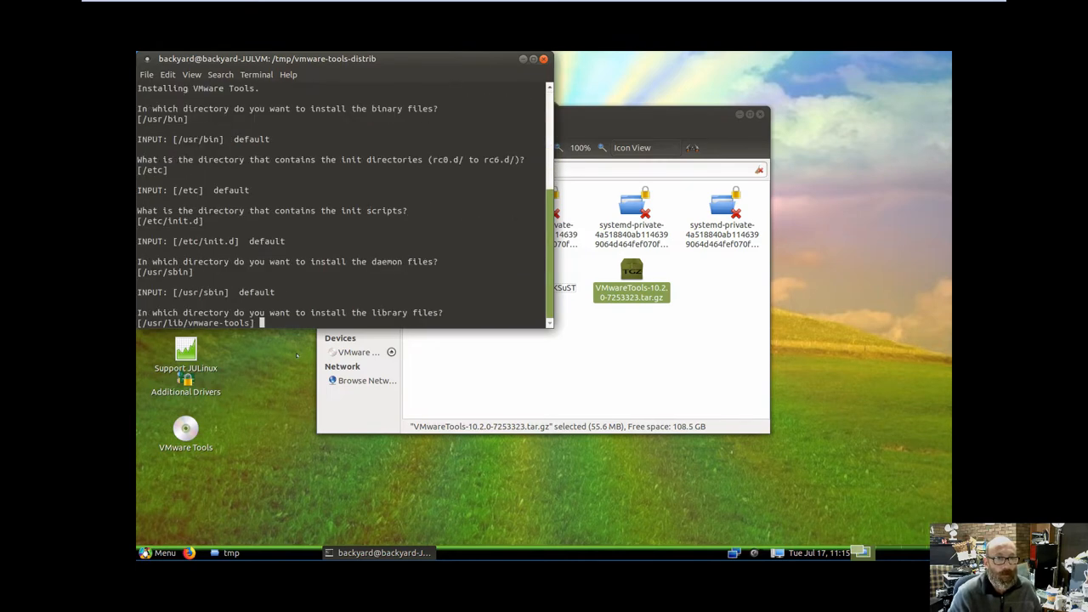
key("Return")
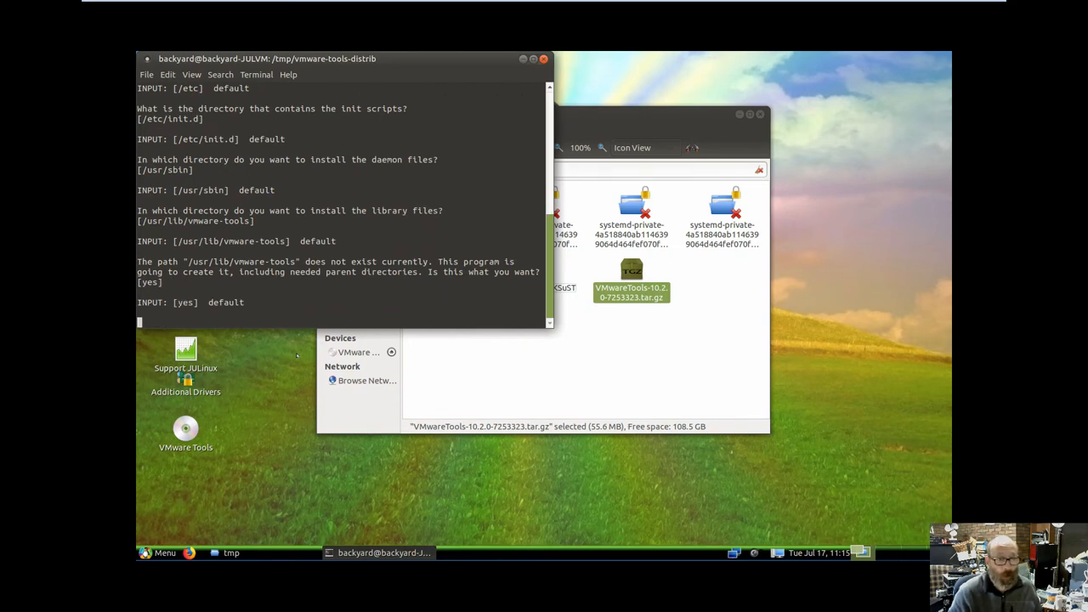
key("Return")
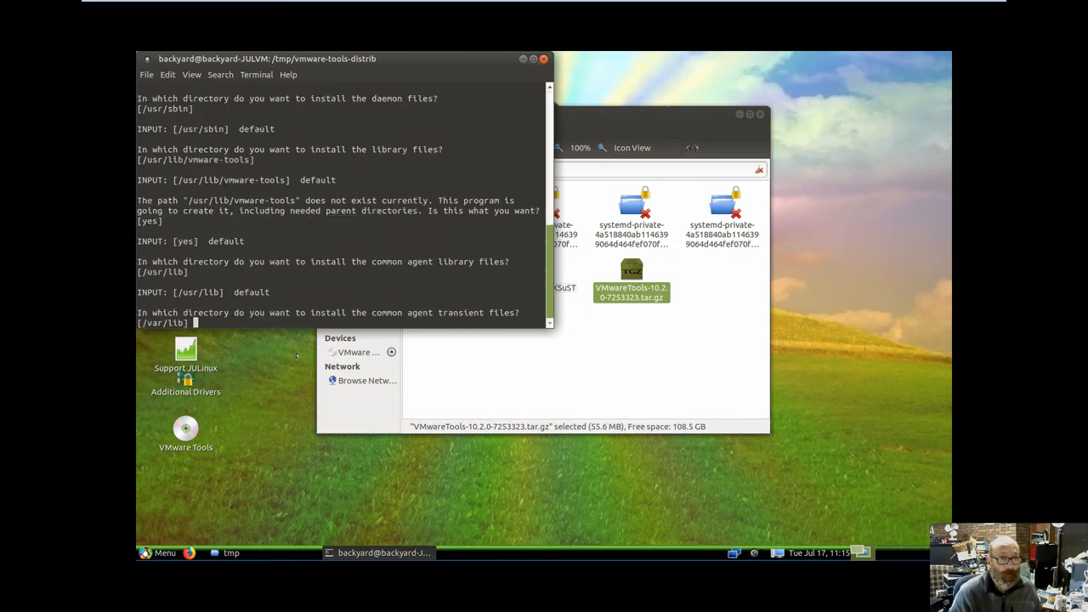
key("Return")
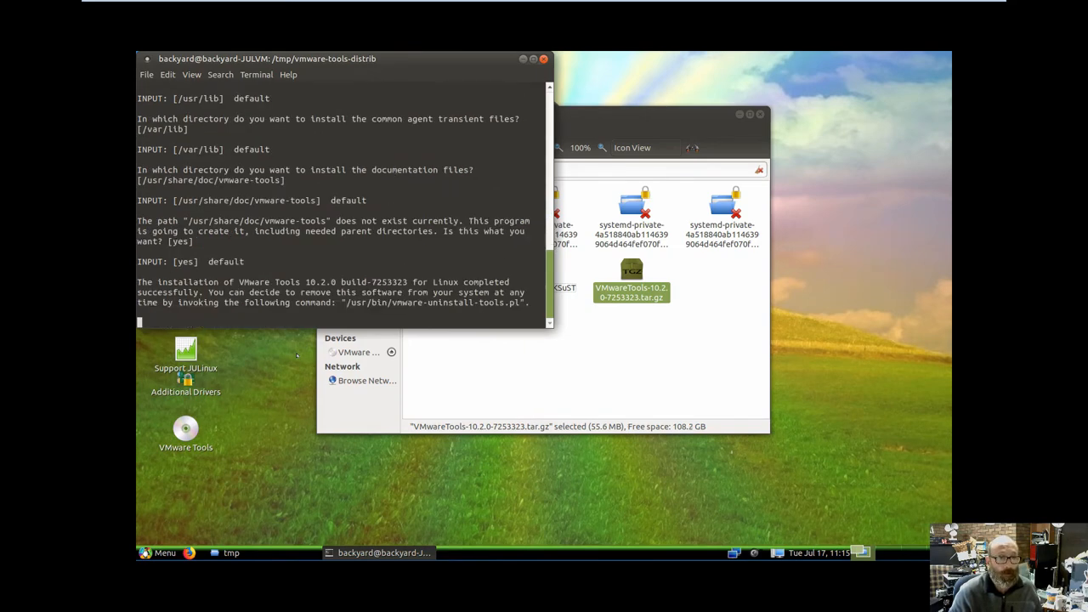
key("Return")
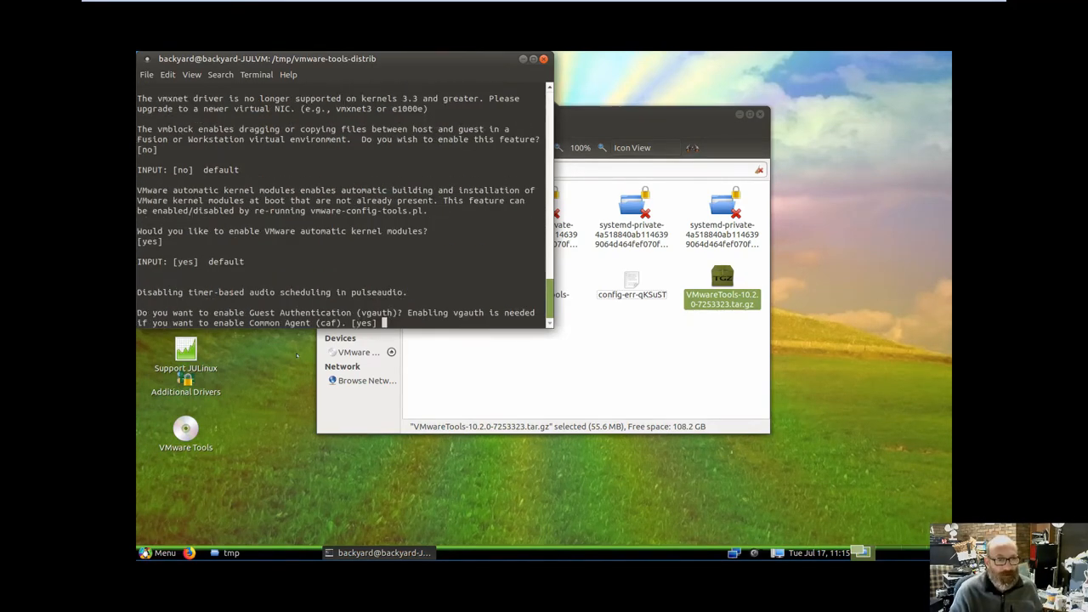
key("Return")
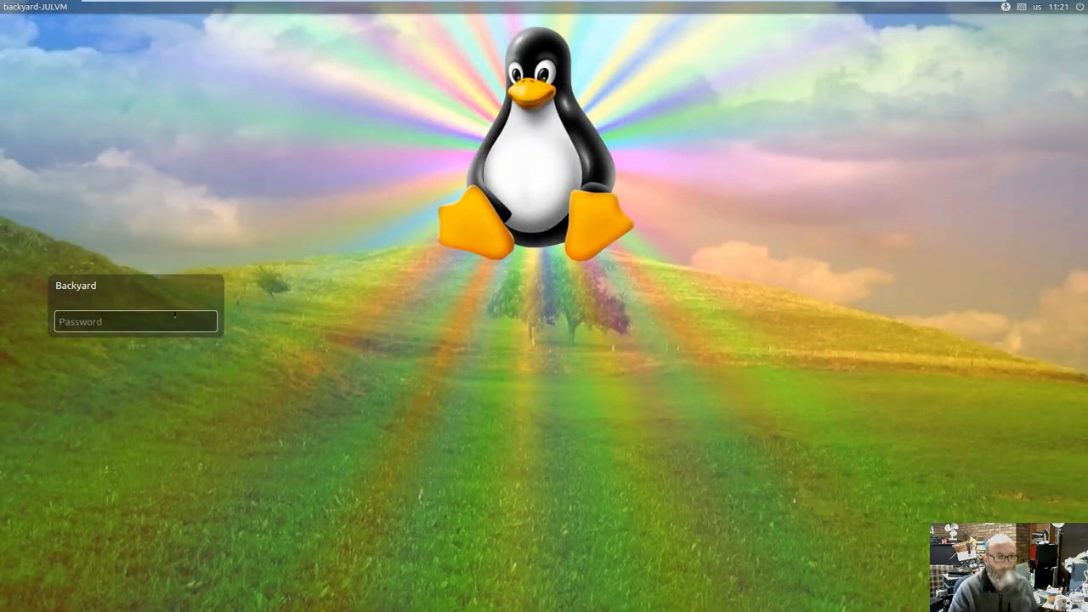
- Enter Backyard's password at the login screen and sign in
type("•••••")
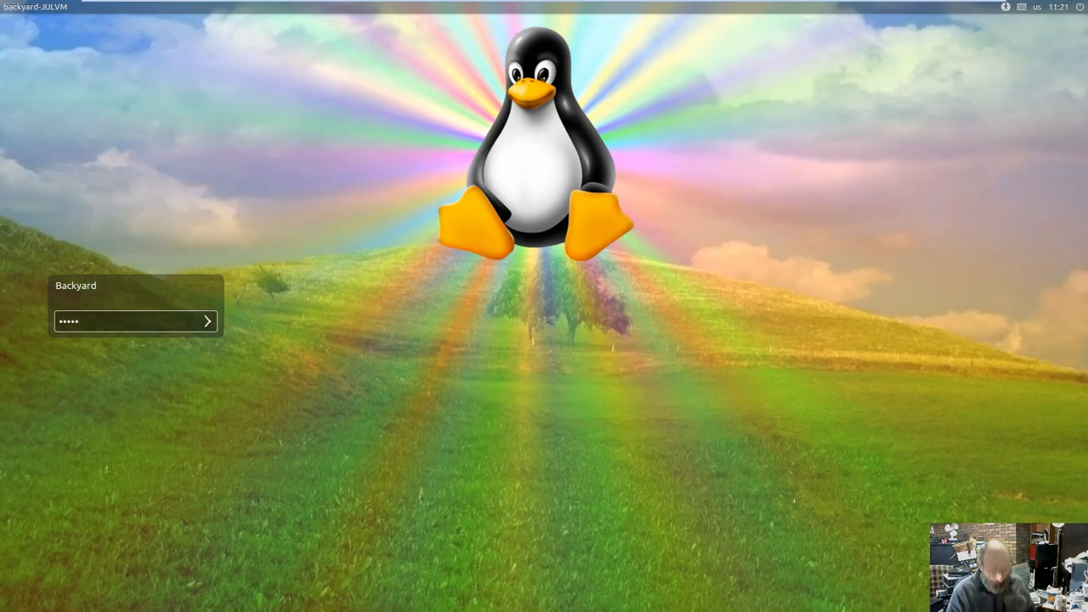
left_click(207, 321)
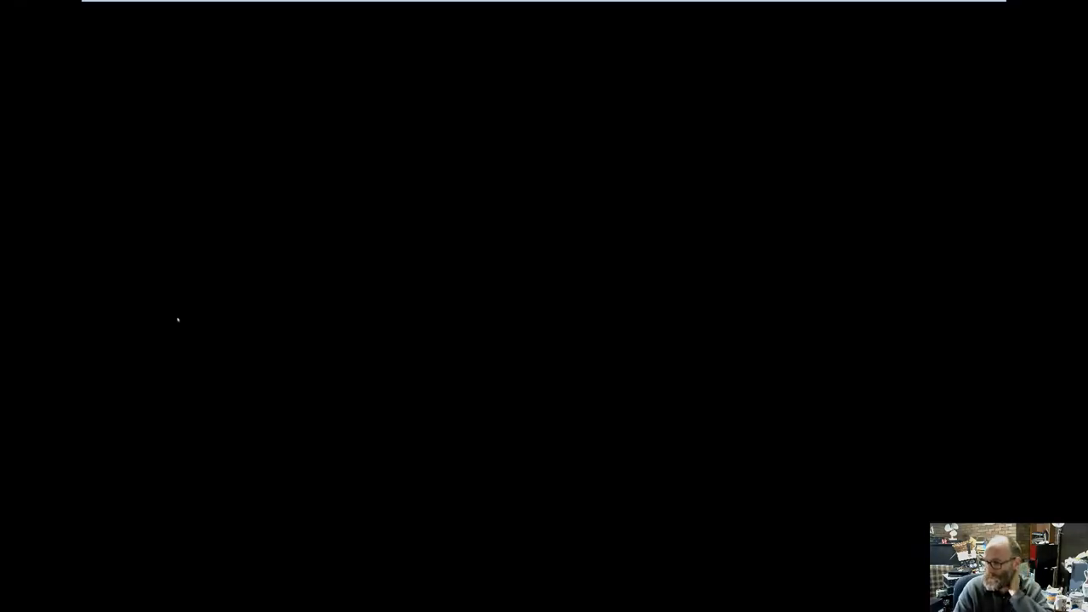
mouse_move(769, 432)
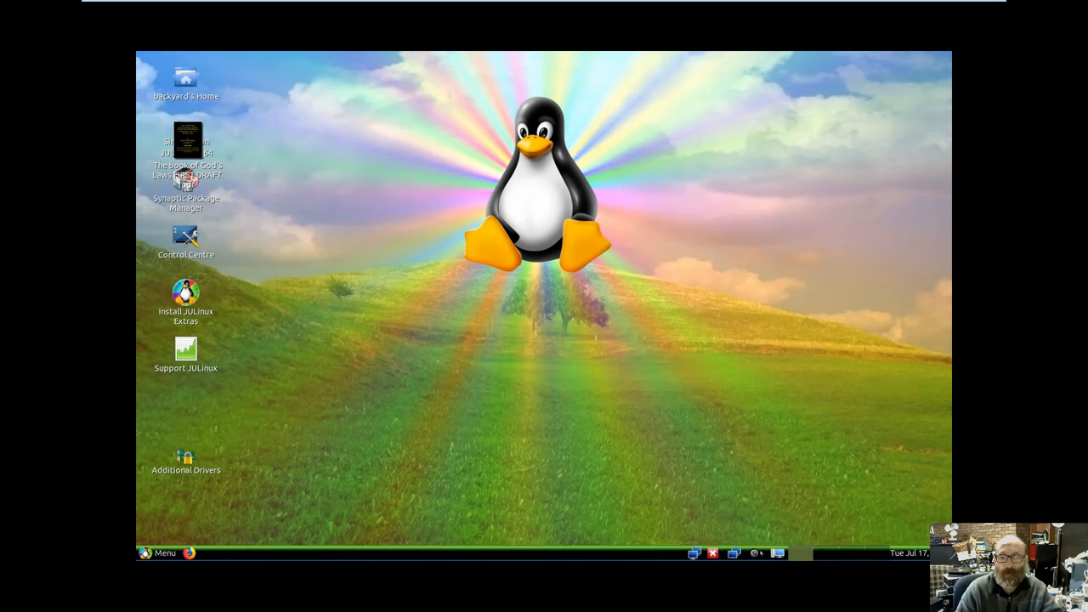
mouse_move(336, 166)
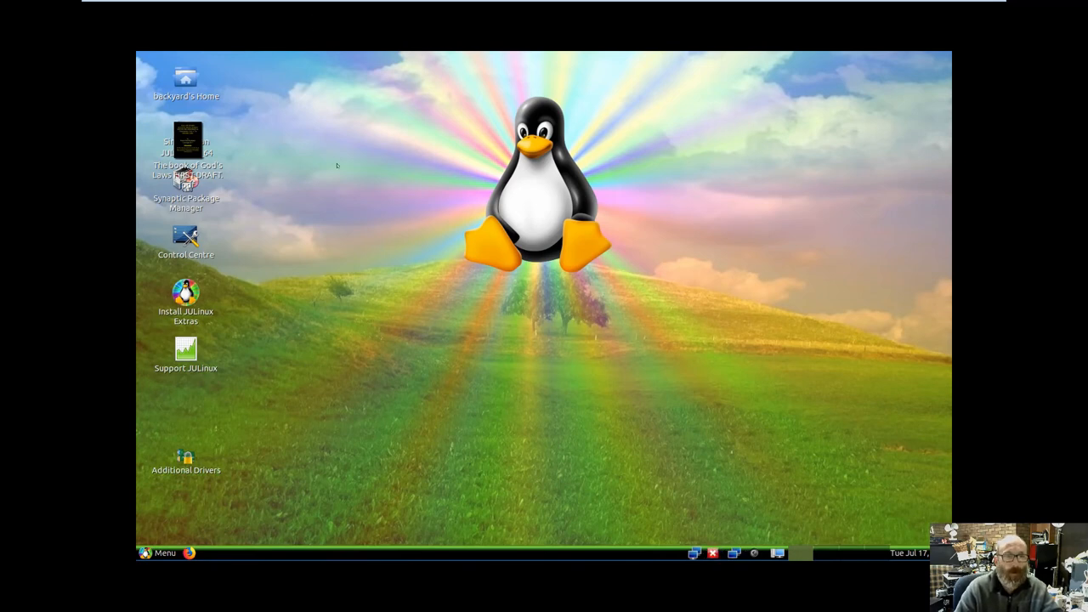
- Check Monitor Preferences now shows 1920 x 1080, dismiss the Blueman warning and close it
left_click(160, 553)
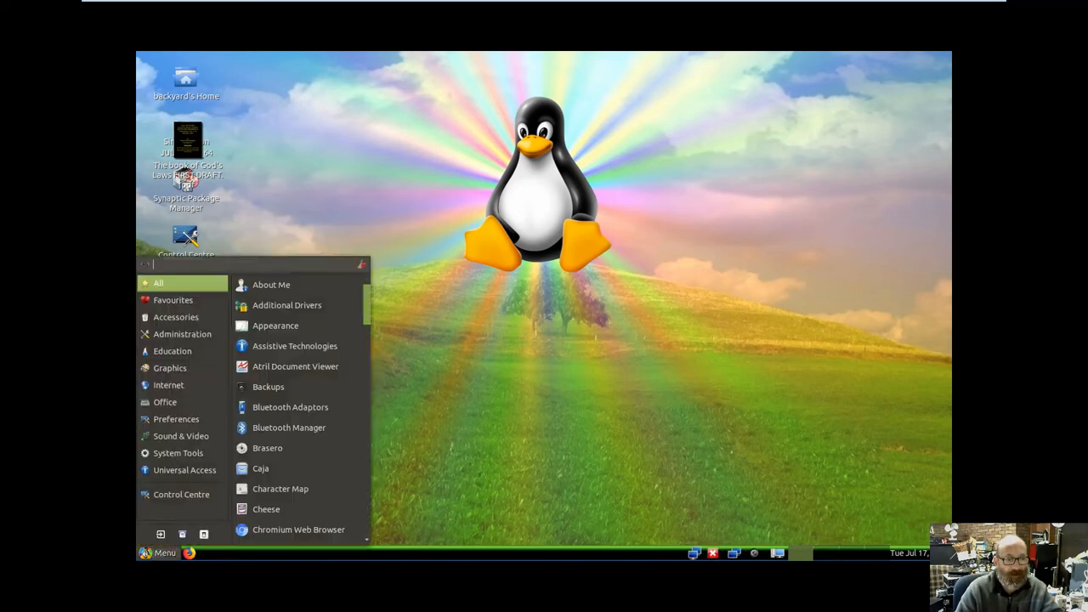
left_click(168, 385)
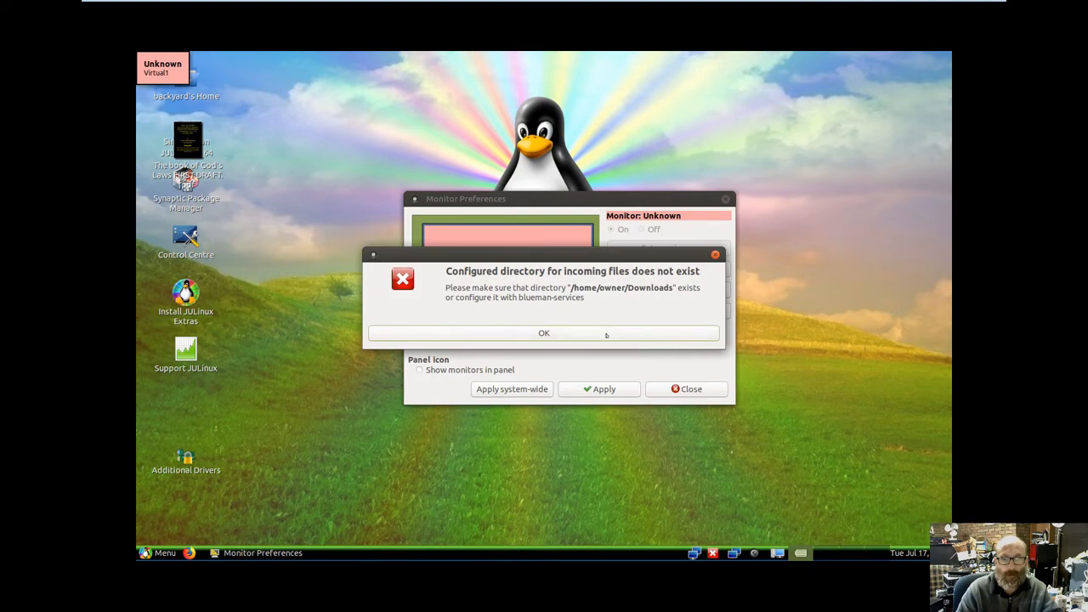
left_click(544, 331)
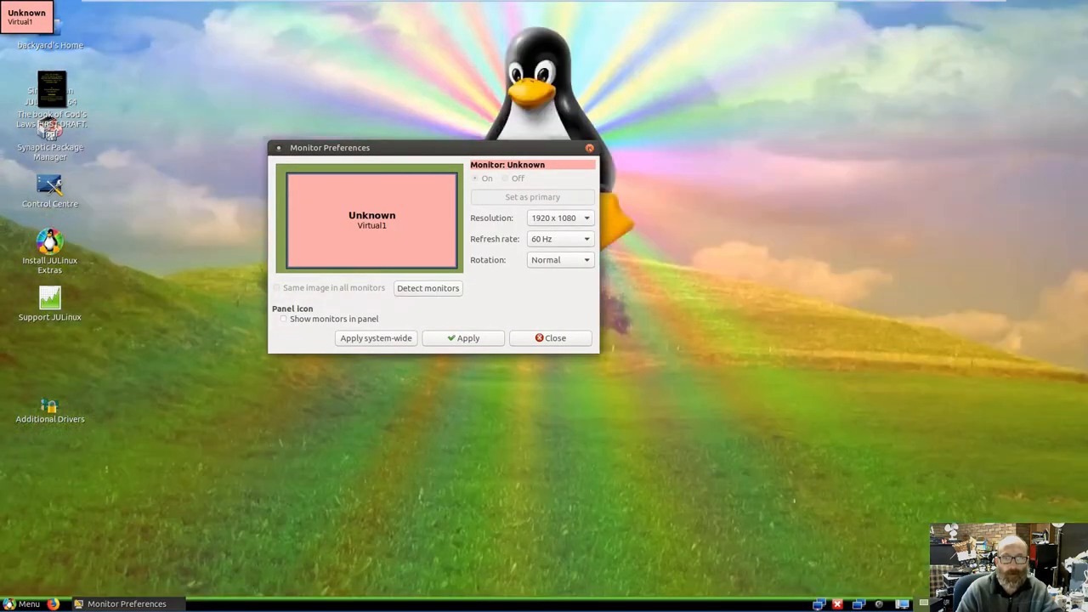
left_click(551, 336)
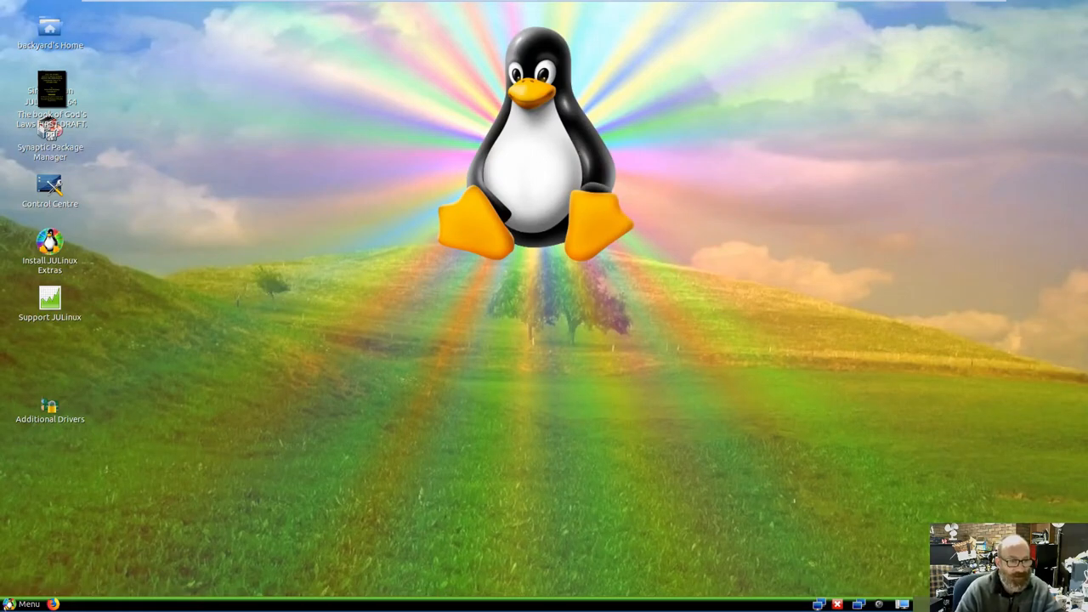
- Browse the launcher's Preferences and Accessories categories
left_click(25, 603)
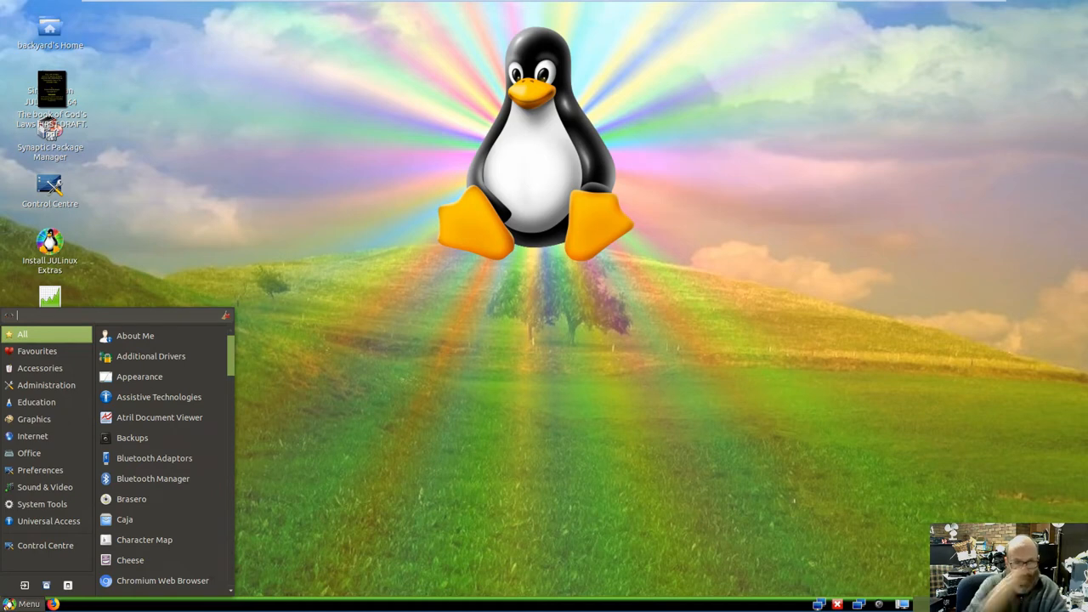
left_click(41, 469)
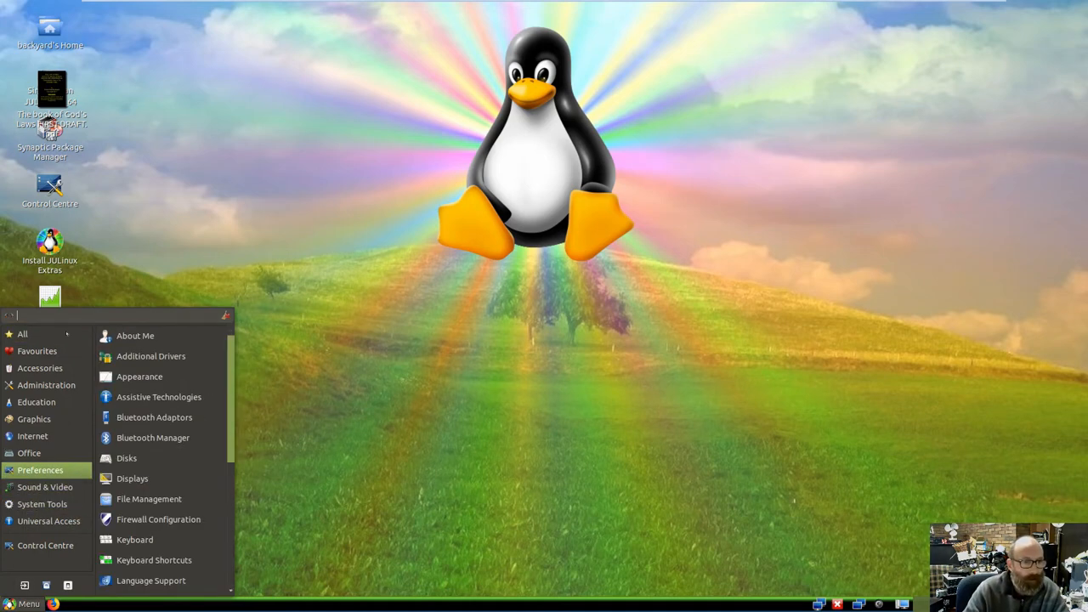
left_click(41, 367)
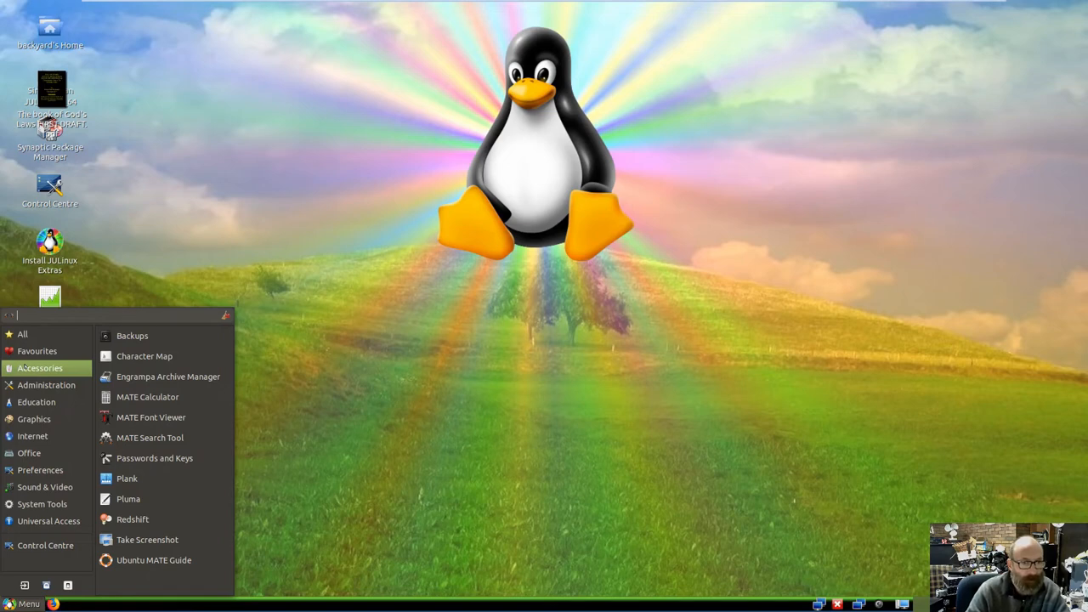
mouse_move(169, 378)
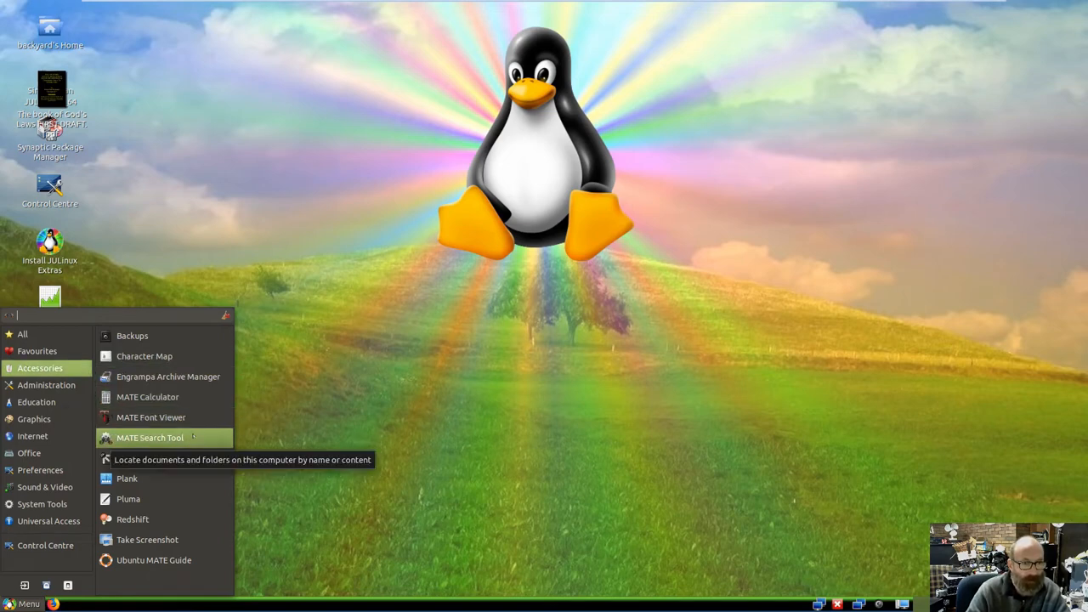
mouse_move(153, 457)
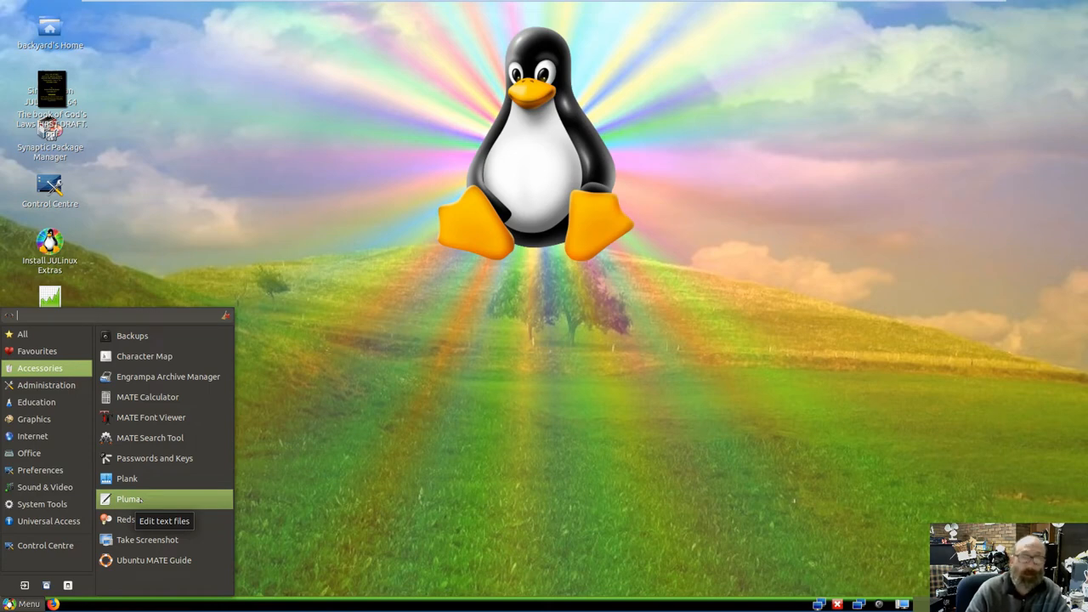
mouse_move(126, 478)
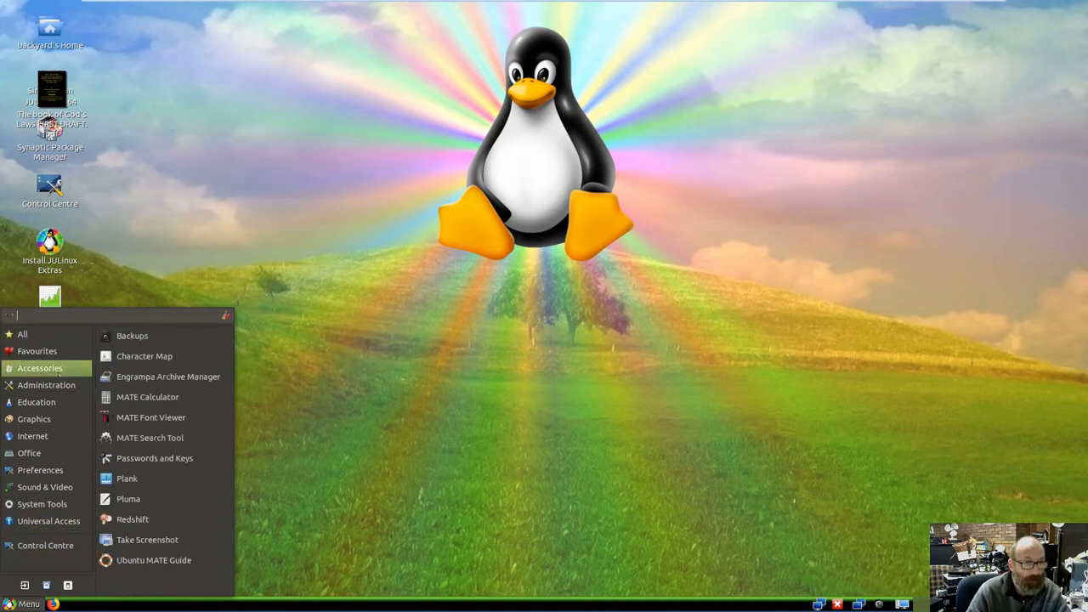
mouse_move(150, 437)
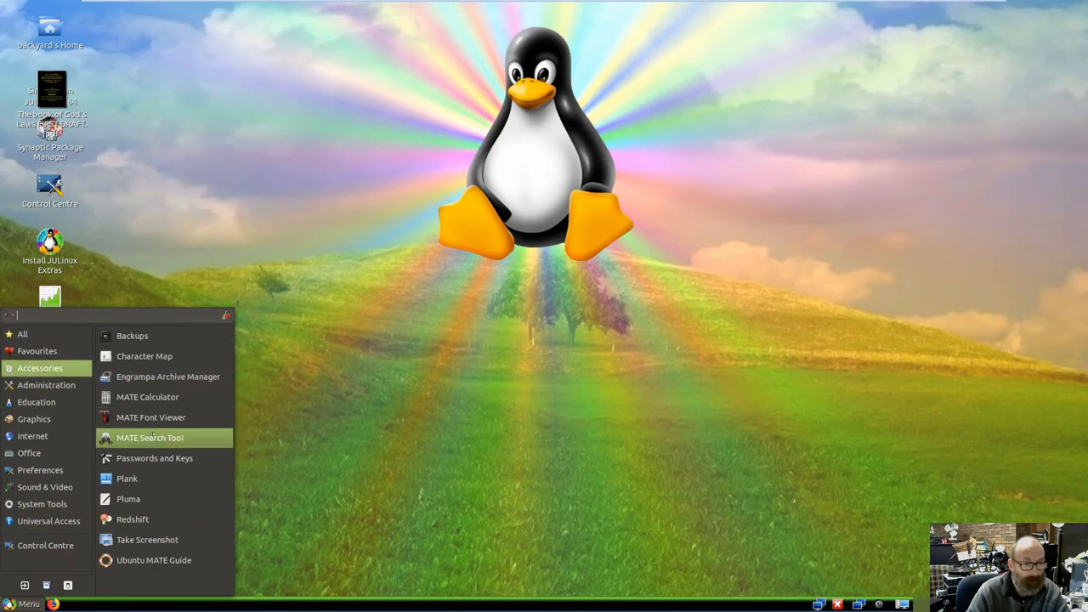
mouse_move(150, 439)
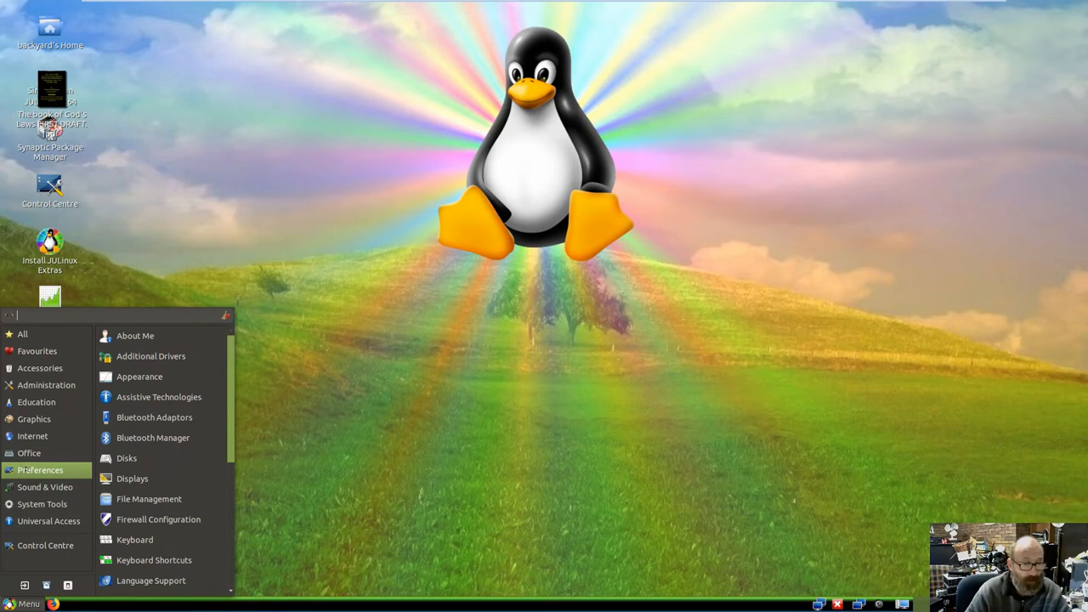
- Show the System Tools category listing Caja, MATE Terminal and System Monitor
left_click(34, 418)
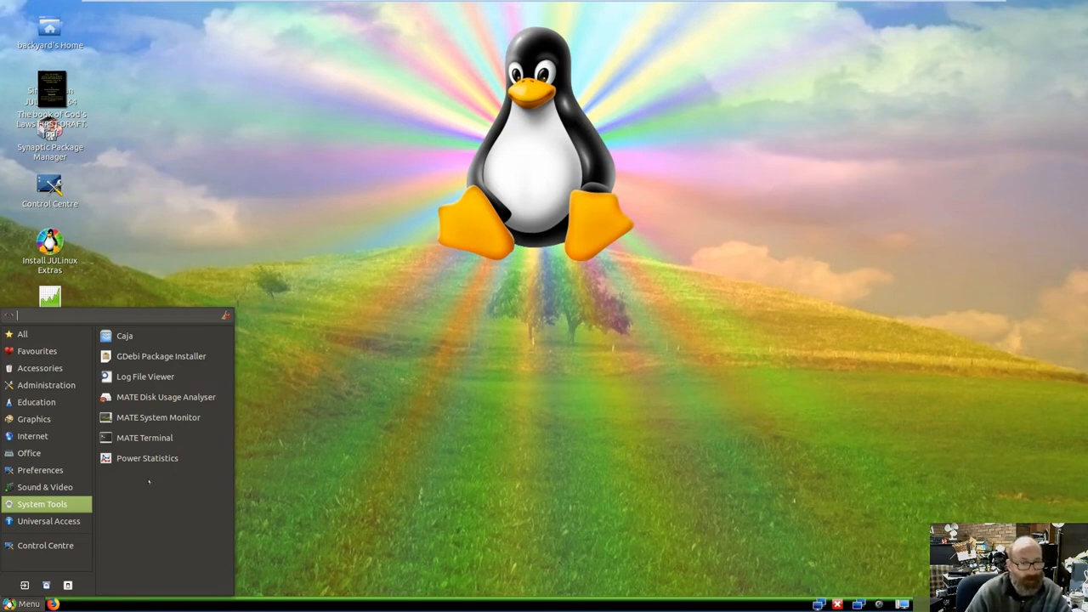
mouse_move(158, 418)
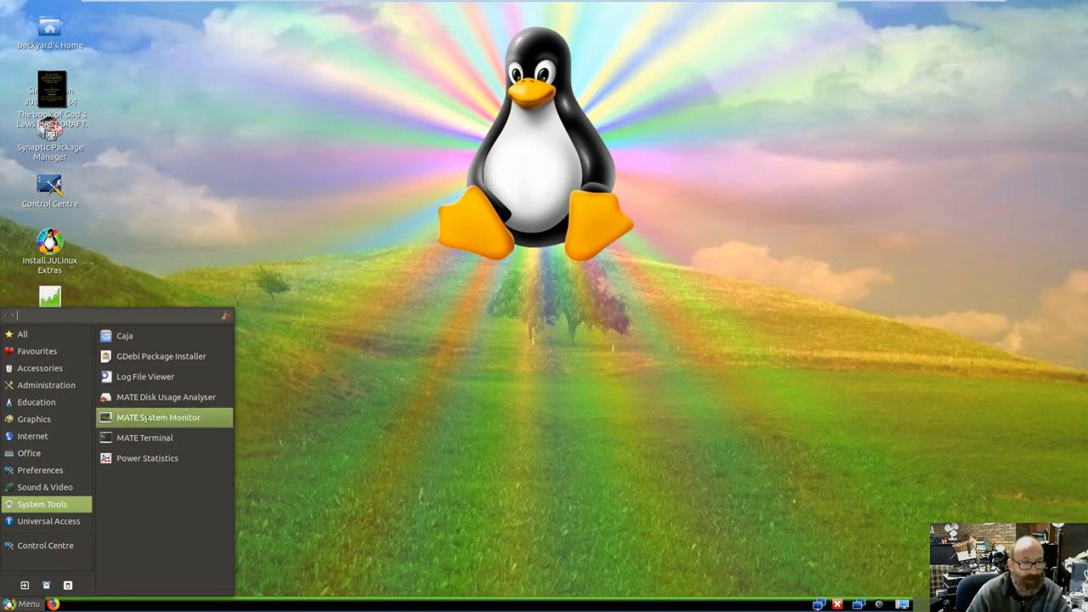
- Launch MATE System Monitor, view its resource history, then close it to the desktop
left_click(158, 418)
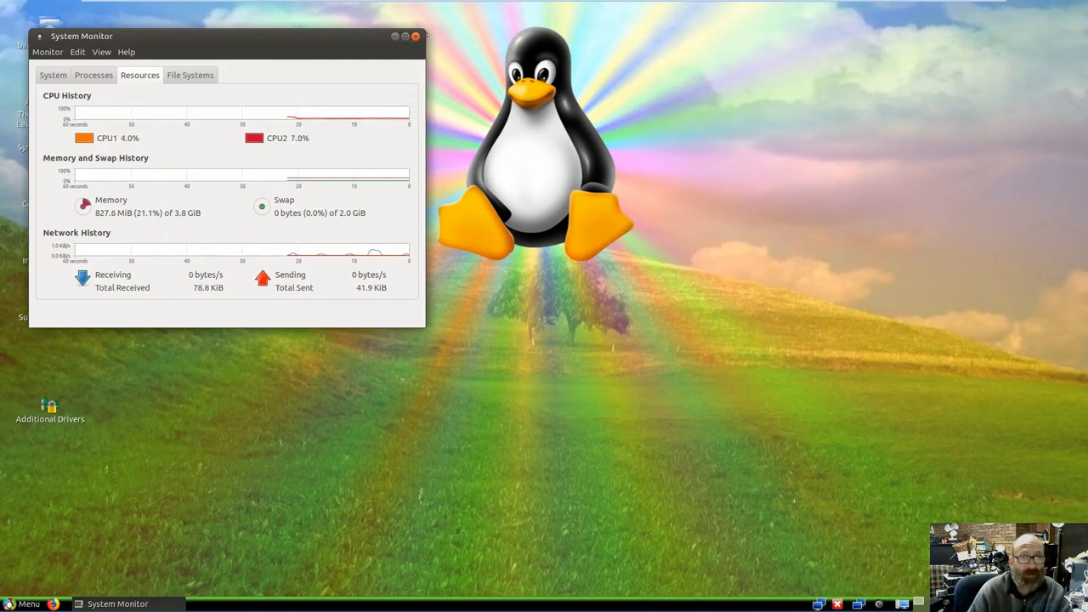
left_click(414, 35)
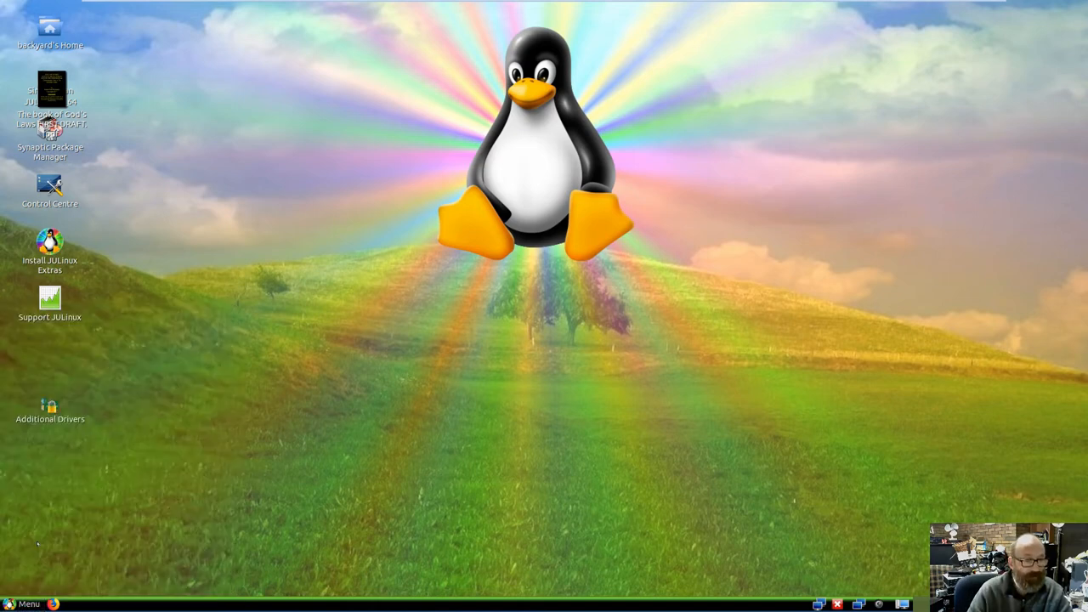
double_click(49, 187)
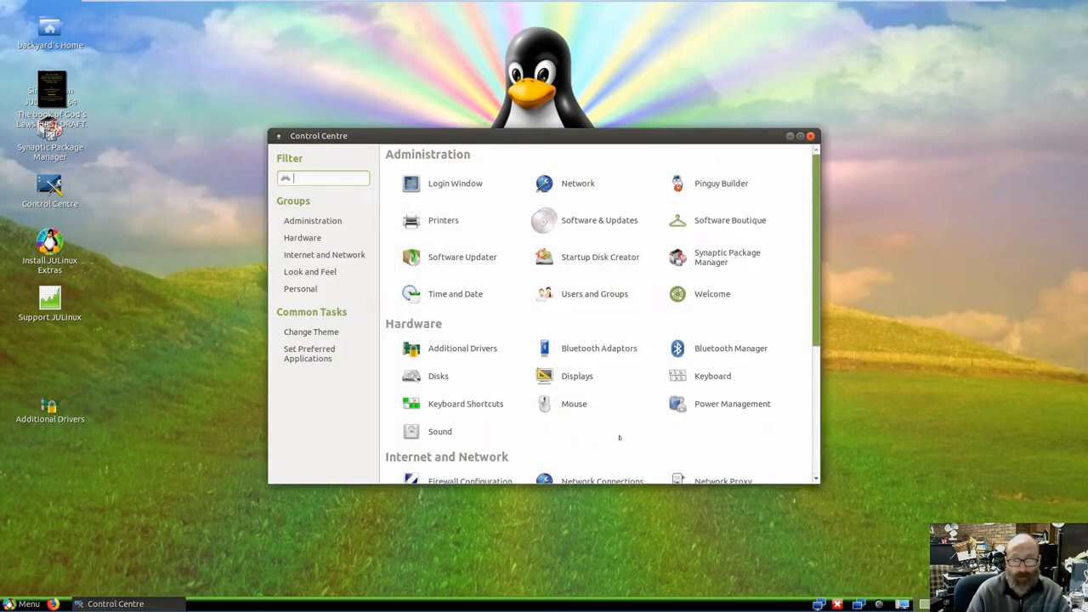
scroll("down", 3)
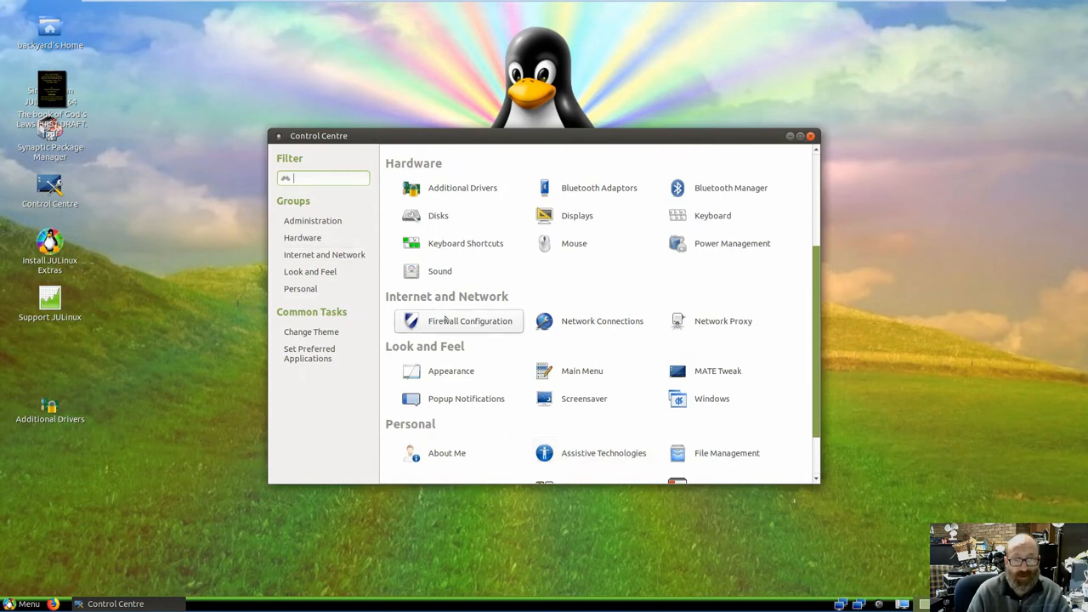
left_click(469, 319)
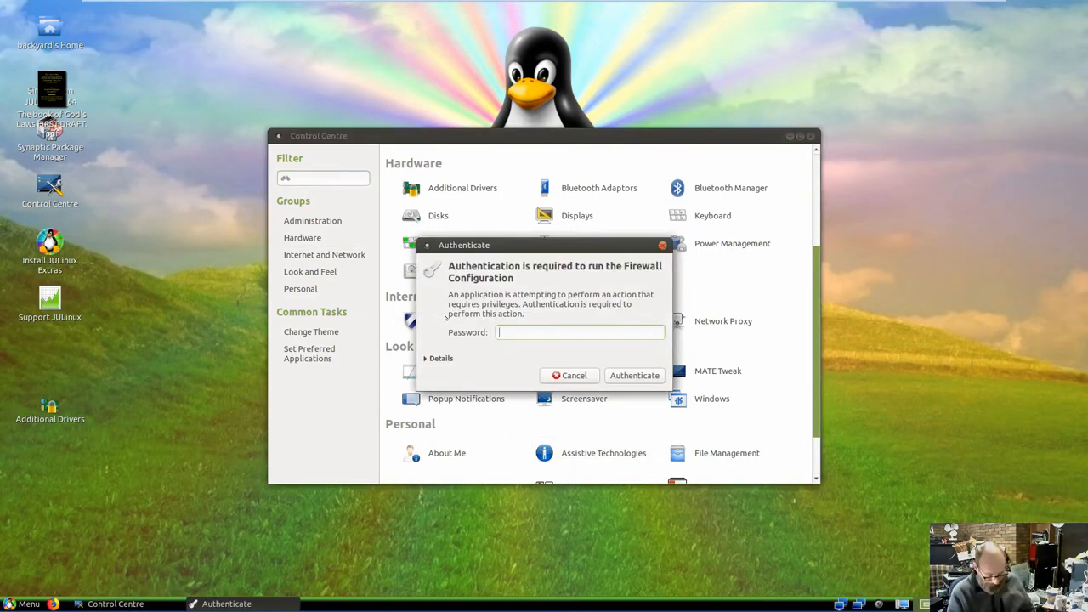
left_click(568, 376)
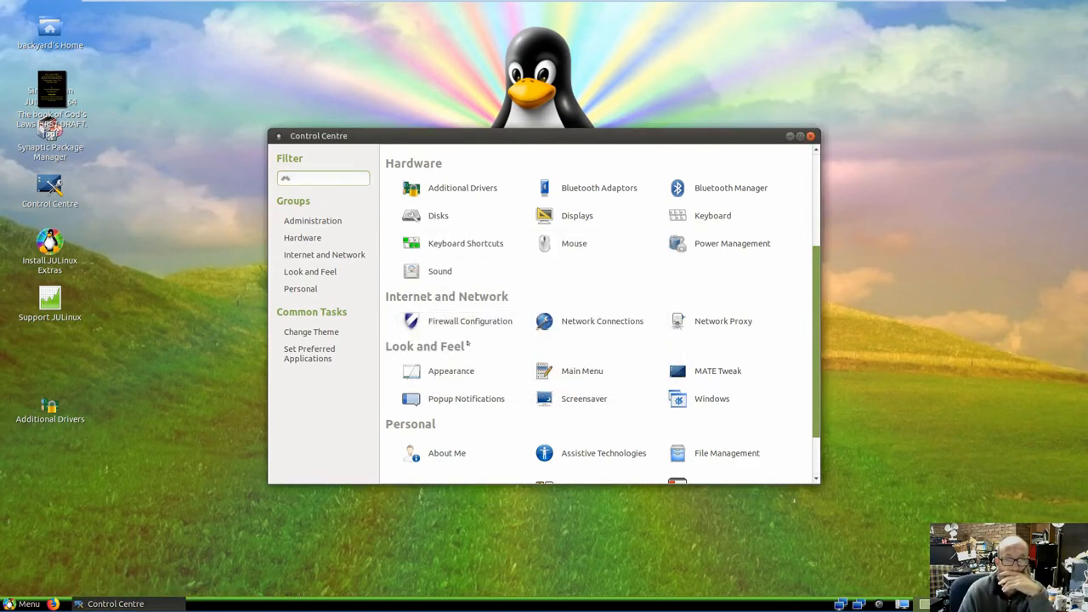
left_click(469, 319)
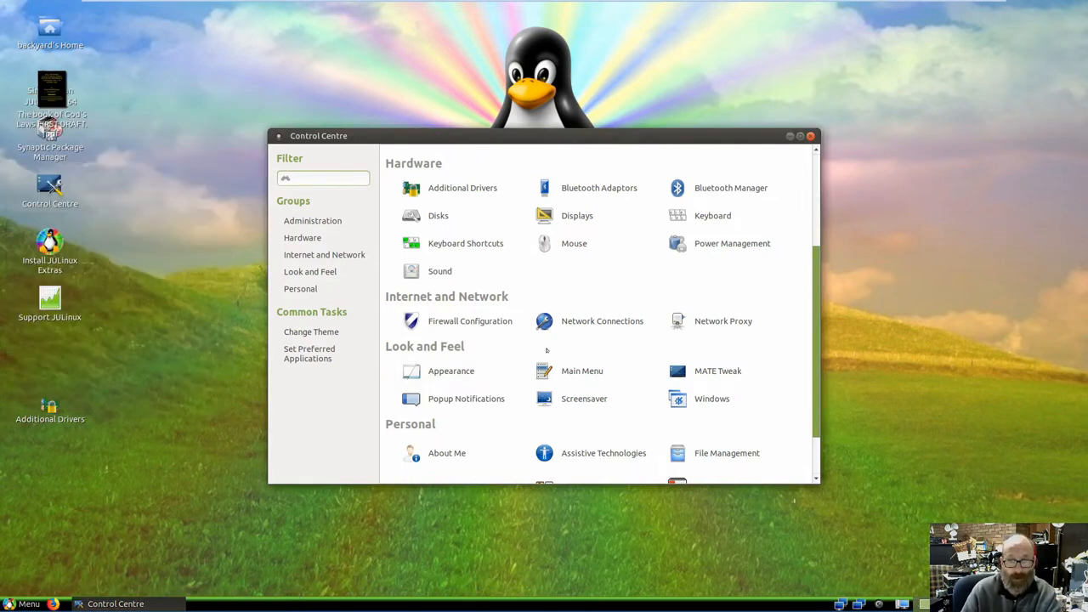
scroll("down", 3)
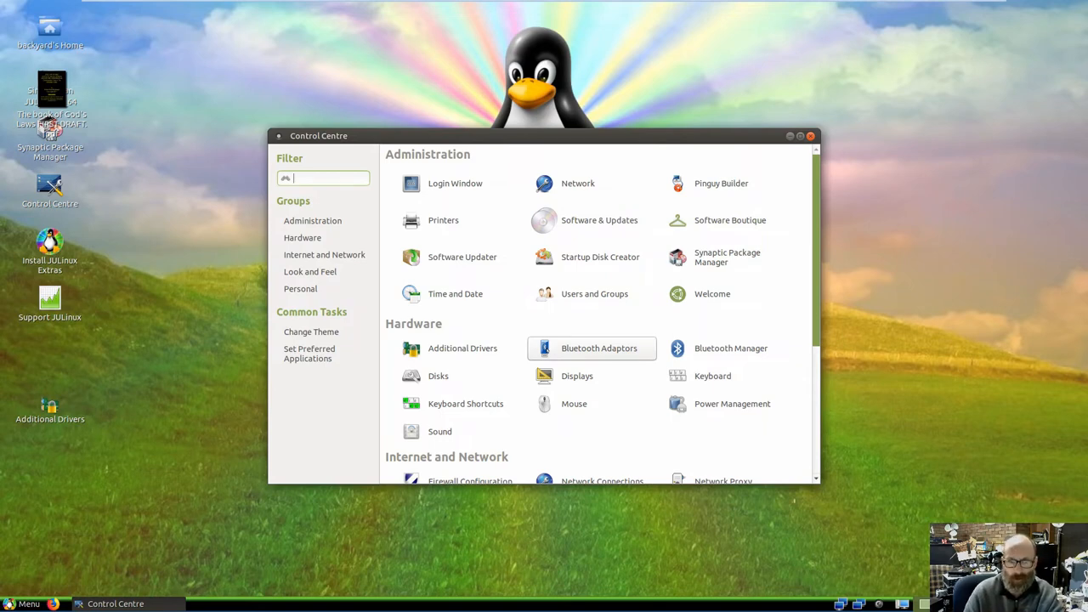
mouse_move(595, 293)
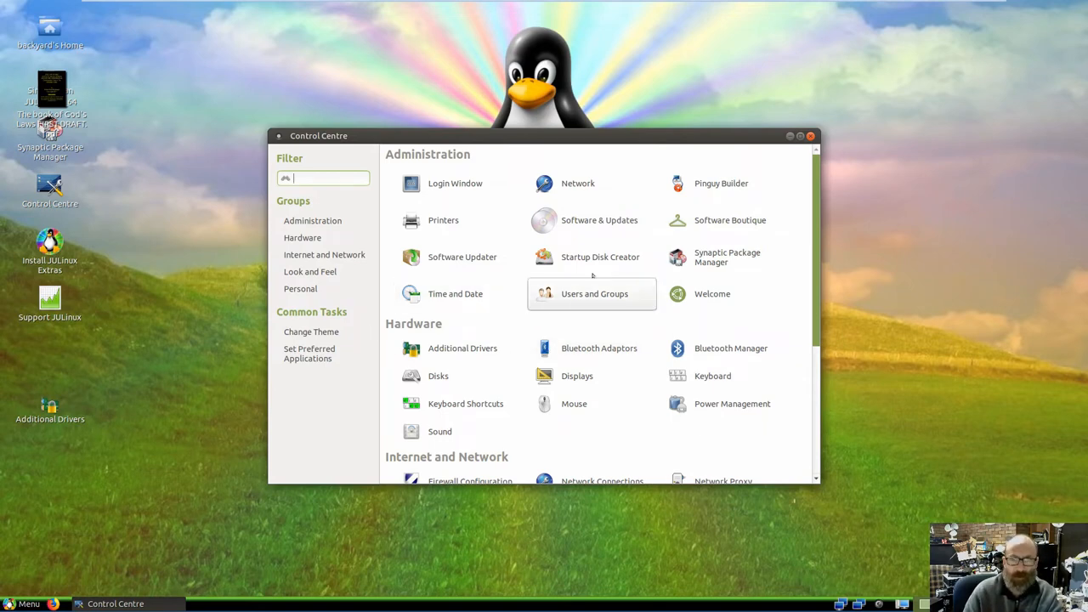
left_click(809, 136)
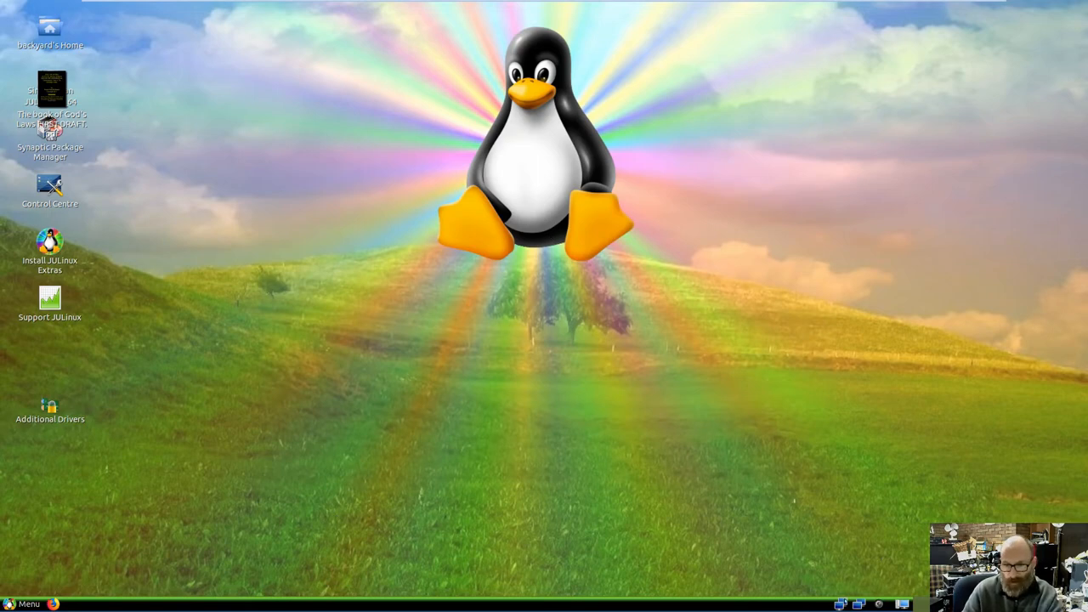
- Check and dismiss the network tray menu, then drag the document icon into a second desktop column
left_click(858, 603)
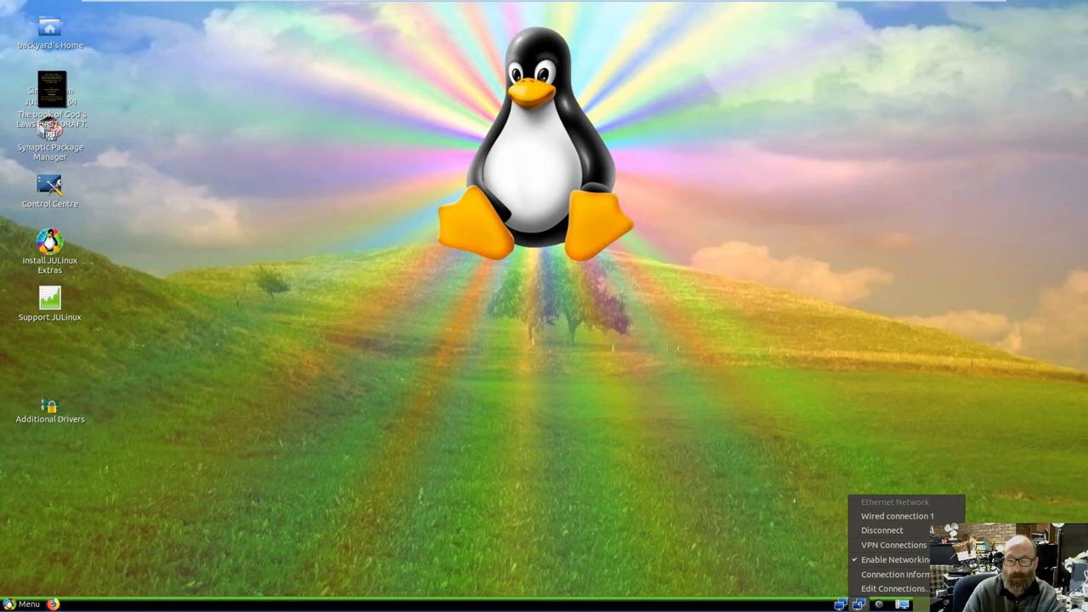
left_click(902, 606)
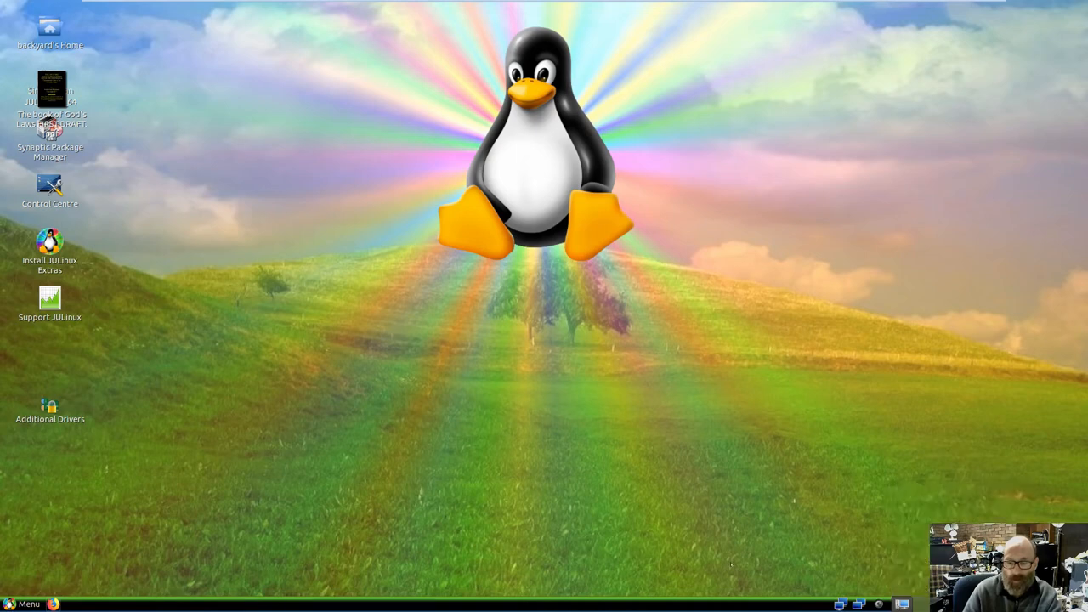
left_click(879, 603)
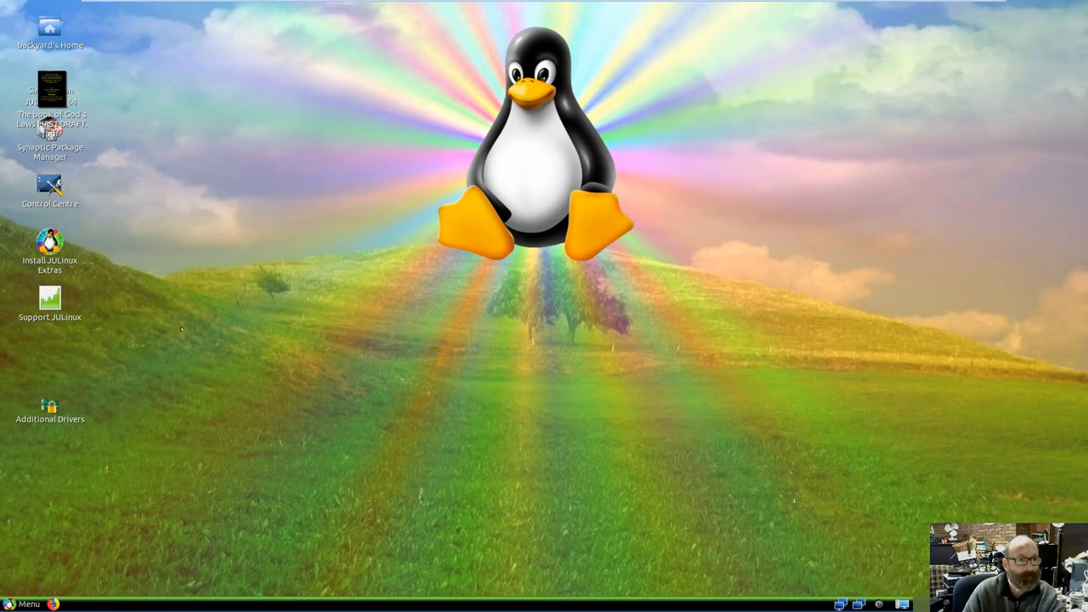
left_click_drag(51, 85, 151, 68)
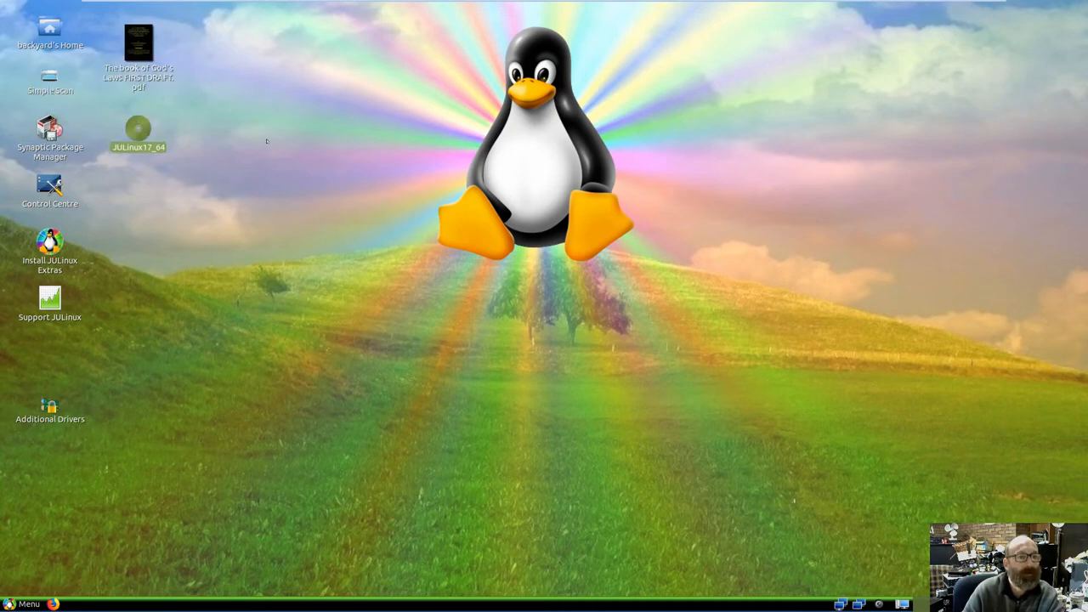
mouse_move(93, 463)
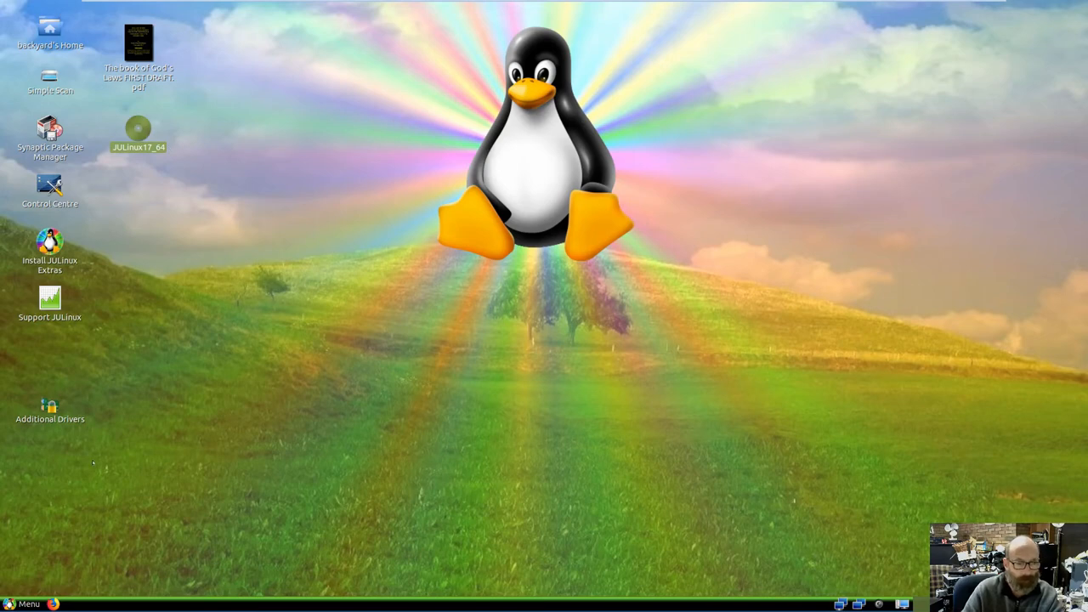
left_click(24, 602)
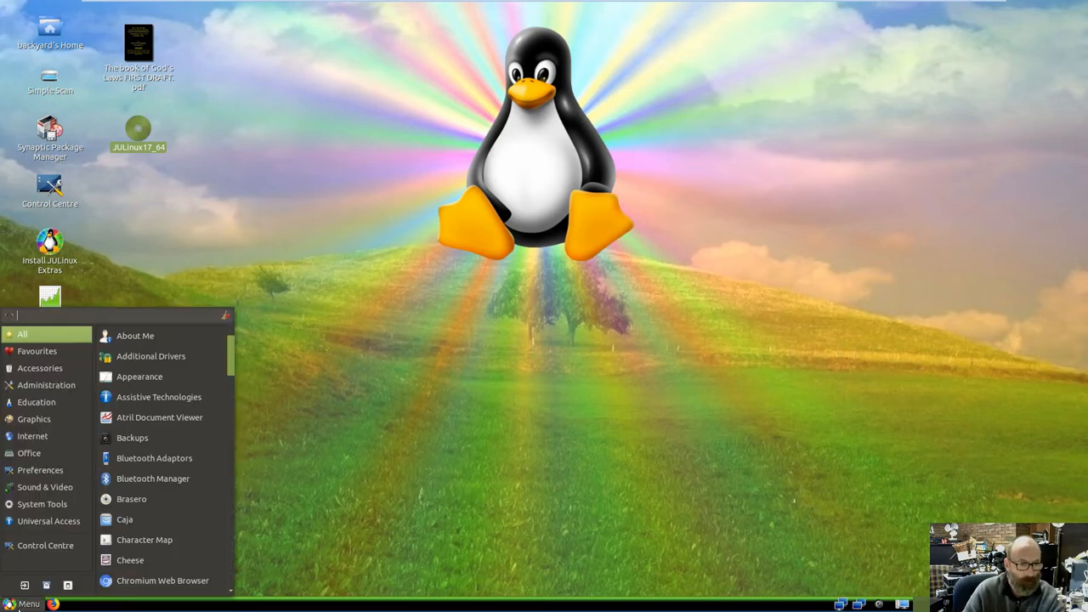
left_click(32, 435)
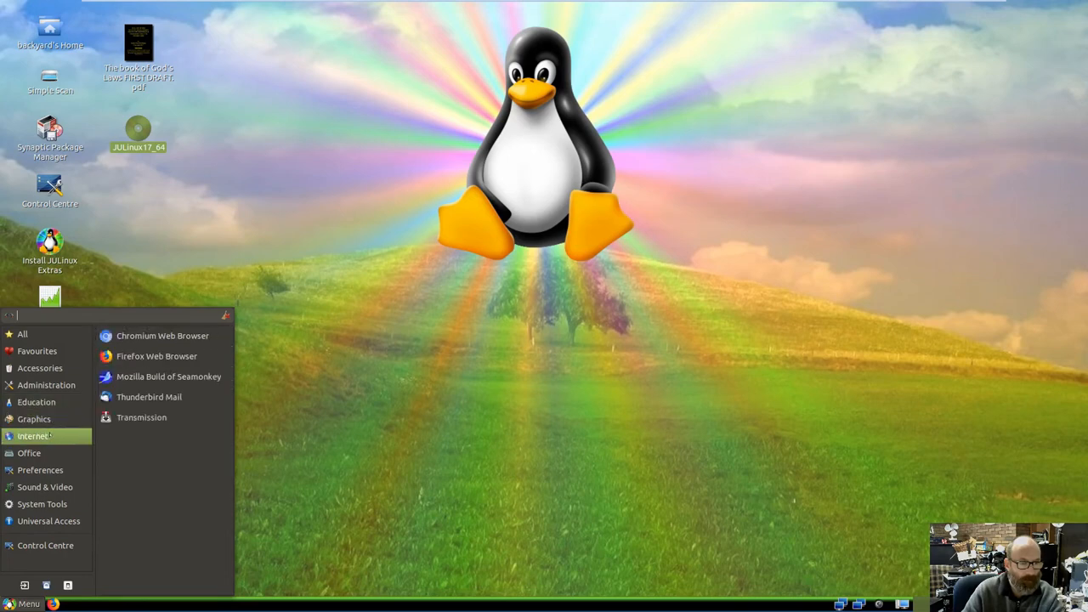
left_click(26, 604)
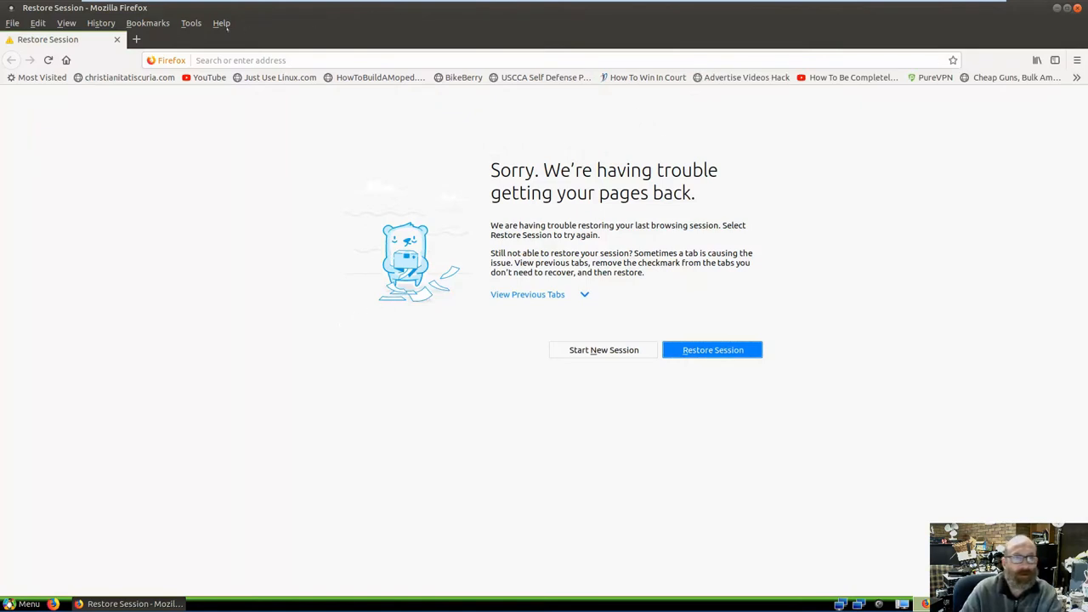
left_click(221, 24)
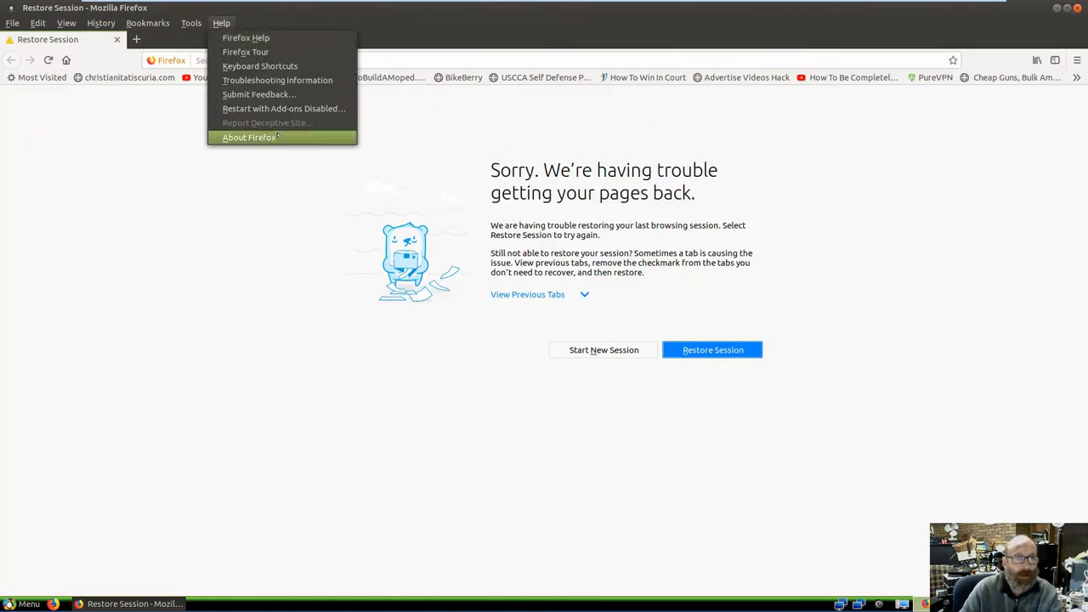
left_click(248, 136)
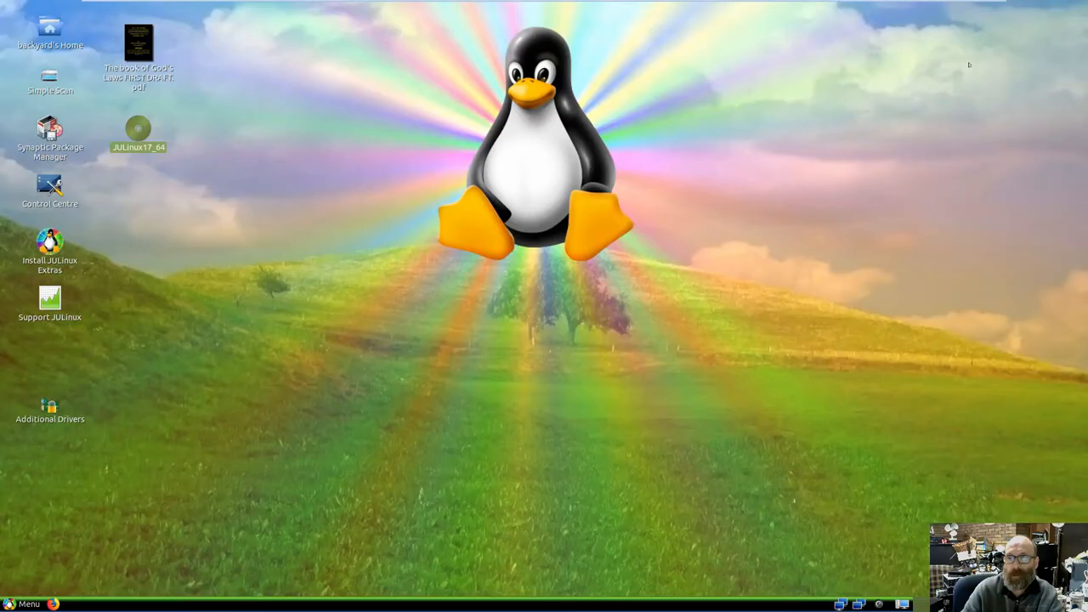
- Accept VLC's Privacy and Network Access Policy with Continue, then close VLC back to the desktop
left_click(24, 603)
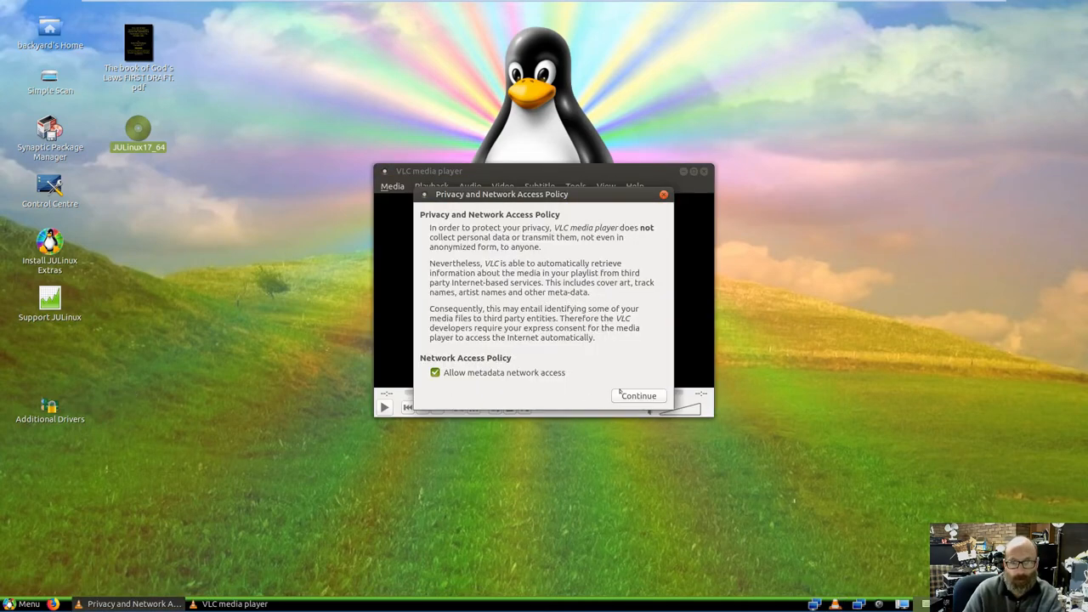
left_click(638, 395)
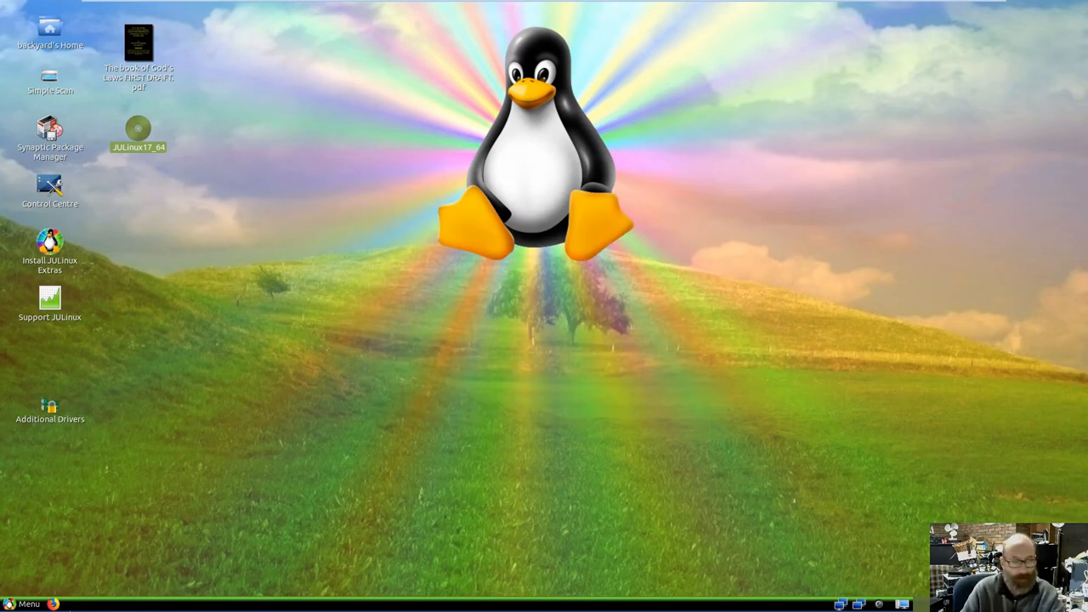
left_click(25, 604)
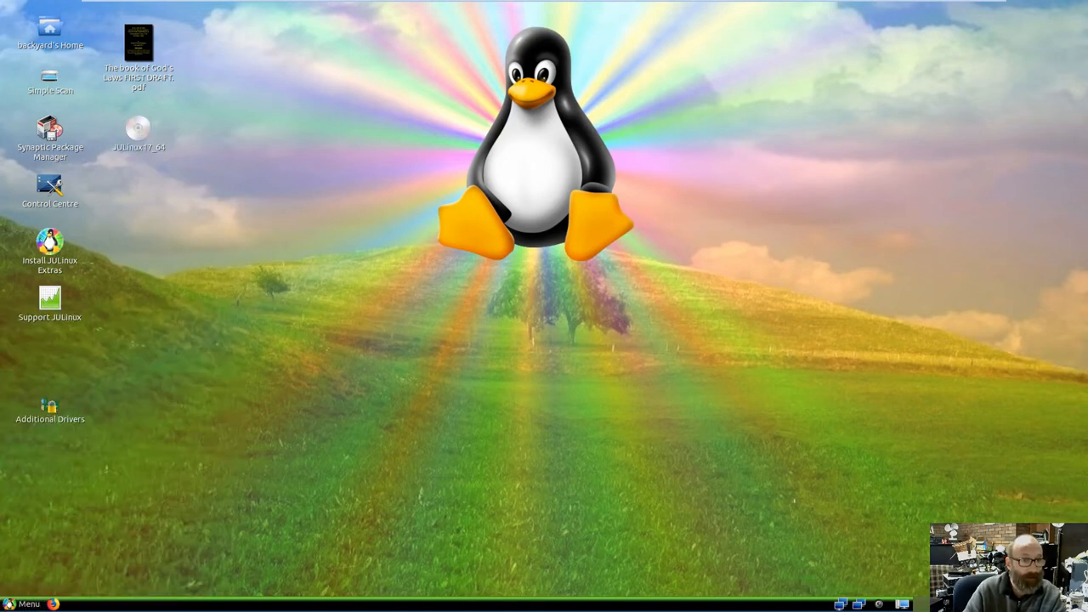
double_click(50, 247)
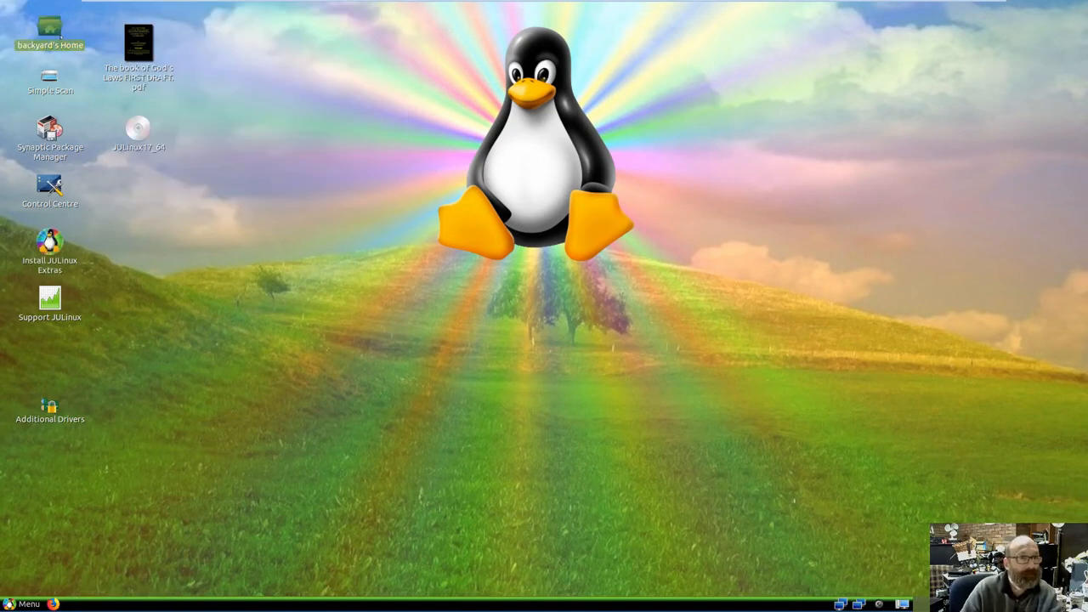
double_click(50, 34)
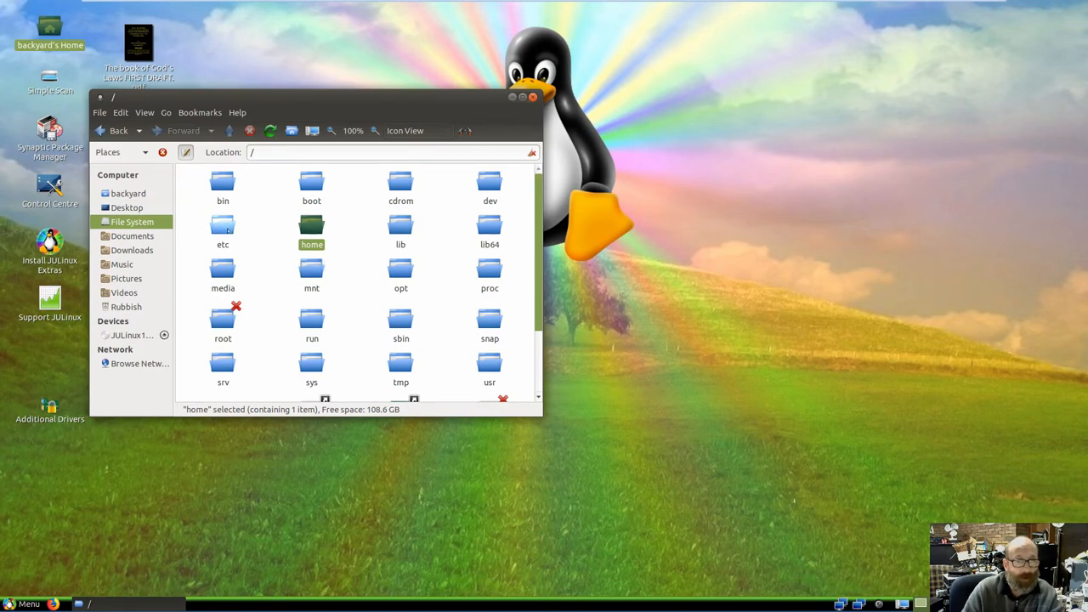
double_click(223, 230)
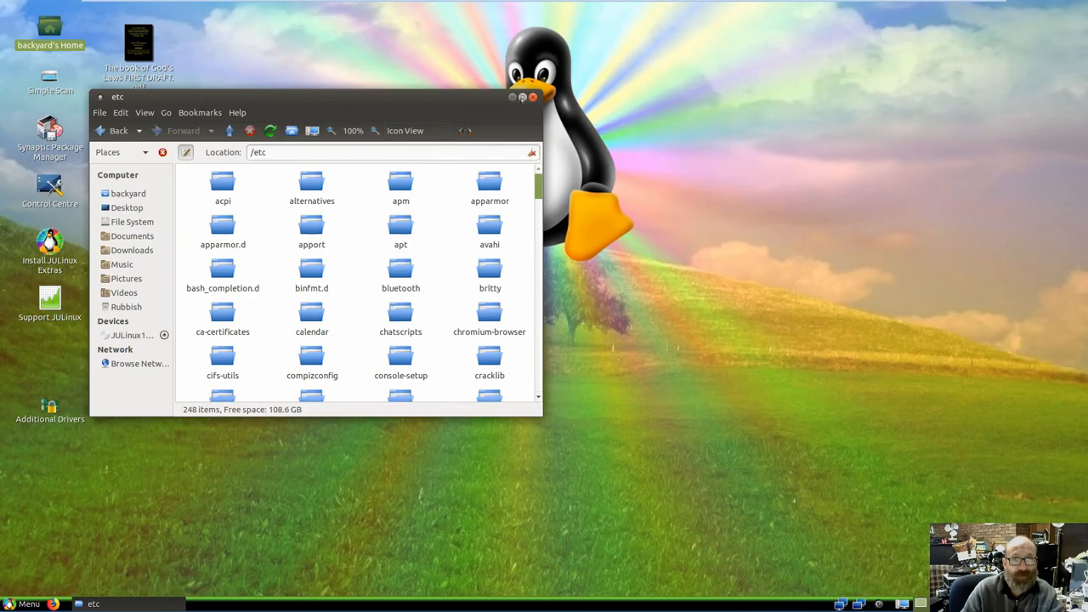
left_click(534, 96)
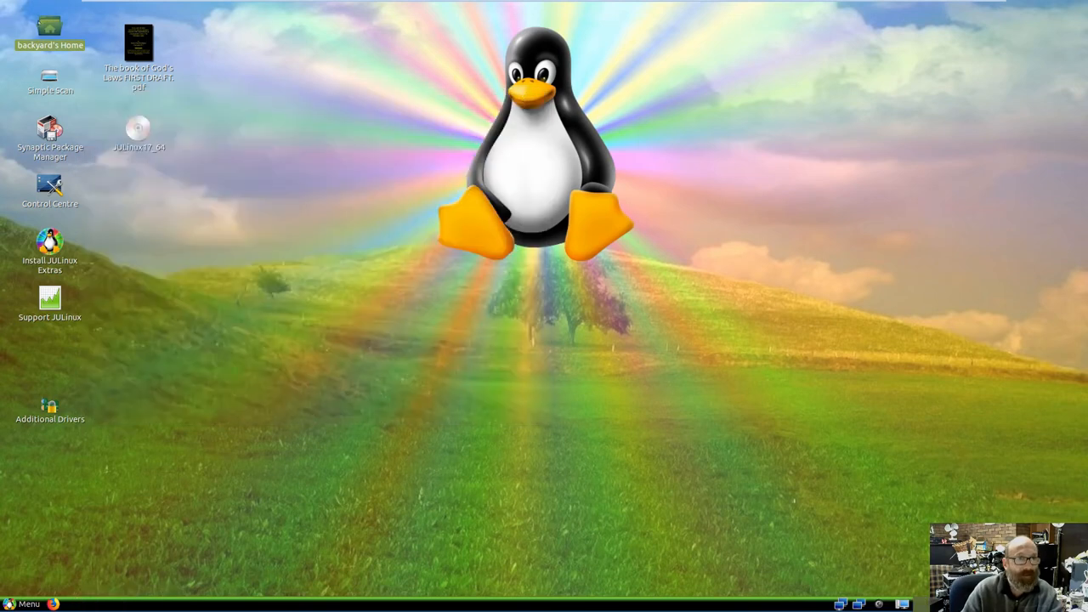
double_click(49, 27)
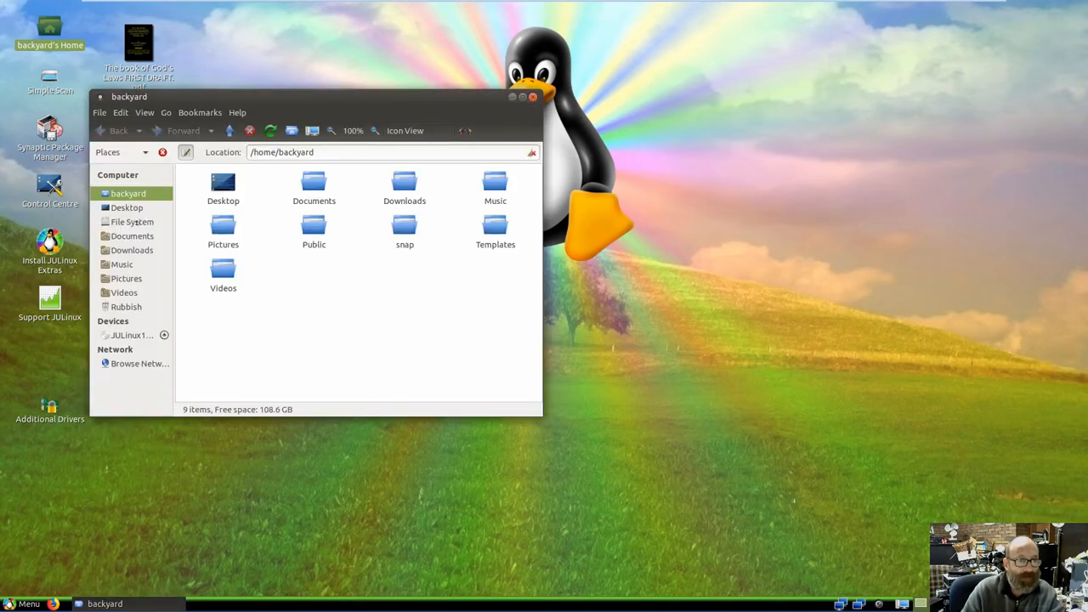
left_click(132, 221)
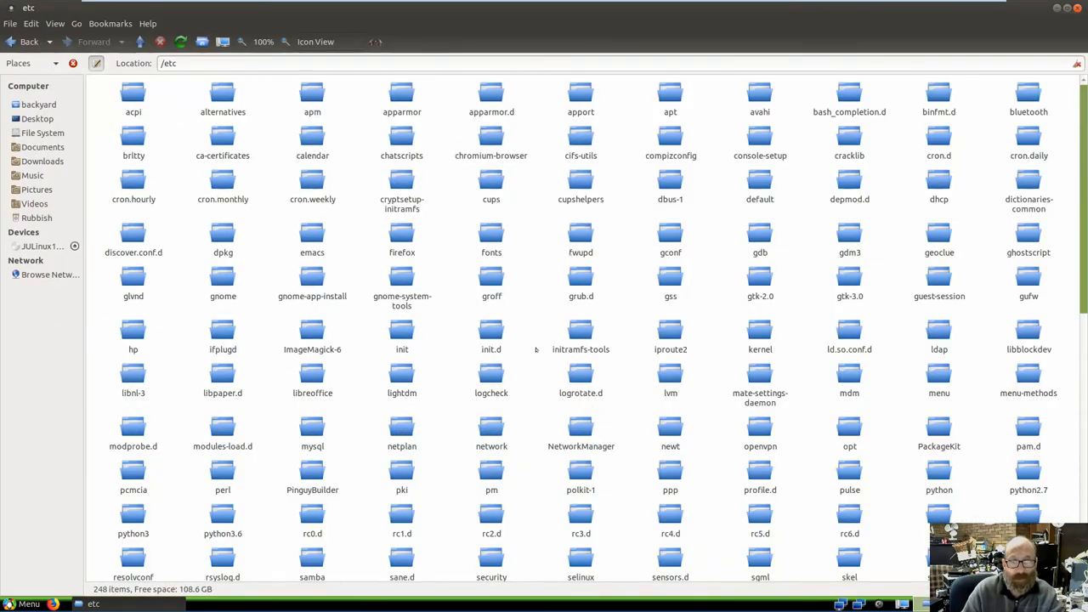
scroll("down", 3)
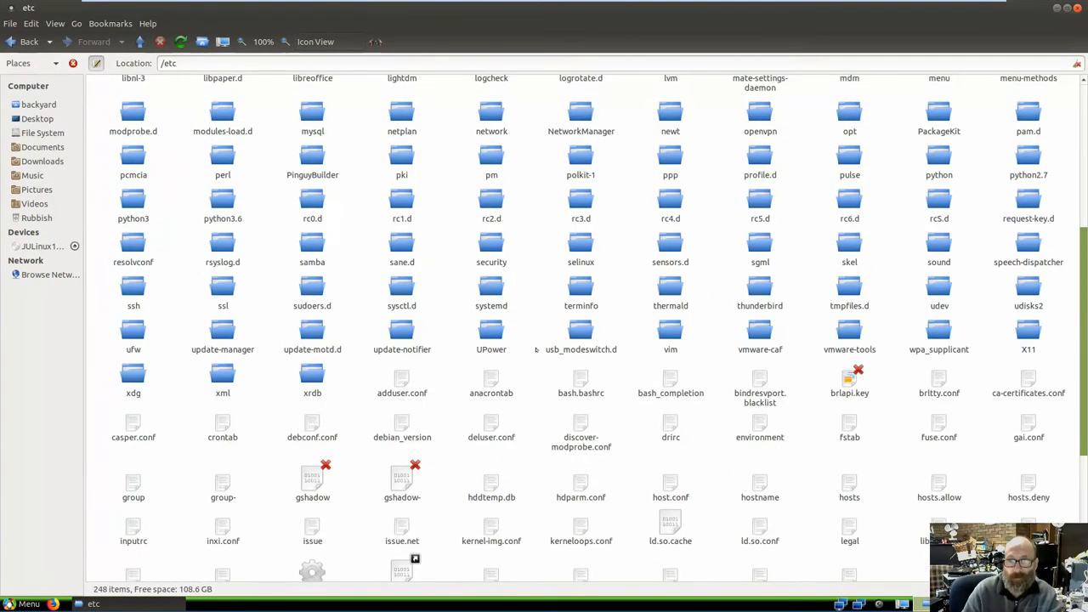
scroll("up", 3)
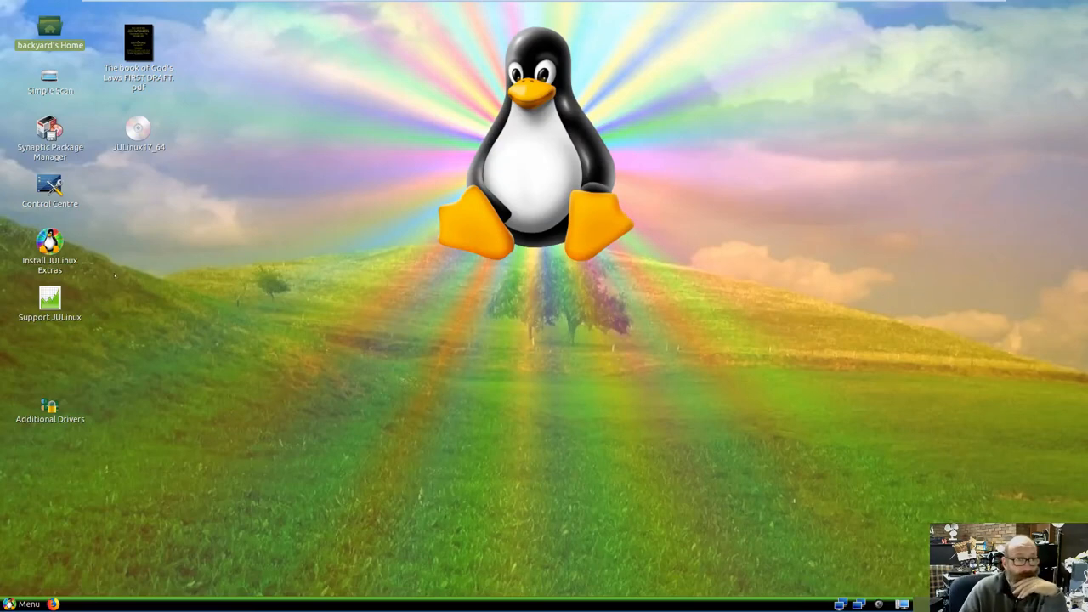
- Browse the Menu's Office, Internet, Favourites and Preferences categories, ending on the Internet programs list
left_click(27, 603)
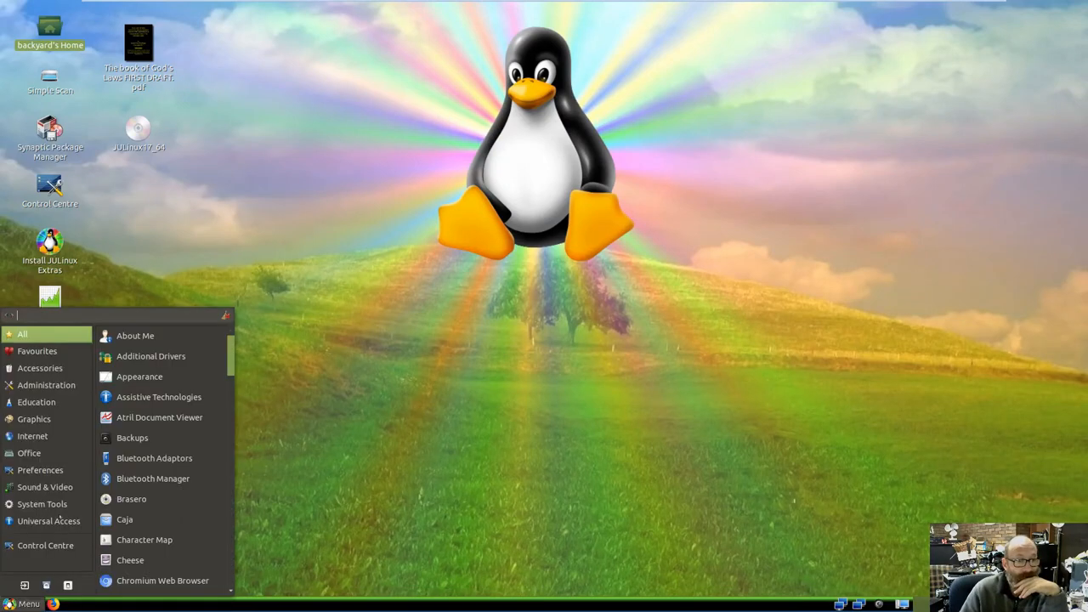
left_click(29, 452)
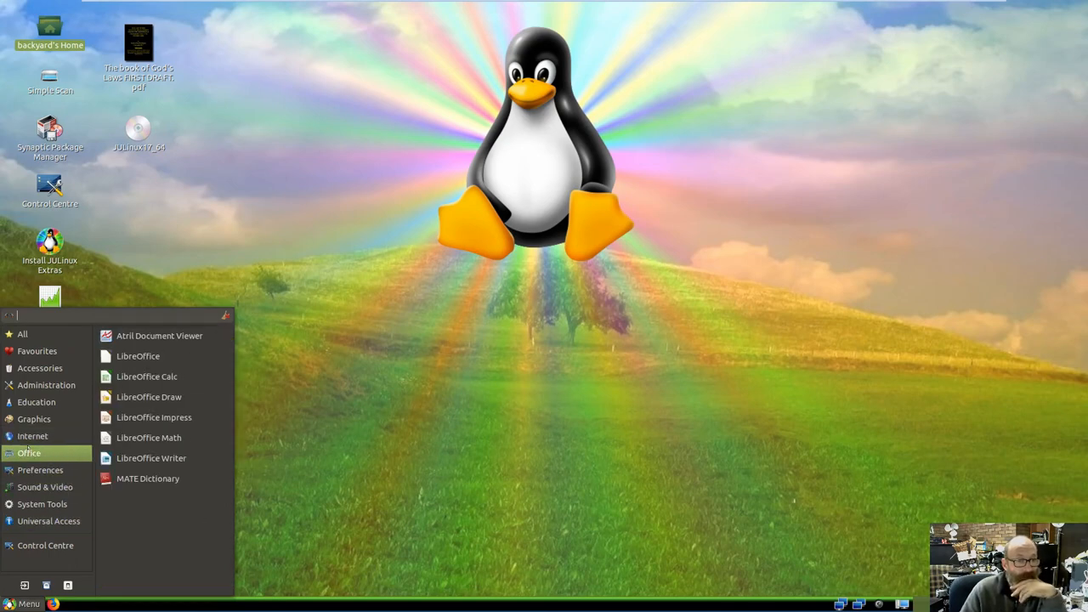
left_click(41, 469)
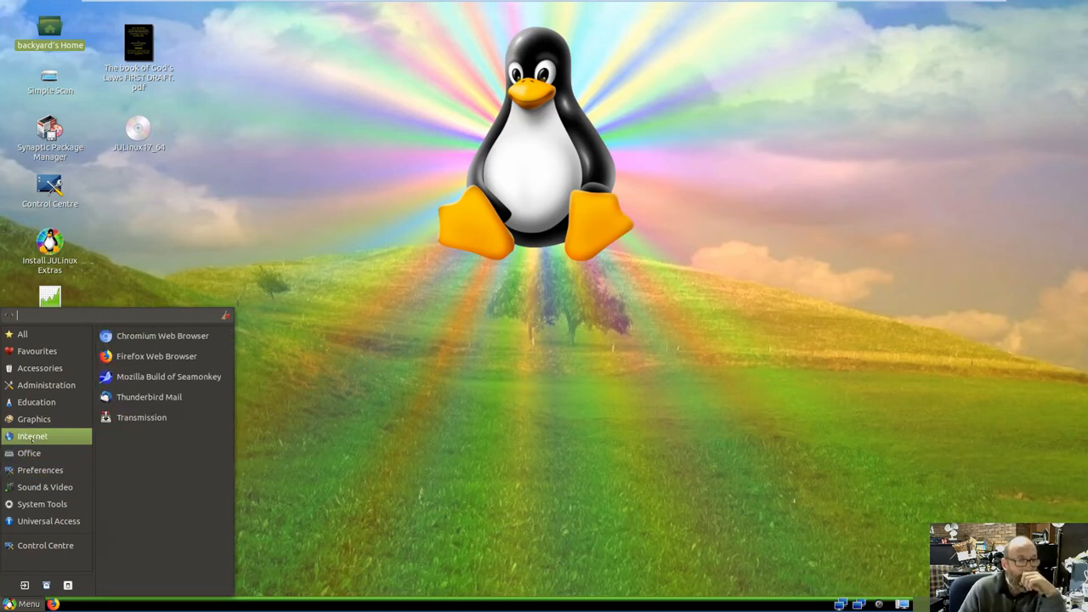
left_click(34, 418)
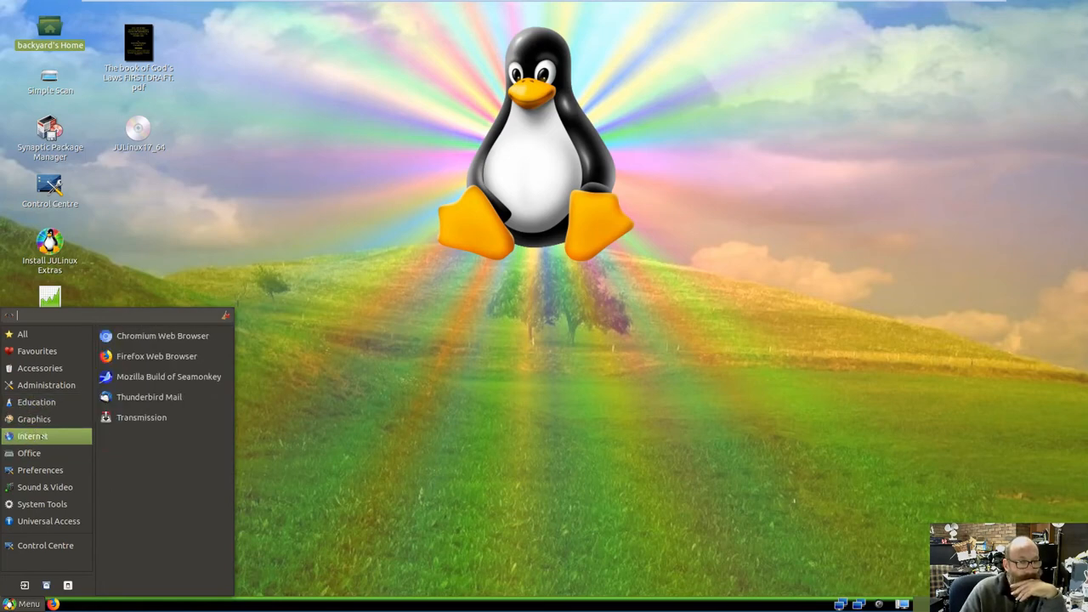
left_click(37, 351)
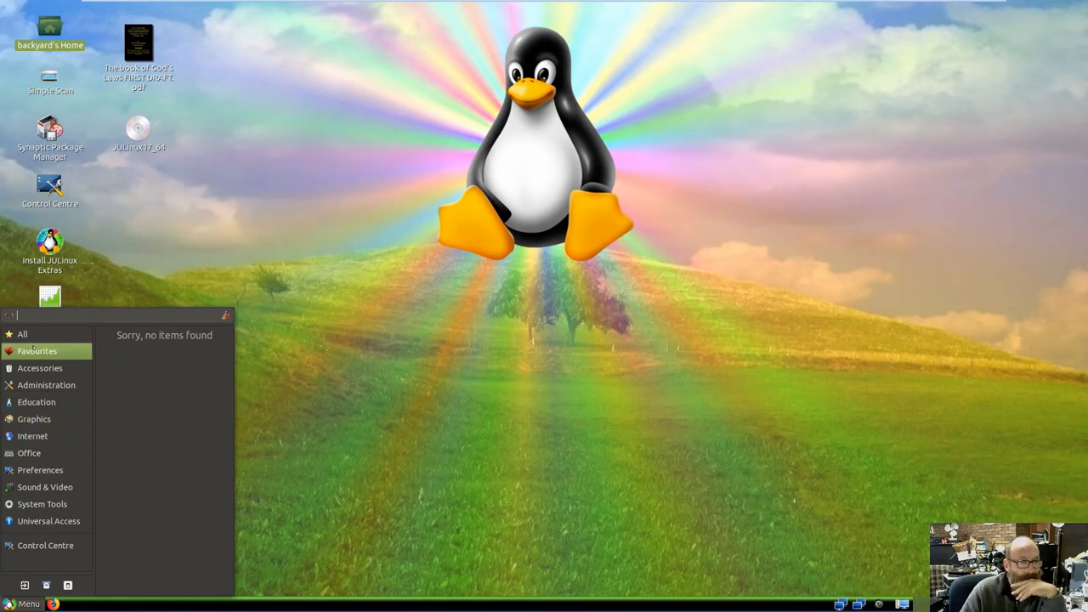
left_click(41, 367)
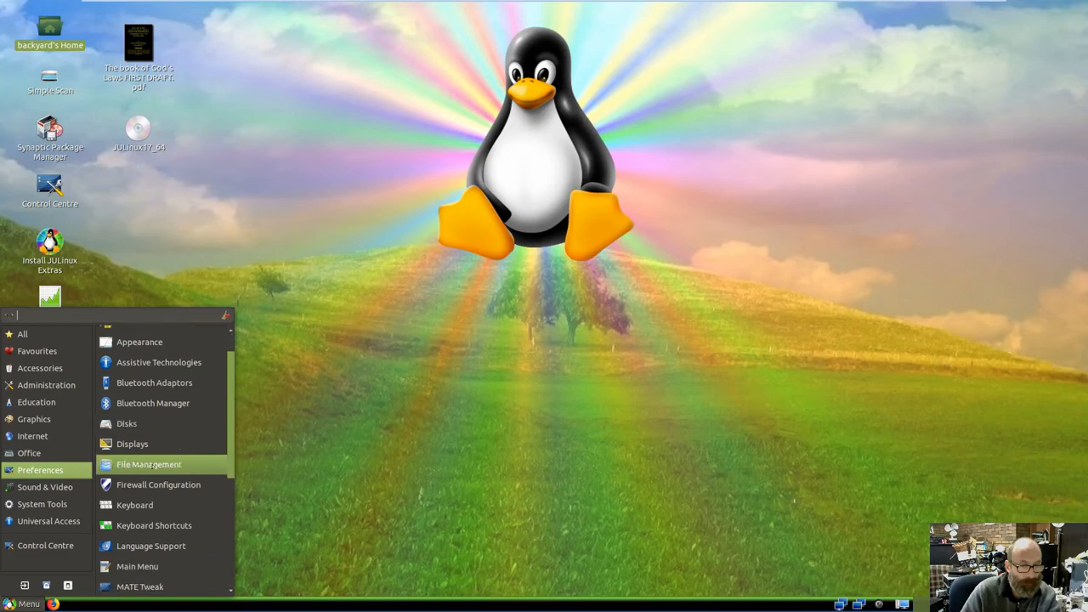
scroll("down", 3)
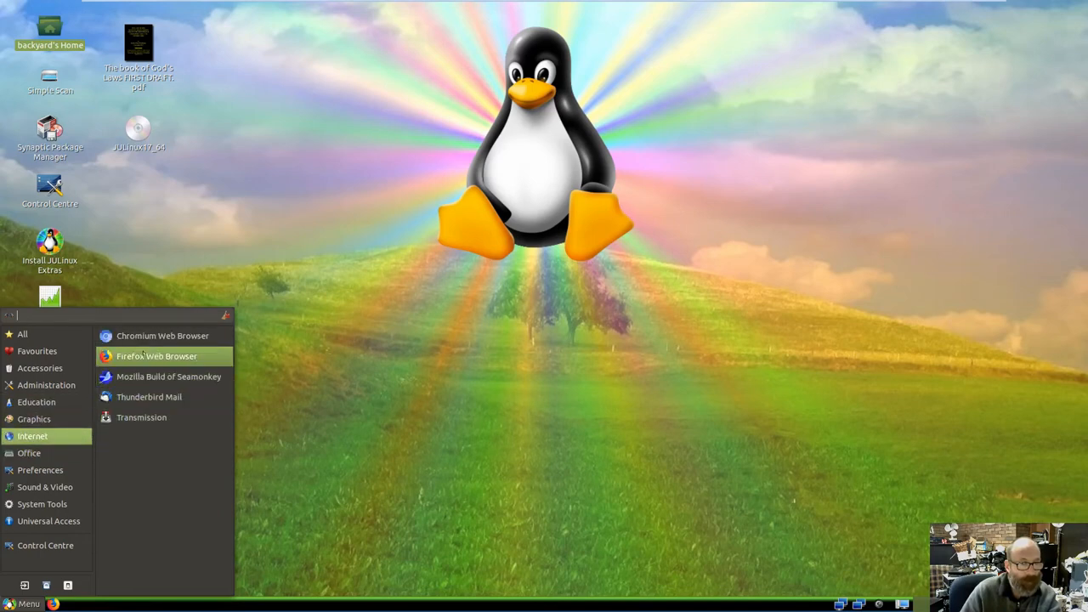
- Launch Firefox, go to YouTube, search 'Backya' and open the Backyard Tech channel
left_click(156, 357)
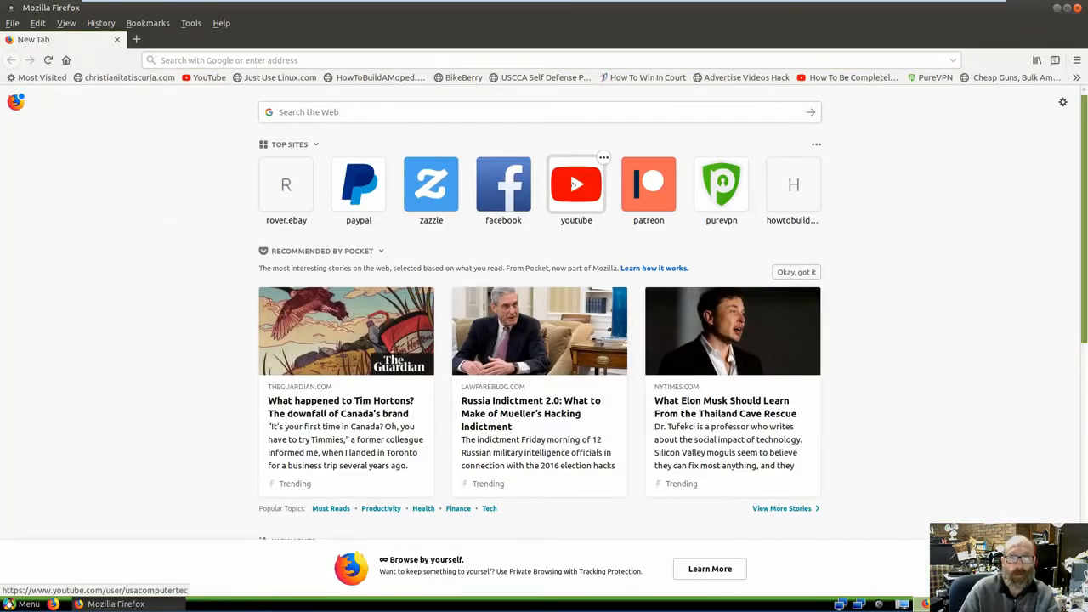
left_click(575, 183)
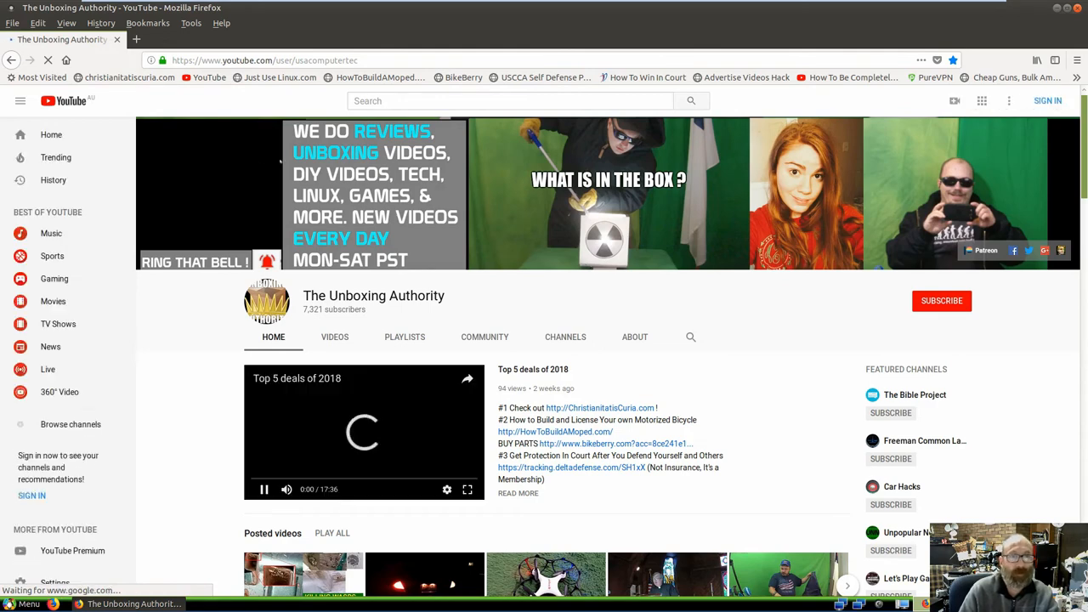
left_click(510, 100)
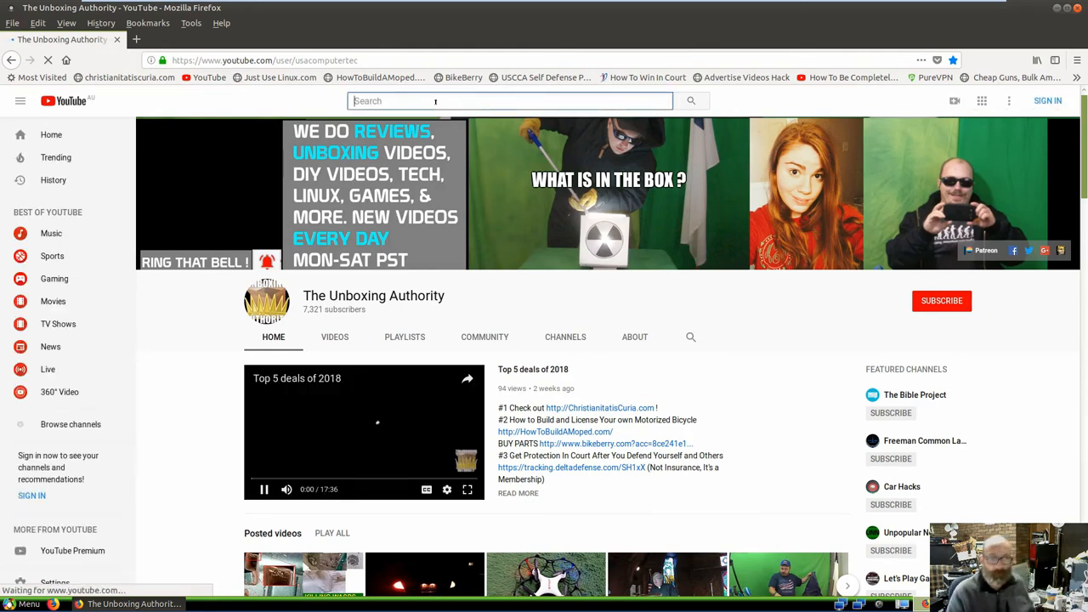
type("Backyard Tech")
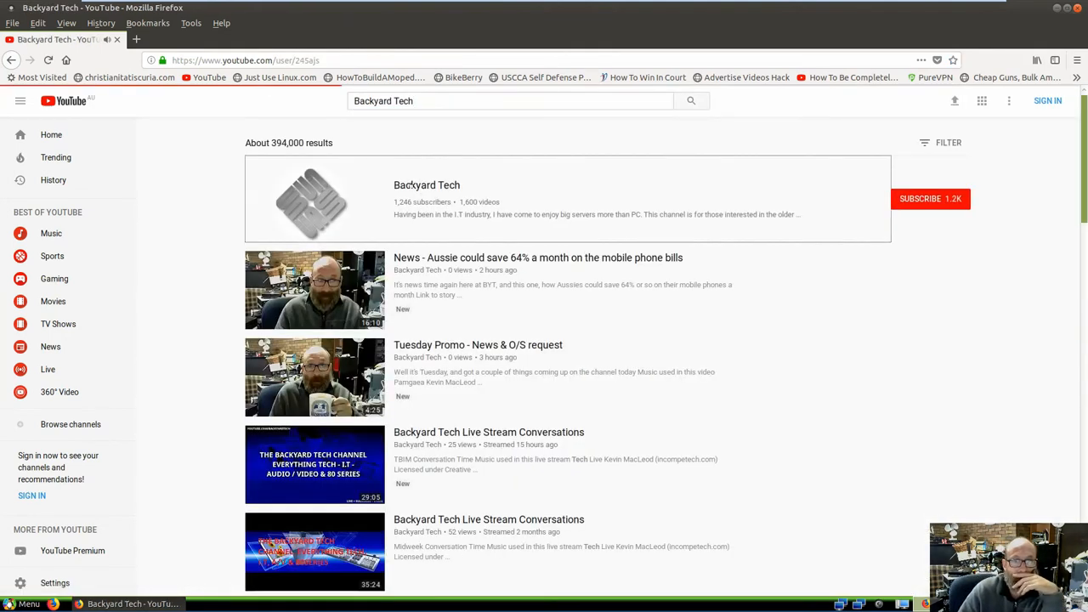
left_click(426, 184)
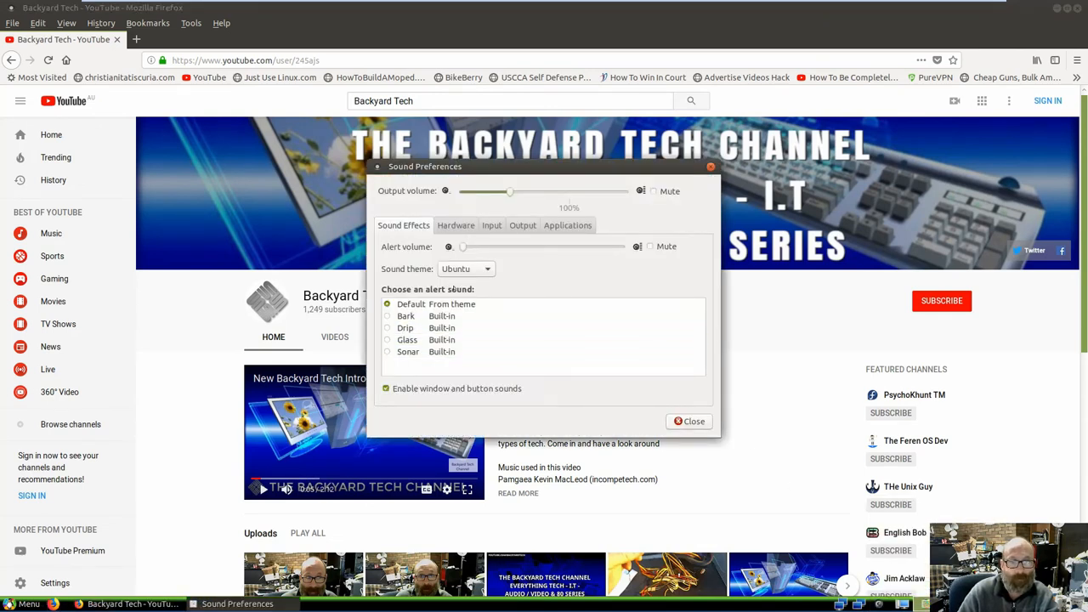
- In Sound Preferences' Hardware tab, choose Analogue Stereo Output and play a speaker test sound
left_click(456, 225)
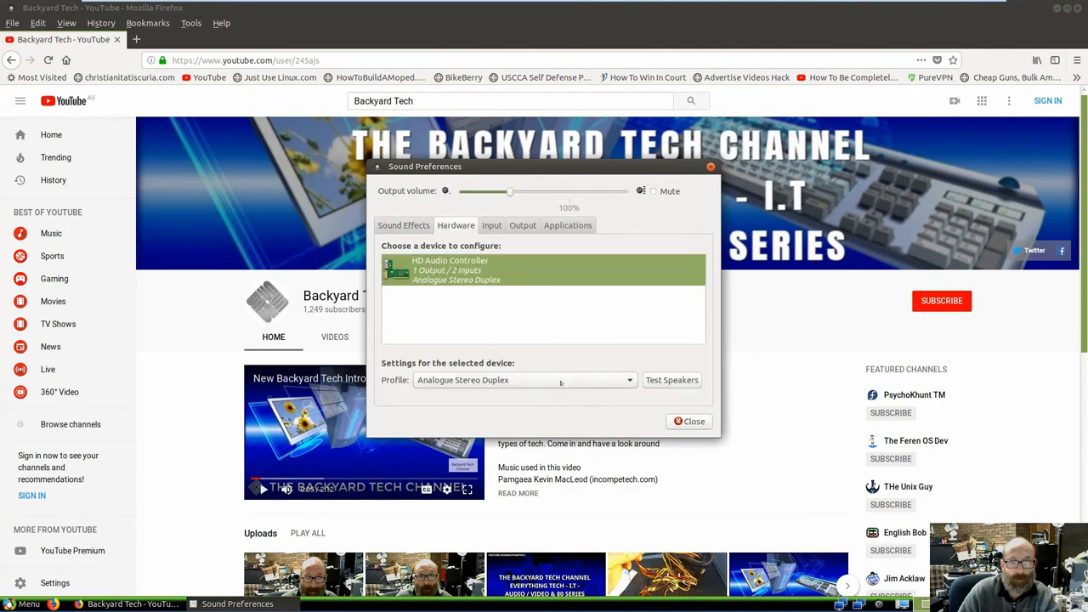
left_click(523, 380)
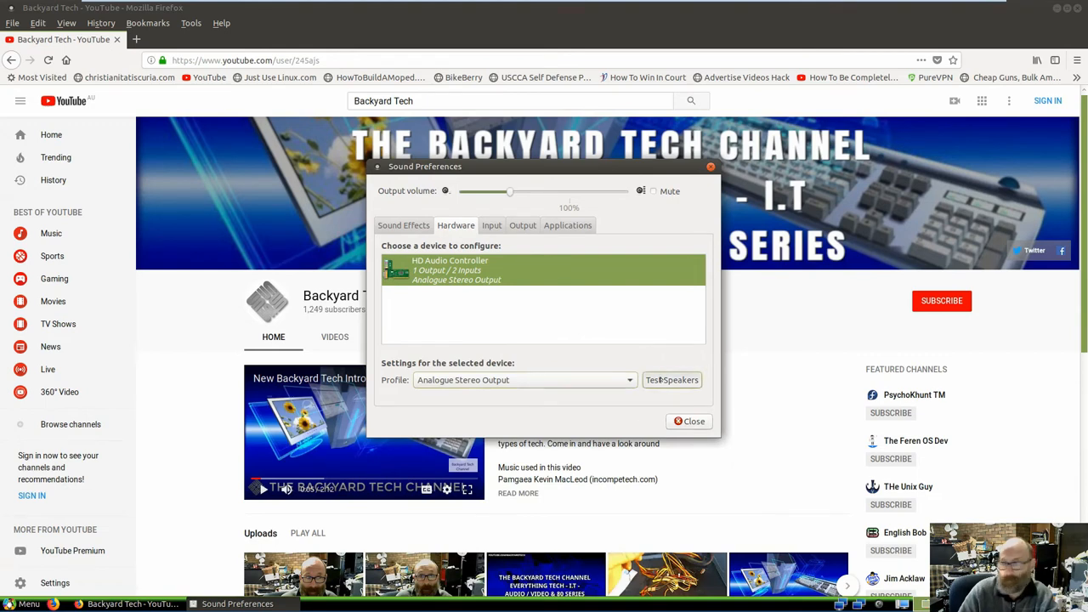
left_click(672, 381)
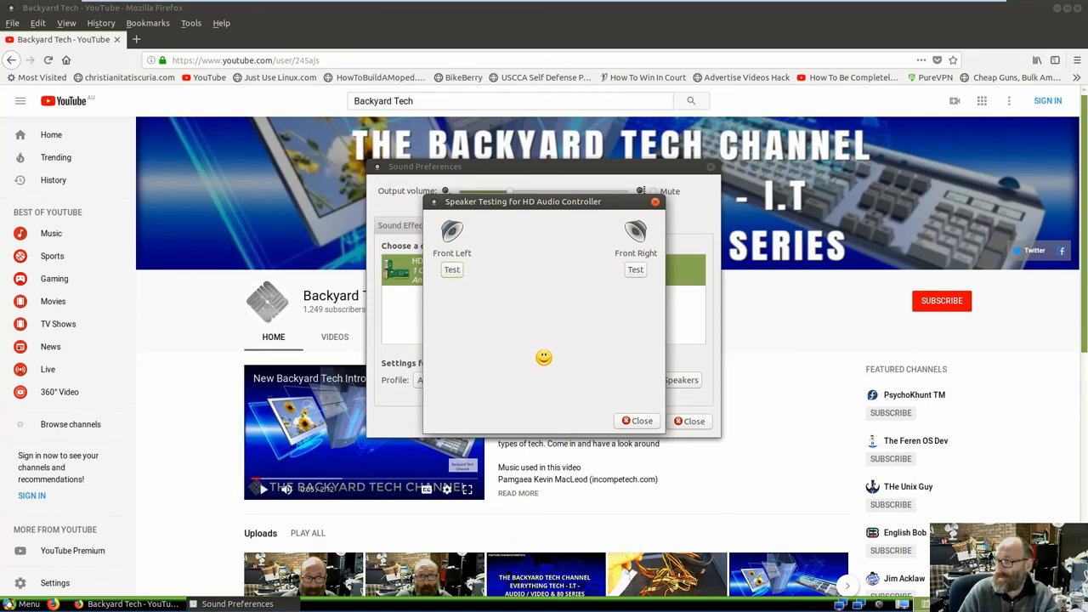
left_click(635, 269)
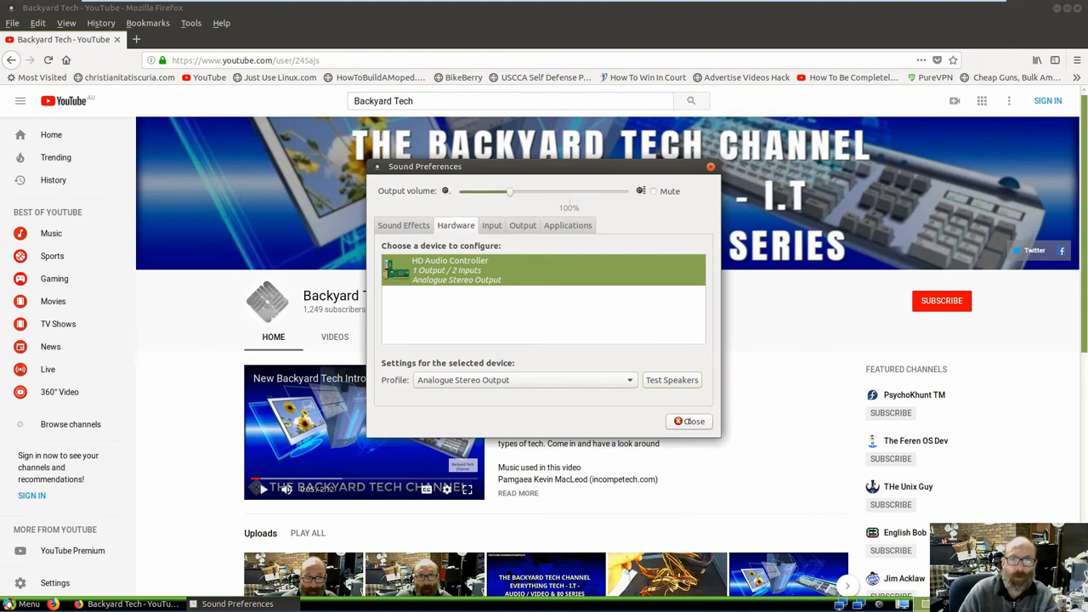
- Check the Output device settings, then close Sound Preferences
left_click(521, 224)
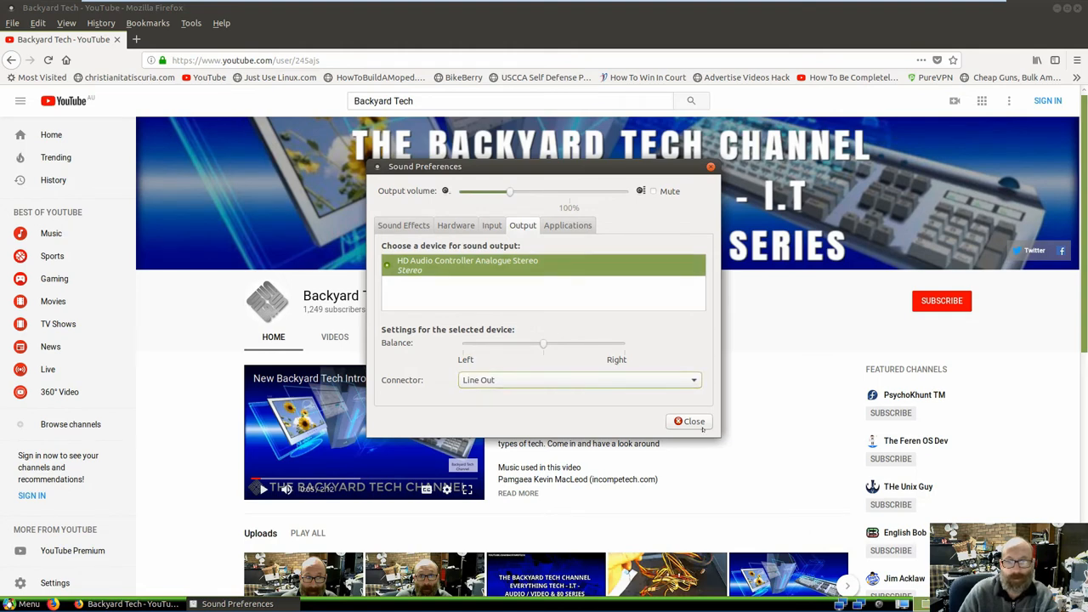
left_click(688, 421)
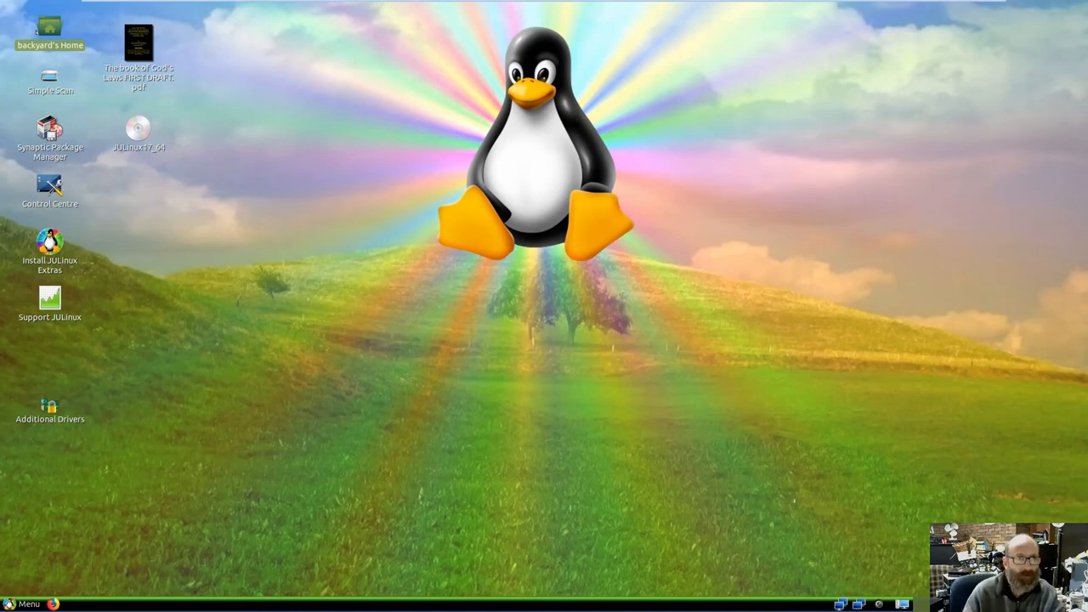
left_click(138, 51)
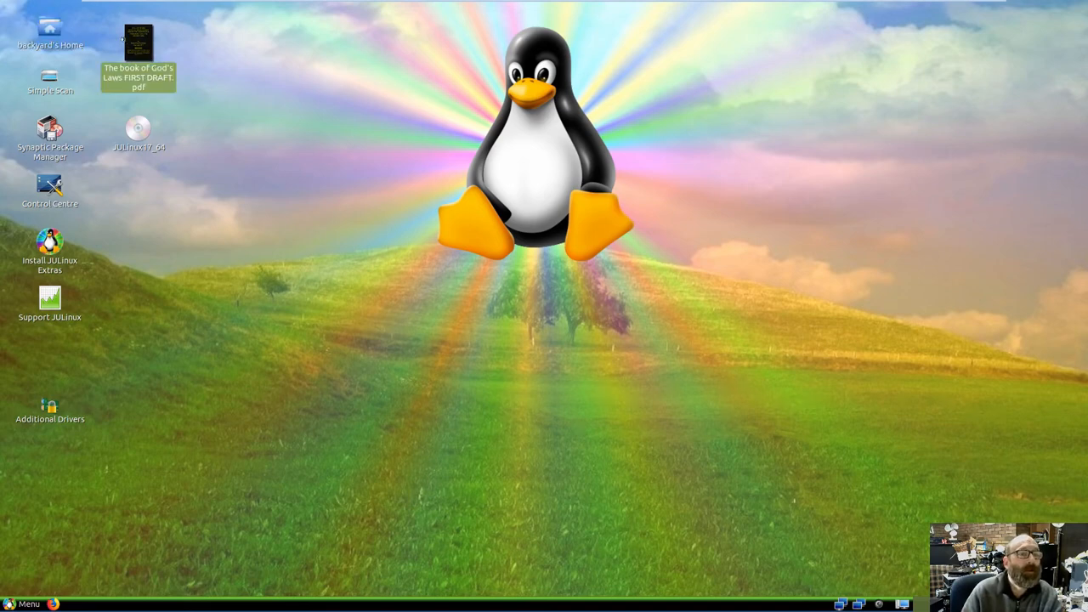
double_click(137, 43)
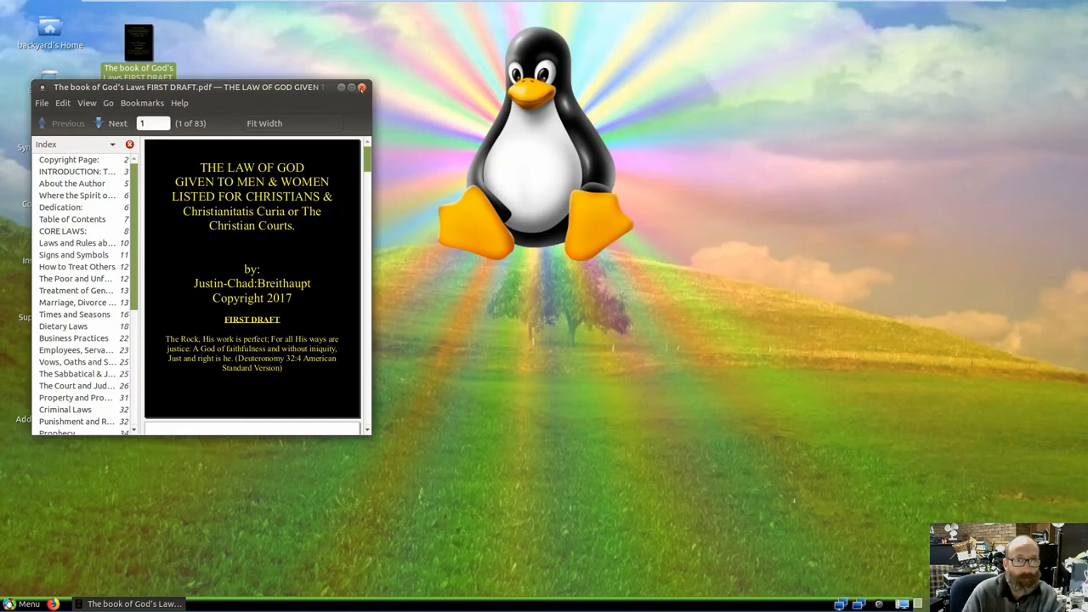
left_click(361, 86)
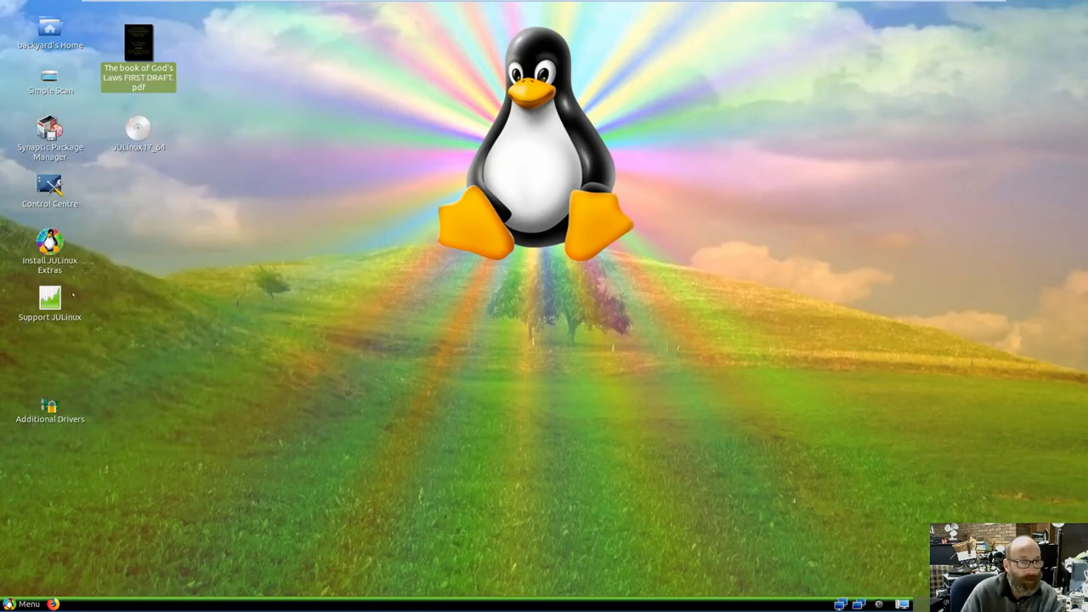
left_click(49, 413)
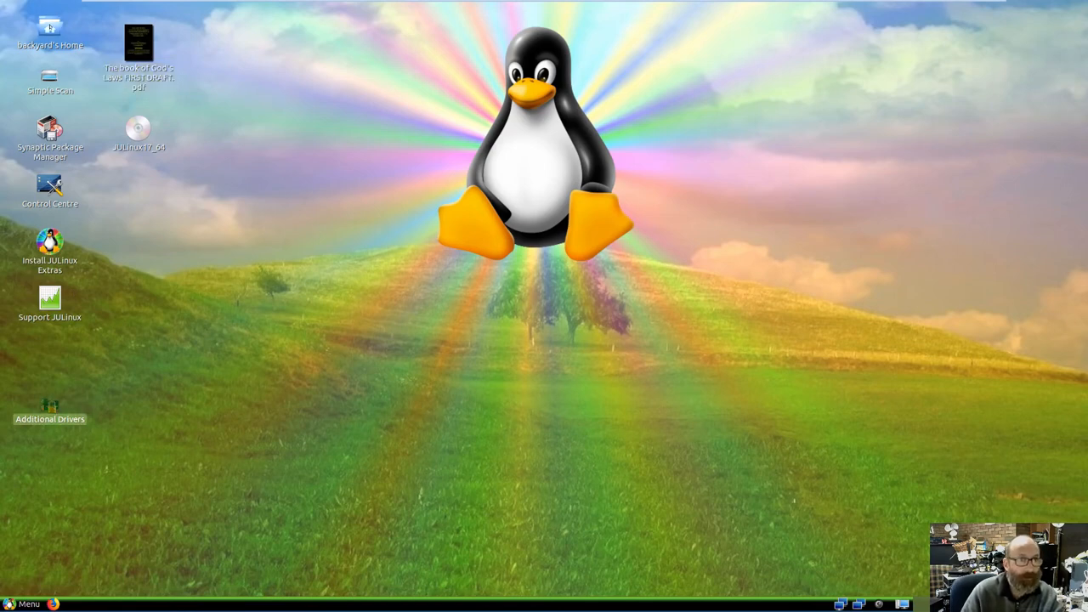
double_click(50, 414)
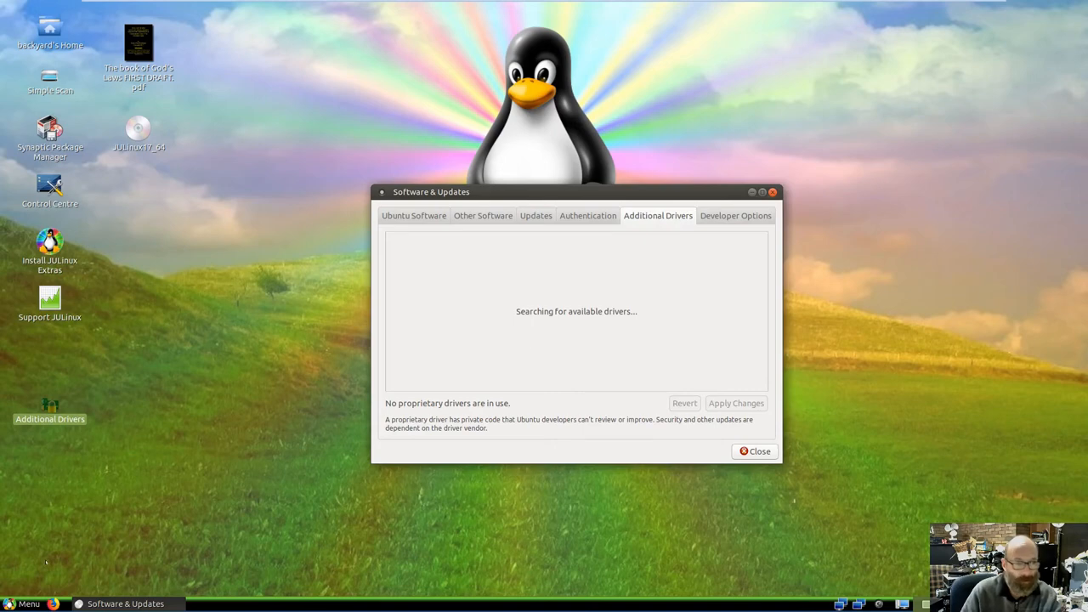
left_click(24, 603)
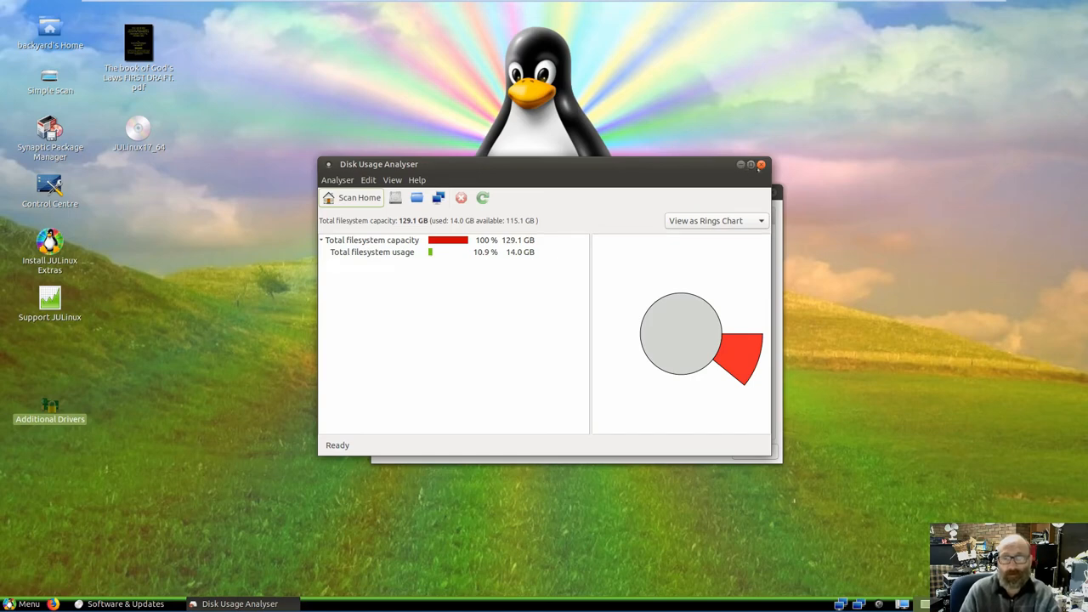
mouse_move(761, 165)
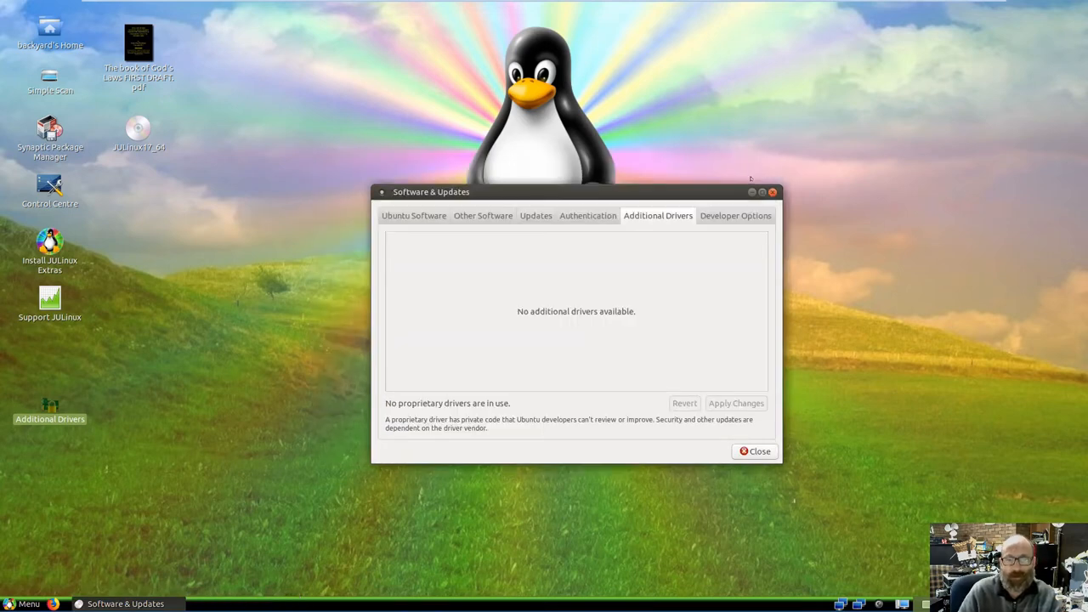
left_click(415, 214)
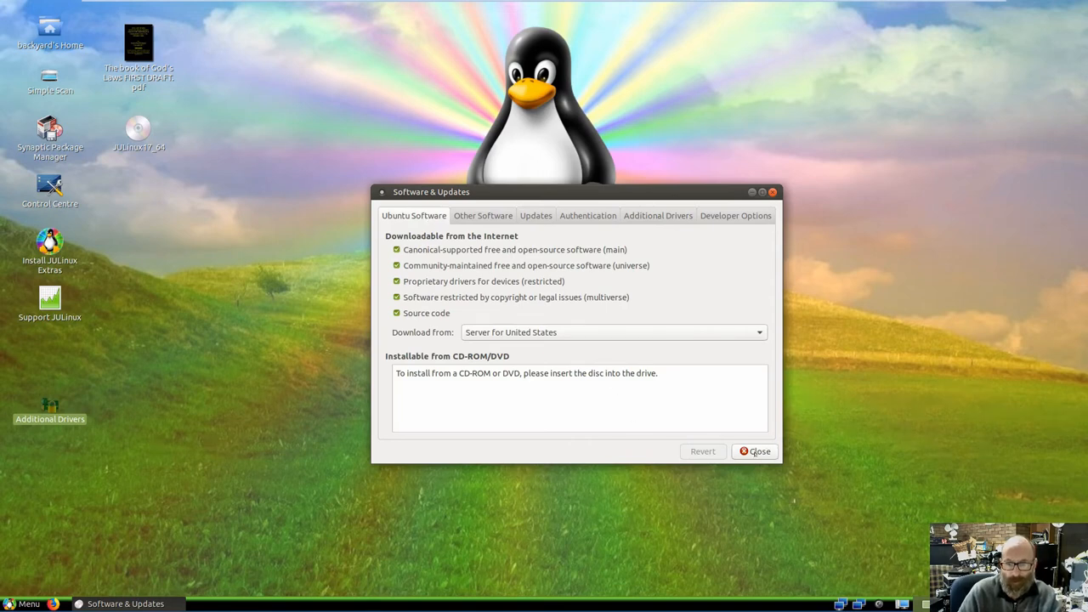
left_click(755, 450)
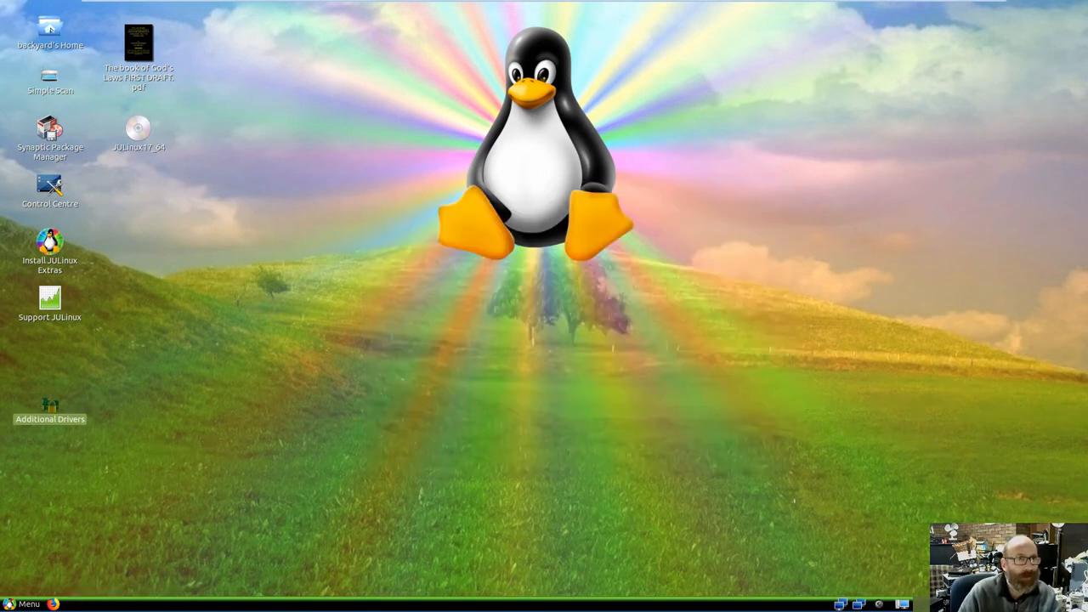
- Launch SeaMonkey from the Menu's Internet category and maximise its welcome-page window
left_click(23, 604)
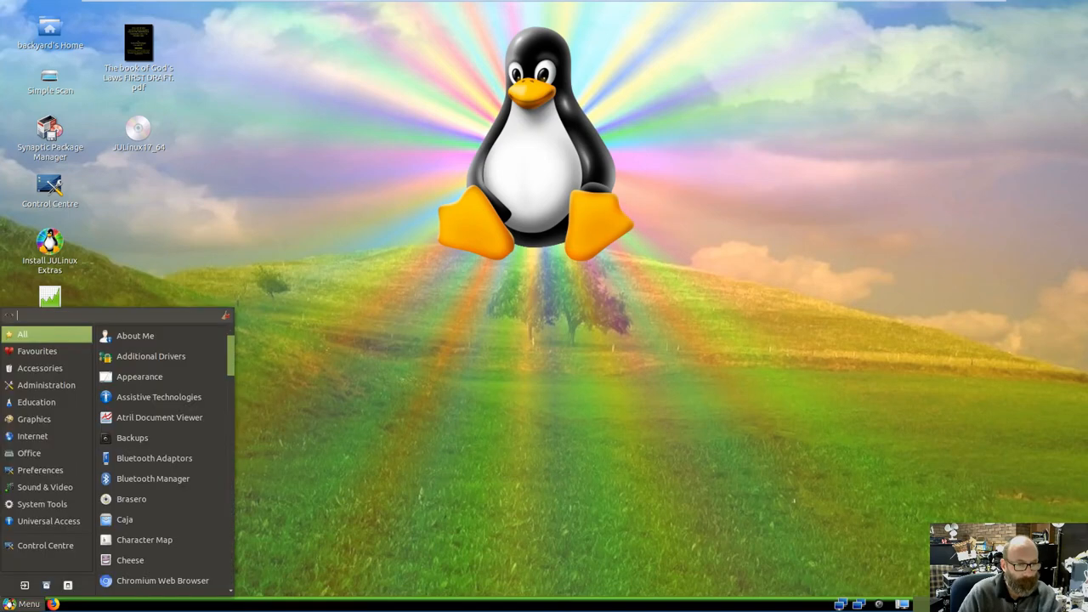
left_click(41, 503)
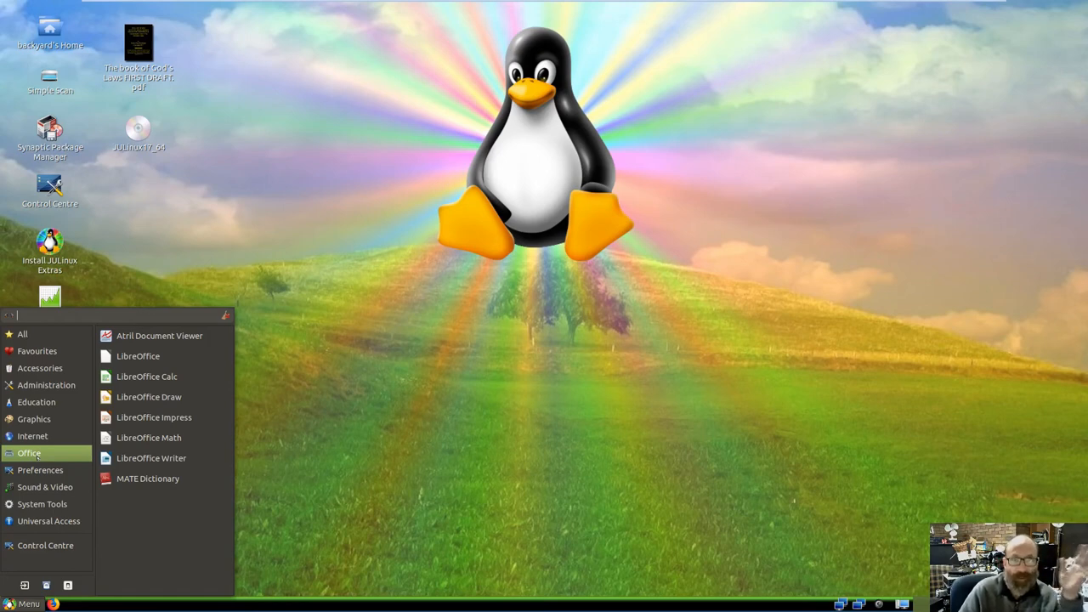
left_click(34, 435)
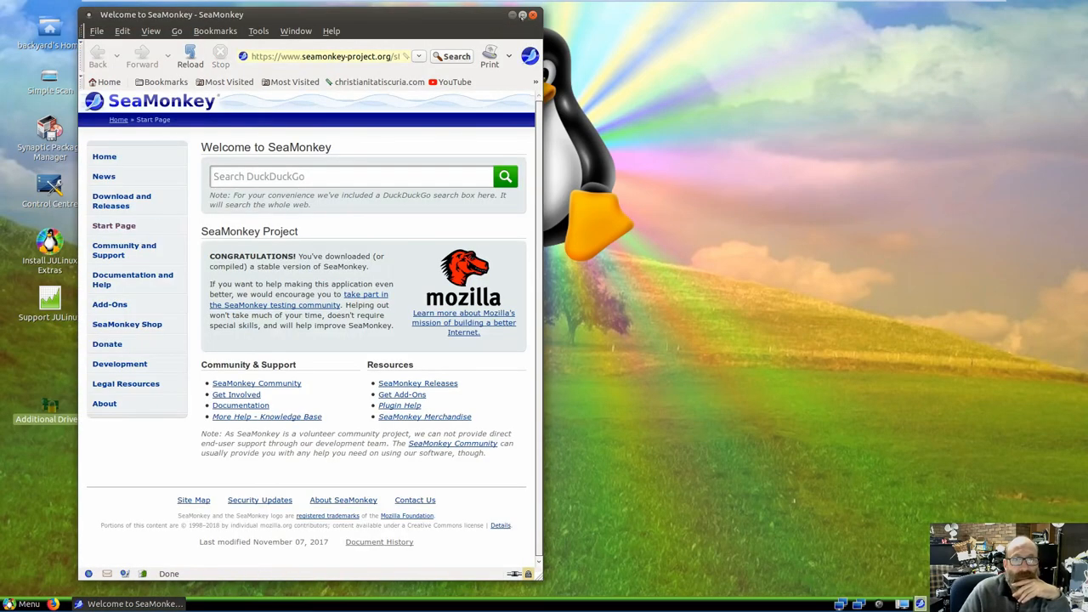
left_click(251, 24)
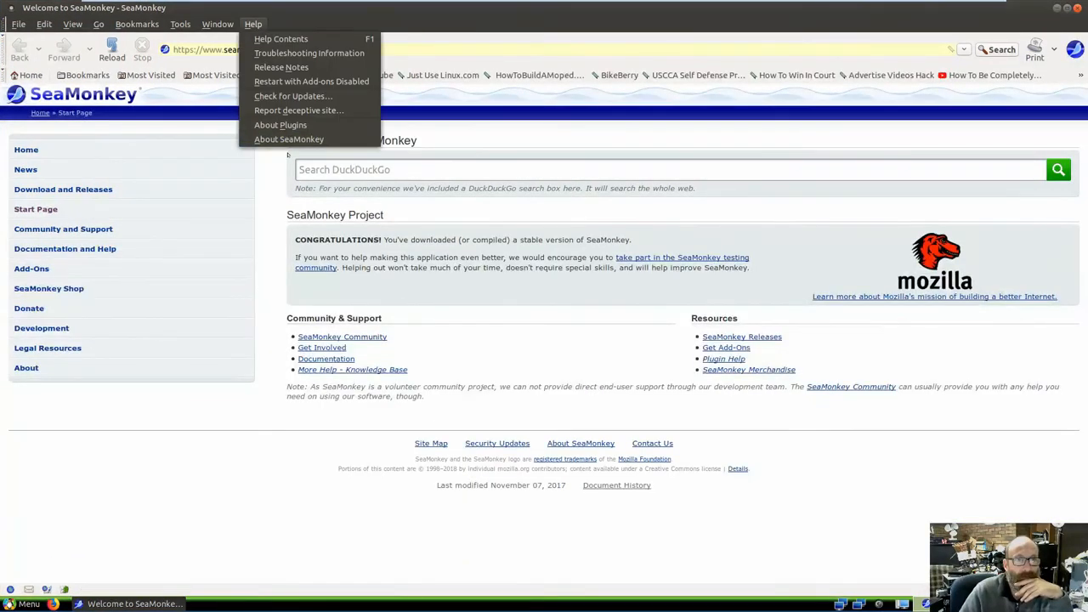
- View About SeaMonkey (version 2.49.3), then close the browser choosing Close Browser without saving tabs
left_click(289, 139)
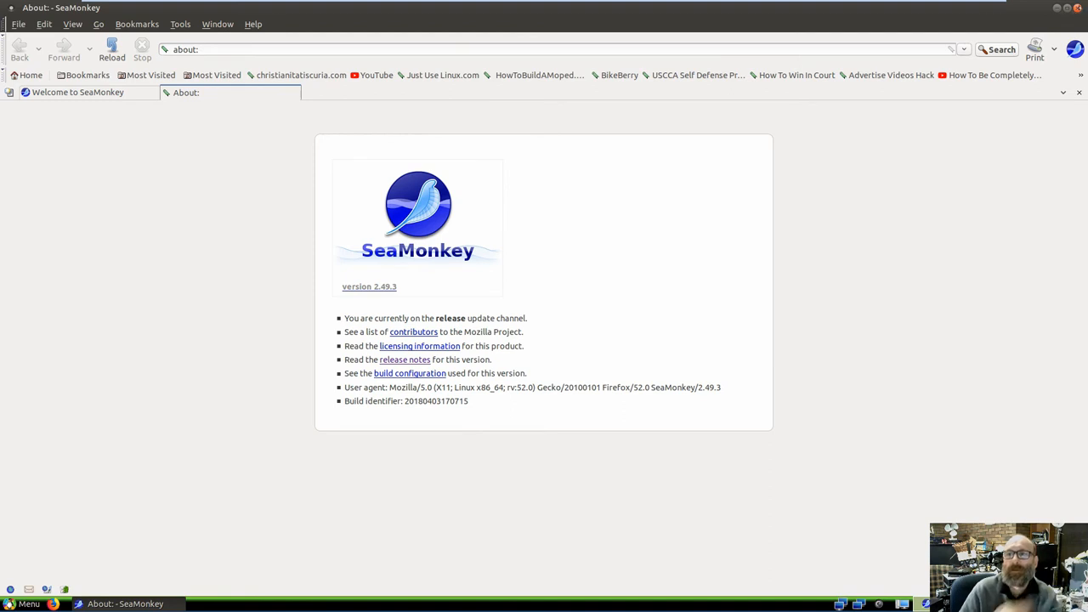
mouse_move(1078, 7)
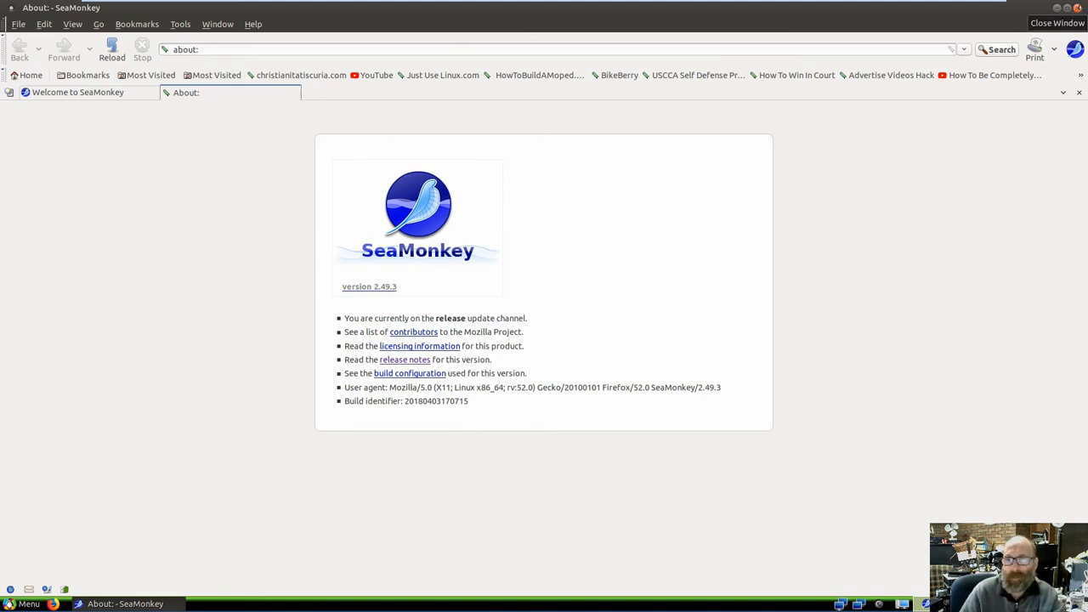
left_click(1058, 24)
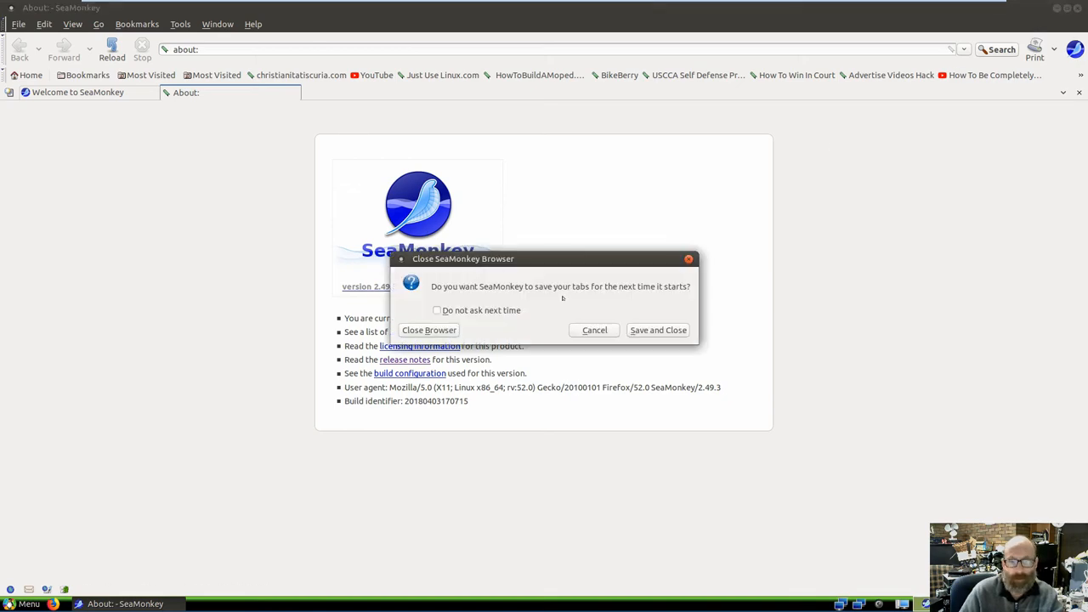
left_click(429, 329)
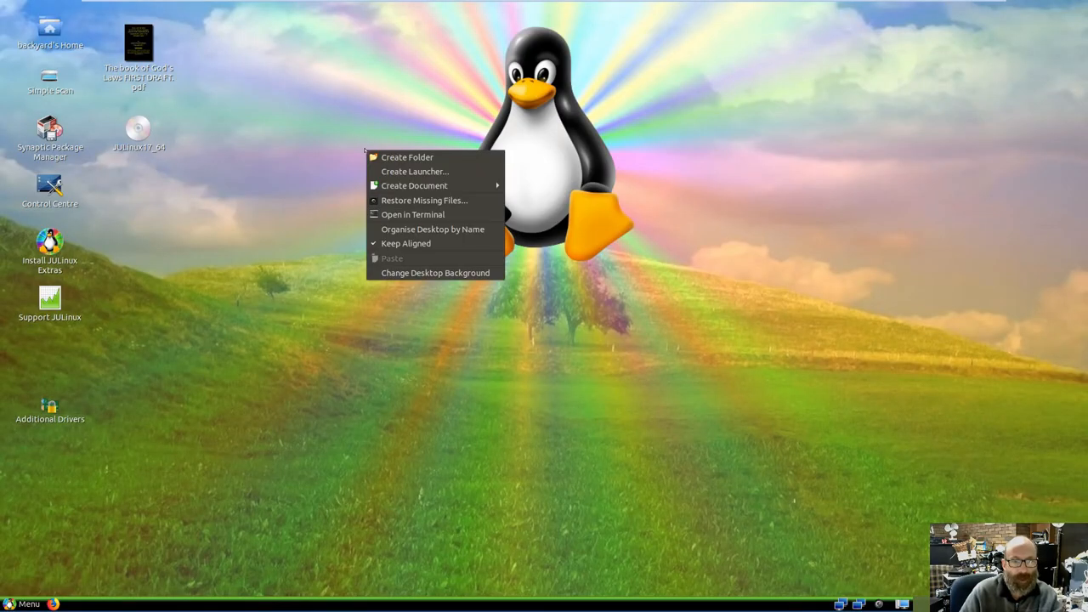
mouse_move(435, 272)
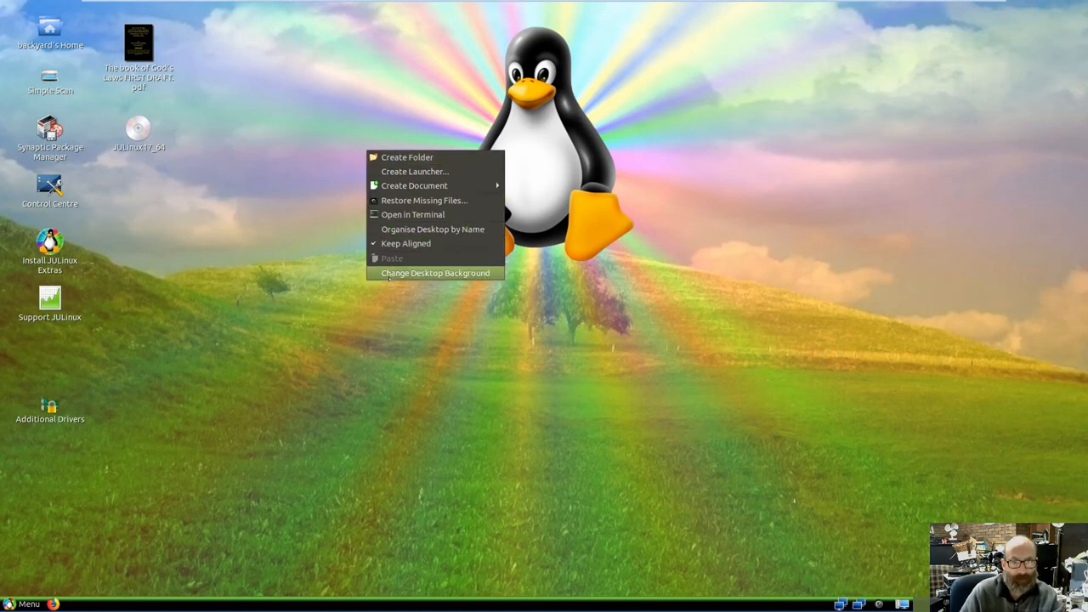
- In the Background tab, scroll the thumbnails and apply the green cliffs landscape wallpaper
left_click(435, 272)
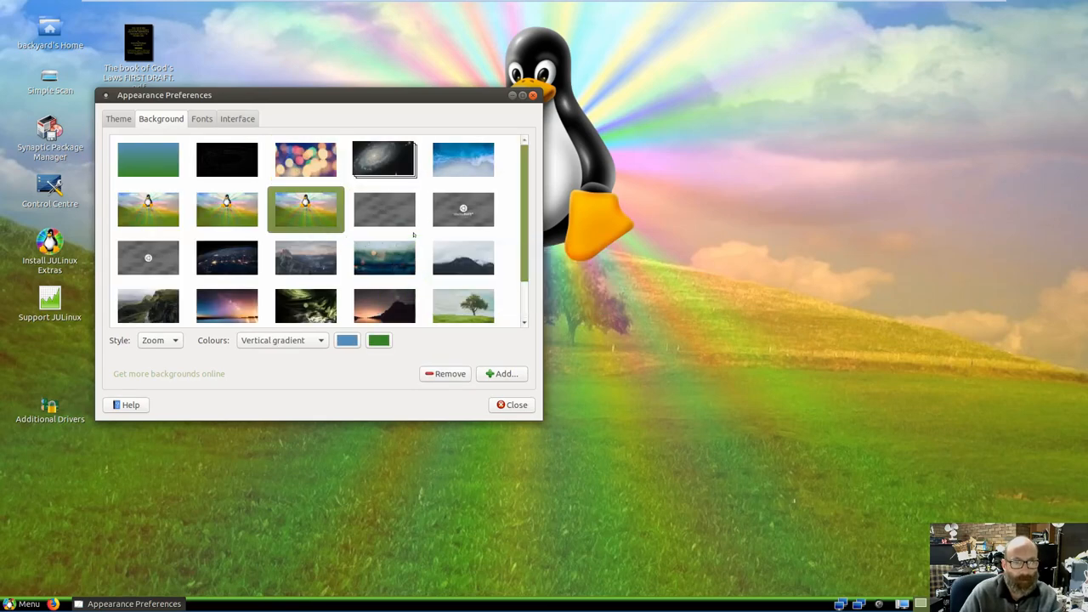
scroll("down", 3)
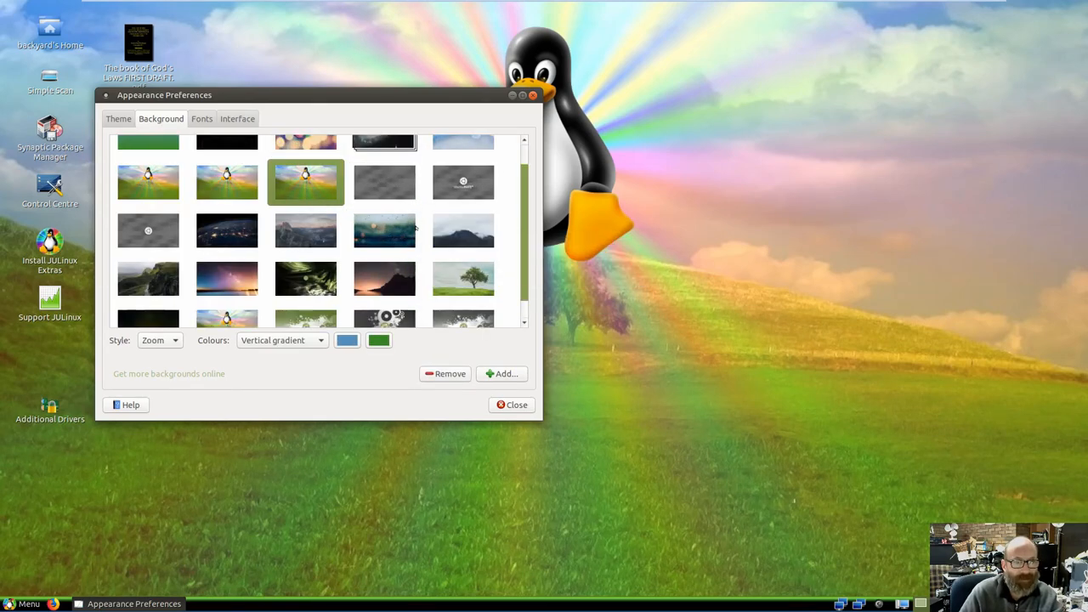
scroll("down", 3)
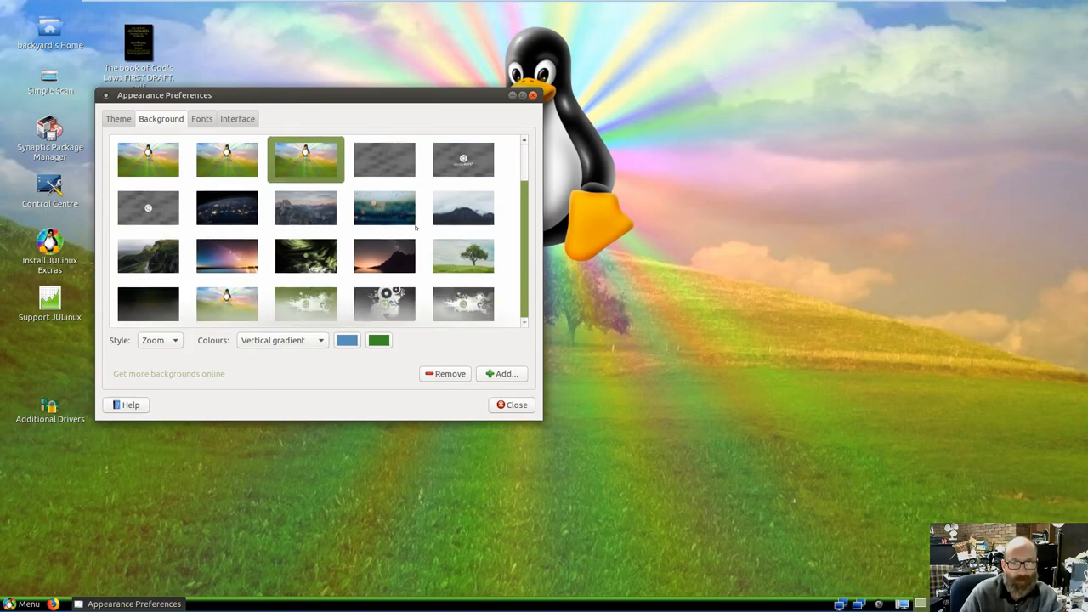
left_click(148, 255)
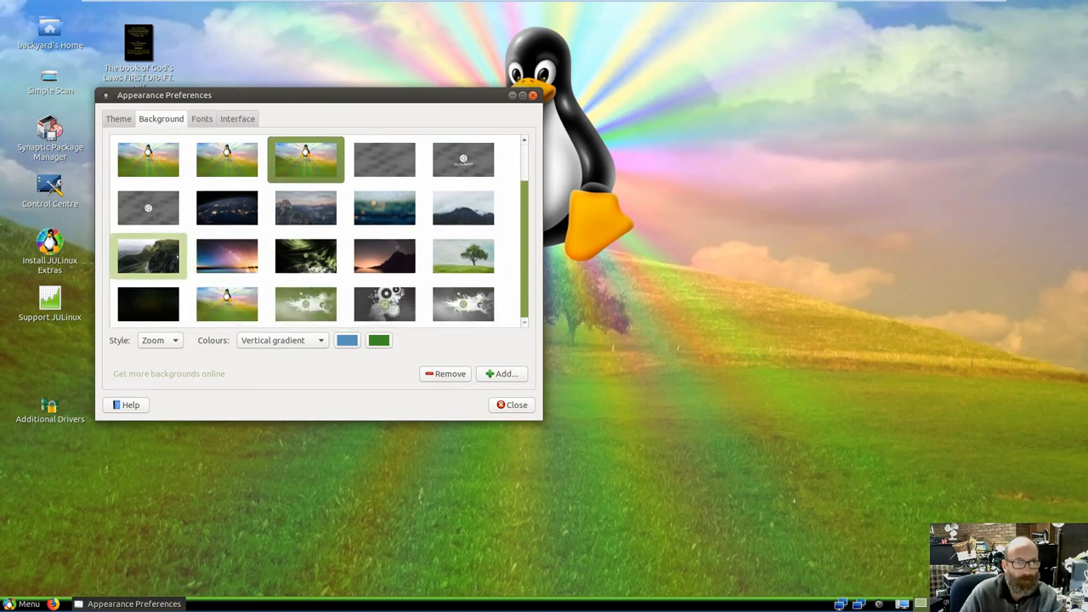
left_click(148, 257)
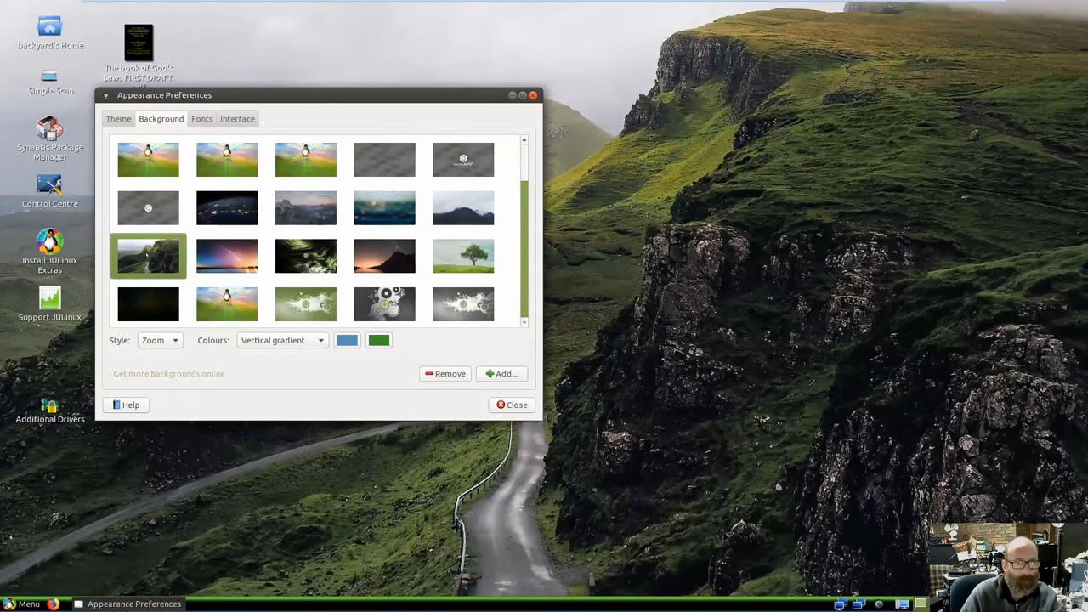
- Try the starry sky and another image, settle on the green hills road wallpaper, and close Appearance Preferences
left_click(226, 255)
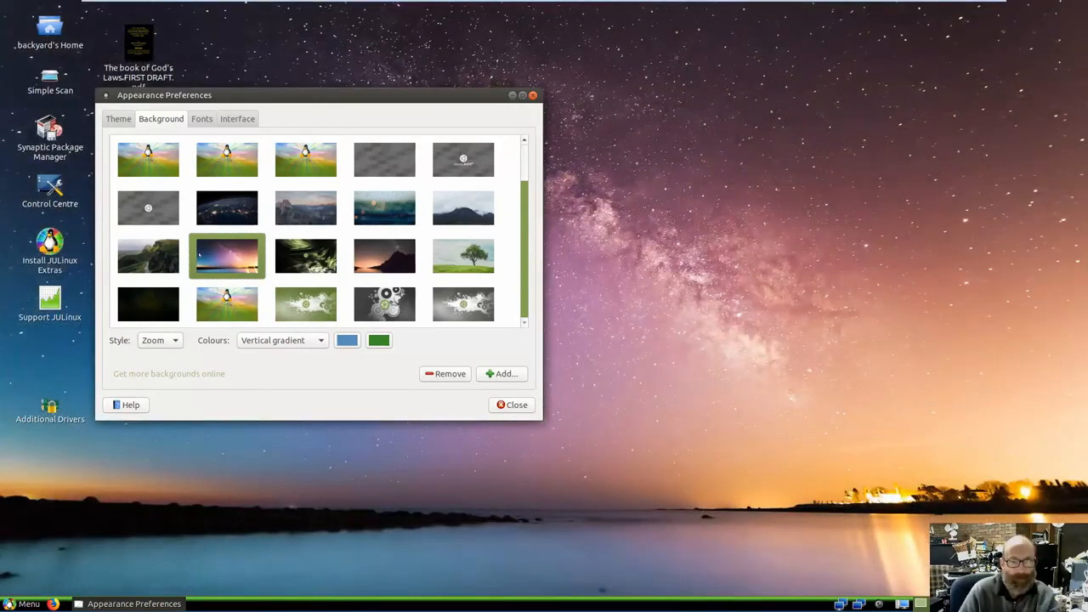
left_click(306, 208)
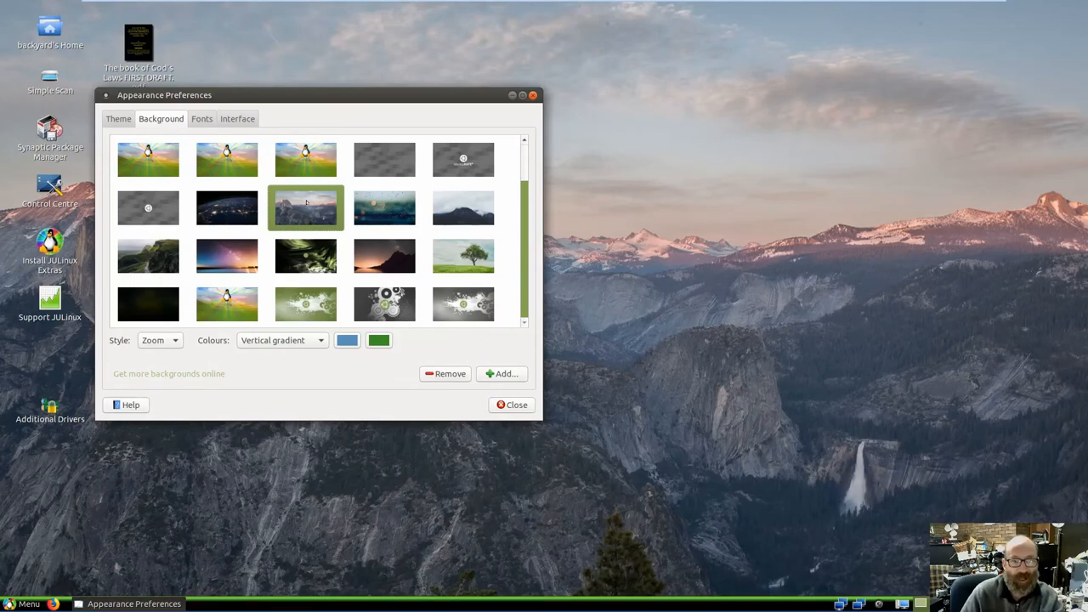
left_click(148, 255)
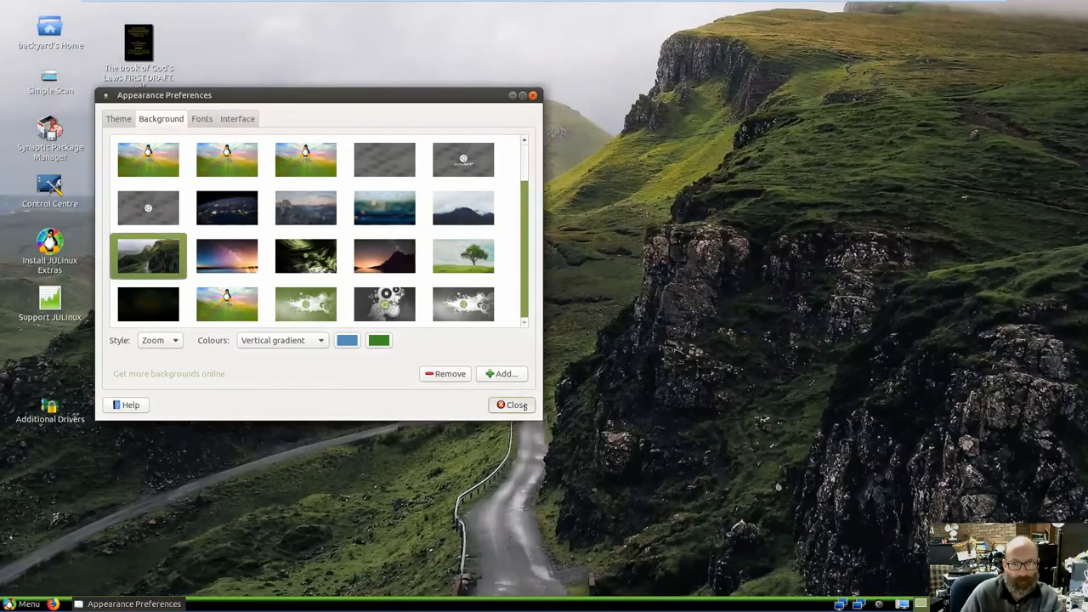
left_click(513, 405)
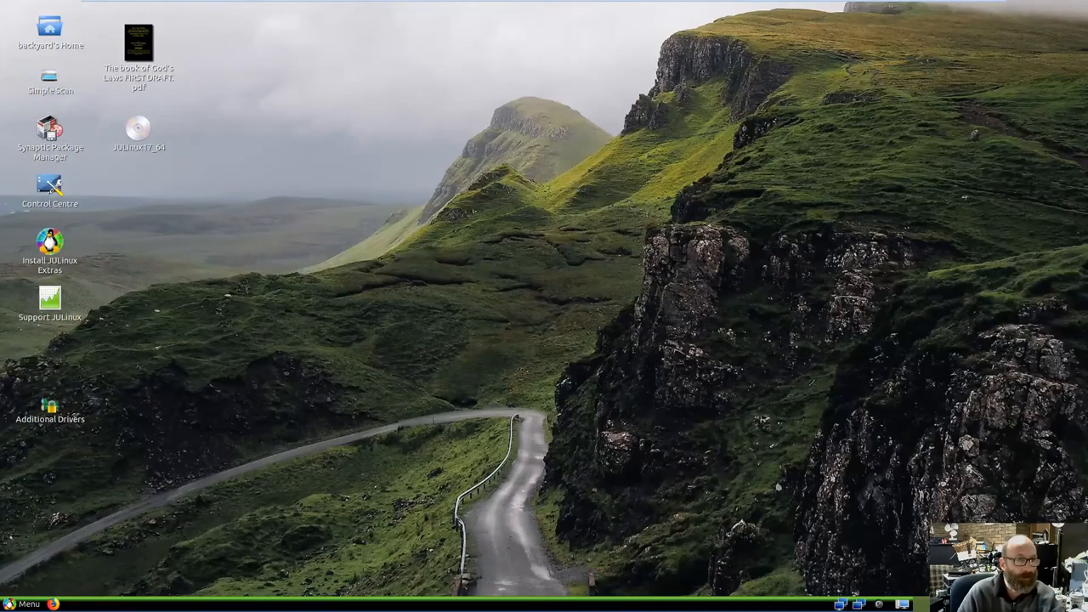
- Open Control Centre from the desktop and launch its Change Theme tool
double_click(49, 184)
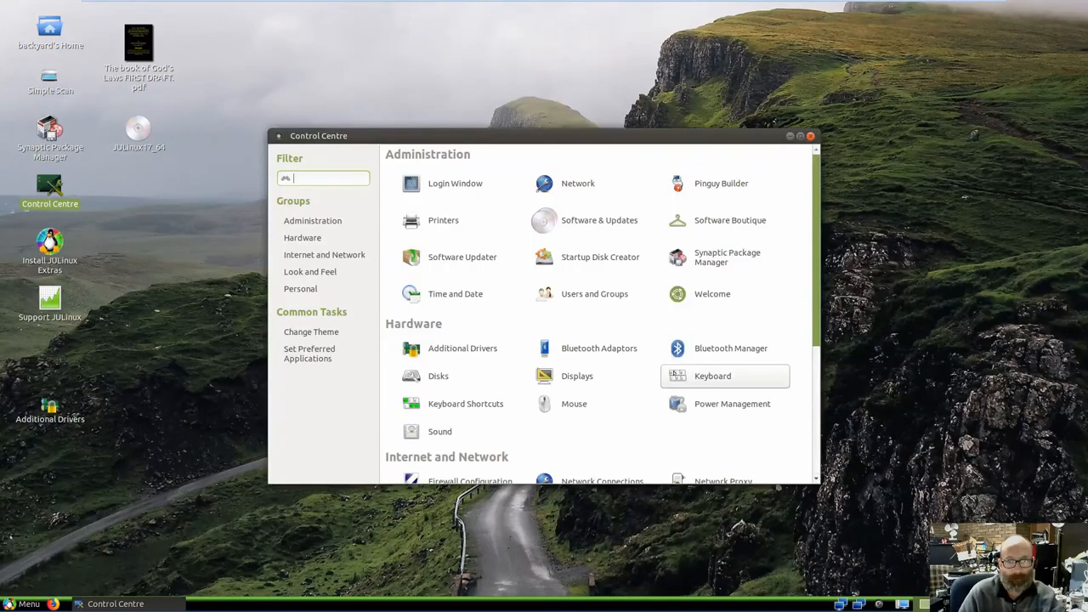
mouse_move(656, 432)
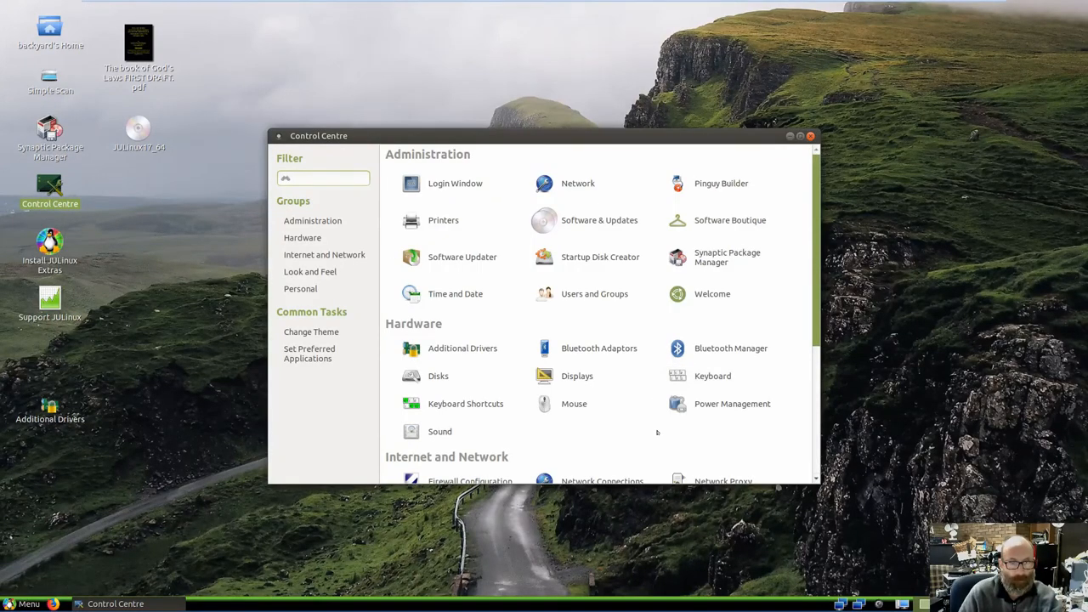
scroll("down", 3)
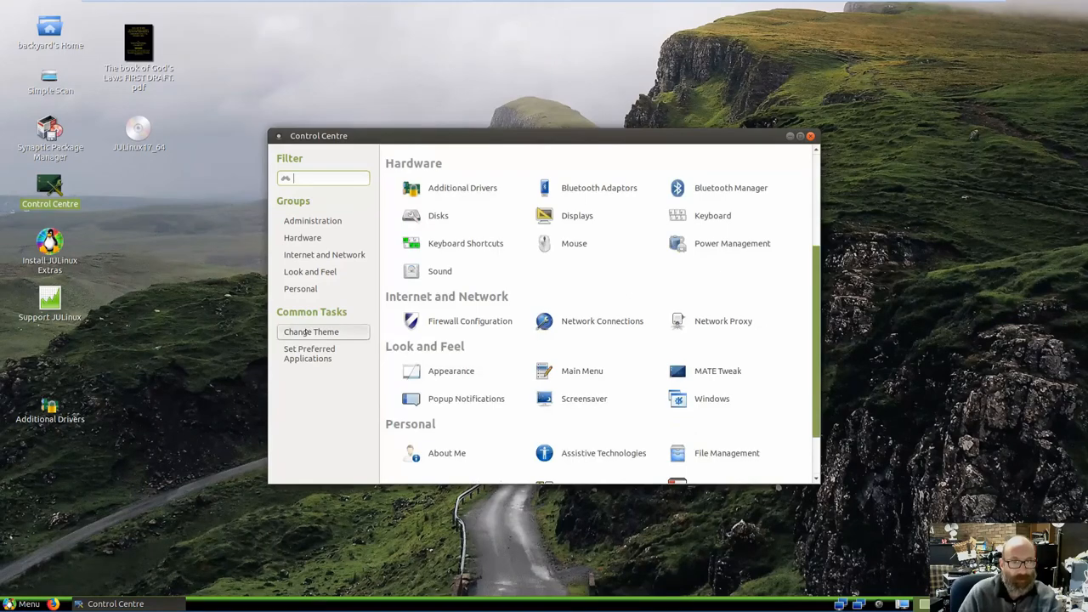
left_click(311, 331)
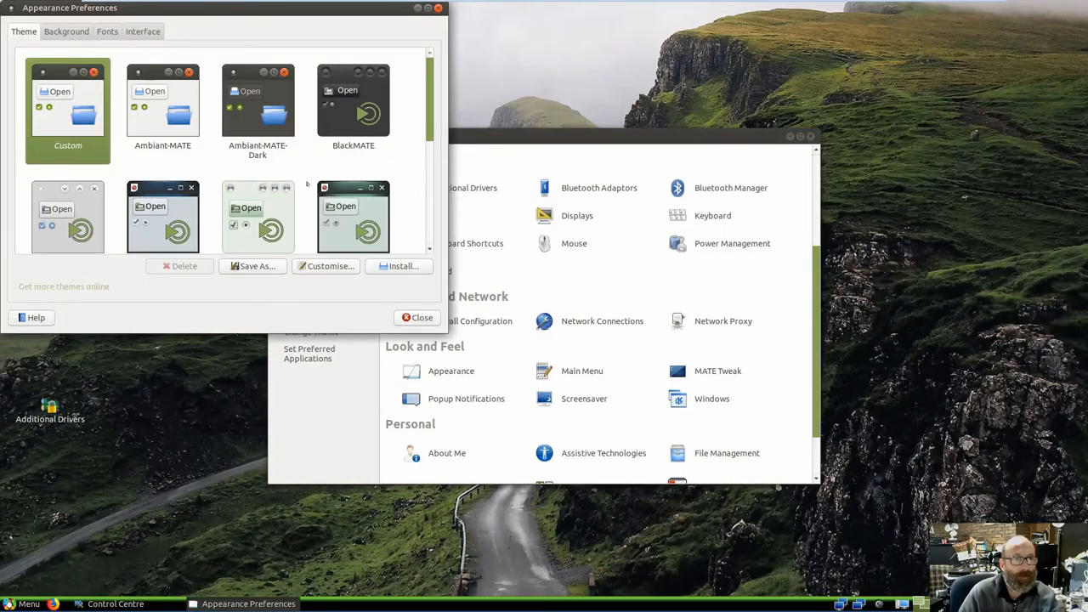
- Scroll the Theme list to apply a different theme, then close Appearance Preferences
scroll("down", 3)
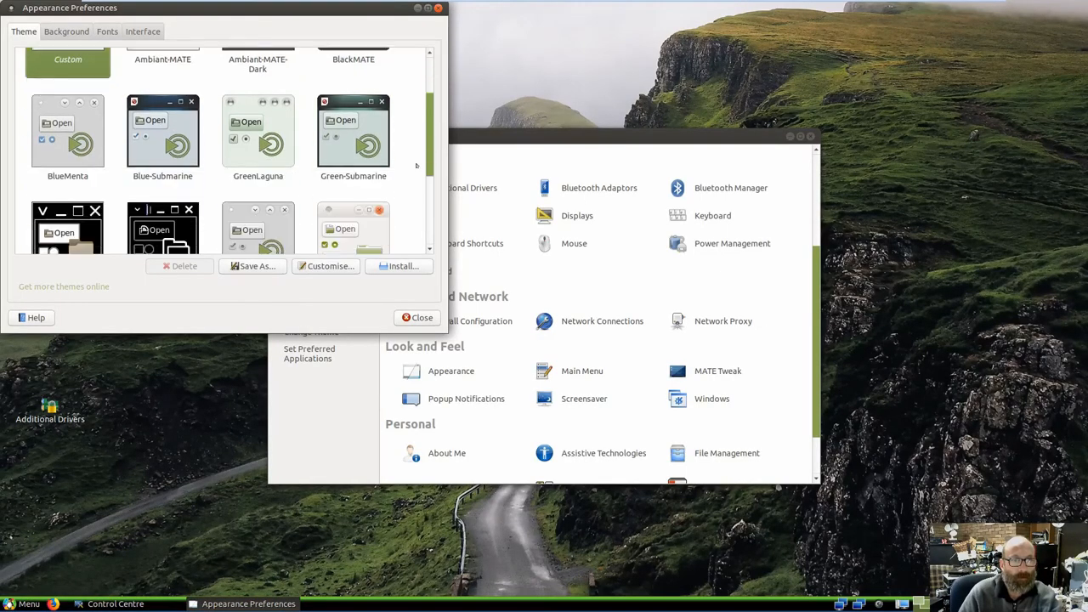
scroll("down", 3)
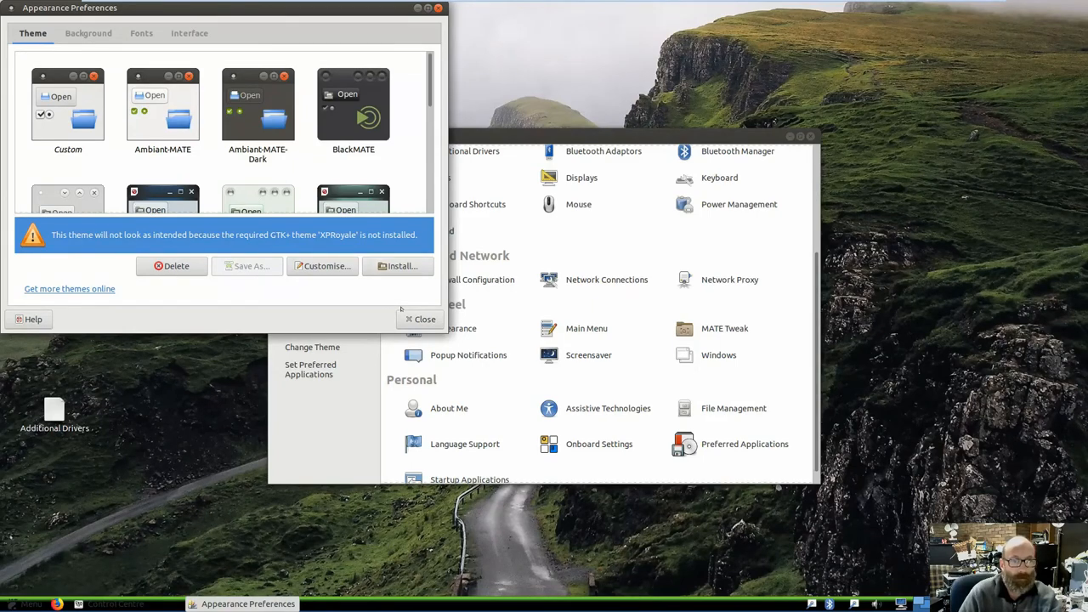
left_click(420, 320)
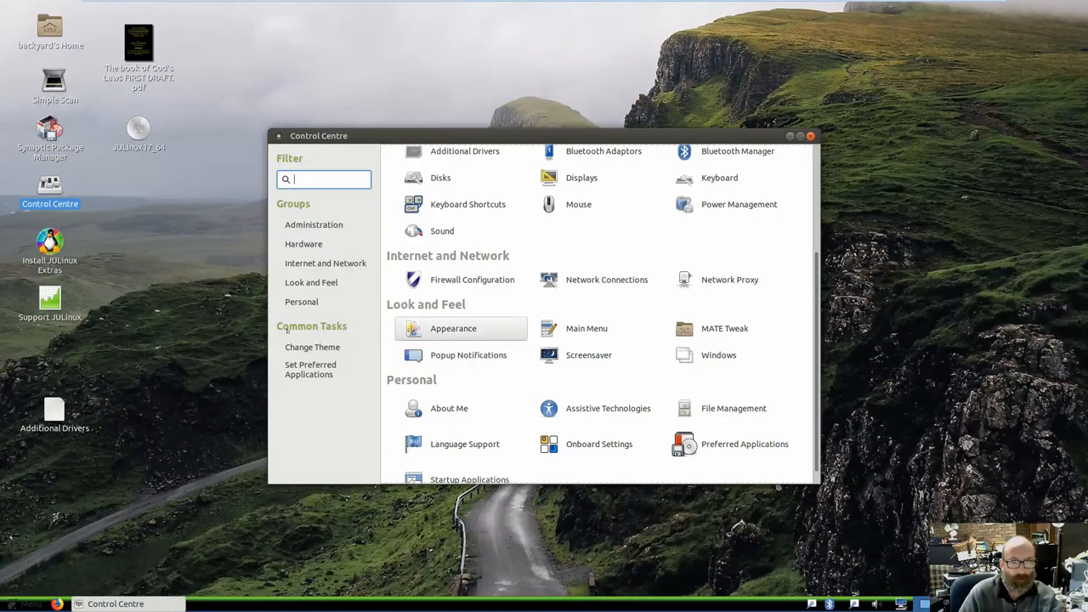
mouse_move(469, 355)
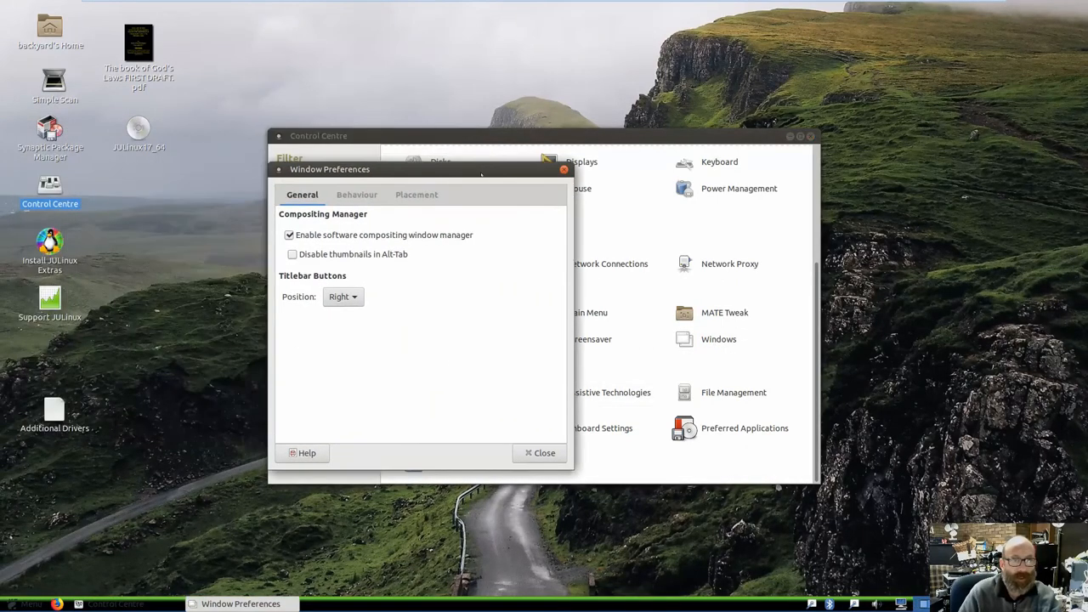
left_click(357, 194)
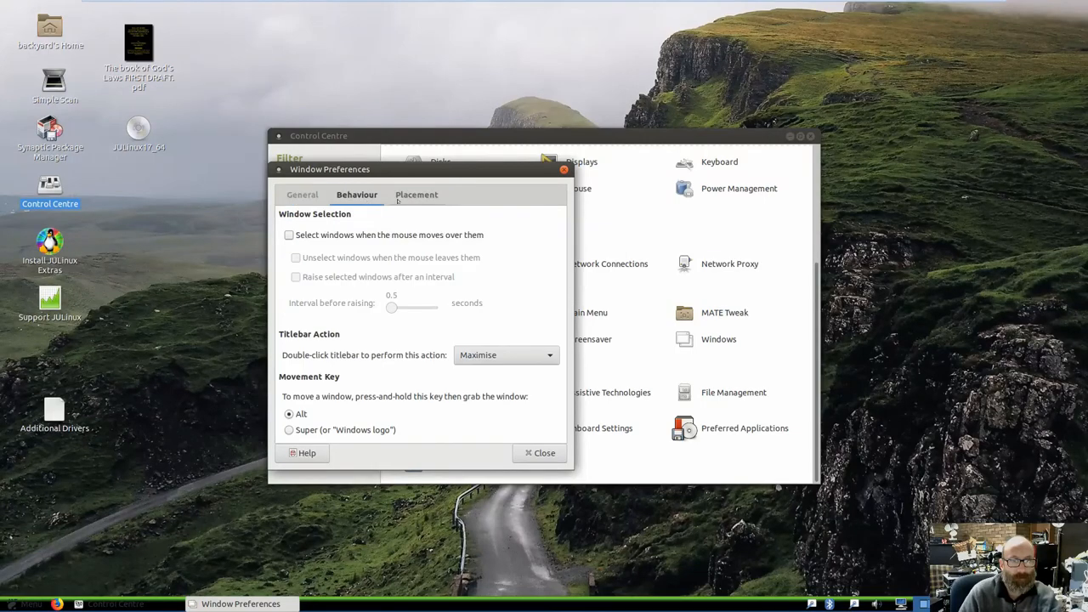
left_click(417, 194)
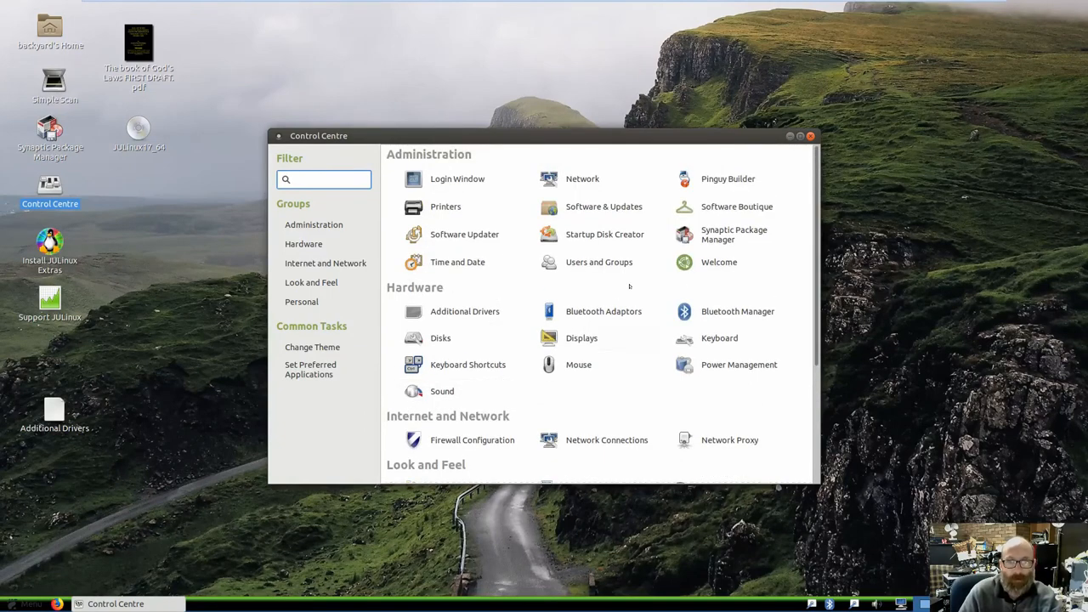
left_click(323, 178)
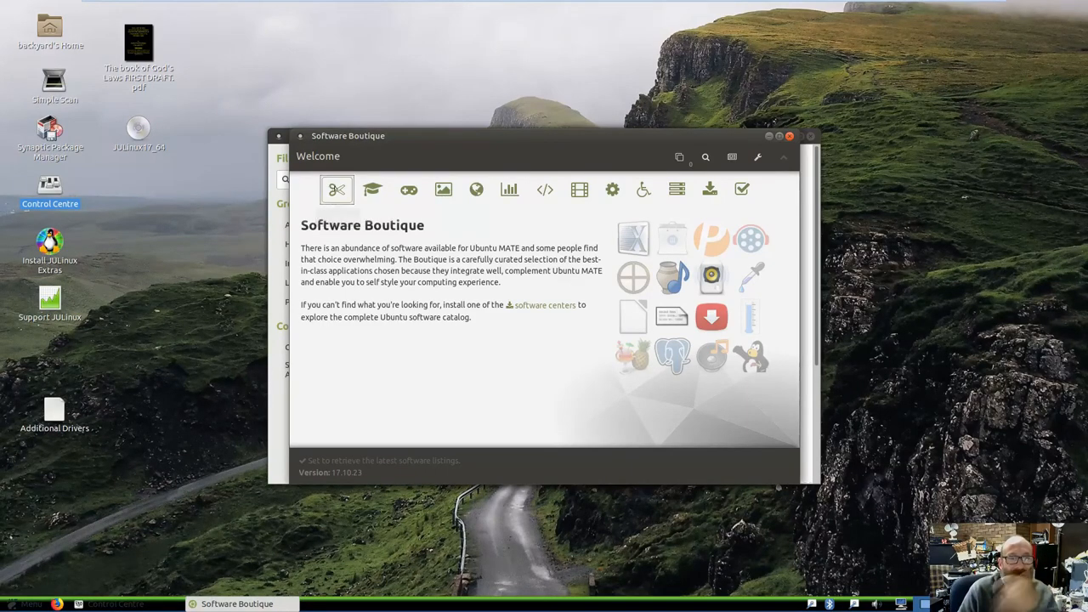
- Browse the Accessories then Internet categories, scrolling past Flash Player, Brave, Chromium, FileZilla, Chrome and Google Earth
left_click(337, 188)
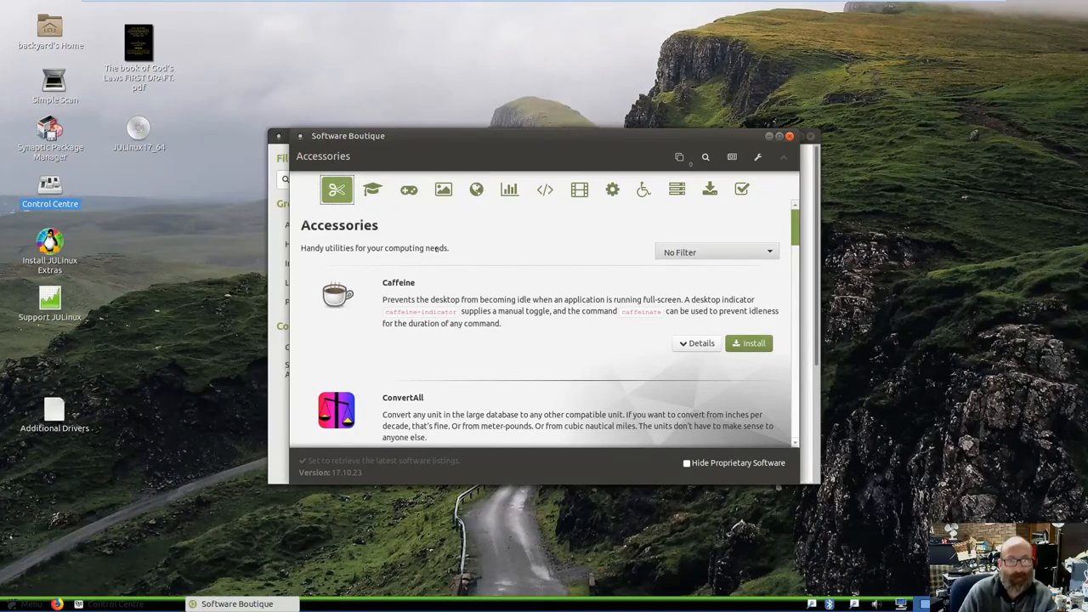
mouse_move(442, 189)
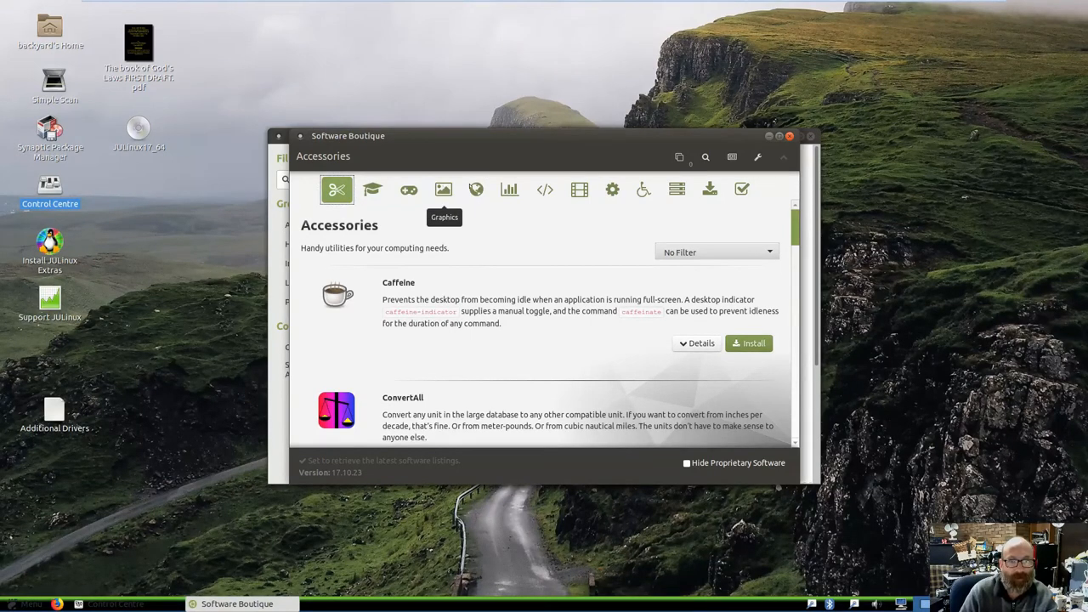
left_click(476, 189)
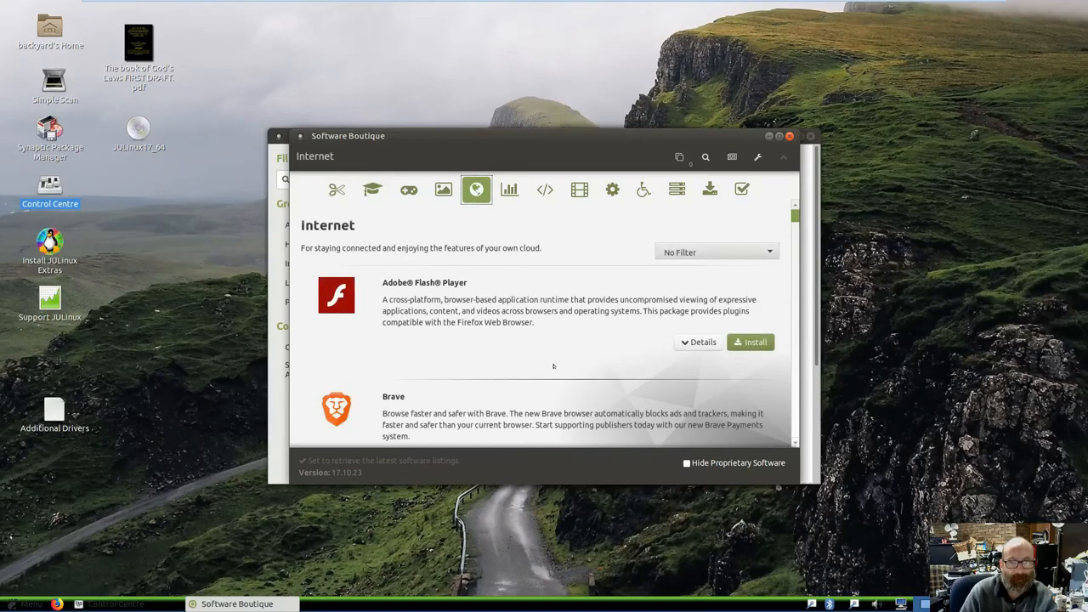
scroll("down", 3)
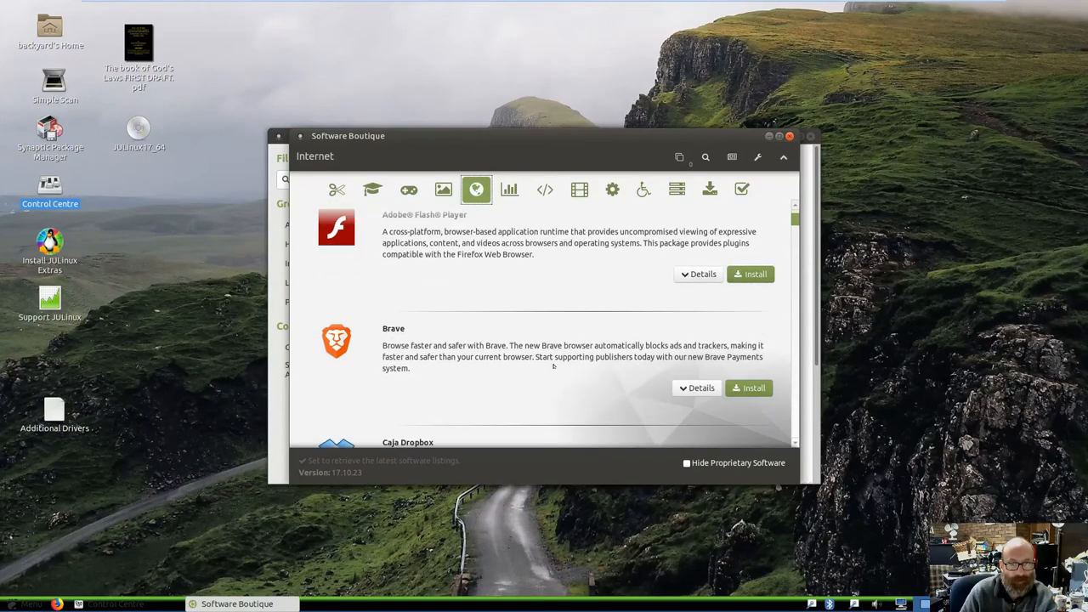
scroll("down", 3)
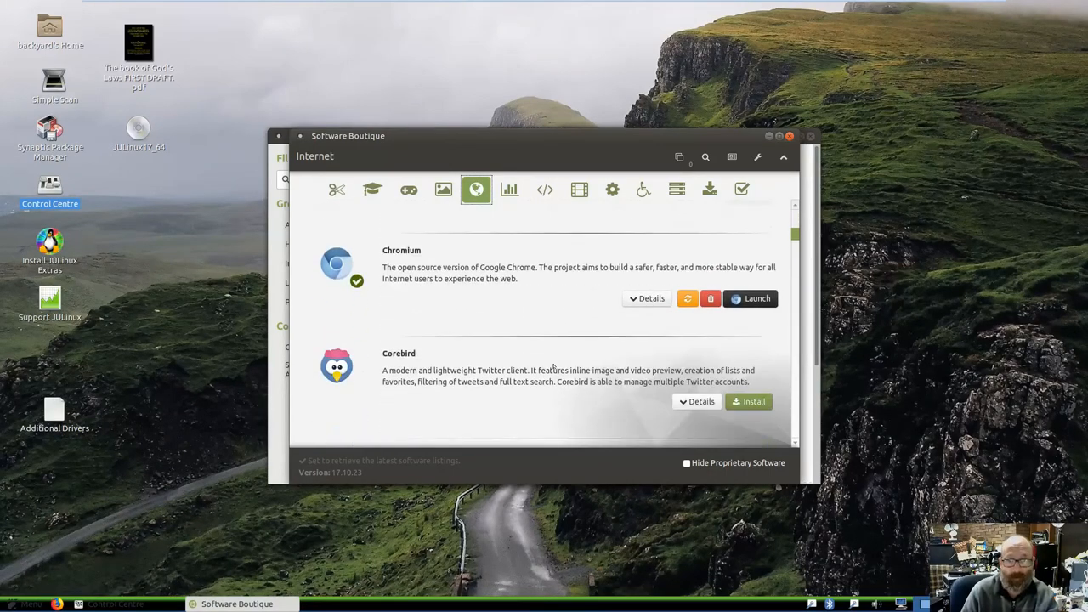
scroll("down", 3)
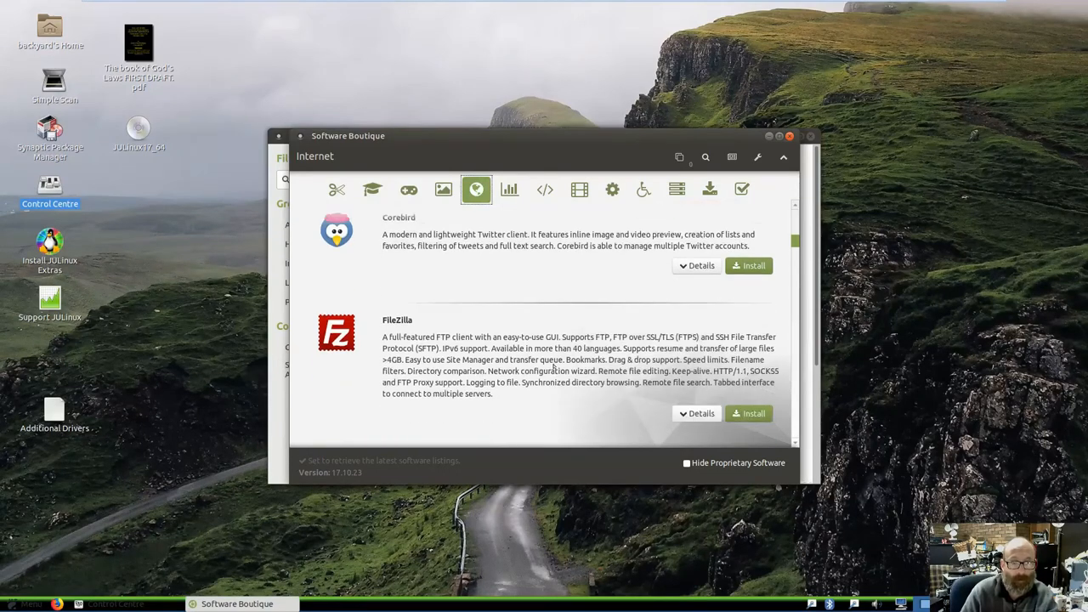
scroll("down", 3)
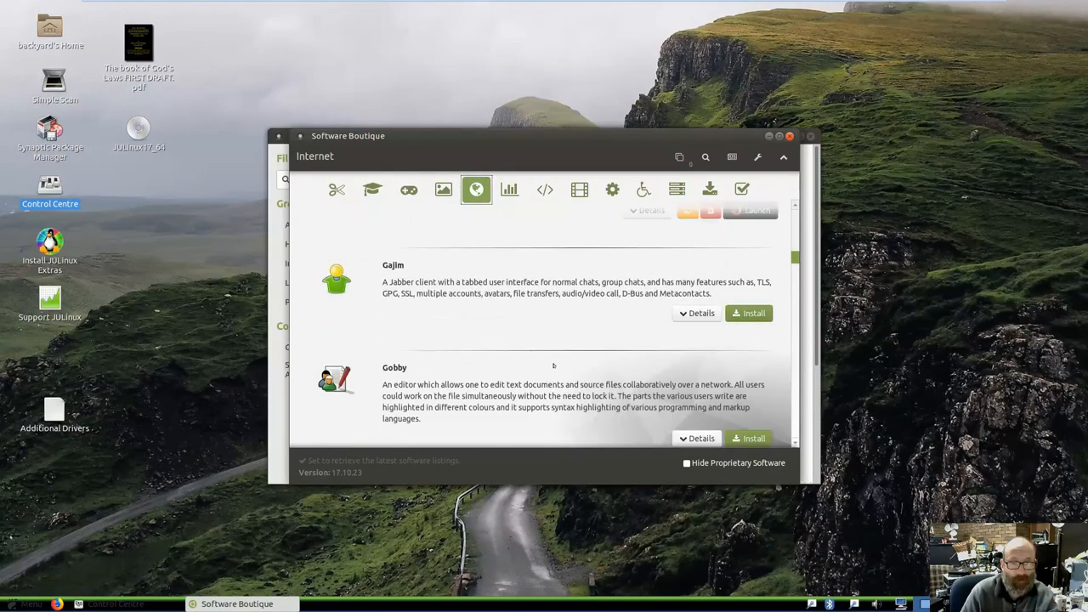
scroll("down", 3)
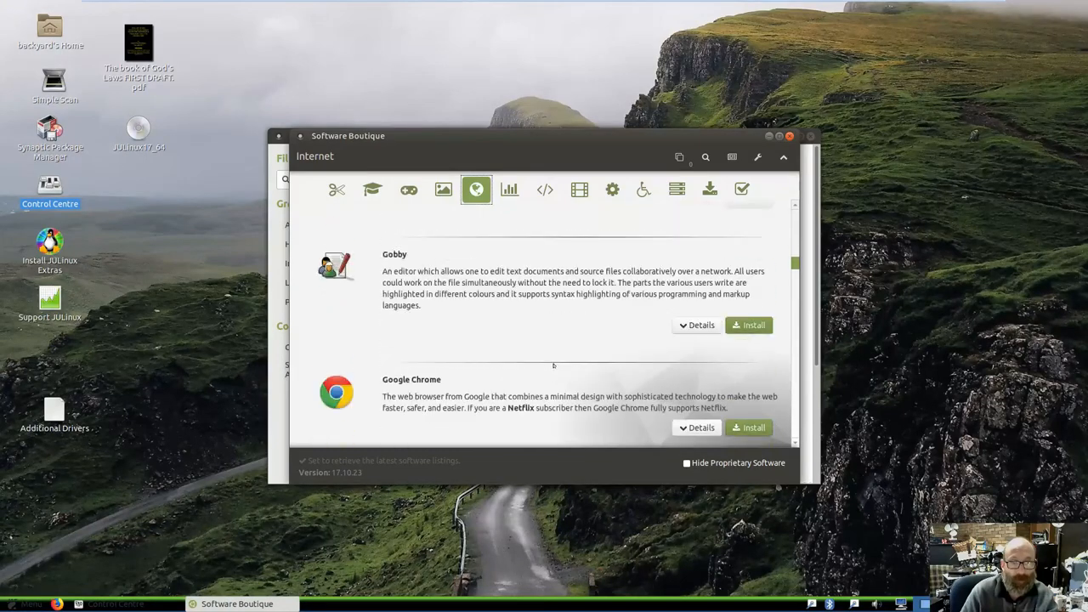
scroll("down", 3)
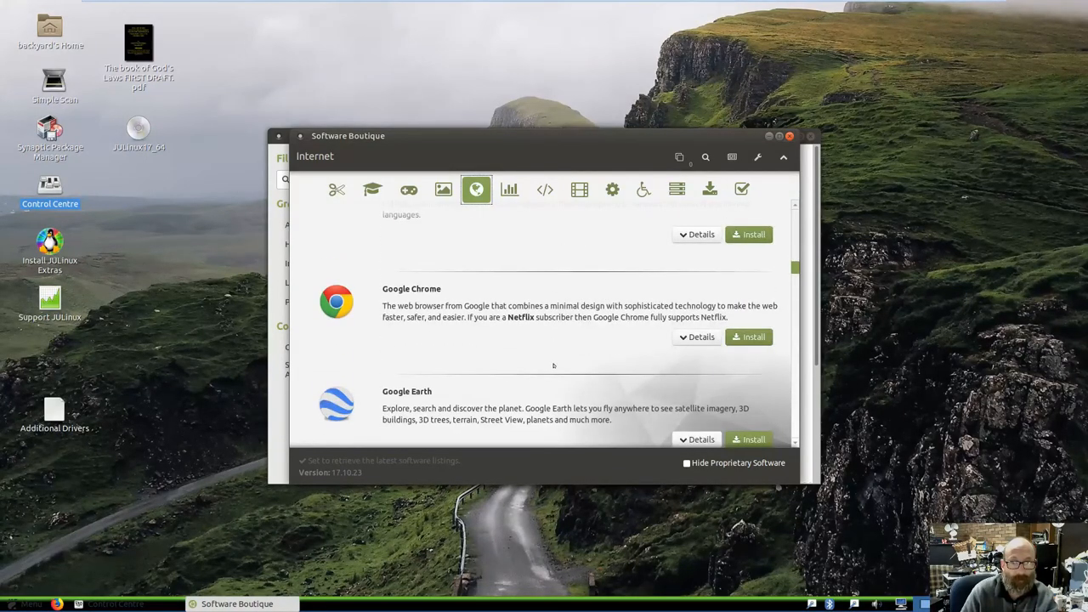
scroll("down", 3)
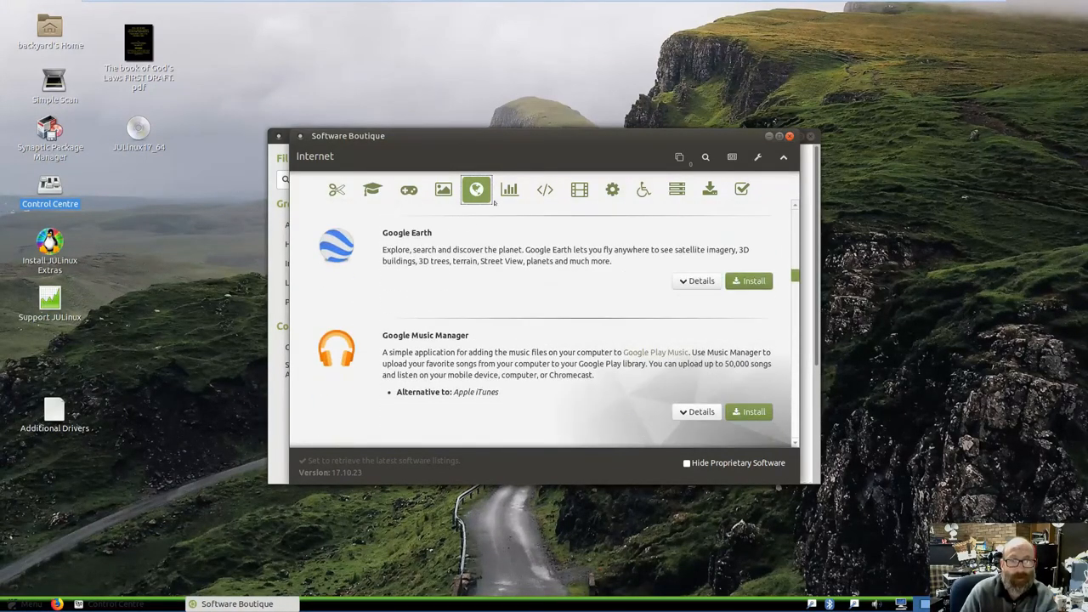
left_click(578, 189)
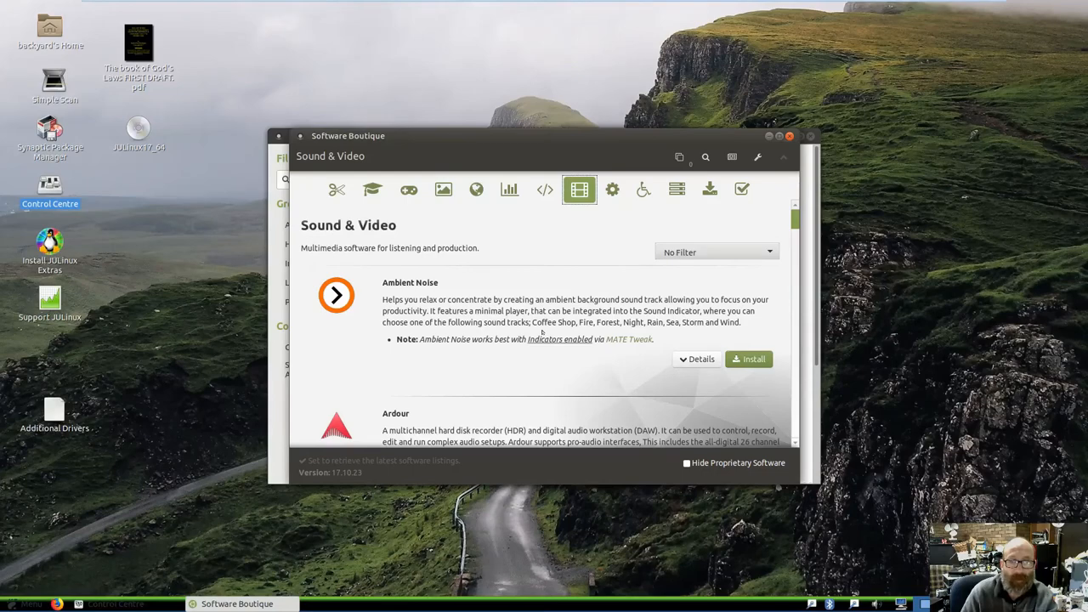
scroll("down", 3)
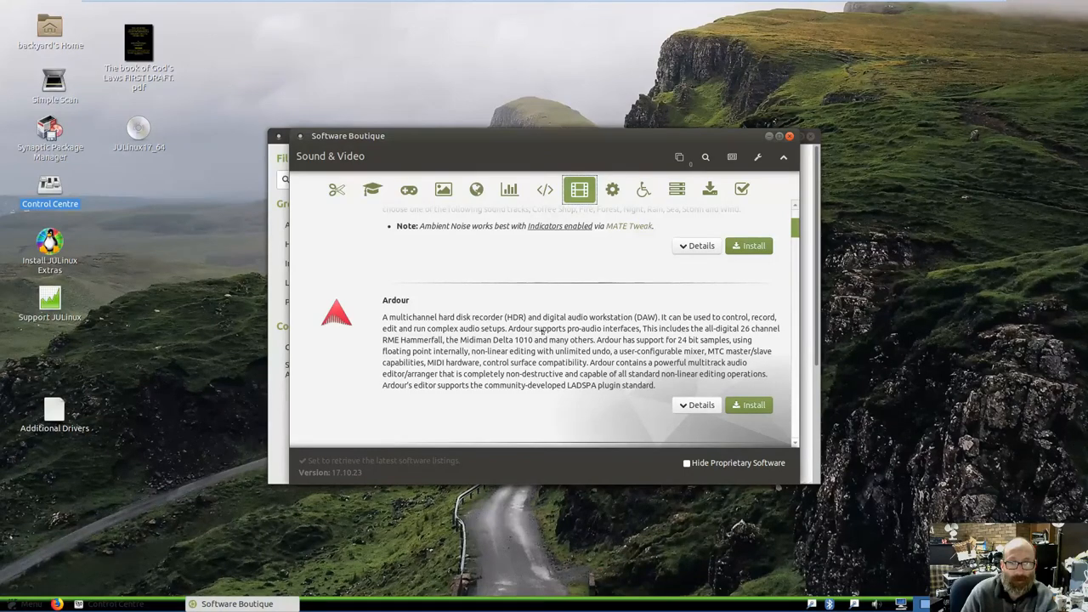
scroll("down", 3)
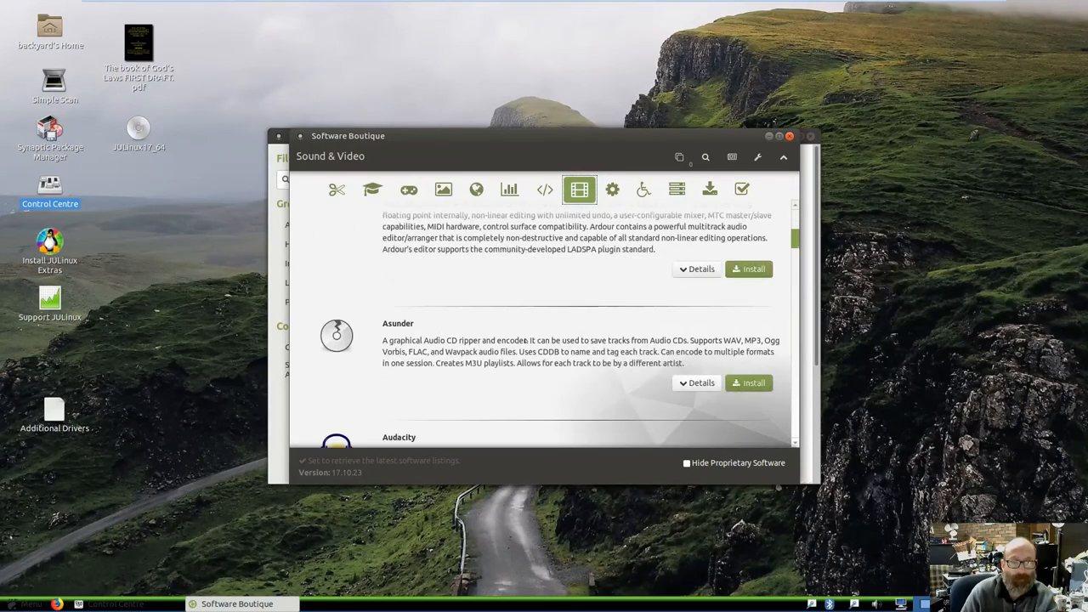
scroll("down", 3)
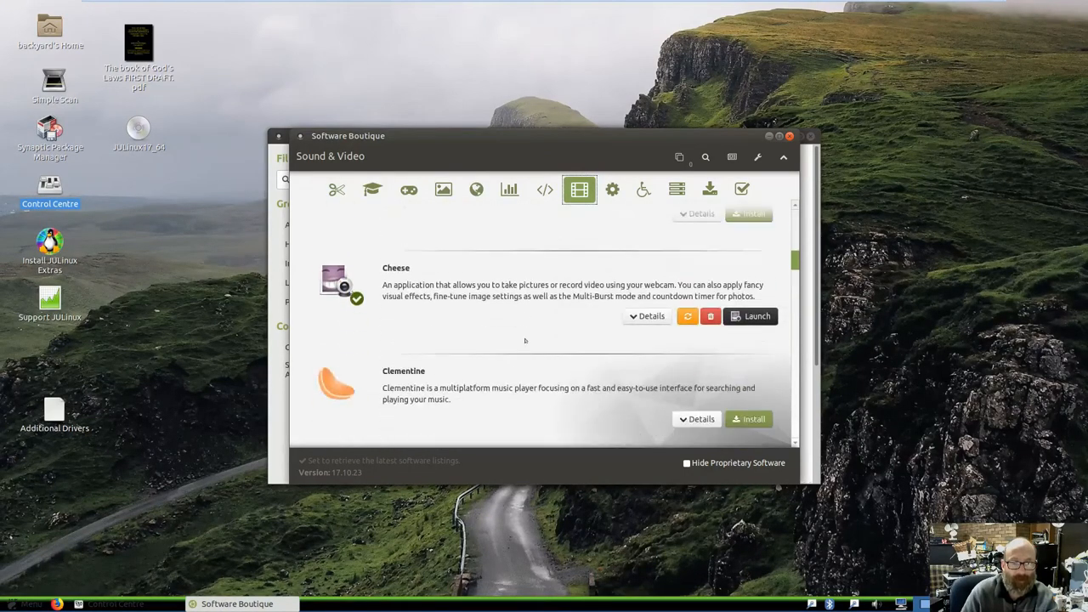
scroll("down", 3)
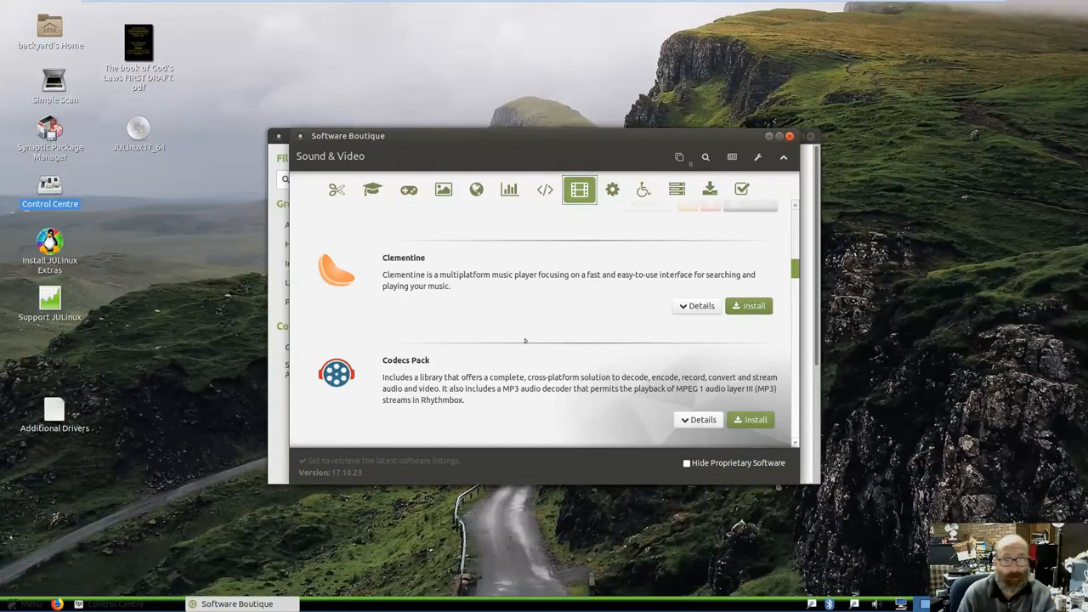
scroll("down", 3)
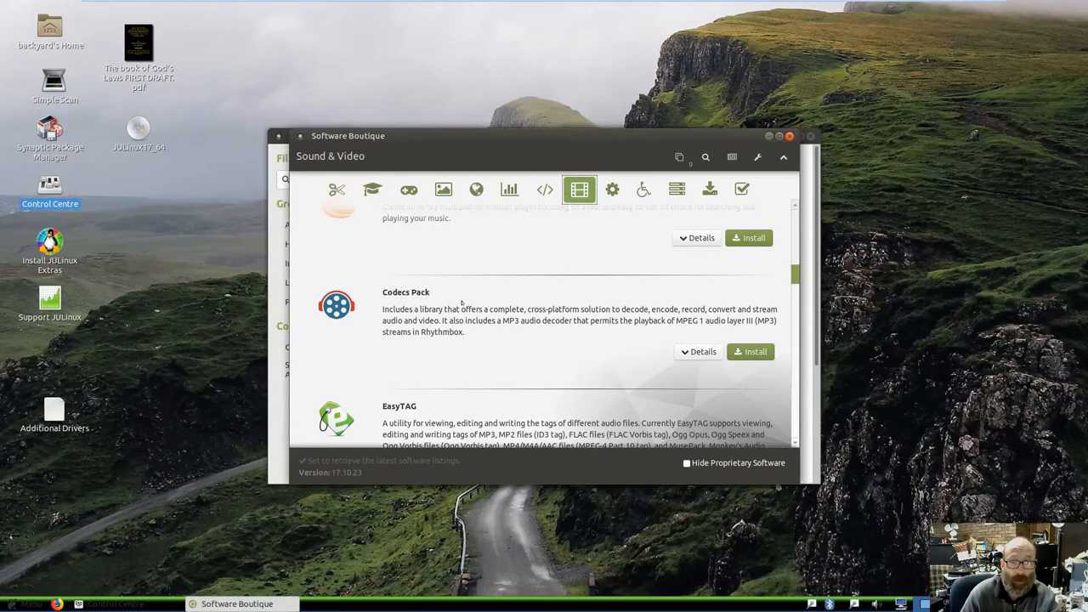
scroll("down", 3)
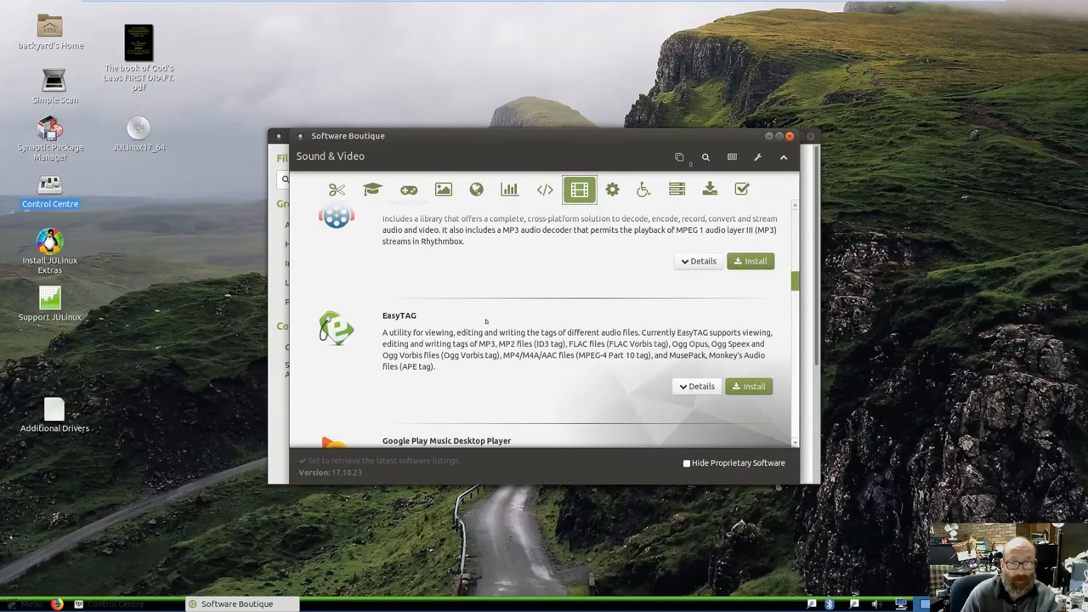
scroll("down", 3)
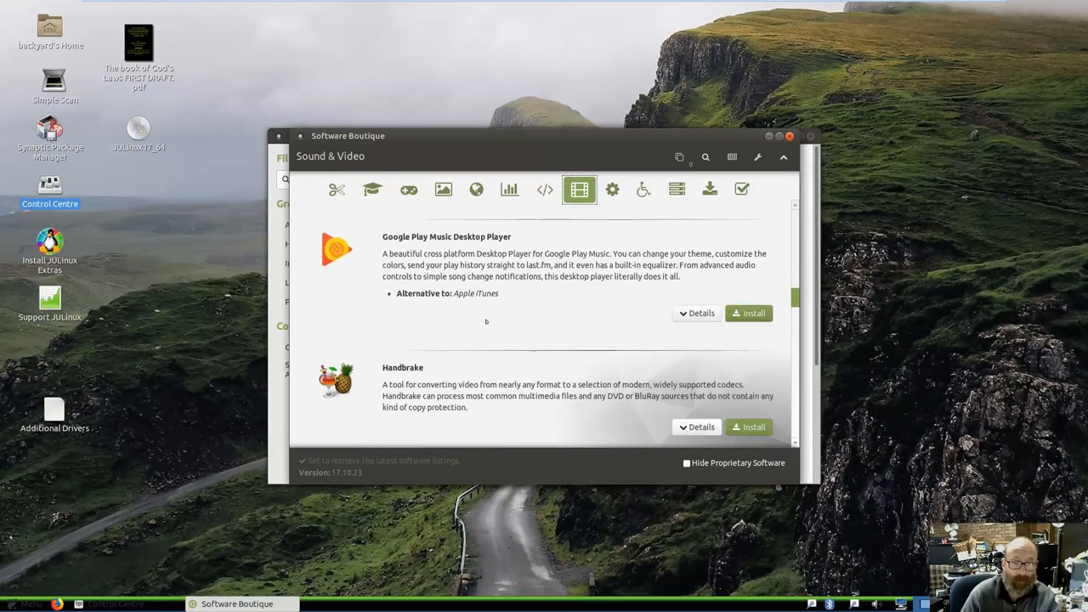
scroll("down", 3)
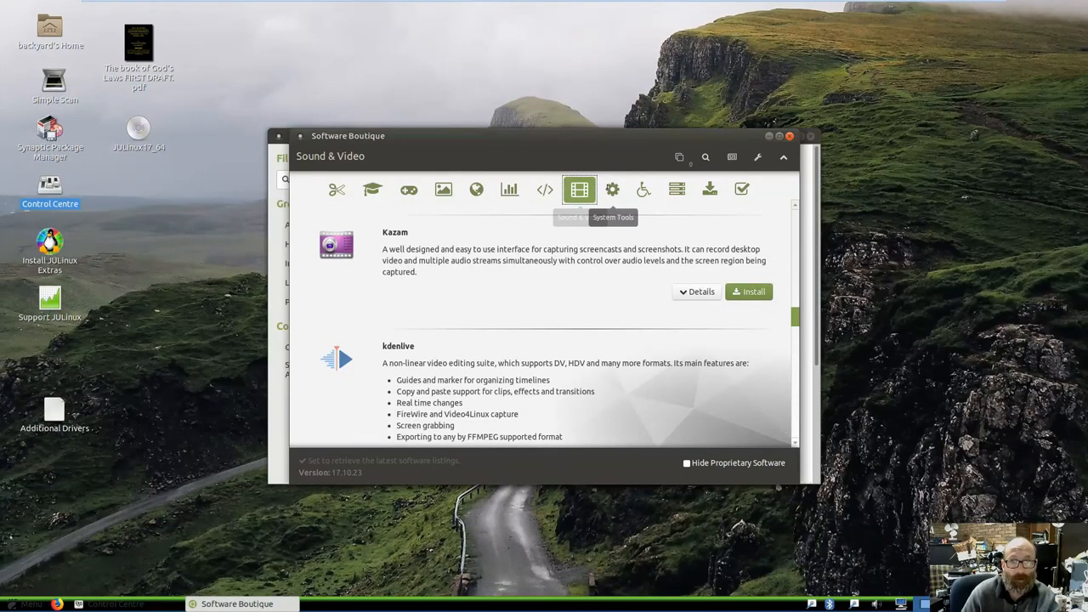
mouse_move(612, 189)
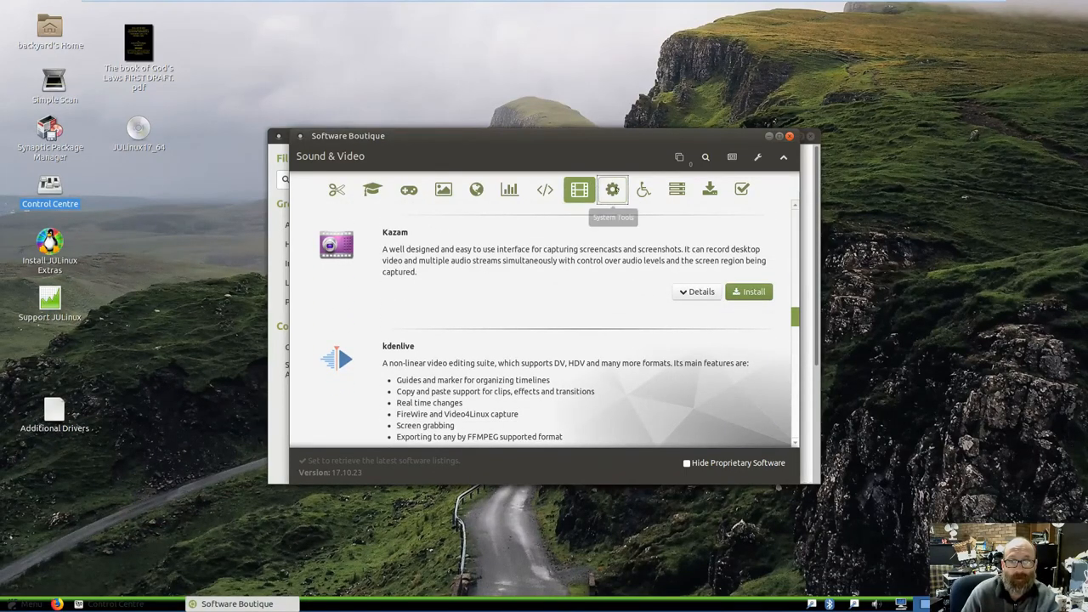
- Scroll through the System Tools apps, then show Universal Access with Enable Viacam and Workrave
left_click(612, 188)
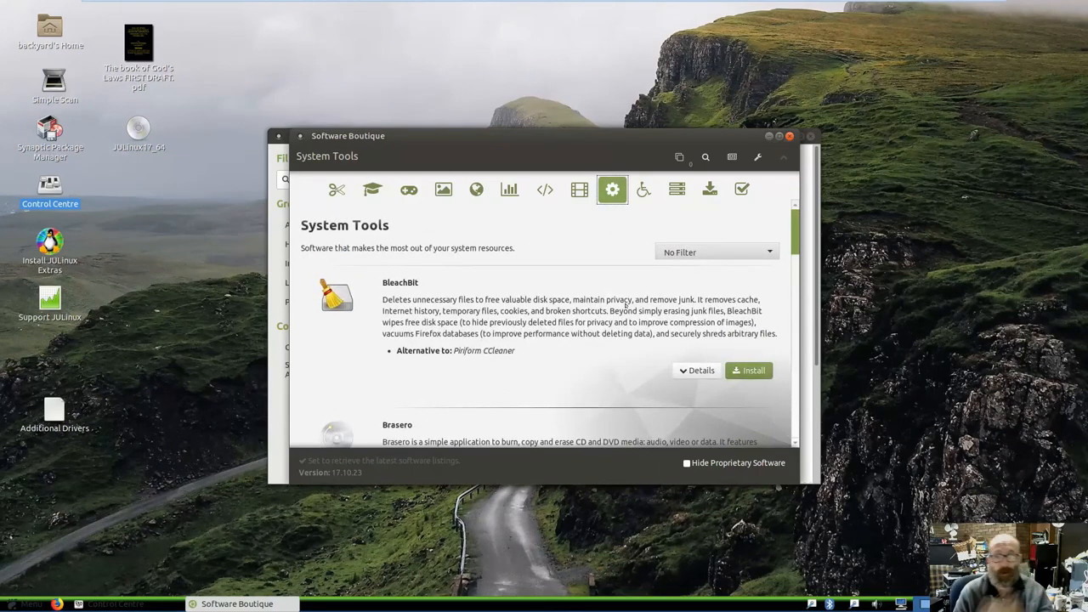
mouse_move(587, 421)
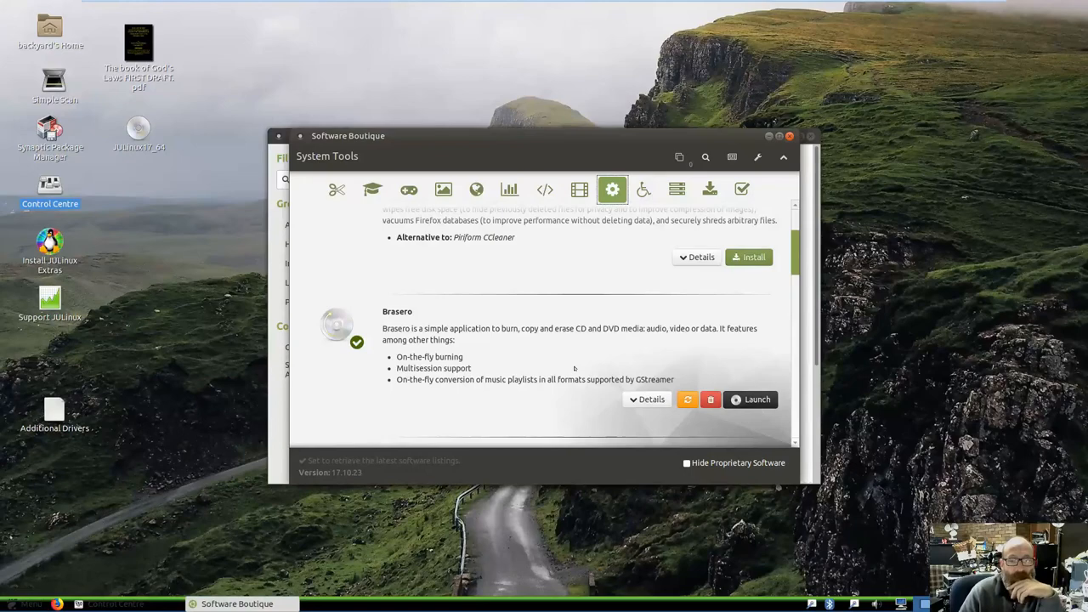
scroll("down", 3)
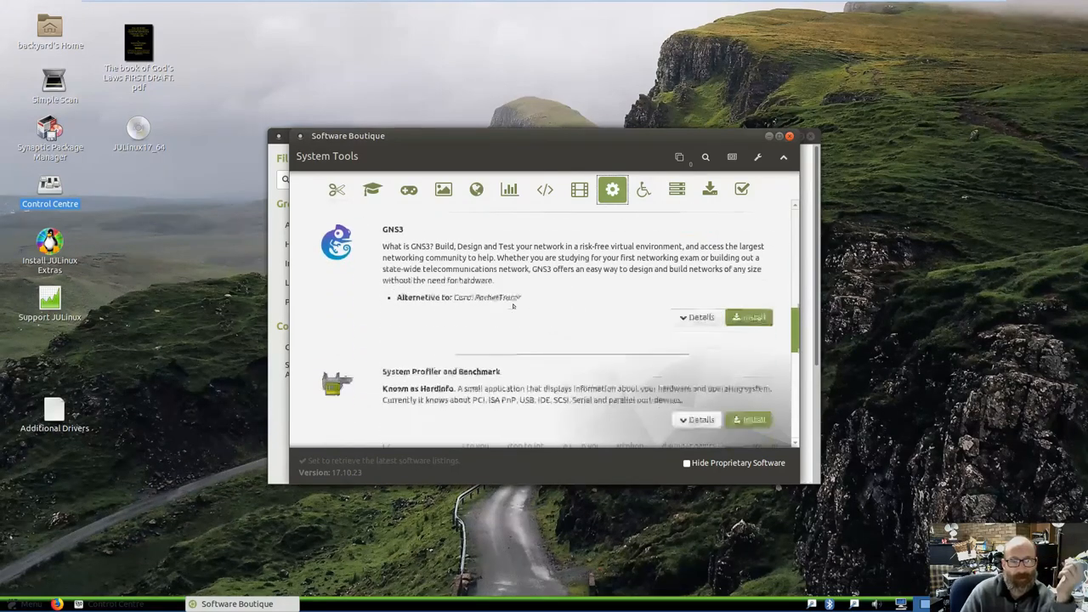
scroll("down", 3)
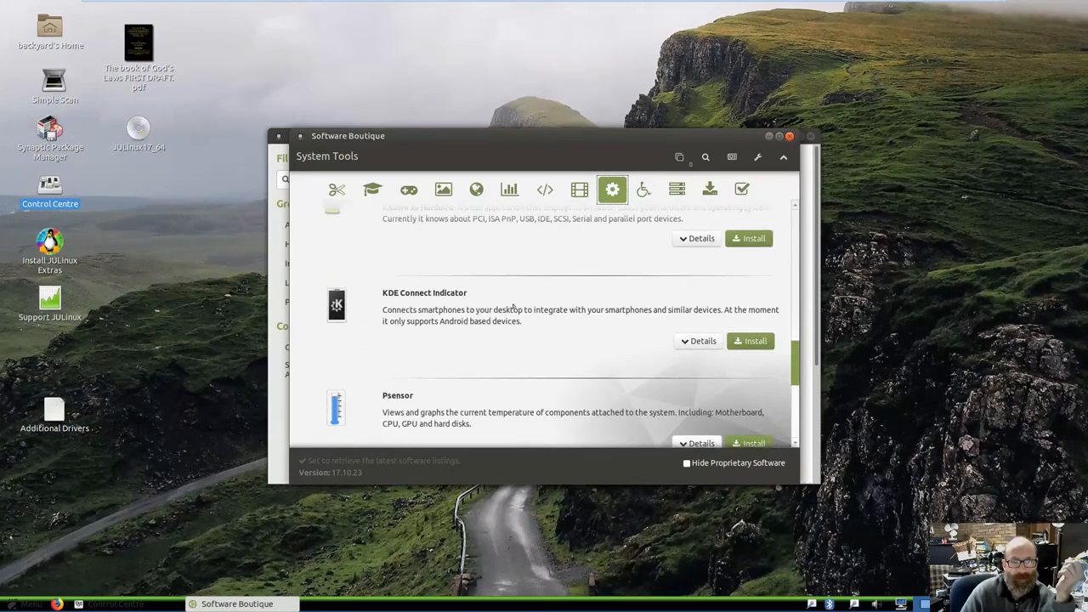
scroll("down", 3)
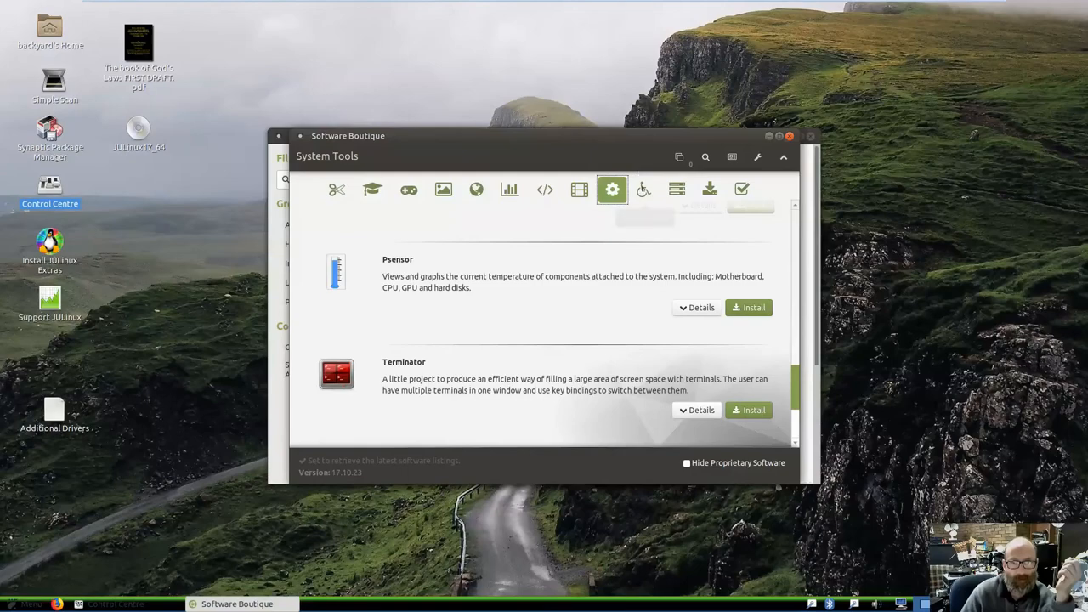
left_click(642, 188)
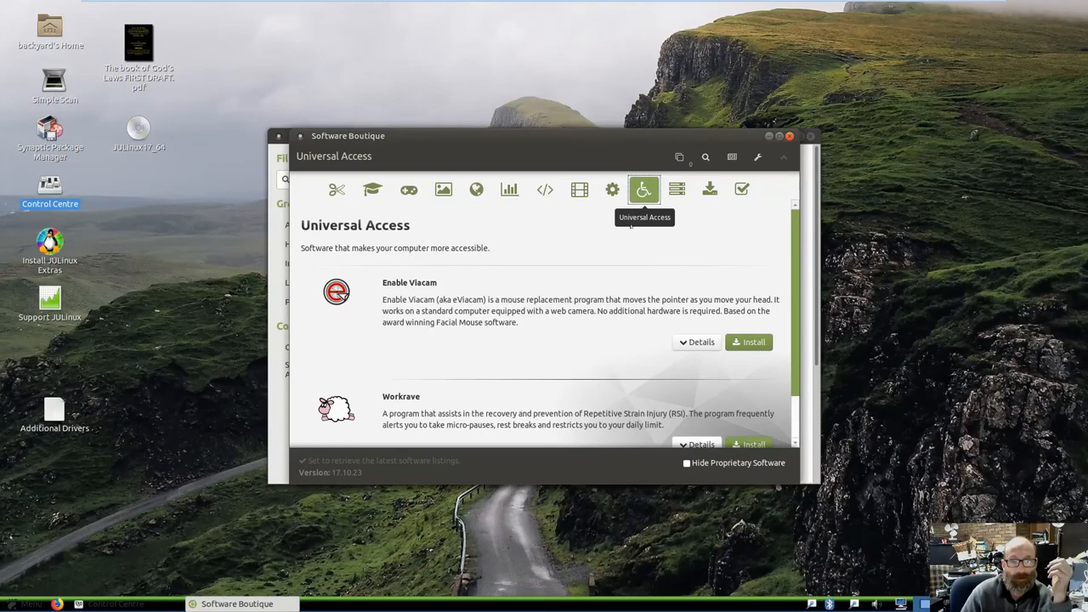
mouse_move(580, 327)
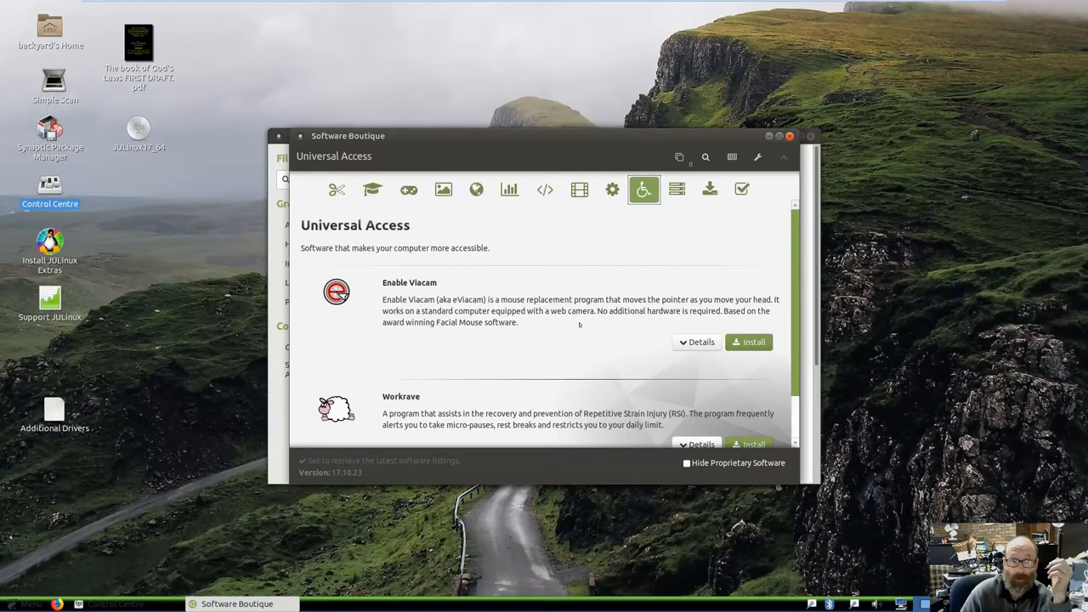
- View the Servers, Fixes and More Software categories, the last listing Software and Synaptic Package Manager
left_click(677, 188)
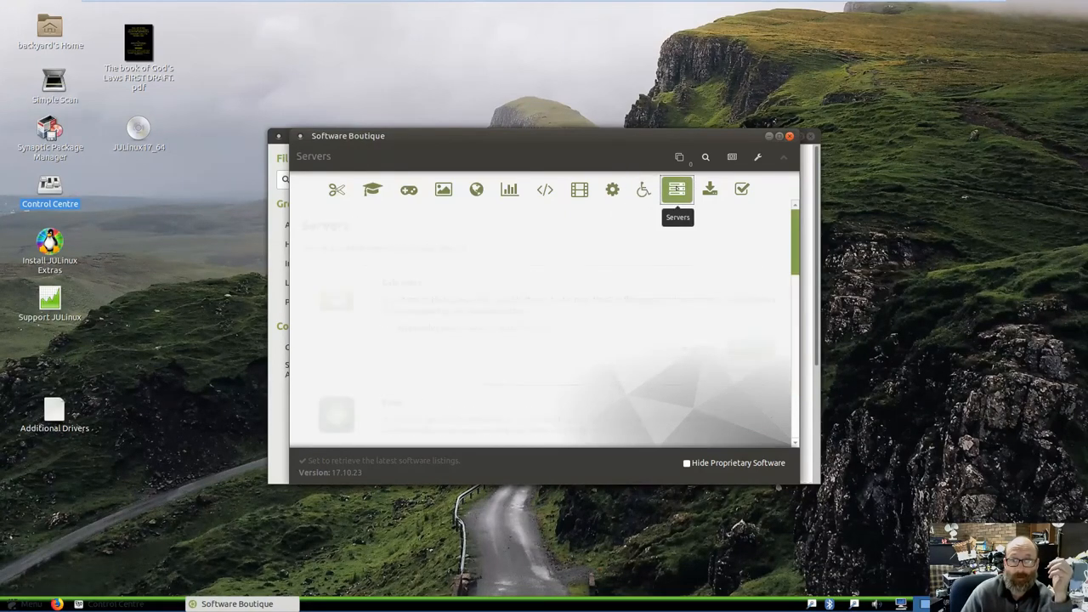
mouse_move(741, 191)
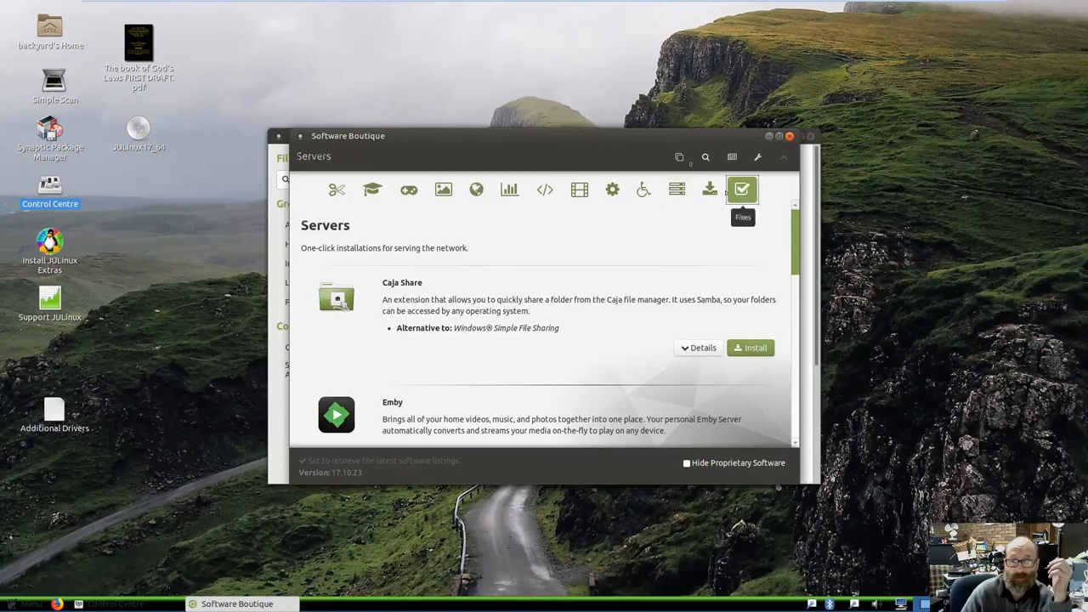
left_click(741, 189)
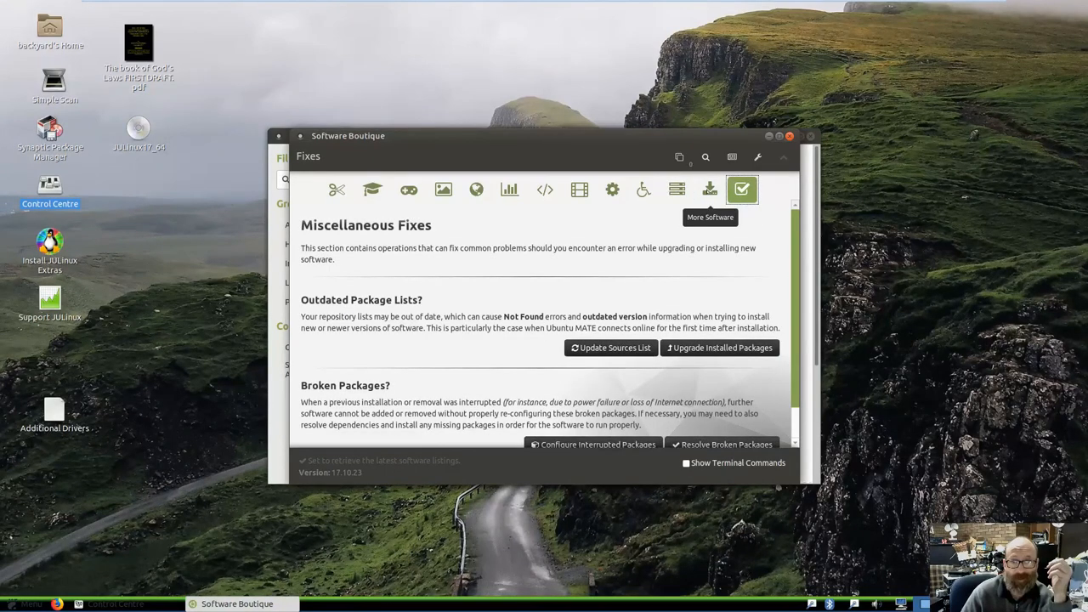
left_click(710, 189)
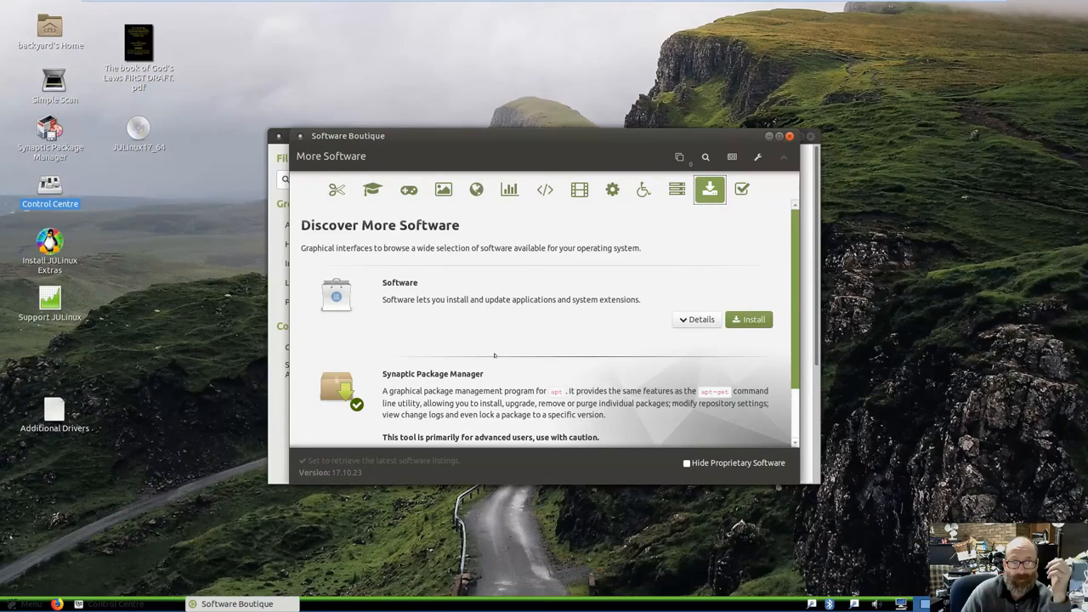
mouse_move(705, 156)
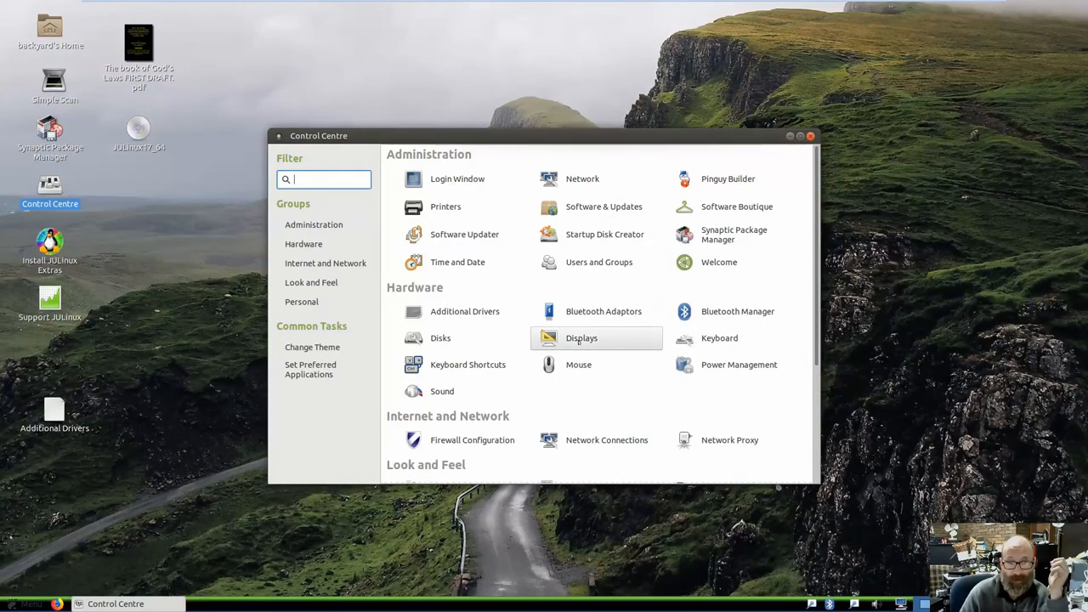
scroll("down", 3)
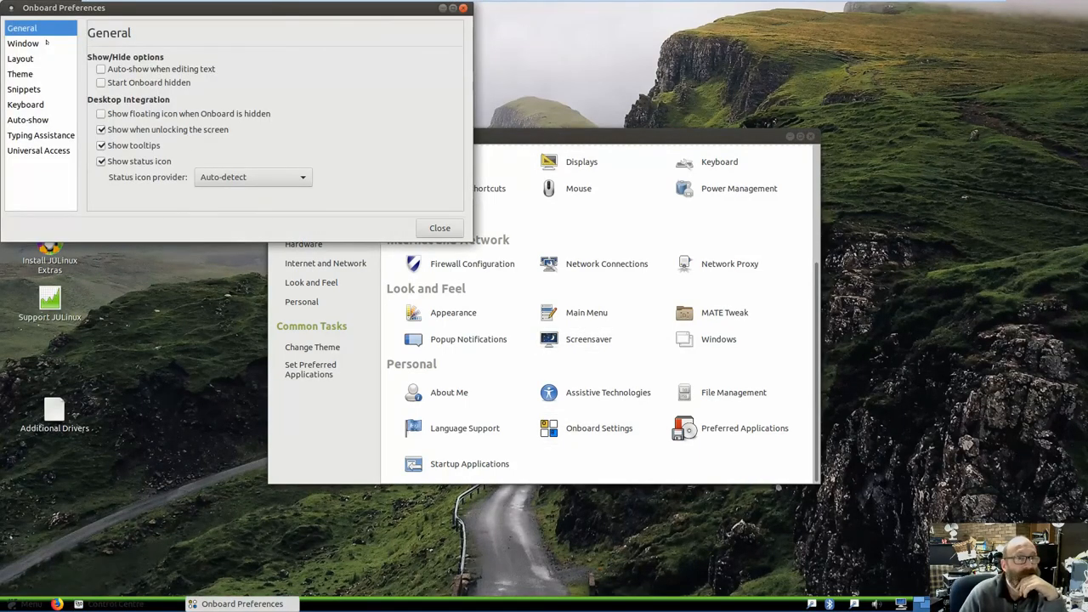
left_click(21, 58)
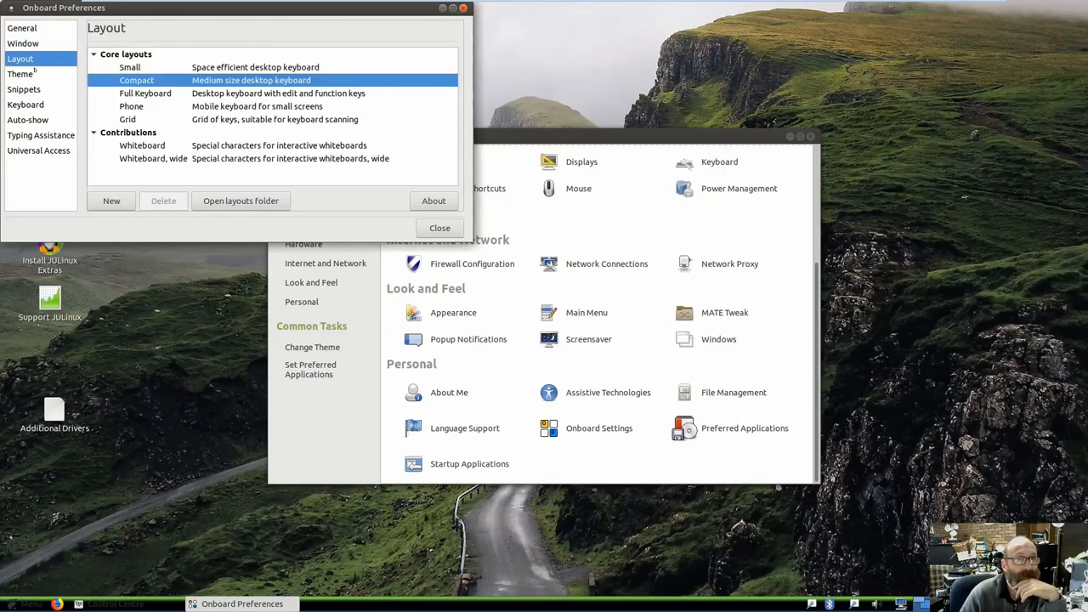
left_click(20, 75)
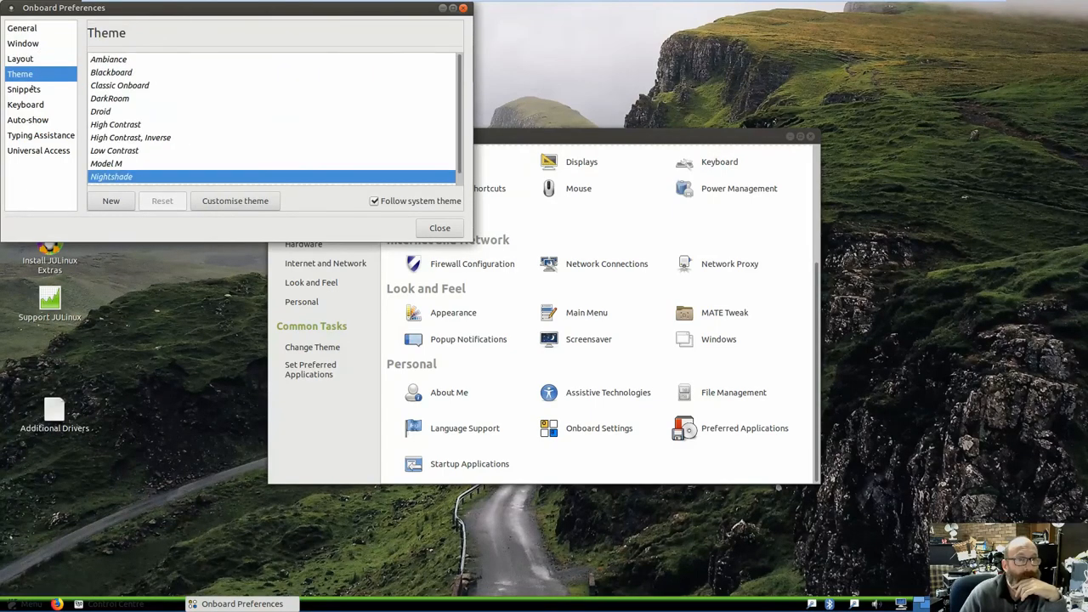
left_click(24, 88)
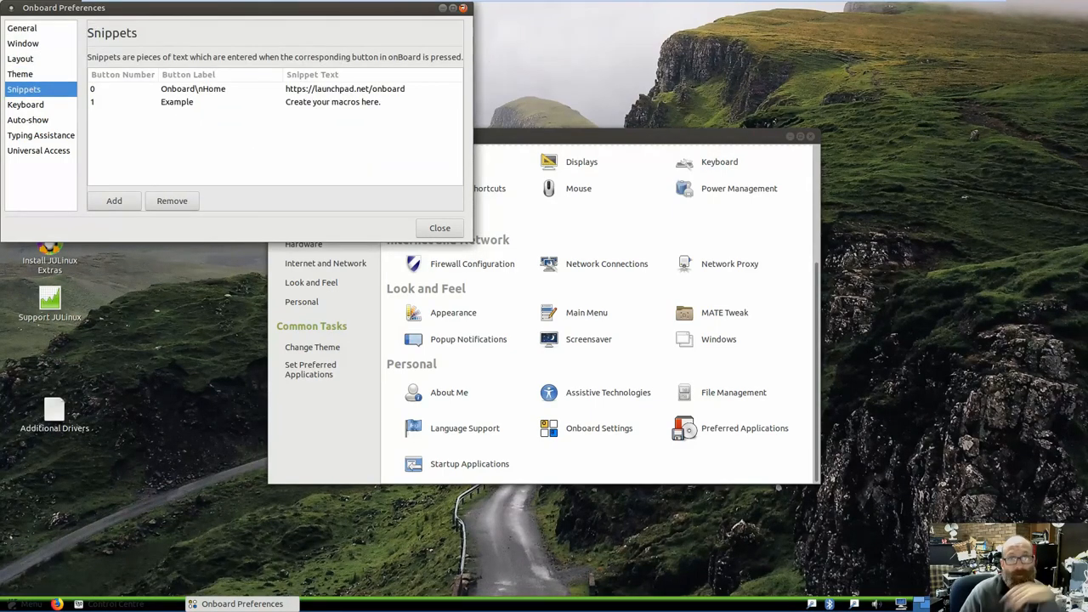
left_click(438, 228)
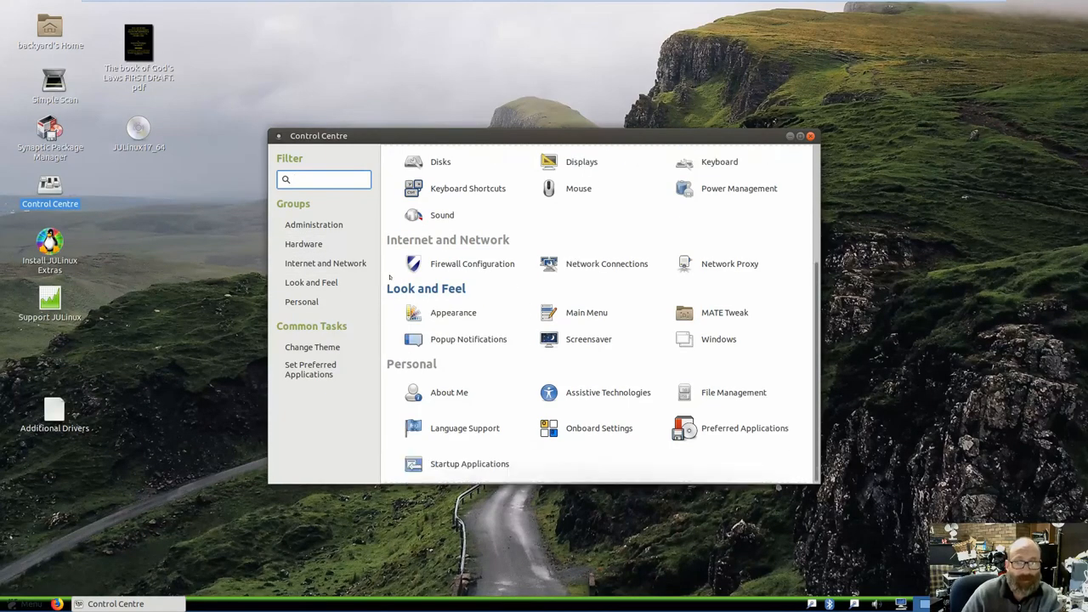
- Launch MATE Tweak from Control Centre's Look and Feel section, landing on its Desktop icon settings
left_click(303, 244)
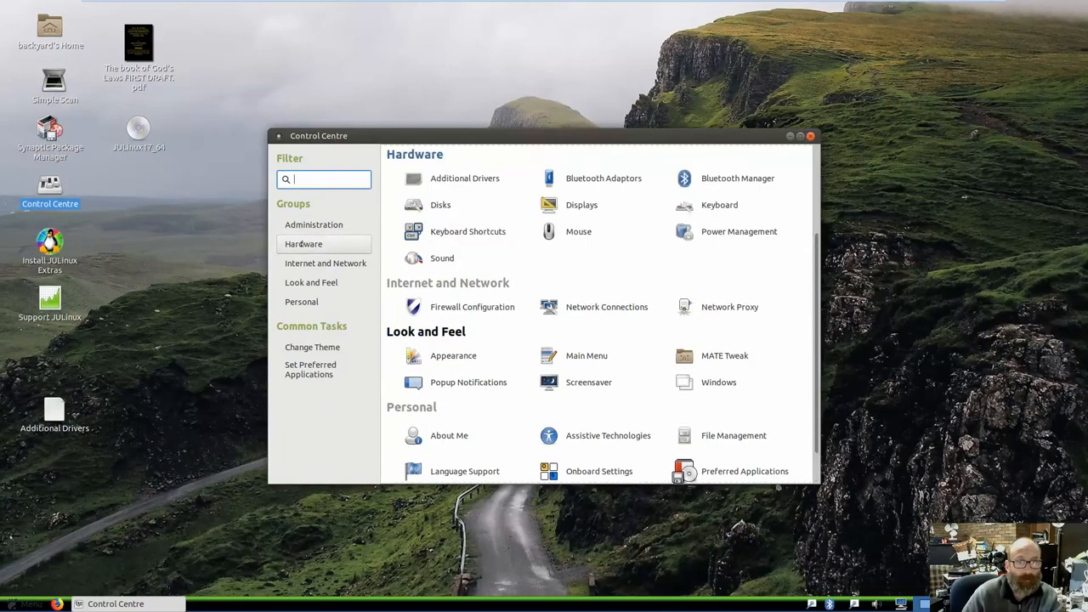
mouse_move(586, 355)
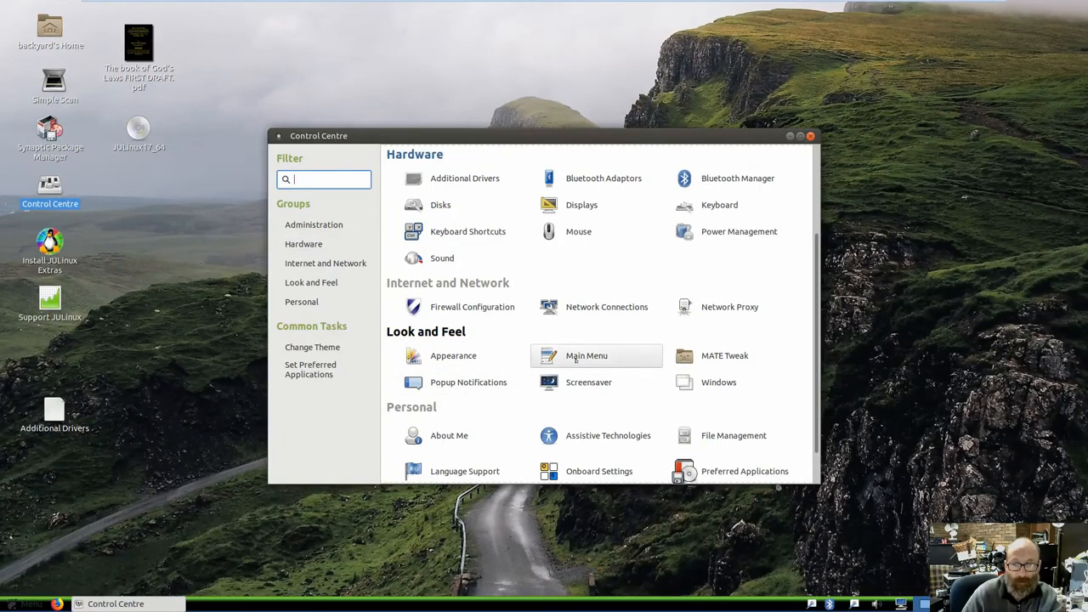
mouse_move(724, 356)
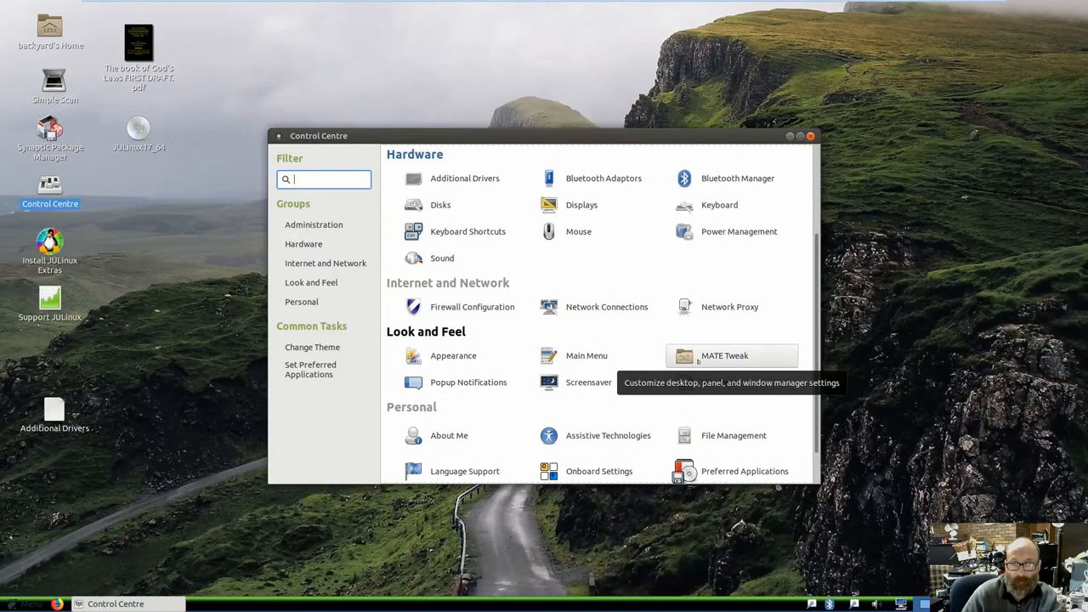
left_click(725, 355)
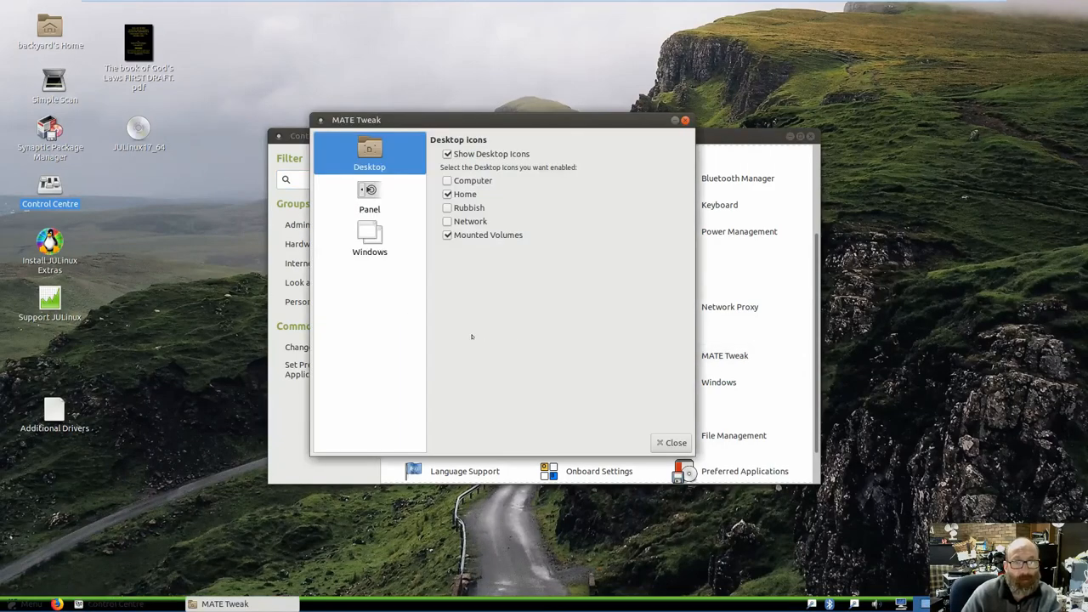
- Show the Computer icon on the desktop and hide the Home icon
left_click(449, 180)
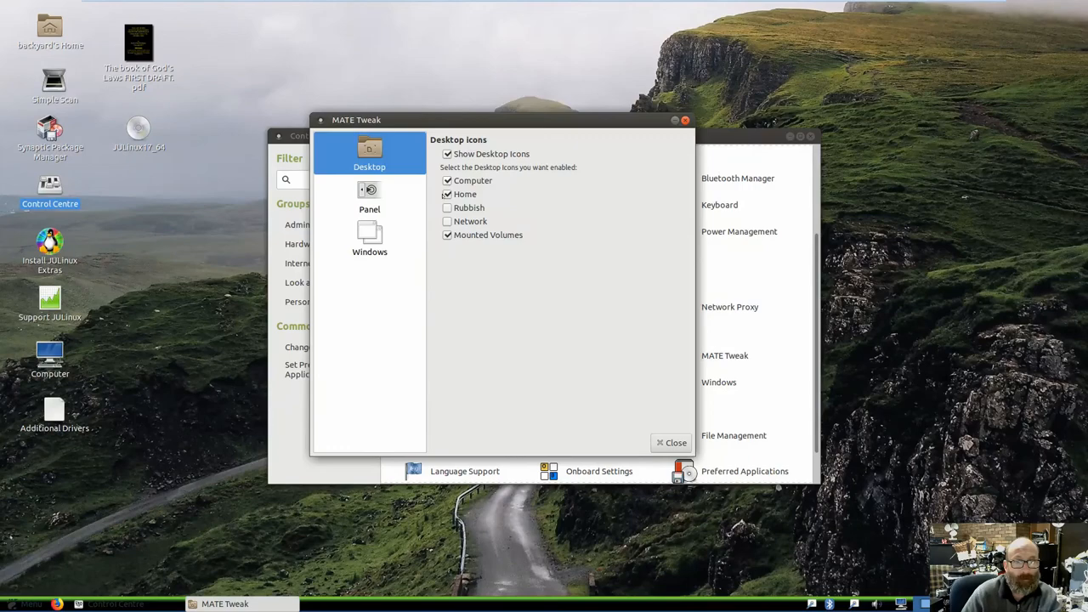
left_click(447, 194)
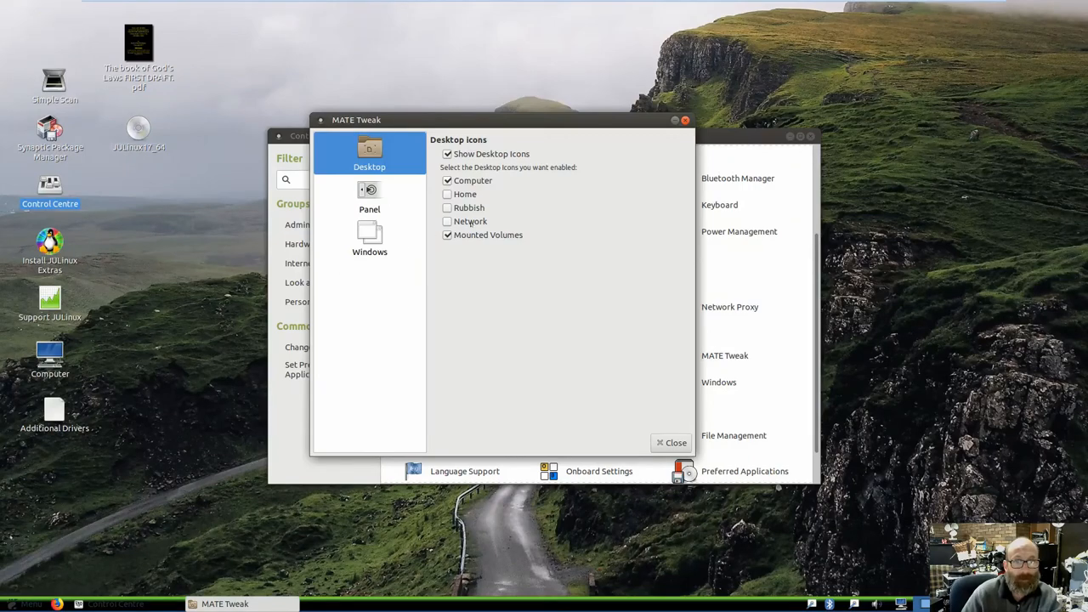
- Review the Panel layouts, keep Familiar, then view the Windows manager settings
left_click(371, 195)
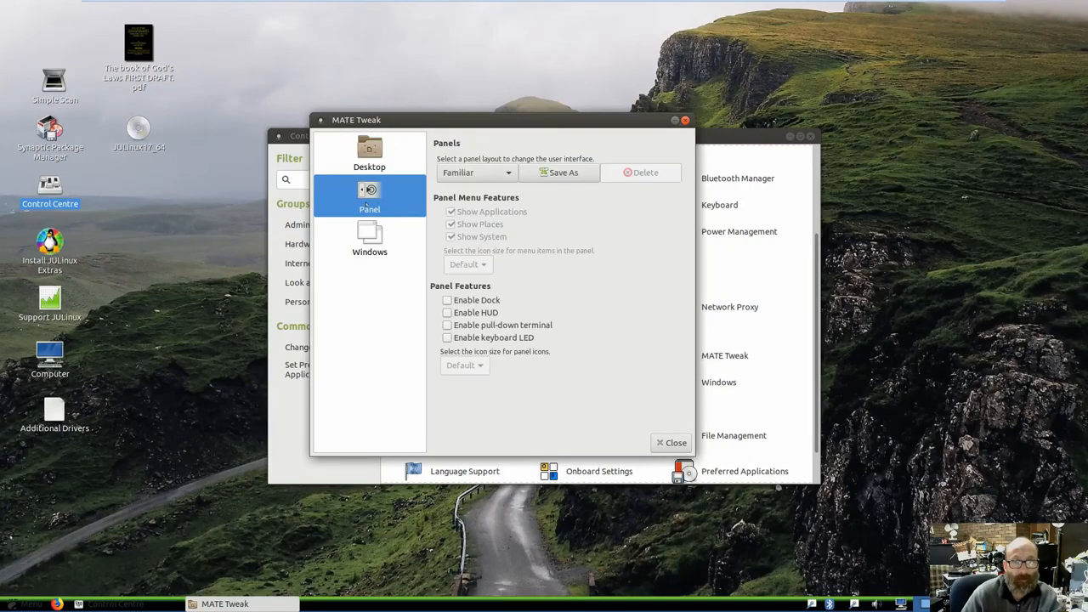
left_click(476, 174)
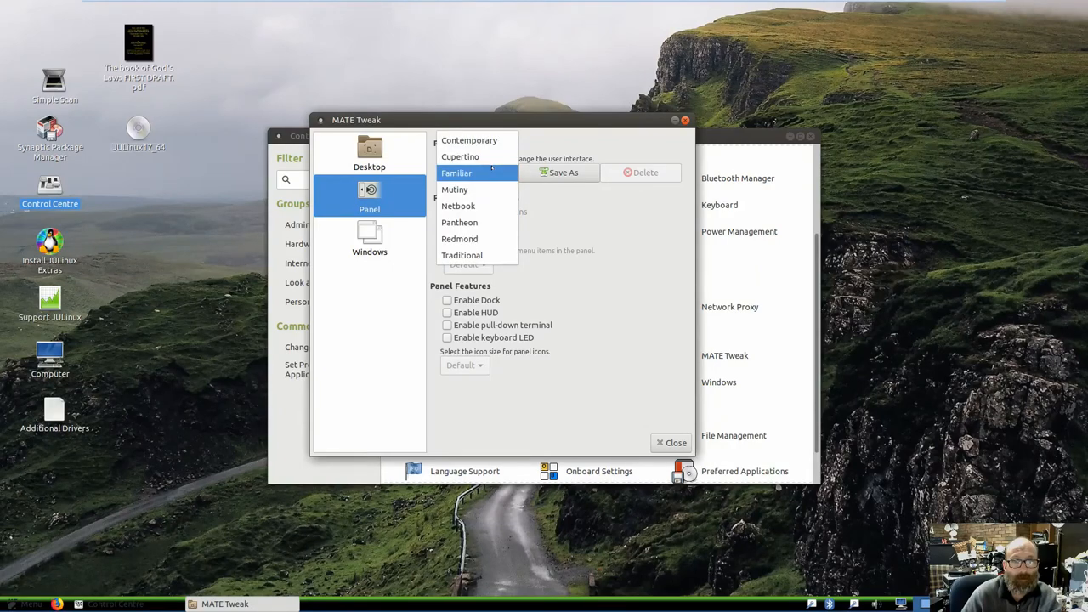
left_click(371, 238)
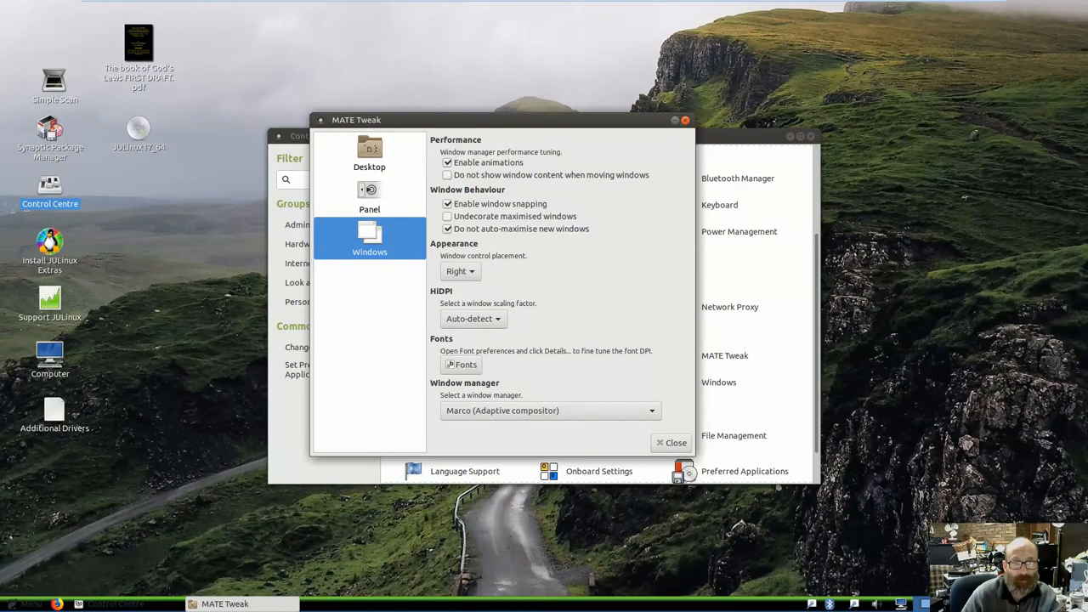
left_click(669, 442)
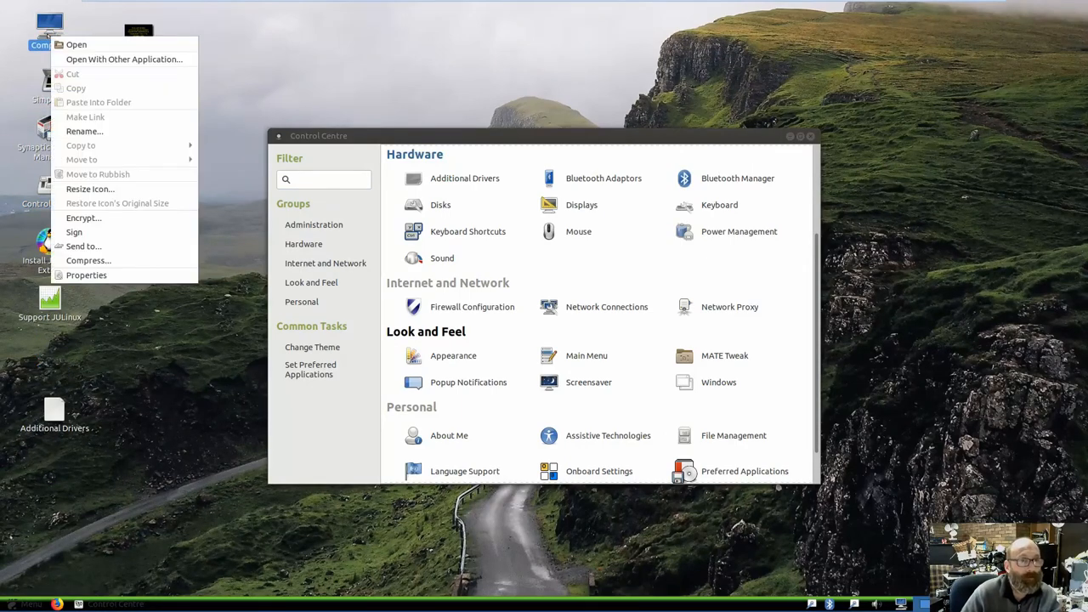
mouse_move(284, 71)
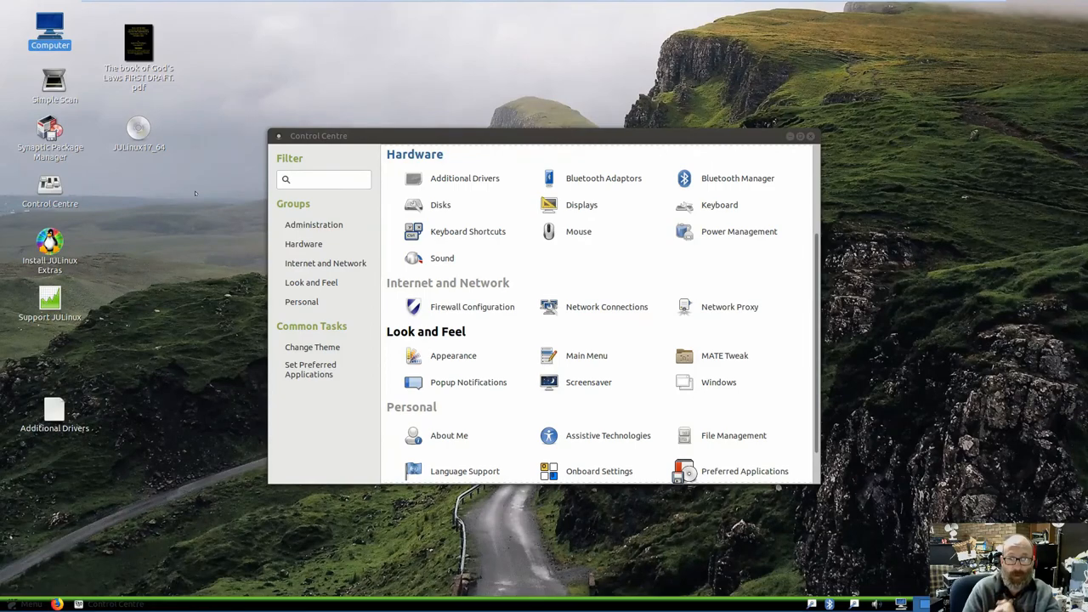
mouse_move(754, 183)
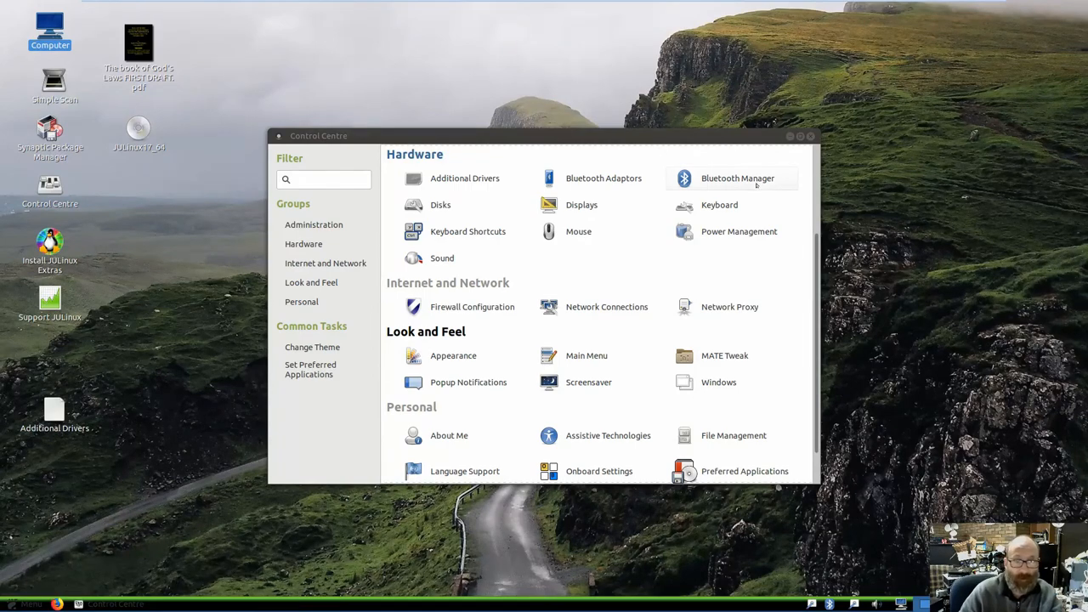
- Close Control Centre, leaving the desktop with its Computer icon
left_click(809, 136)
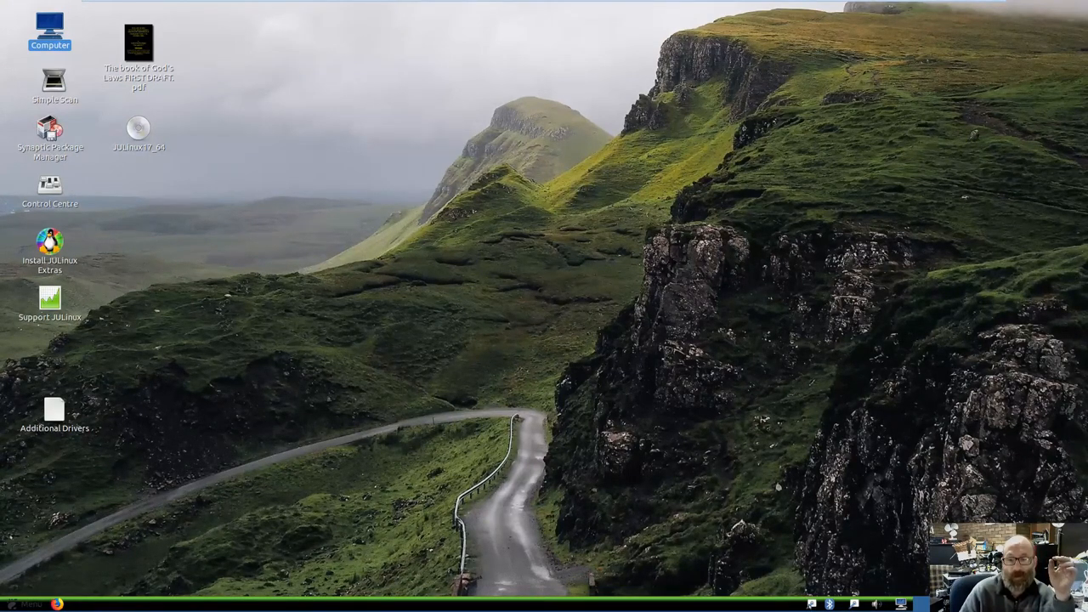
- Reach Sound Preferences via the panel's system menu and volume indicator's Sound Settings
left_click(830, 604)
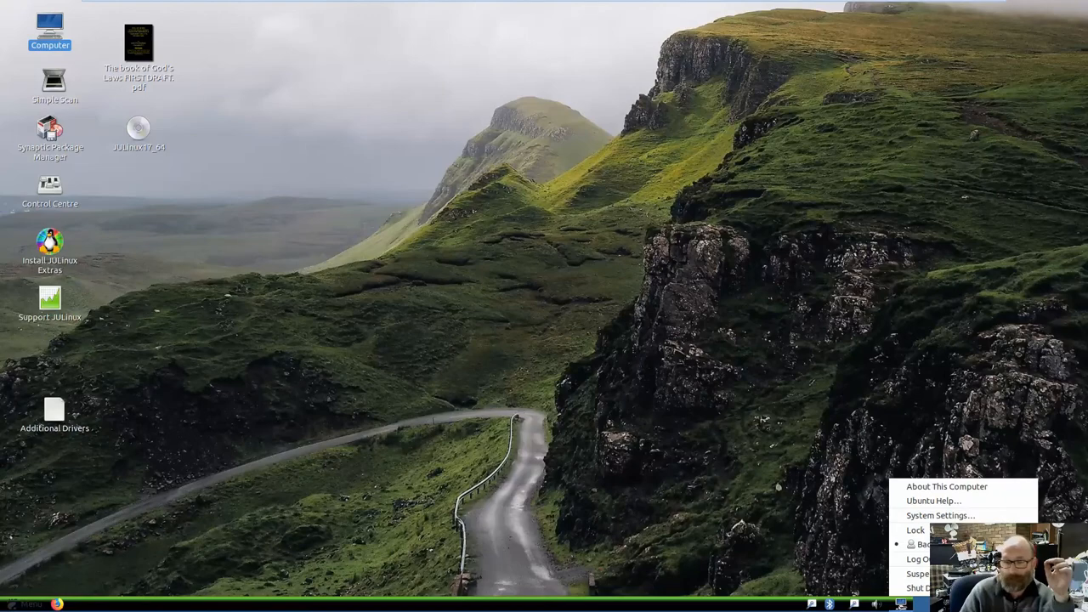
left_click(876, 603)
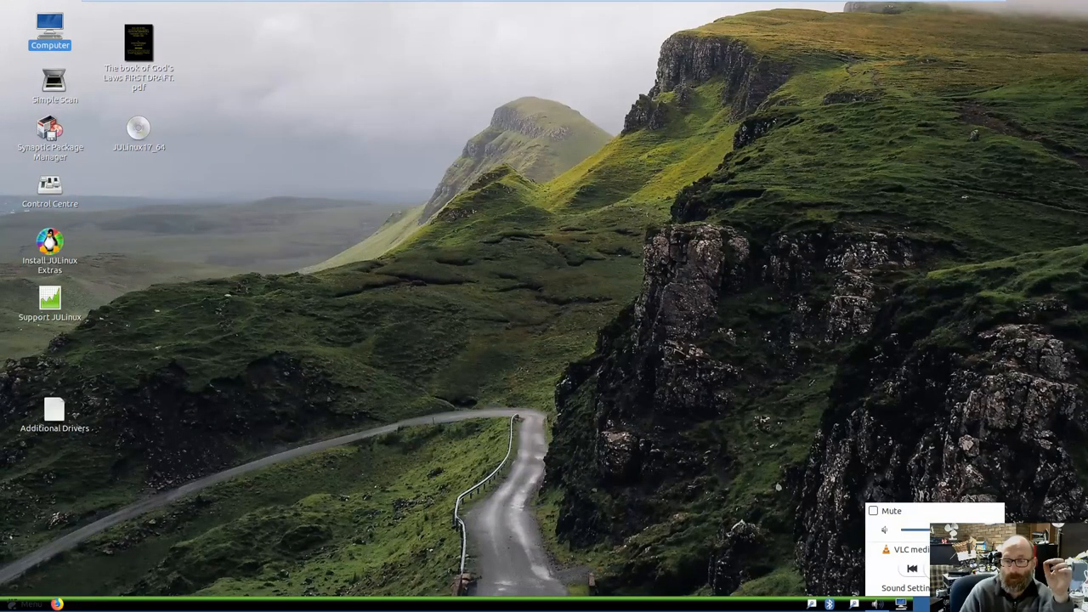
left_click(904, 588)
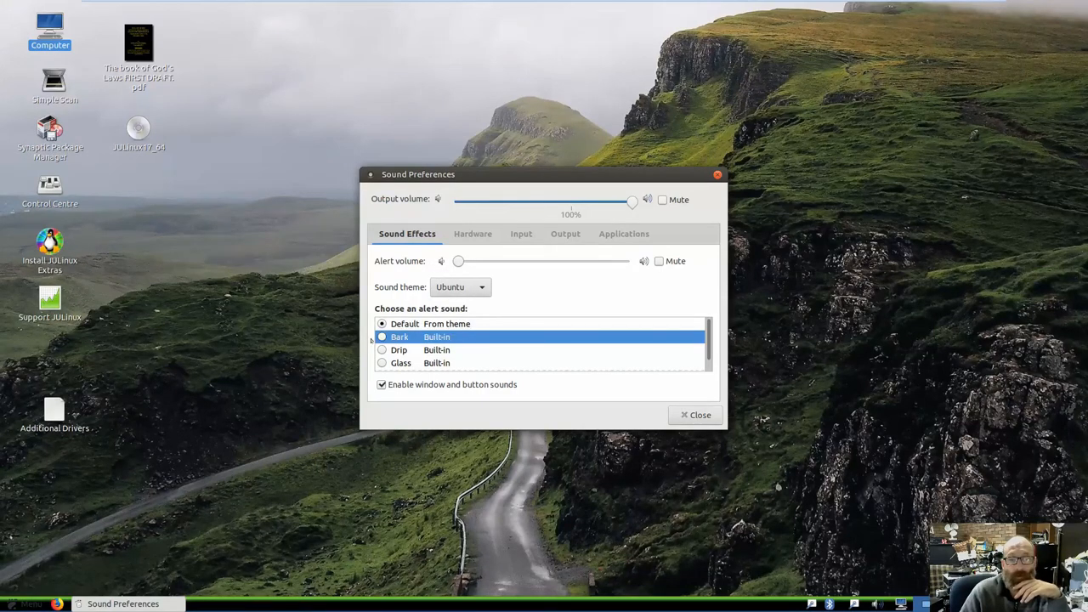
- Choose the Default alert sound and raise the alert volume to full
left_click(405, 323)
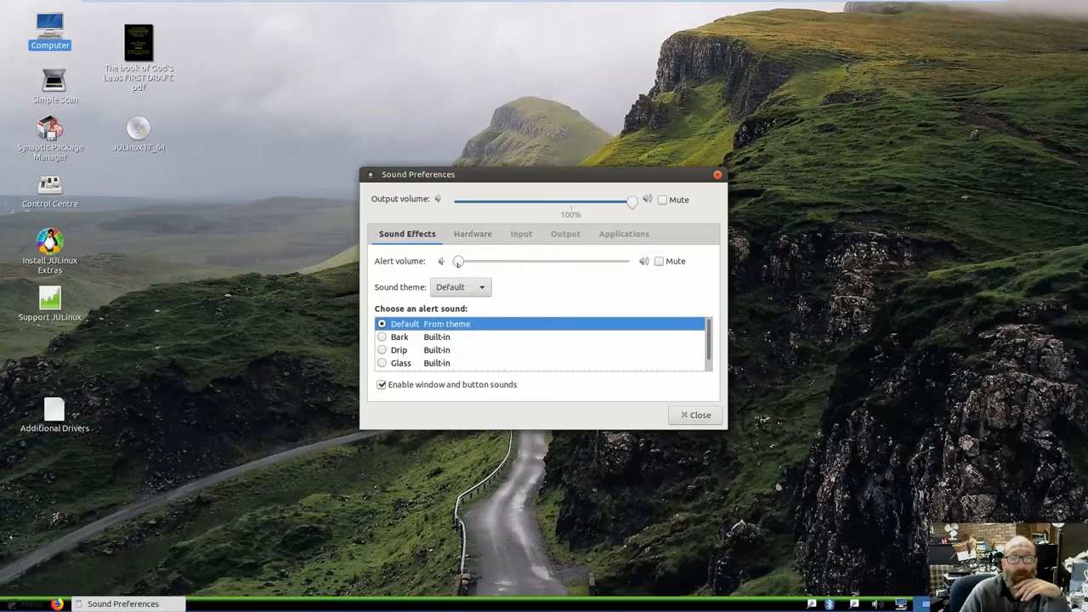
left_click_drag(459, 262, 627, 262)
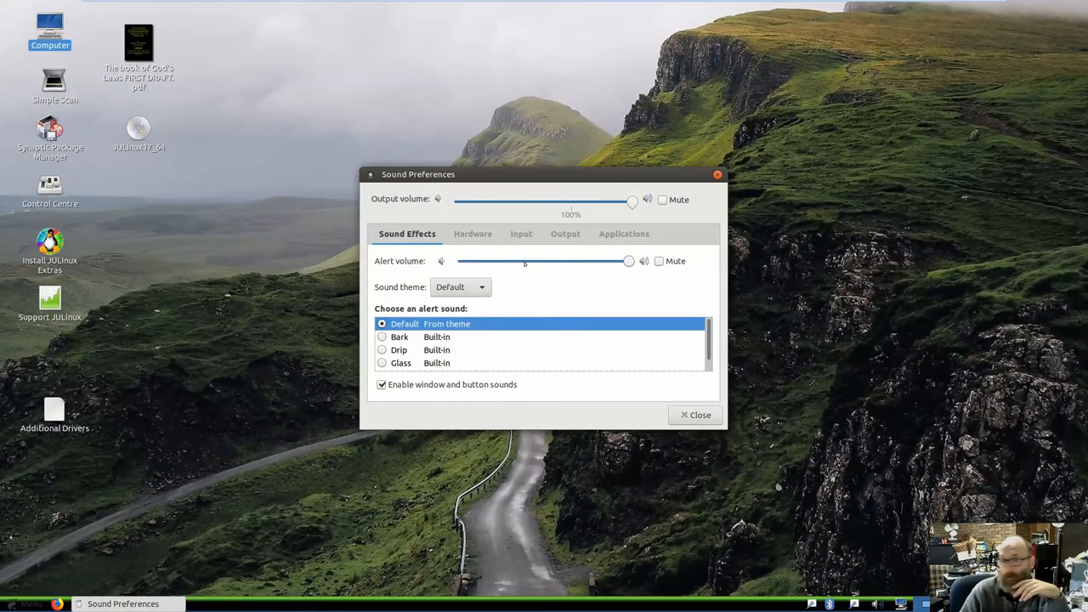
- On Hardware keep Analogue Stereo Output, test the Front Left speaker, then show the Input settings
left_click(473, 235)
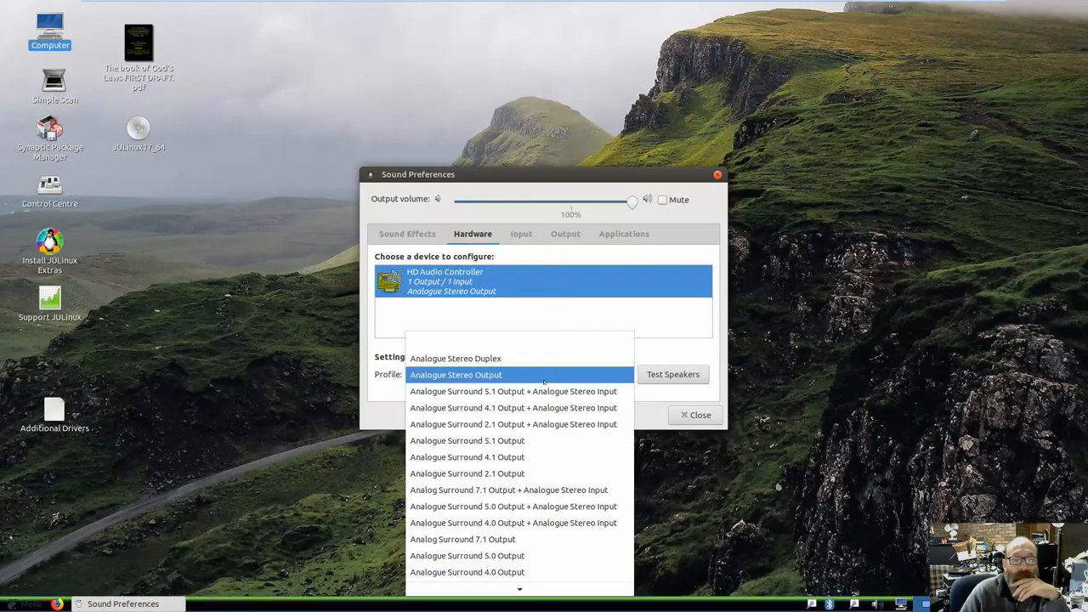
left_click(455, 374)
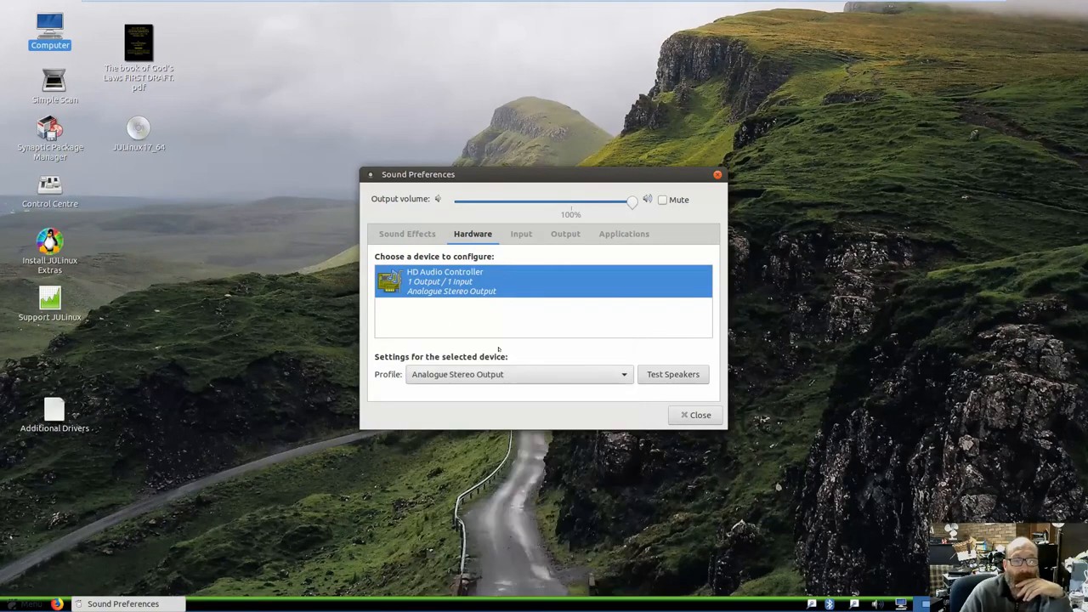
left_click(674, 374)
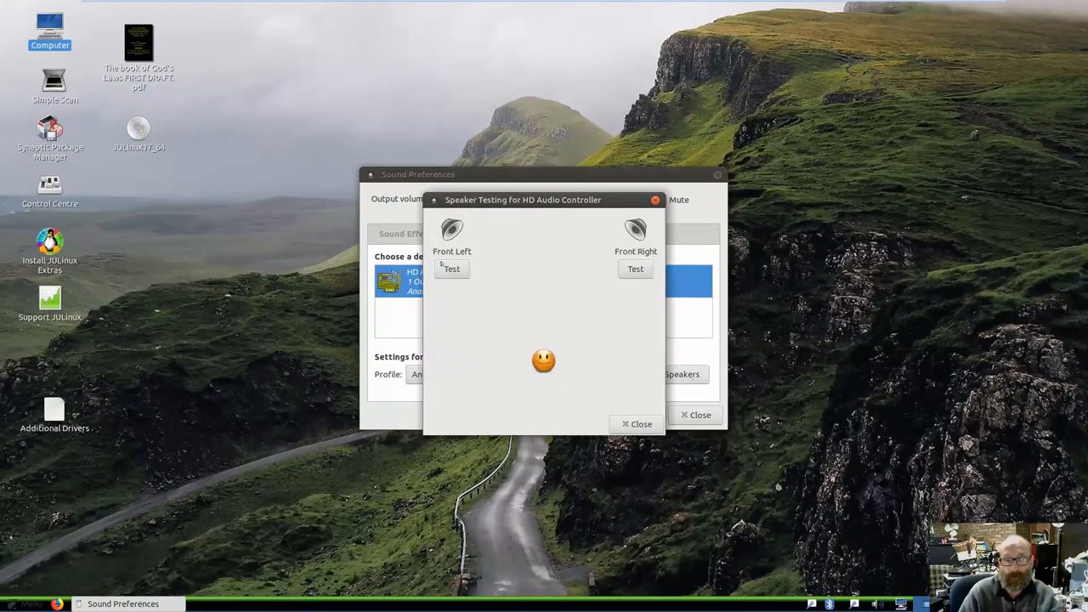
left_click(452, 268)
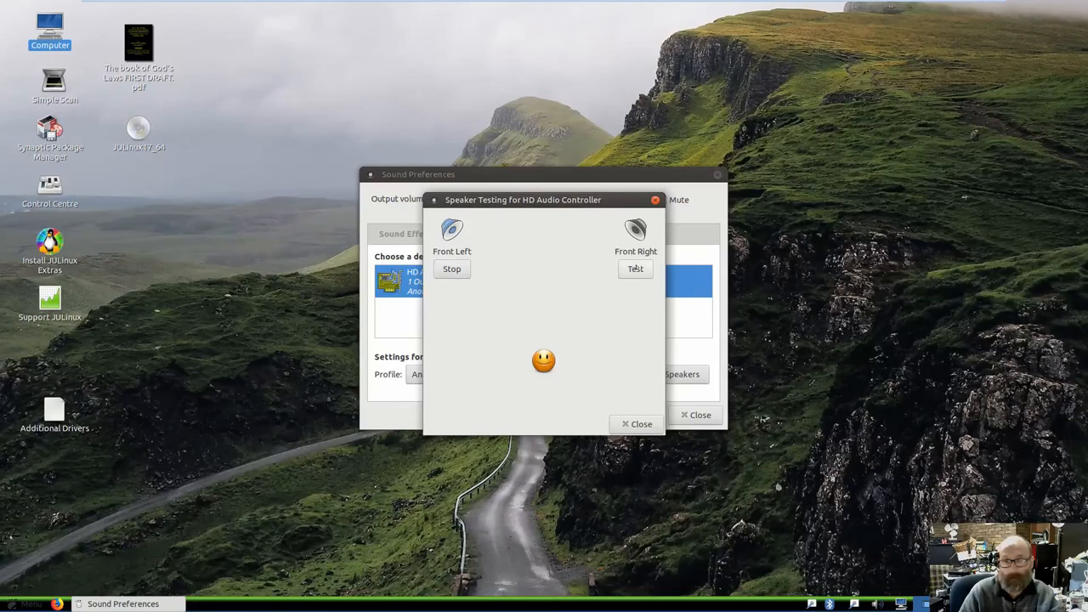
left_click(452, 269)
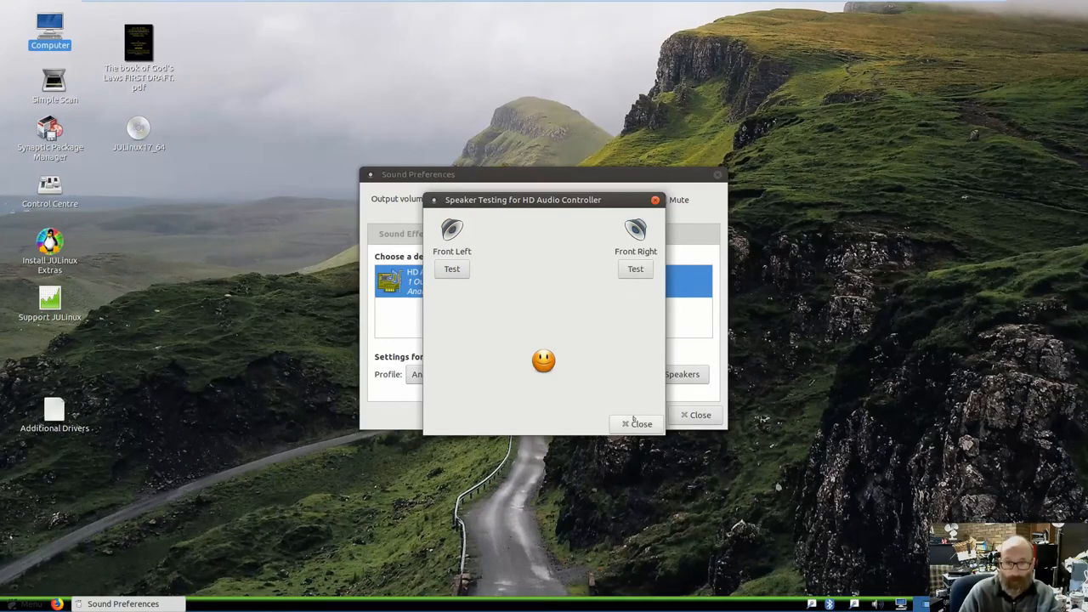
left_click(636, 423)
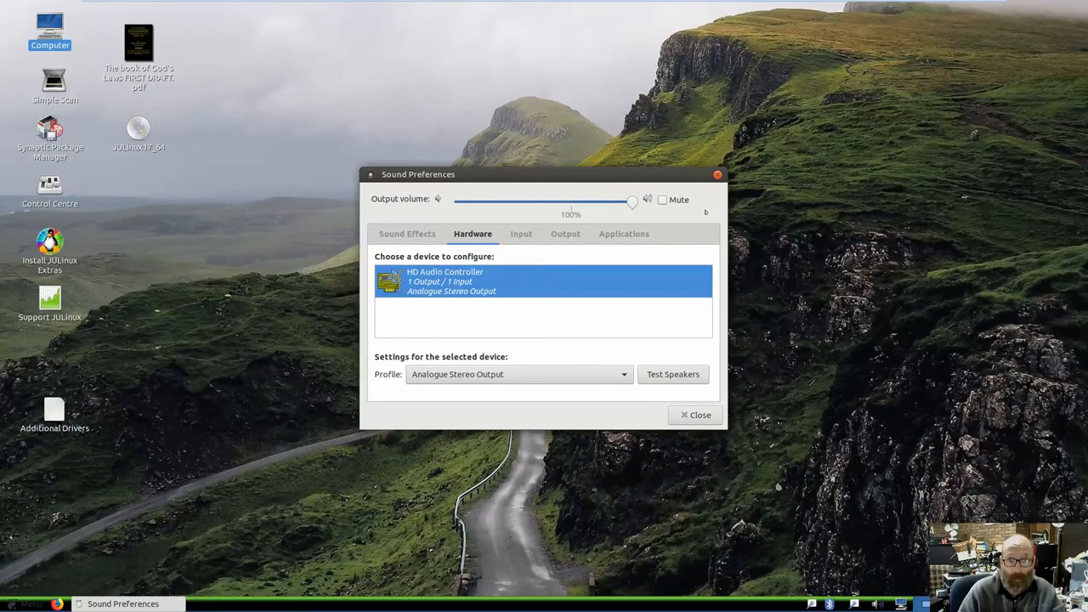
left_click(520, 234)
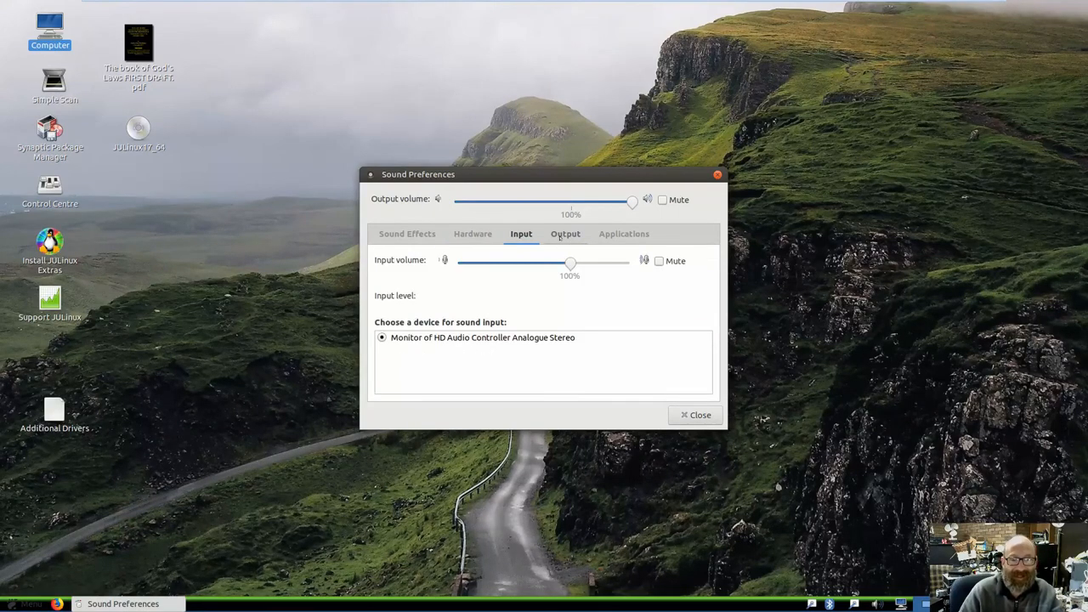